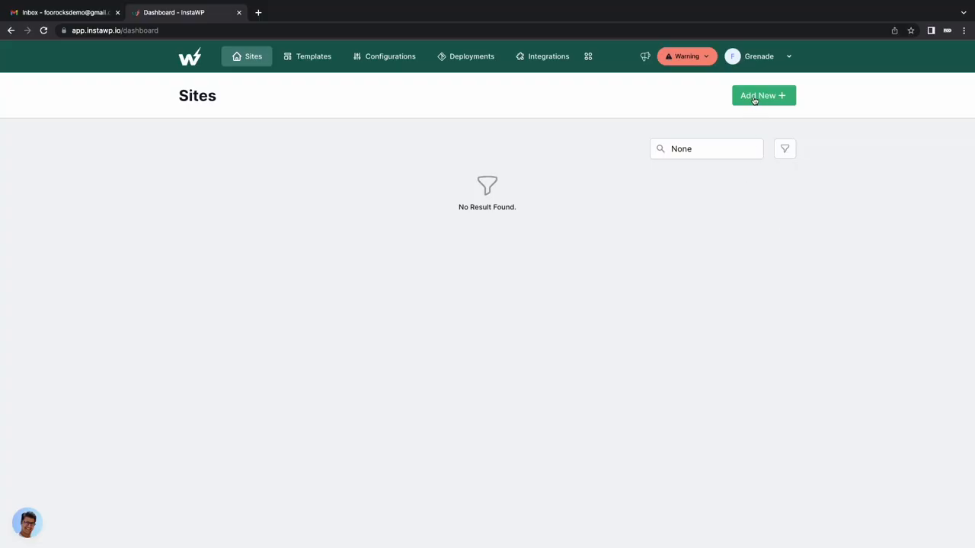
Step: Create a new InstaWP site from the woocommerce configuration
click(763, 95)
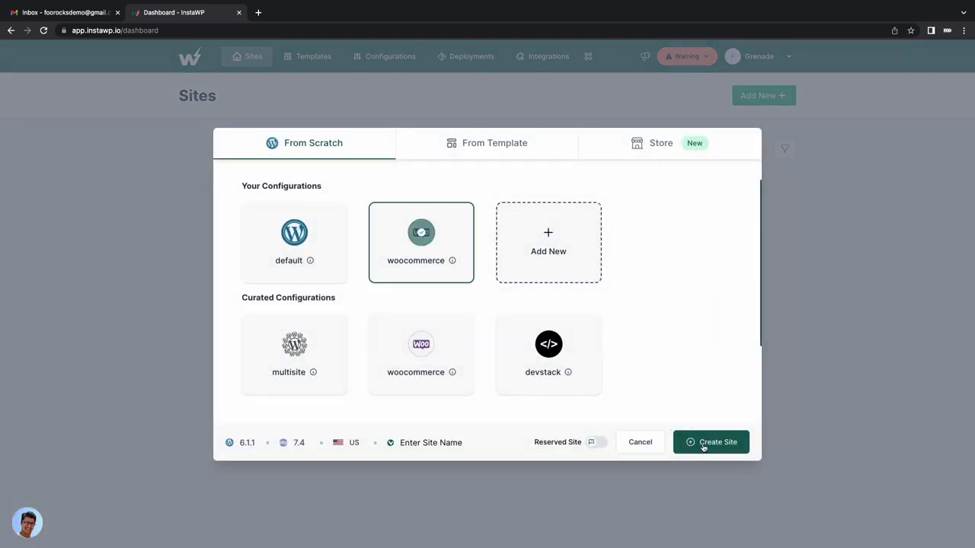
click(710, 441)
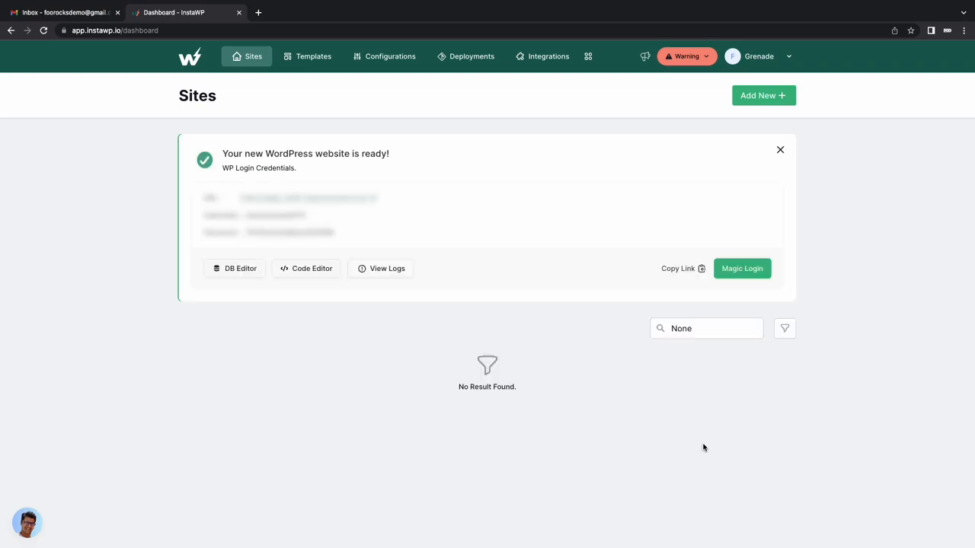
Step: Log in via Magic Login and submit store details: South Africa — Western Cape, 1 Main Road, Cape Town, 7441, with store email
click(742, 268)
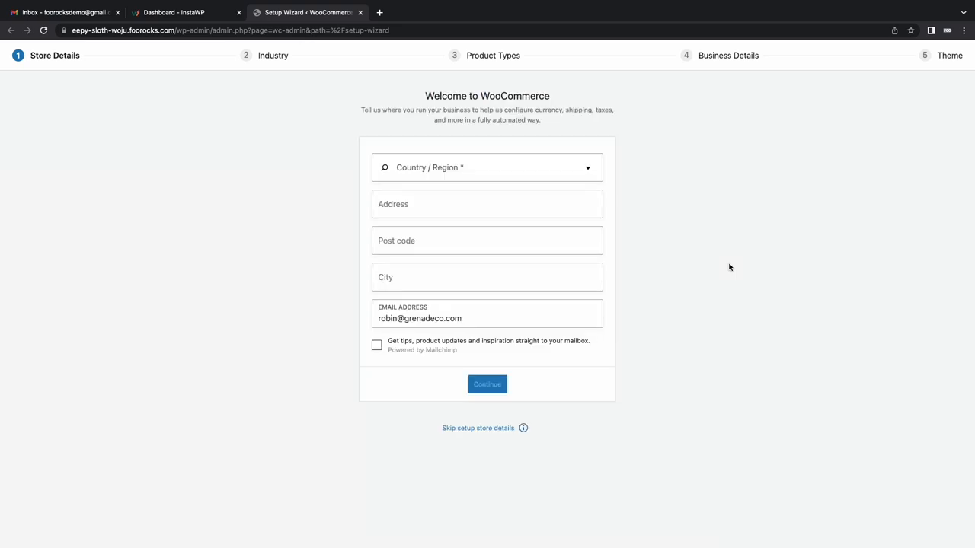
click(487, 167)
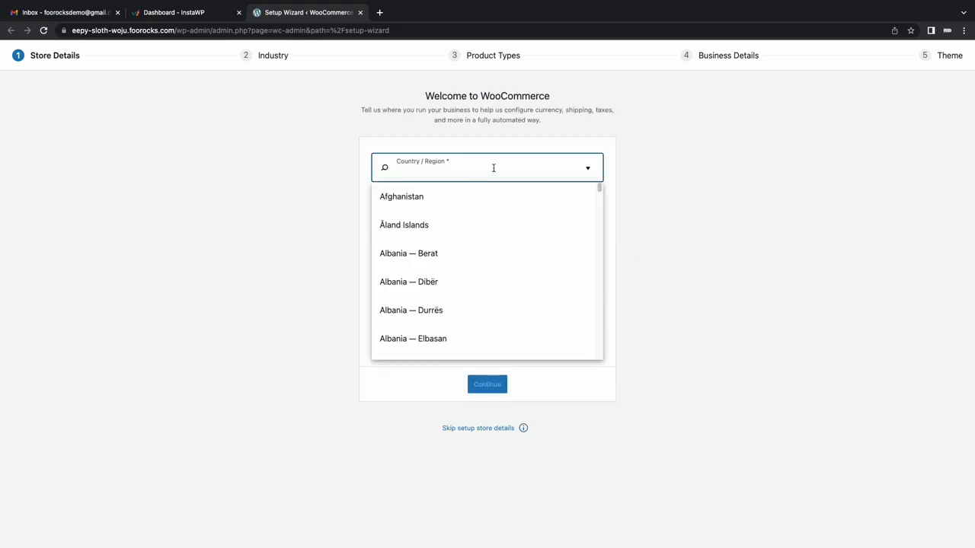
text(South Africa — Western Cape)
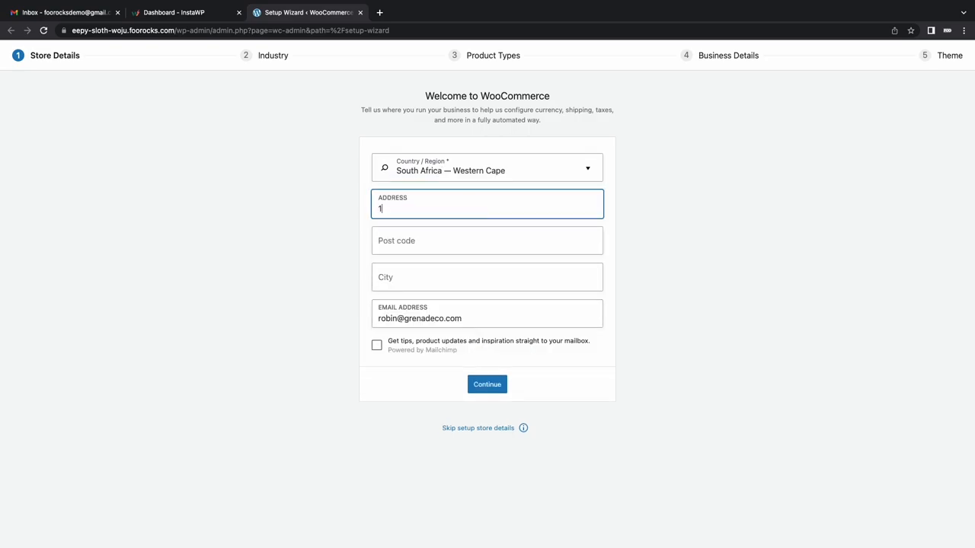
text(Main)
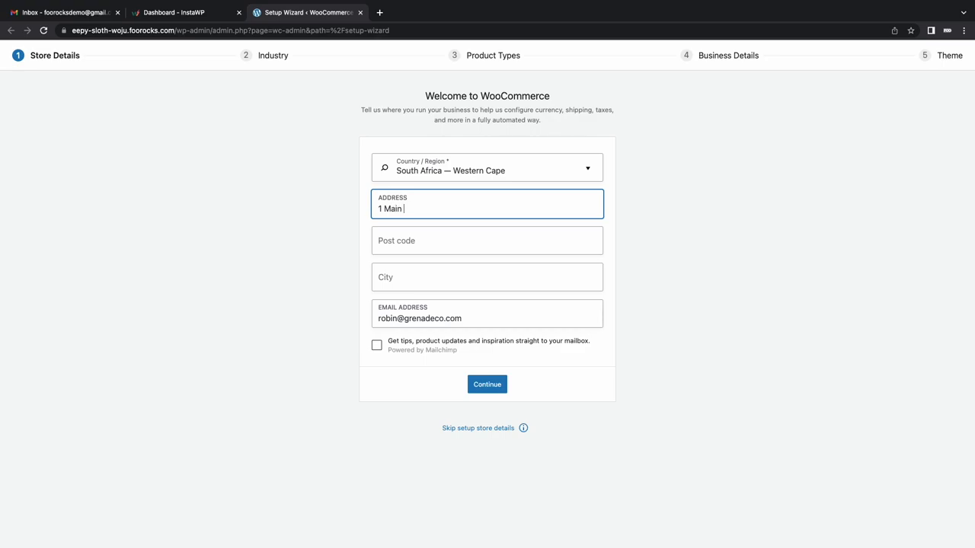
text(7441)
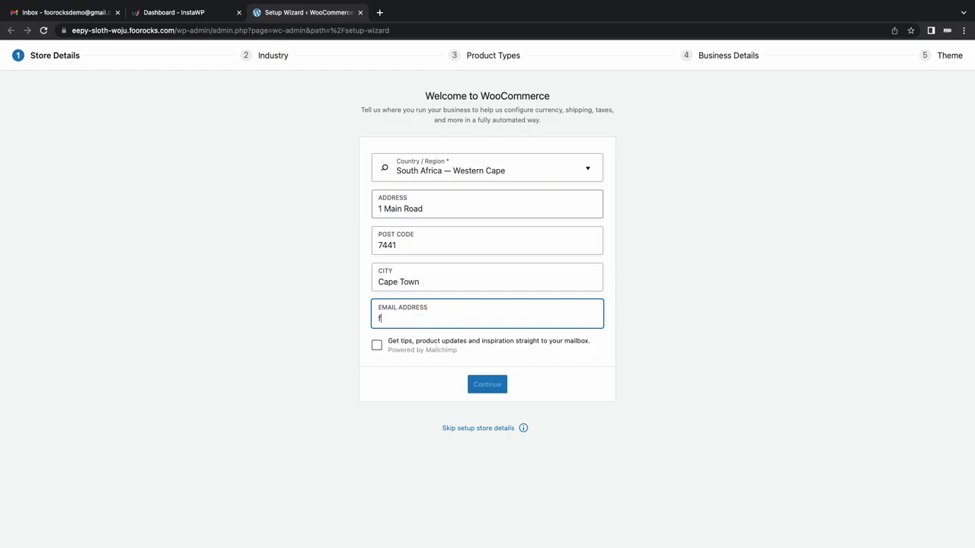
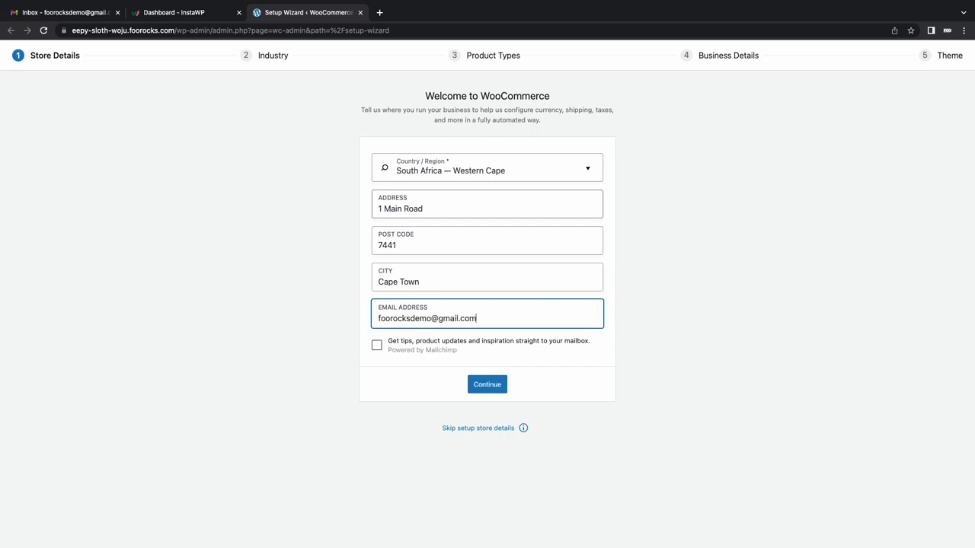
click(487, 384)
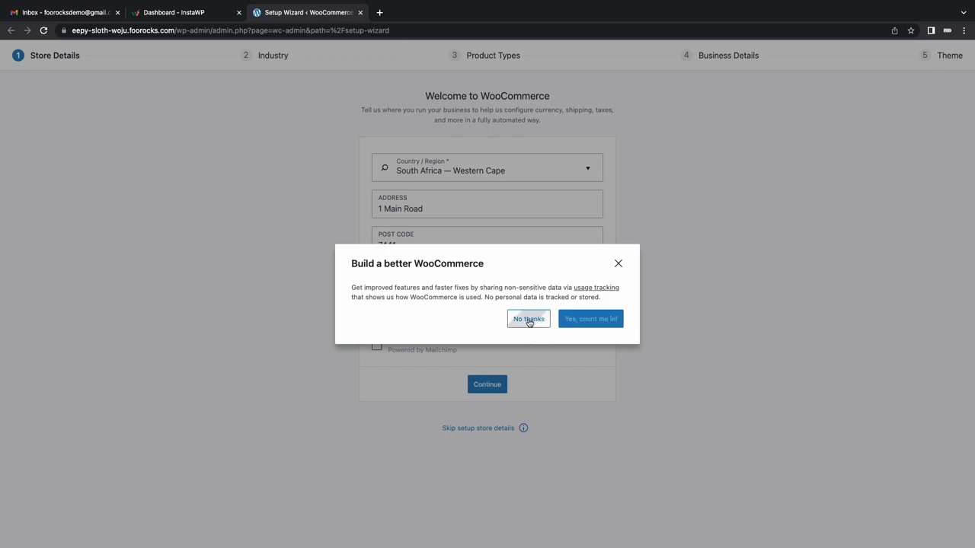
Step: Decline usage tracking, choose industry Other and add Downloads to the product types
click(527, 318)
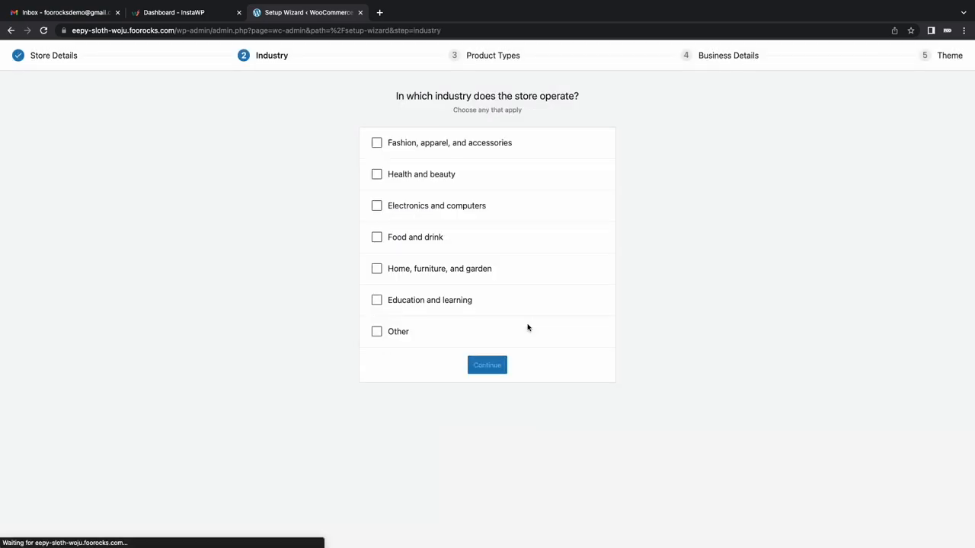
click(376, 329)
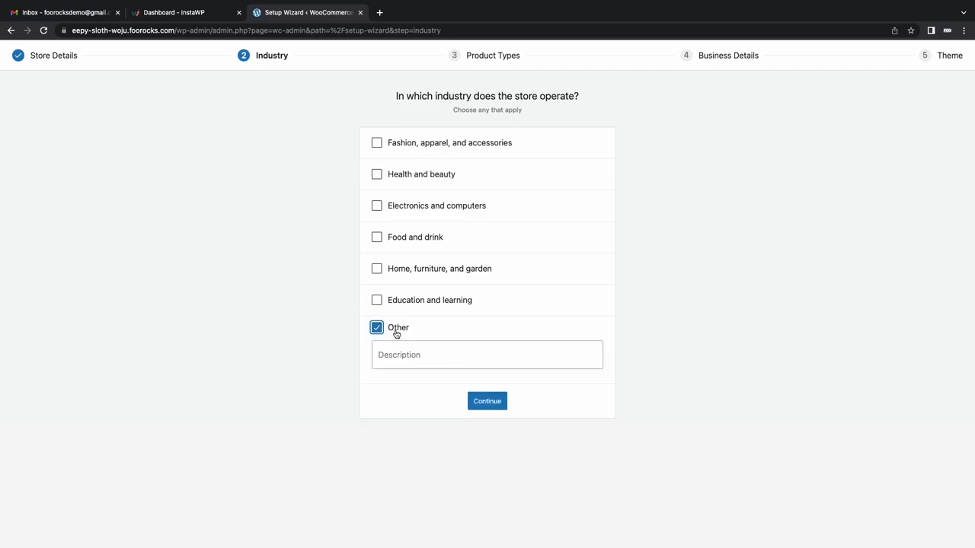
click(487, 401)
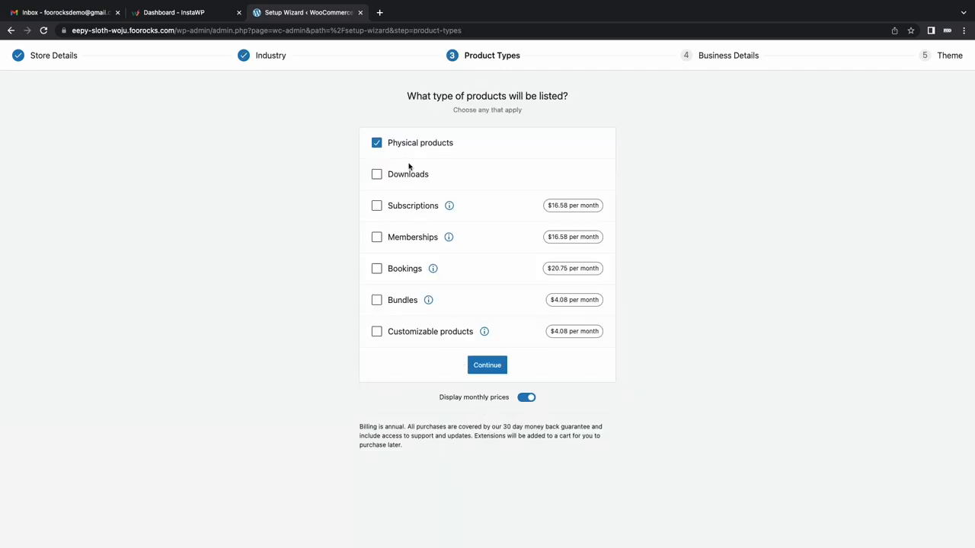
click(377, 173)
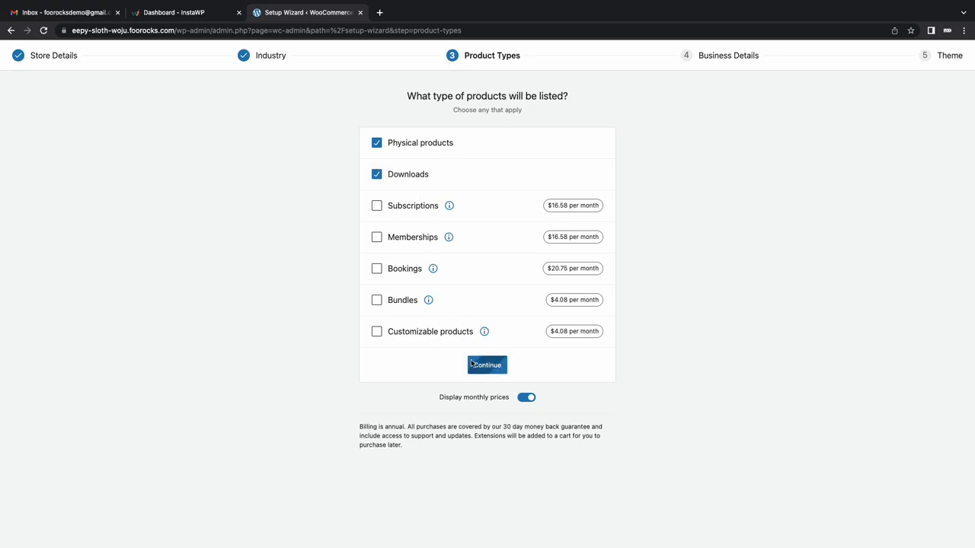
click(487, 365)
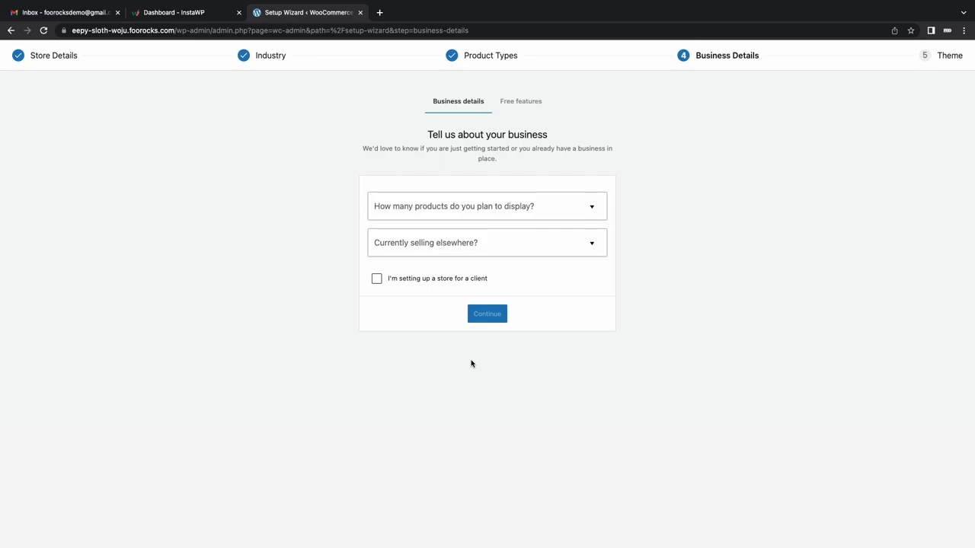
Step: Set planned products to 1 - 10, skip recommended business features and skip theme selection
click(488, 206)
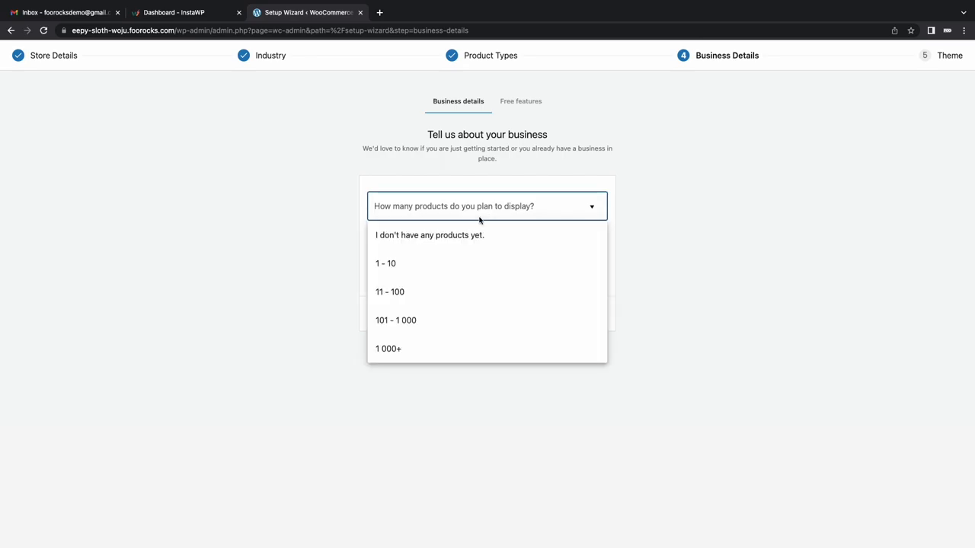
click(387, 261)
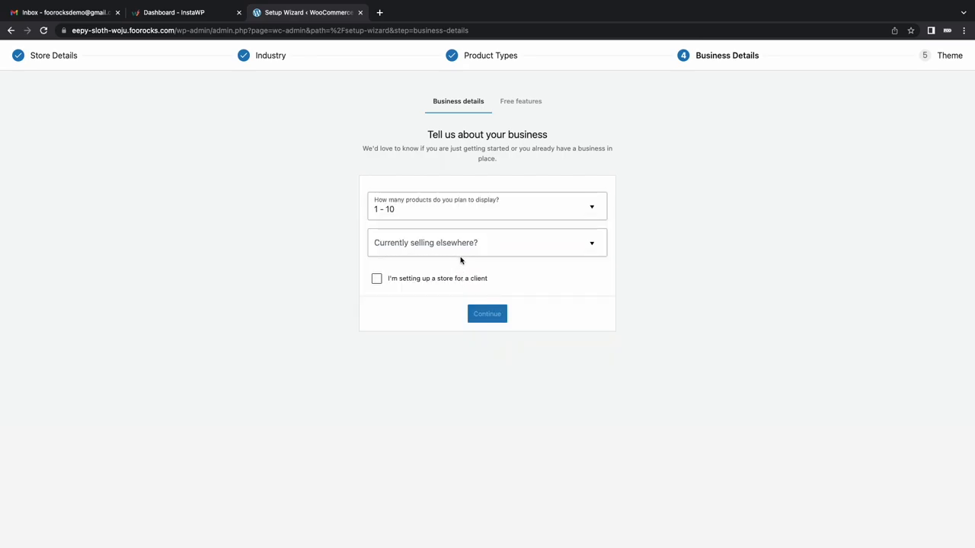
click(487, 314)
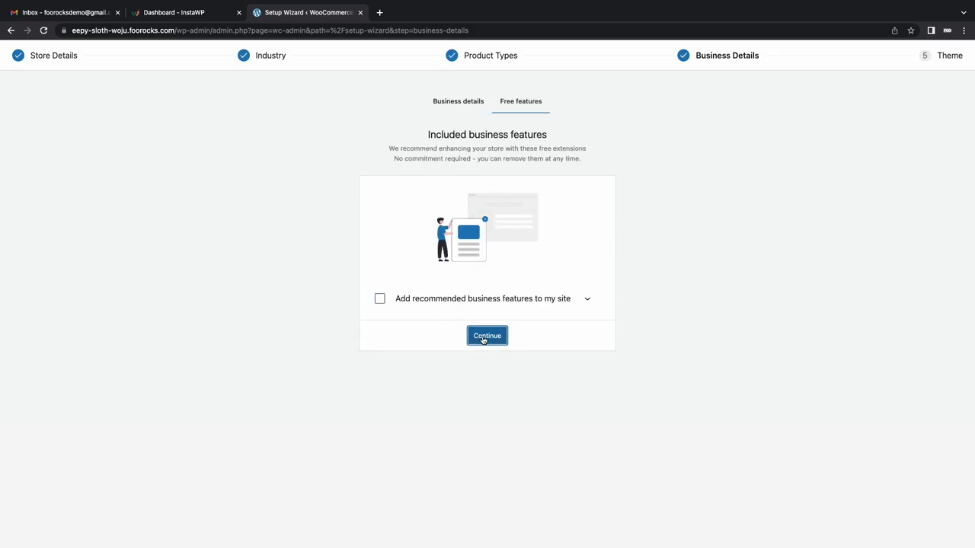
click(488, 335)
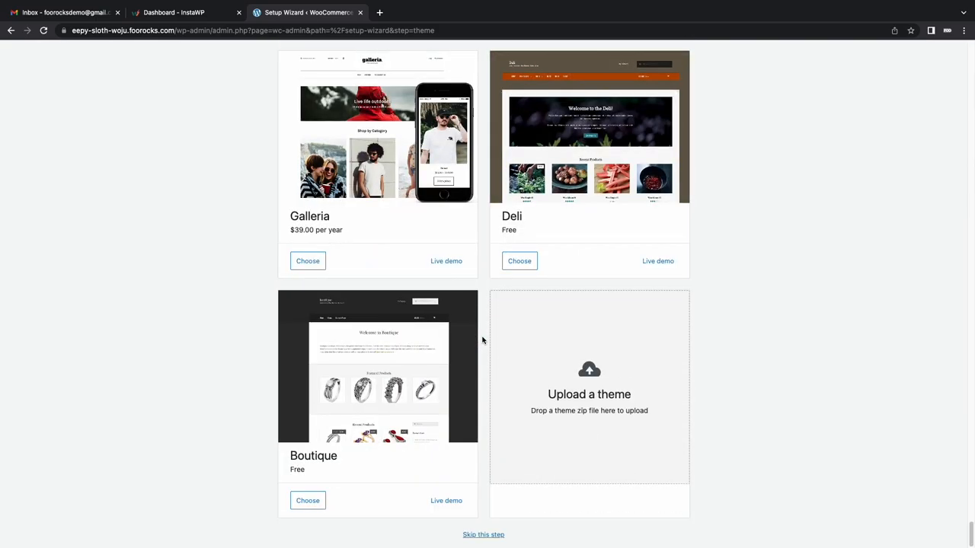
click(481, 536)
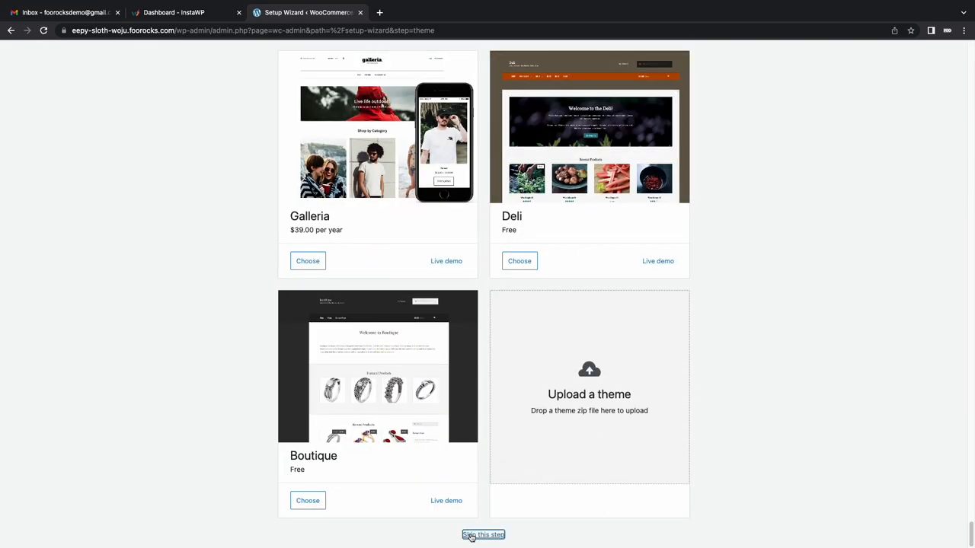
Step: Save the general store settings and enable Direct bank transfer under Payments
click(484, 536)
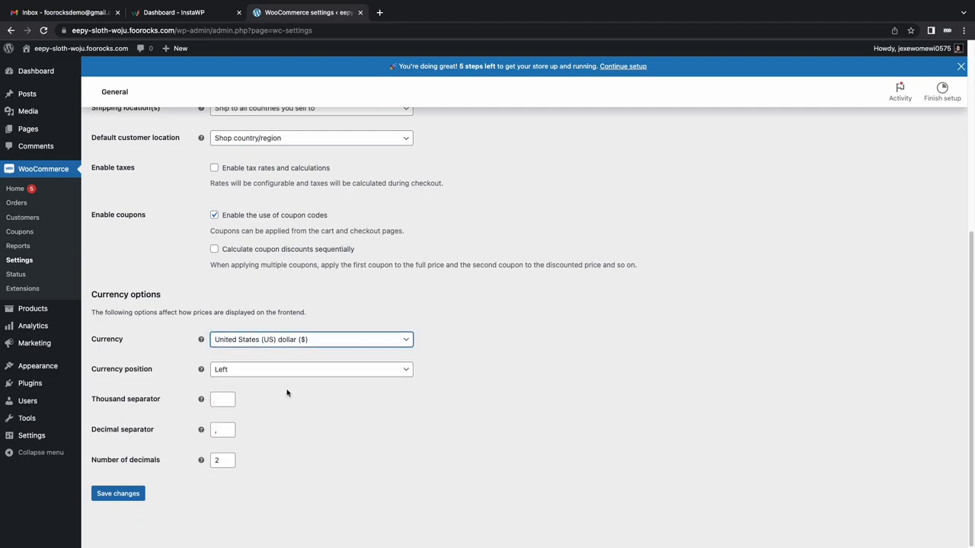
click(118, 493)
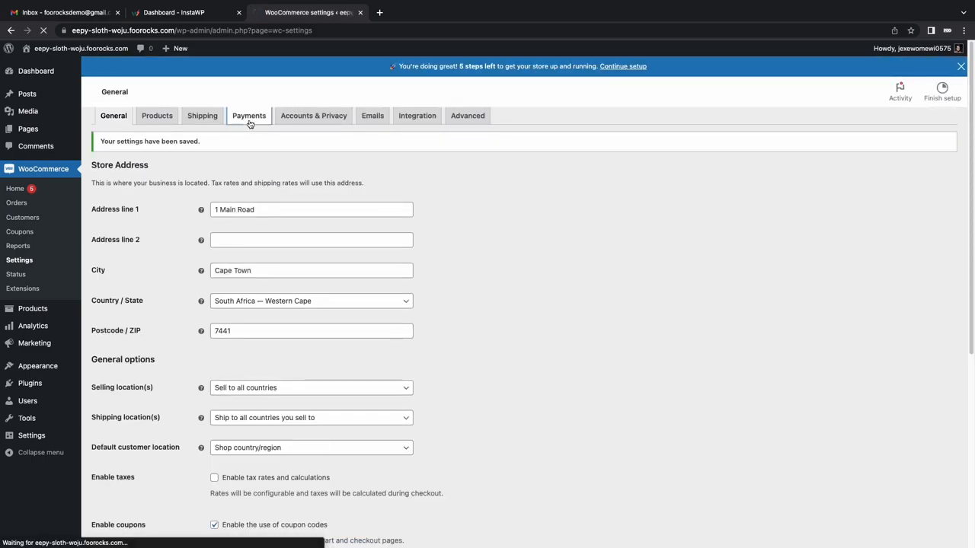
click(250, 116)
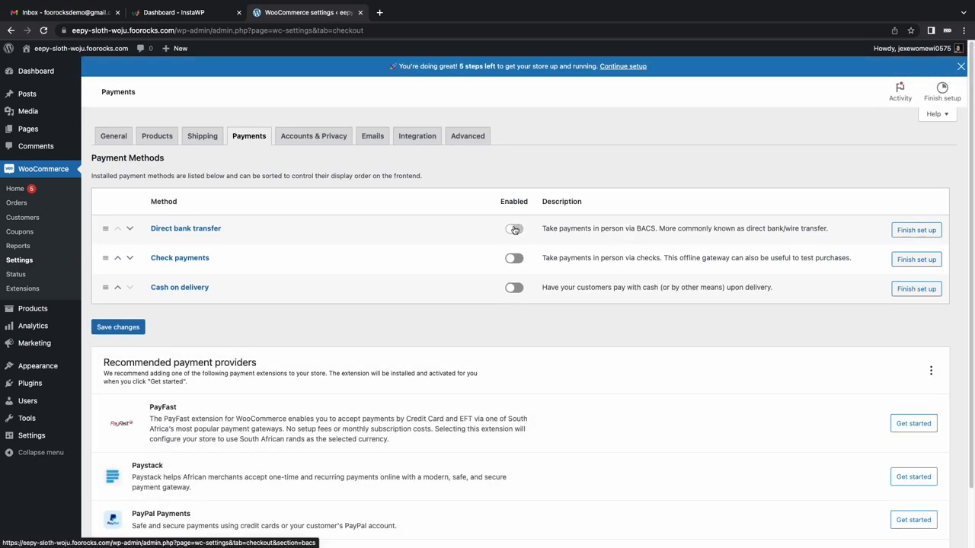
click(515, 228)
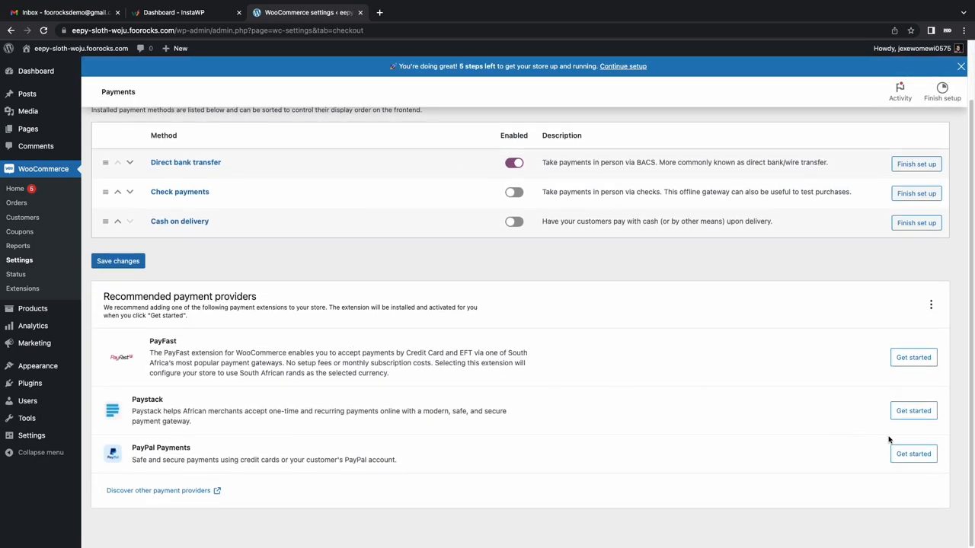
Step: Begin the PayPal Payments setup, reaching PayPal's sign-up security challenge
click(914, 454)
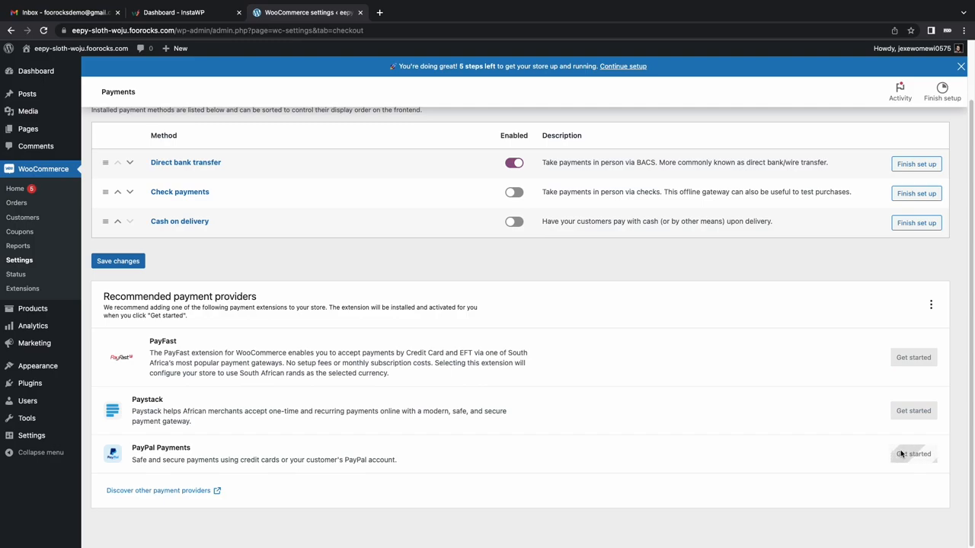
mouse_move(901, 454)
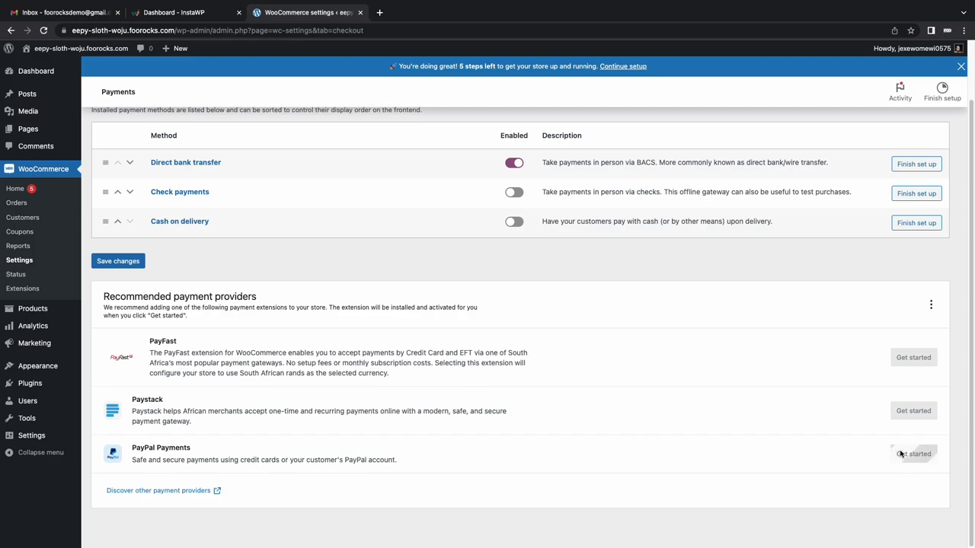
click(914, 451)
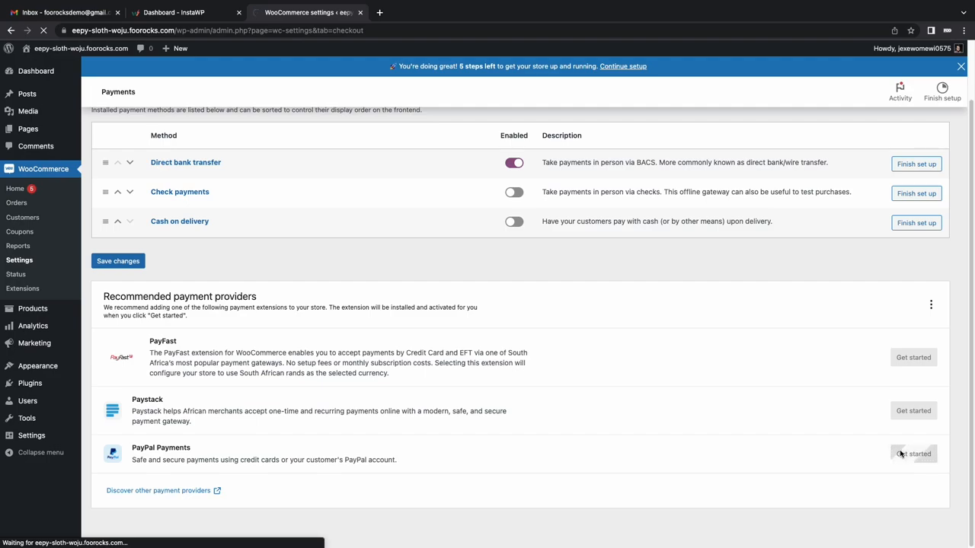
click(910, 453)
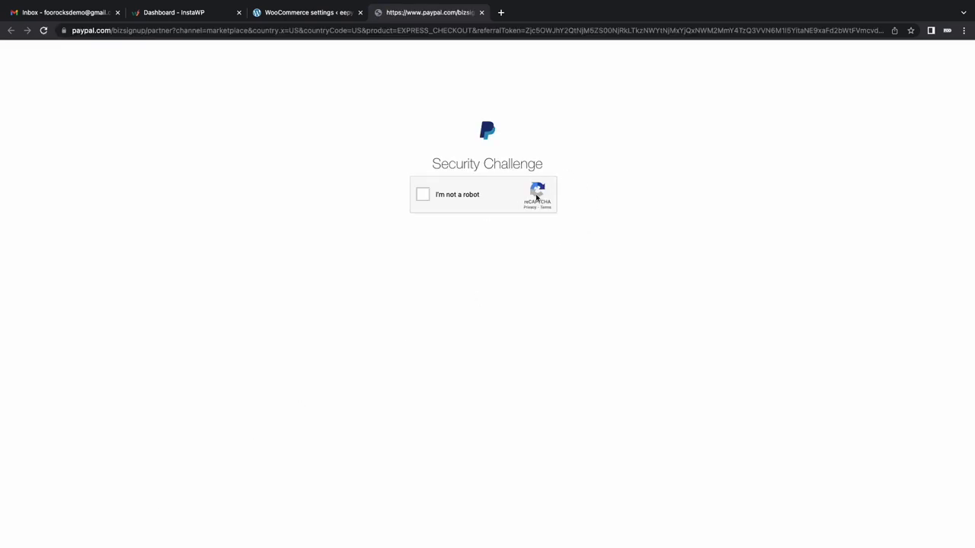
Step: Pass the robot check and sign in to PayPal with the account email and password
click(423, 195)
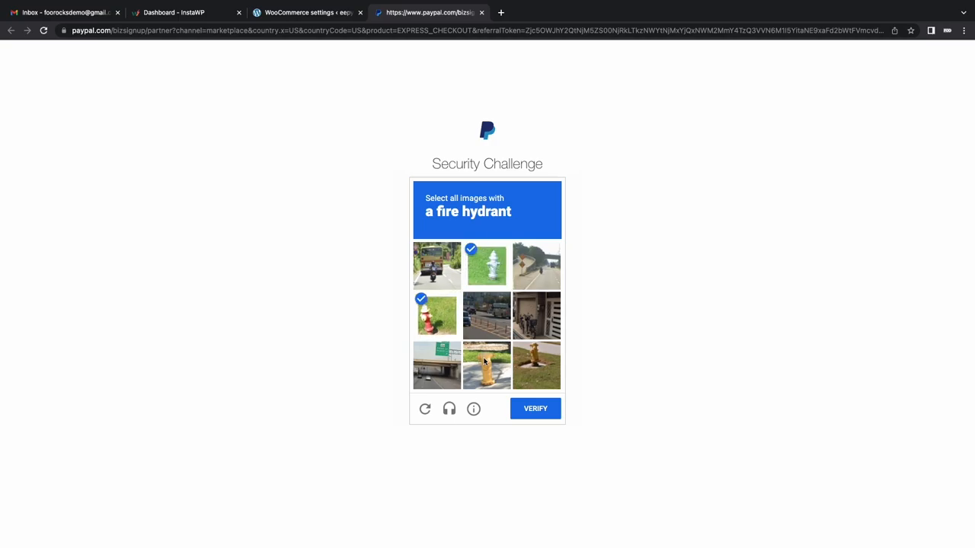
click(534, 408)
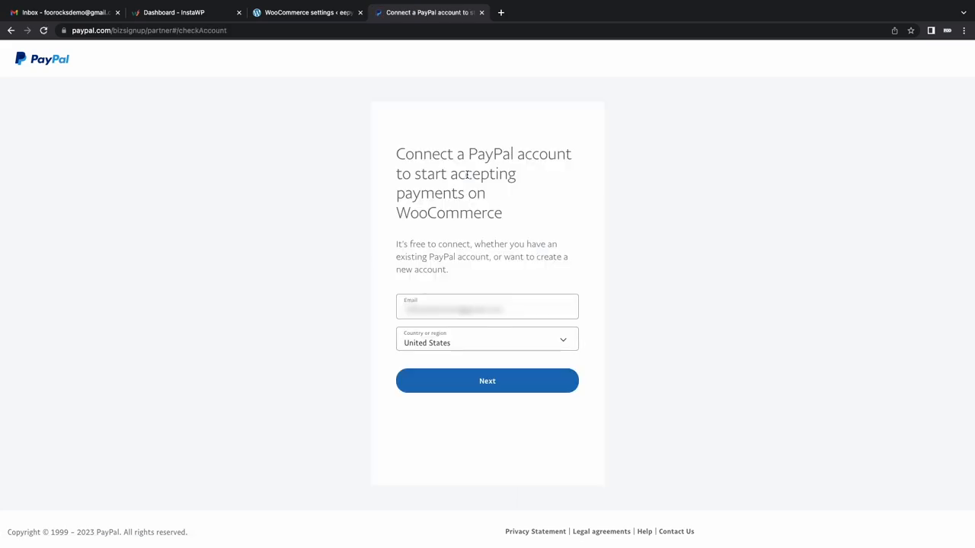
click(487, 381)
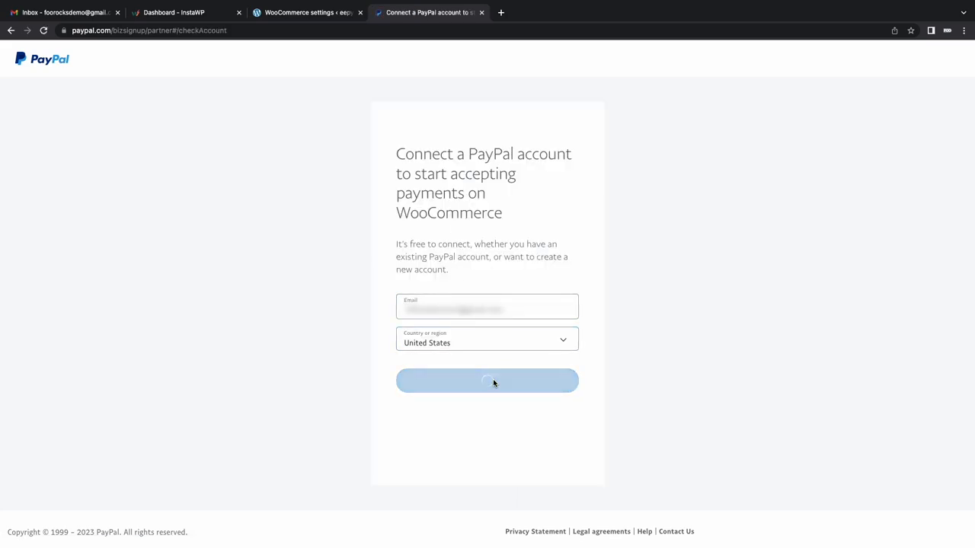
click(488, 381)
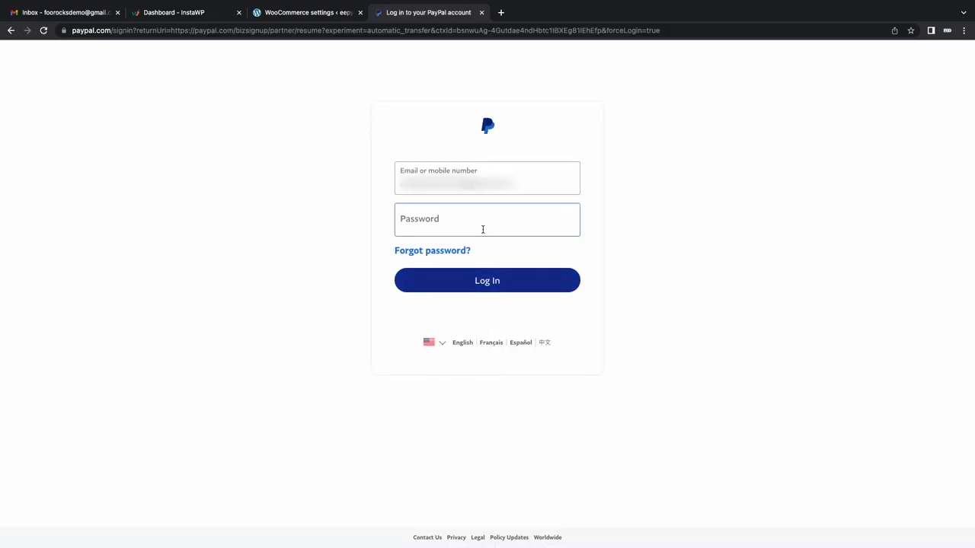
text(password)
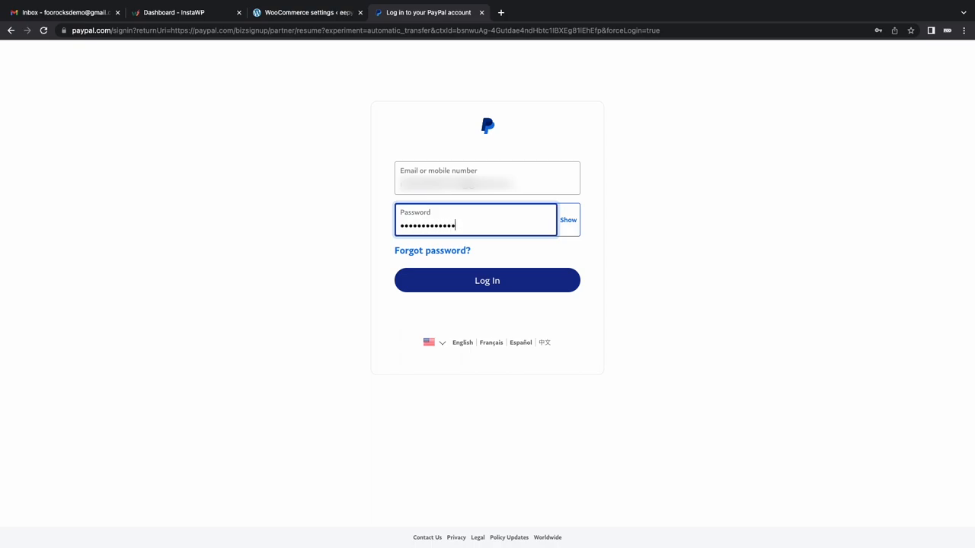
click(488, 280)
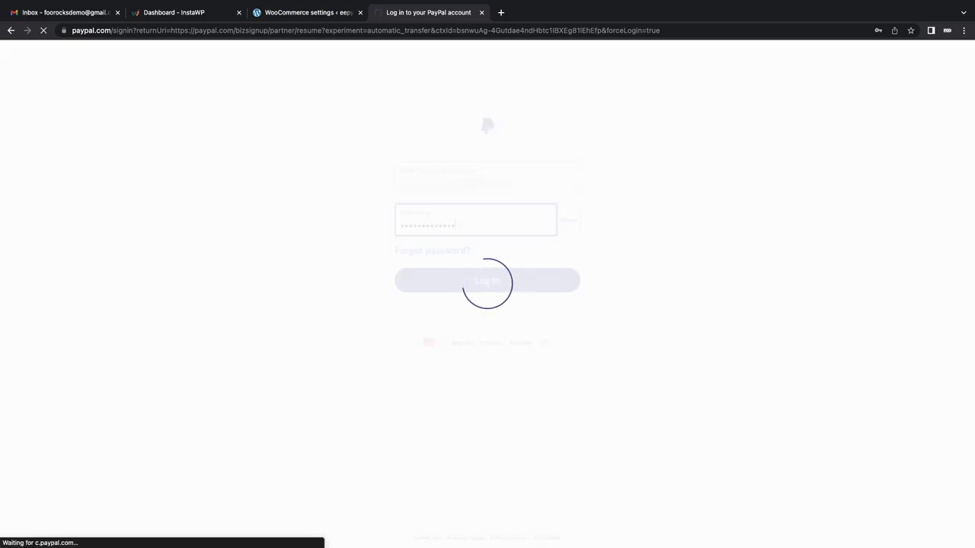
click(488, 280)
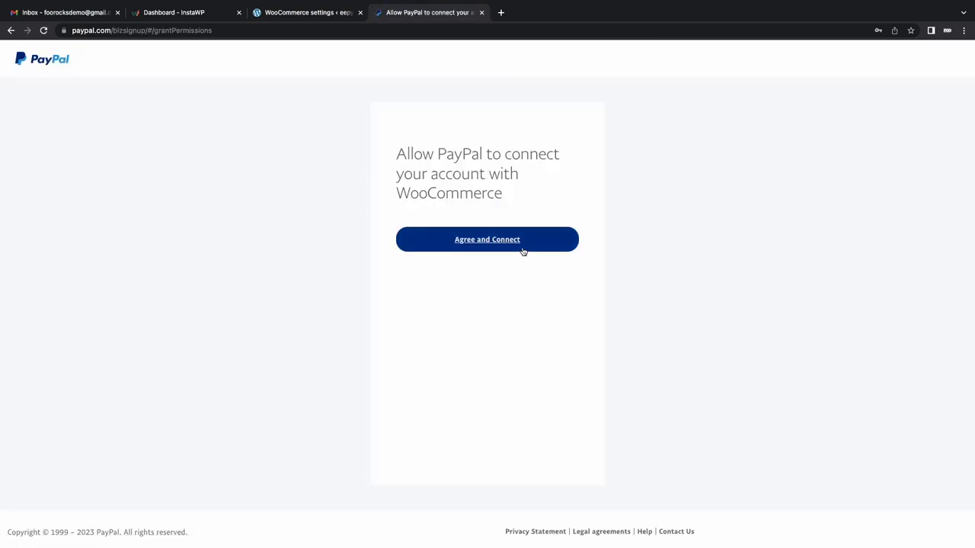
Step: Agree to connect PayPal with WooCommerce and return to the store's payment methods
click(487, 239)
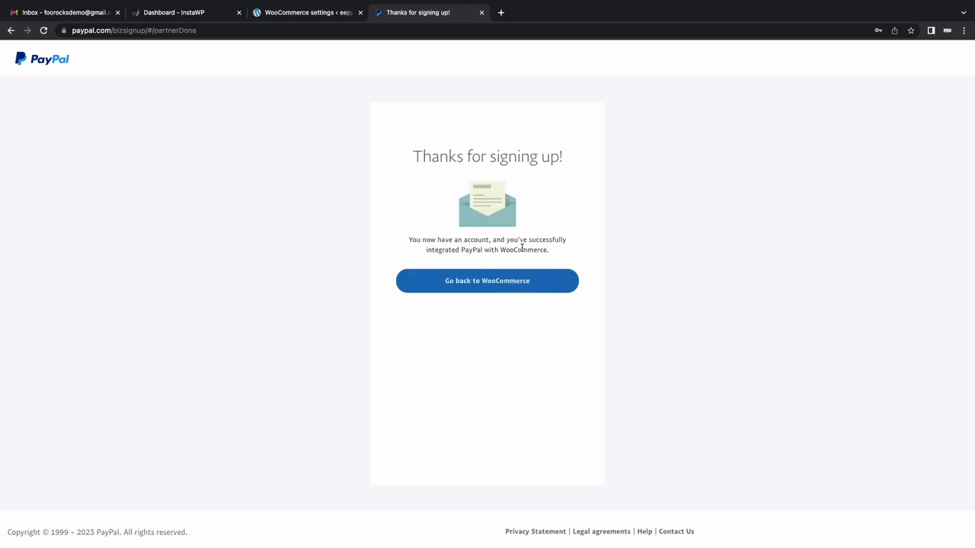
click(487, 281)
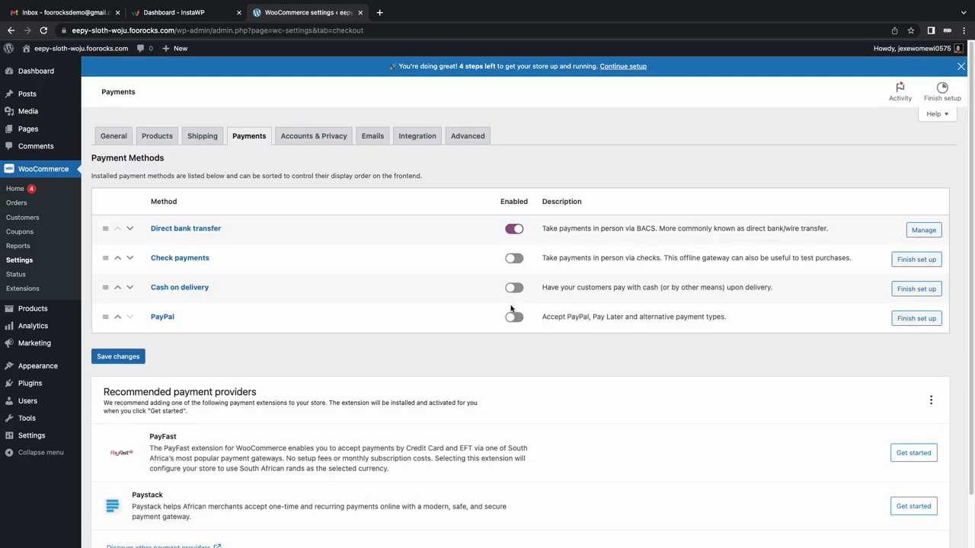
Step: Enable PayPal and save its smart buttons with Single Product removed, showing only at checkout
click(514, 317)
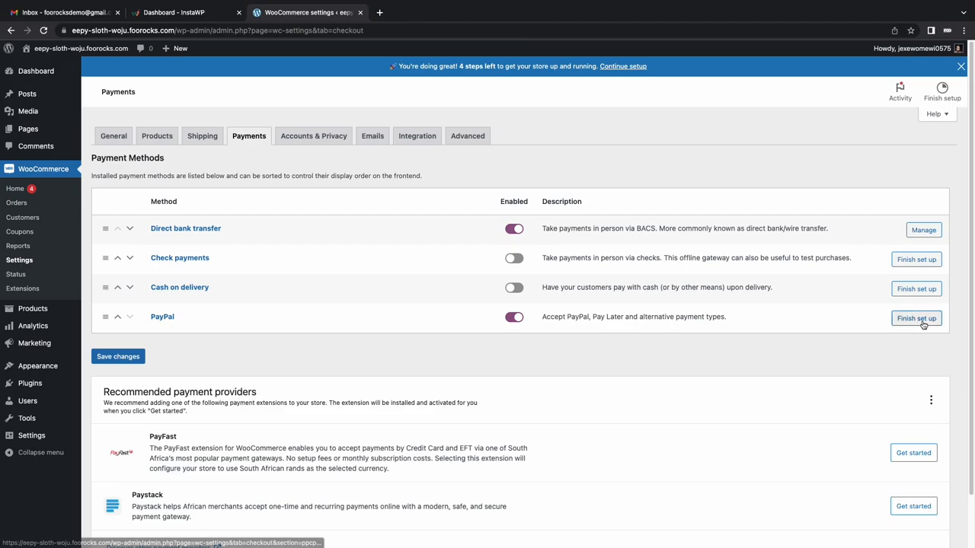
click(913, 318)
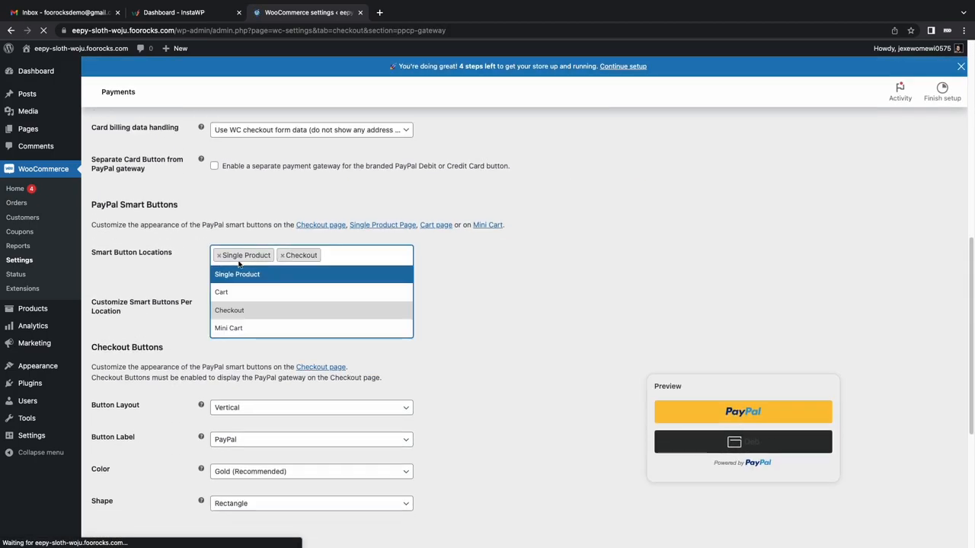
click(219, 256)
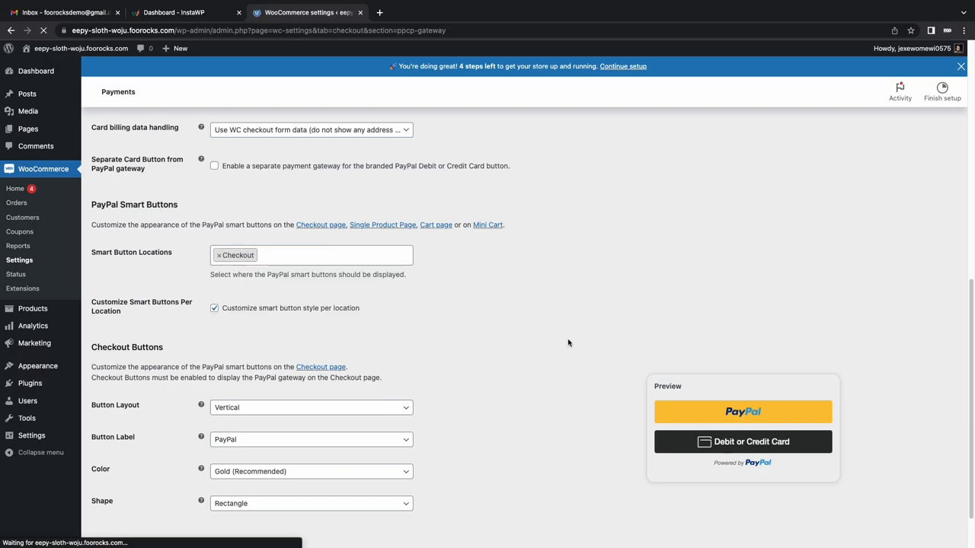
scroll(down, 3)
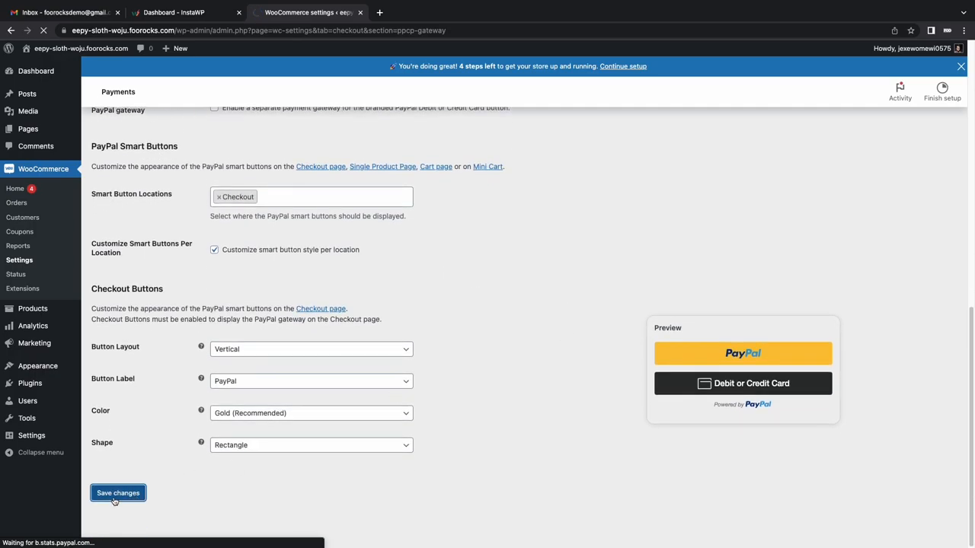
click(137, 493)
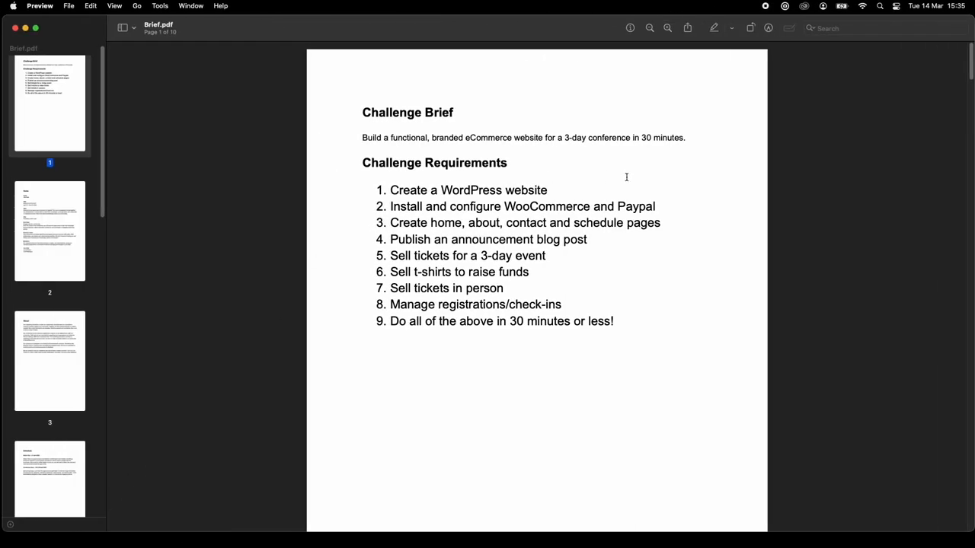
mouse_move(659, 223)
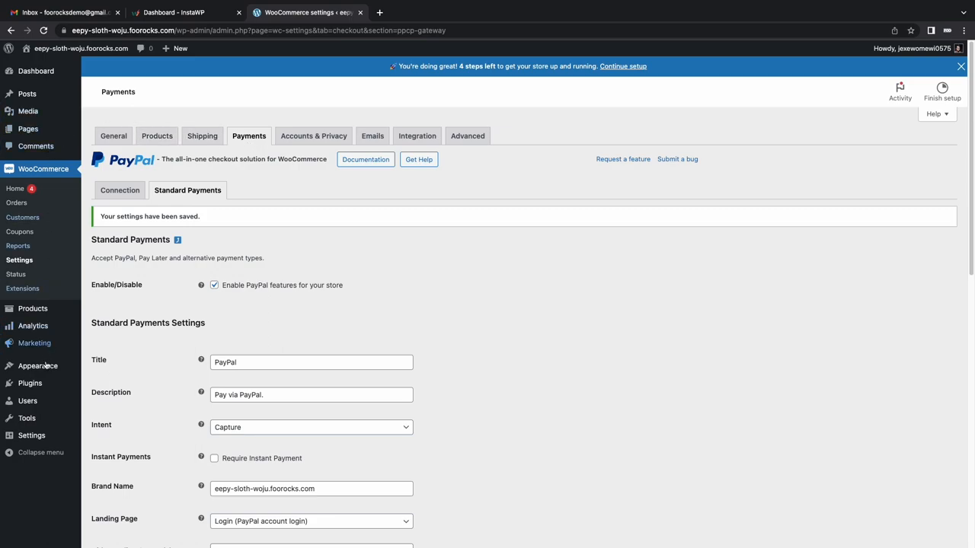
Step: Search the plugin installer for 'elementor'
click(27, 384)
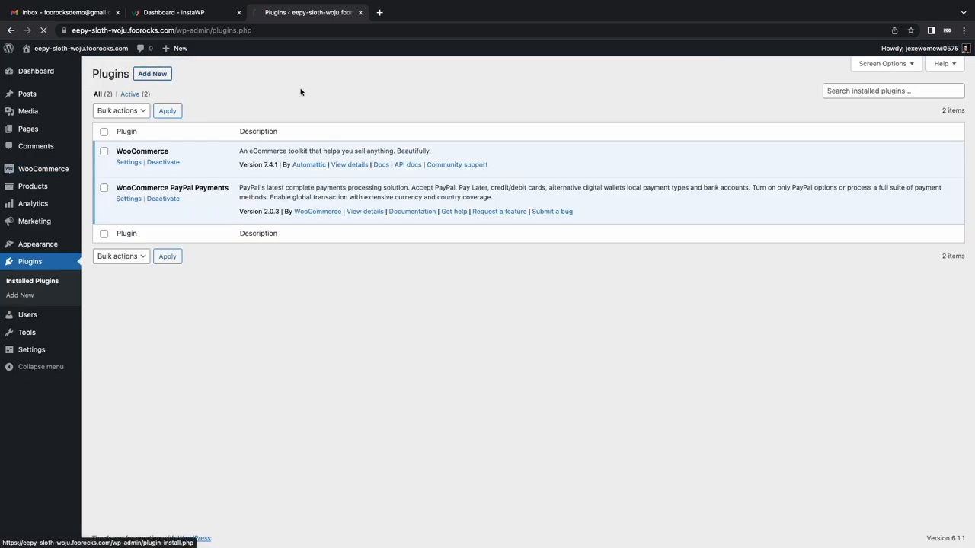
click(152, 73)
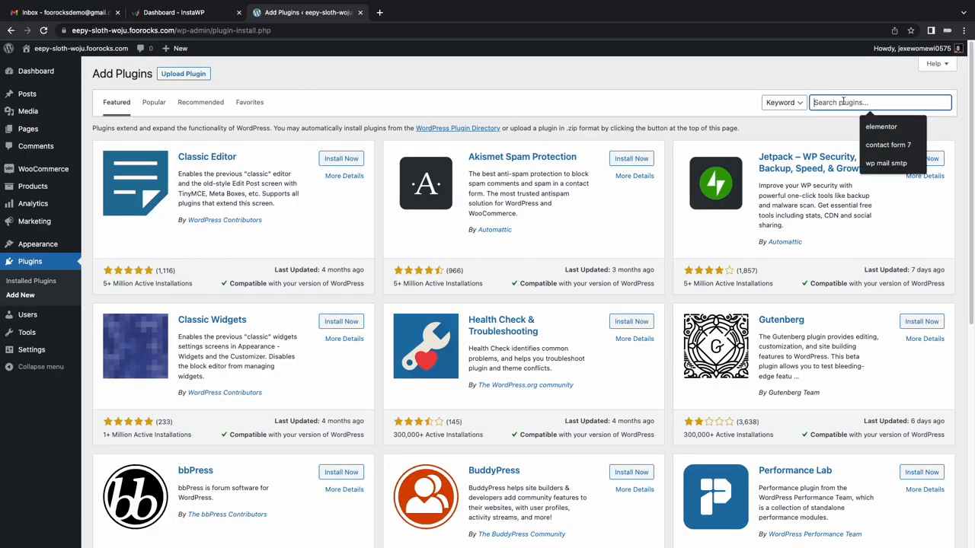
text(elementor)
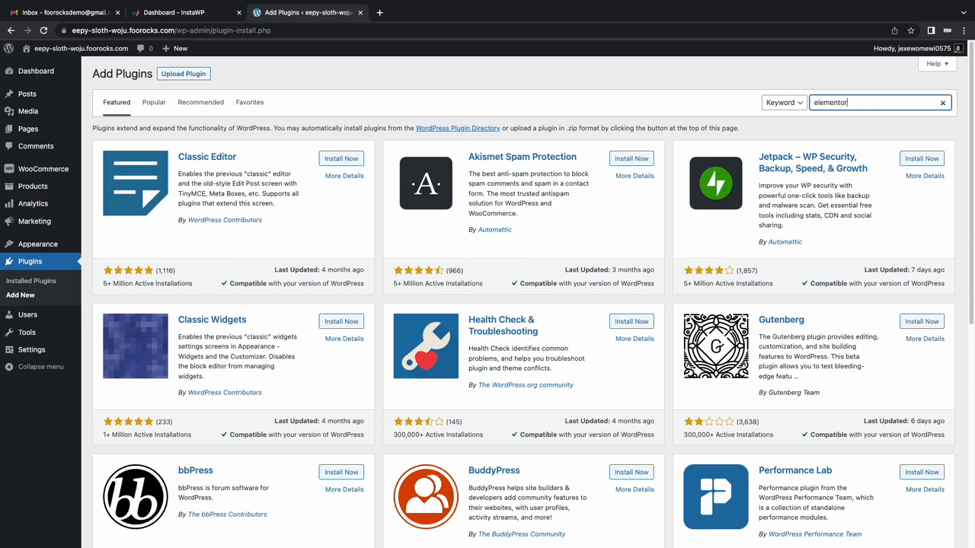
key(Enter)
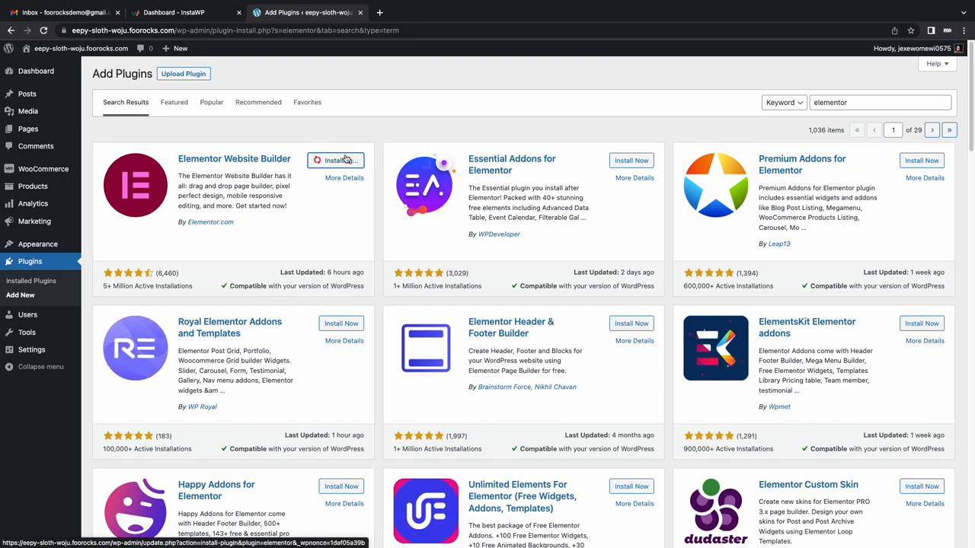
Step: Install and activate Elementor Website Builder
click(337, 160)
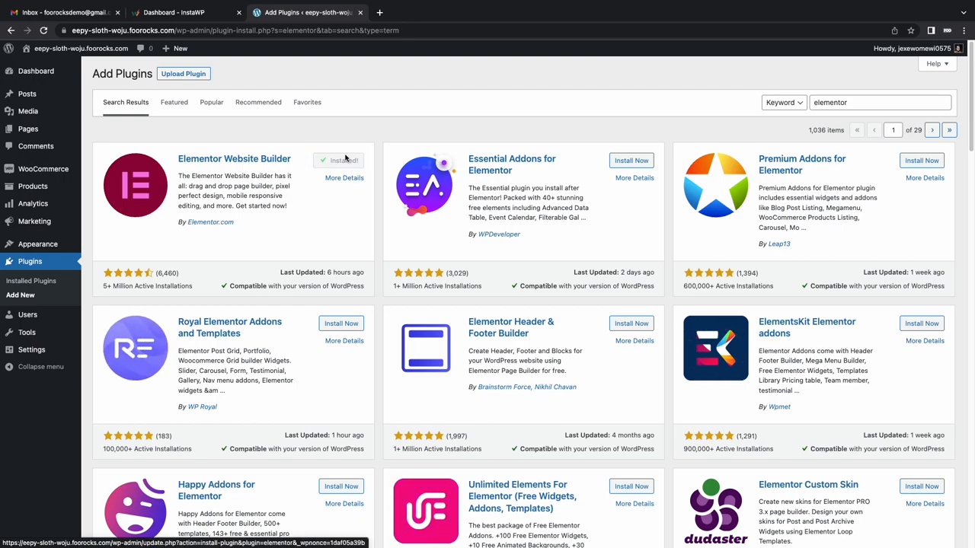
click(344, 160)
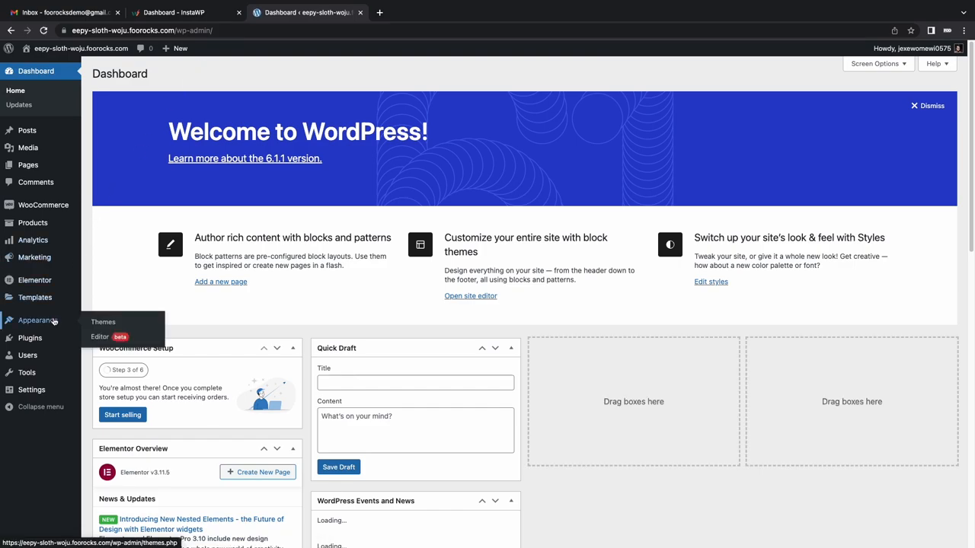
Step: Install the Astra theme from Appearance > Themes > Add New
click(102, 321)
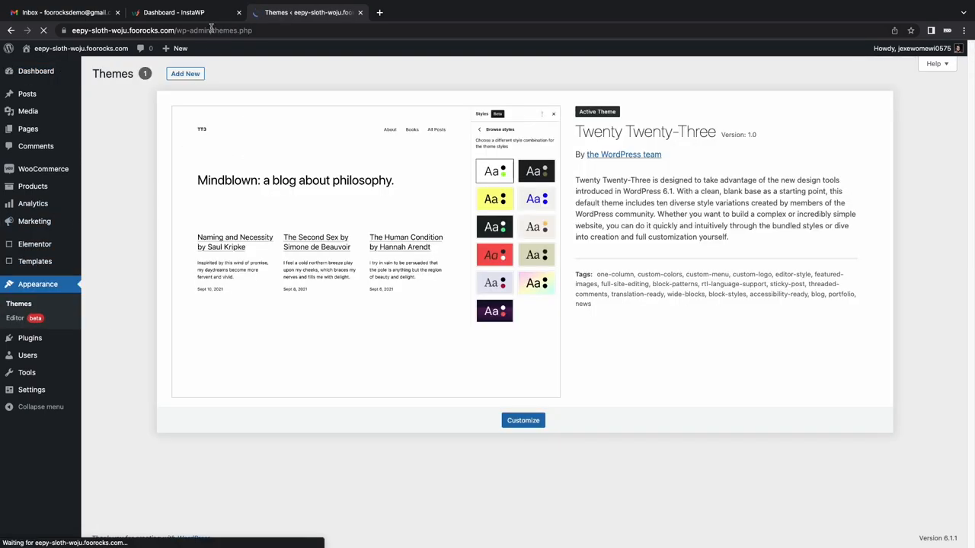
click(185, 74)
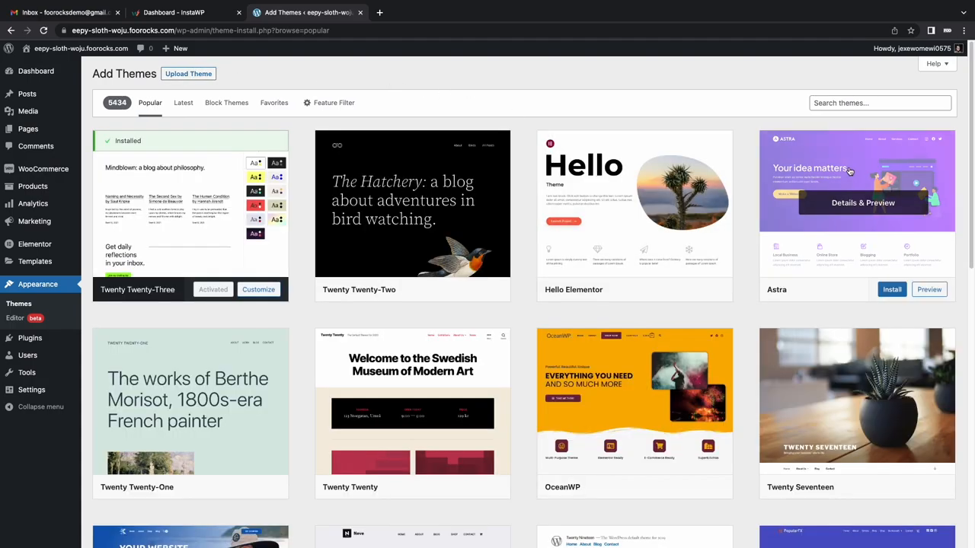
click(891, 290)
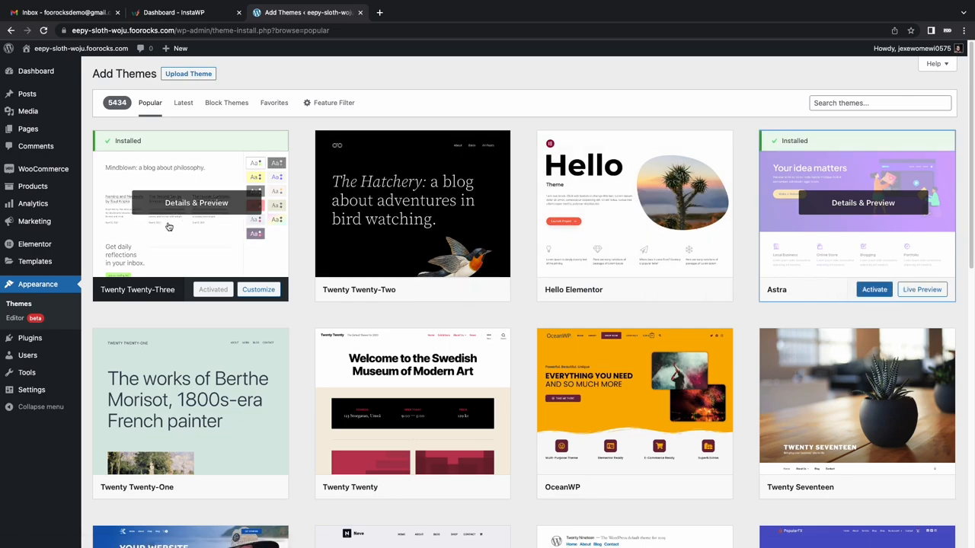
mouse_move(27, 111)
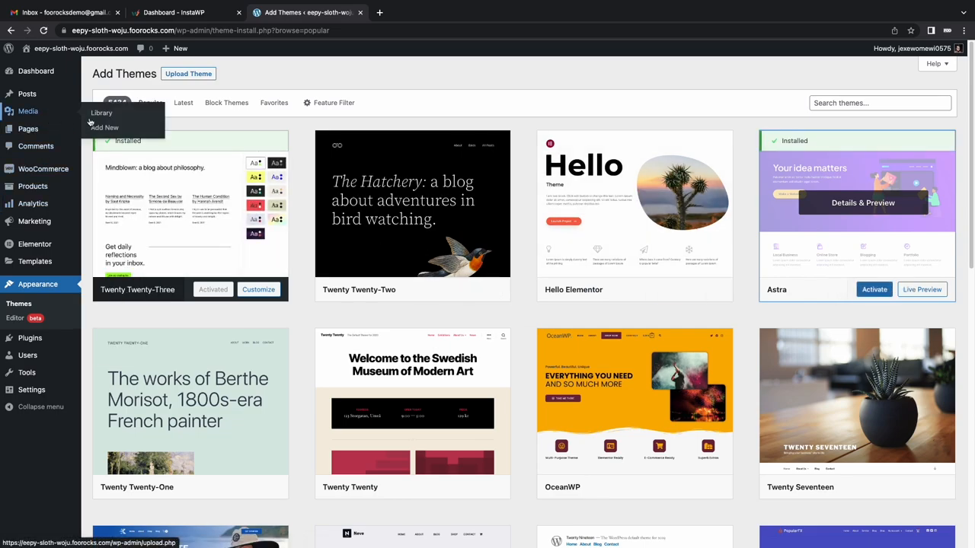
Step: Upload the stock photos, branding logos and email images to the media library
click(103, 128)
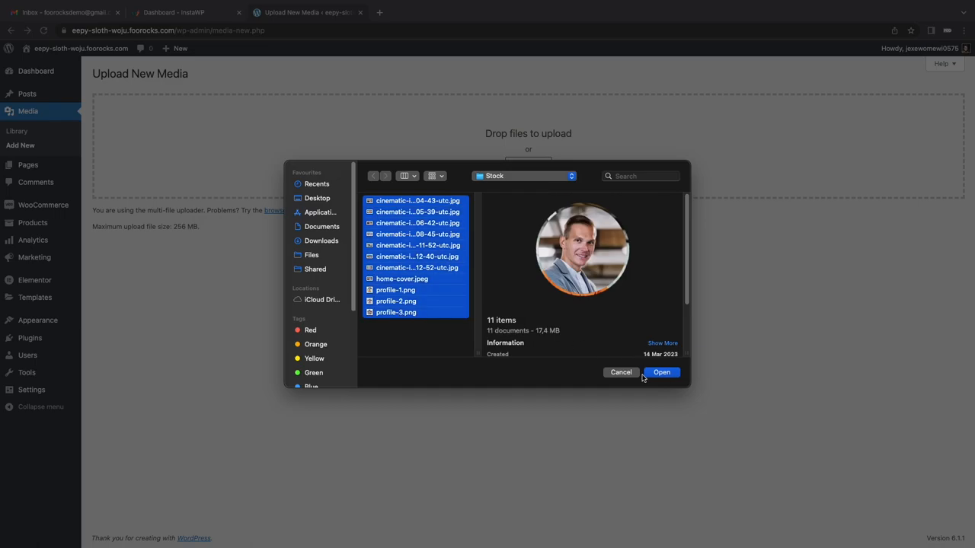
click(661, 372)
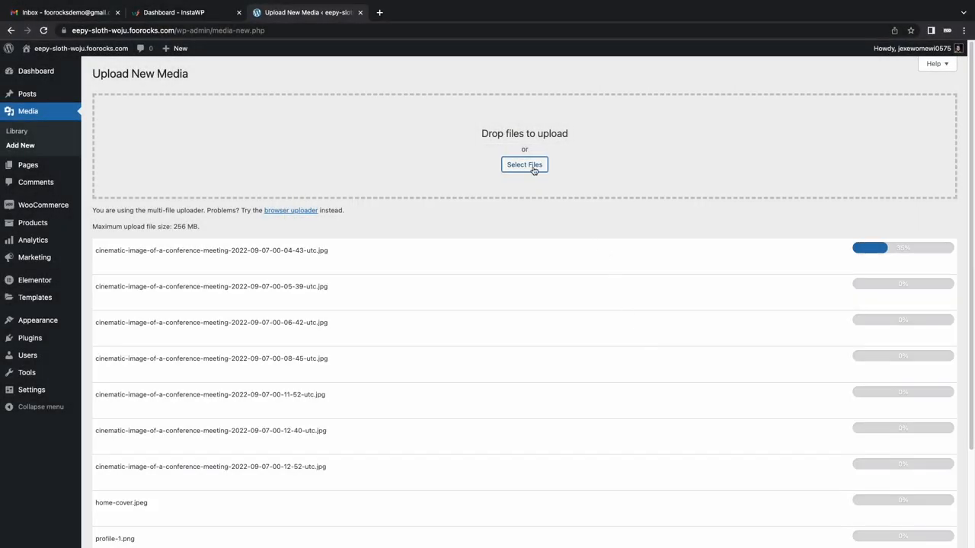
click(523, 165)
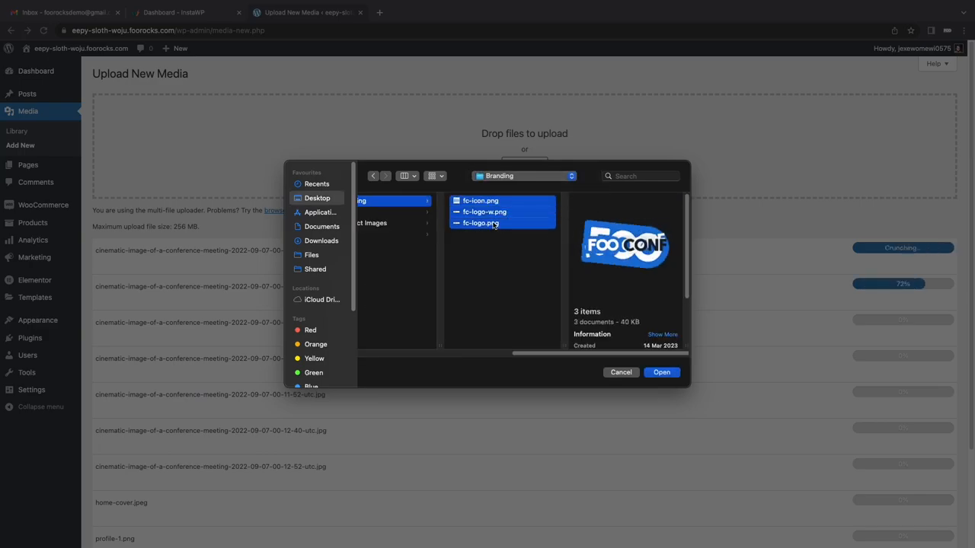
click(661, 371)
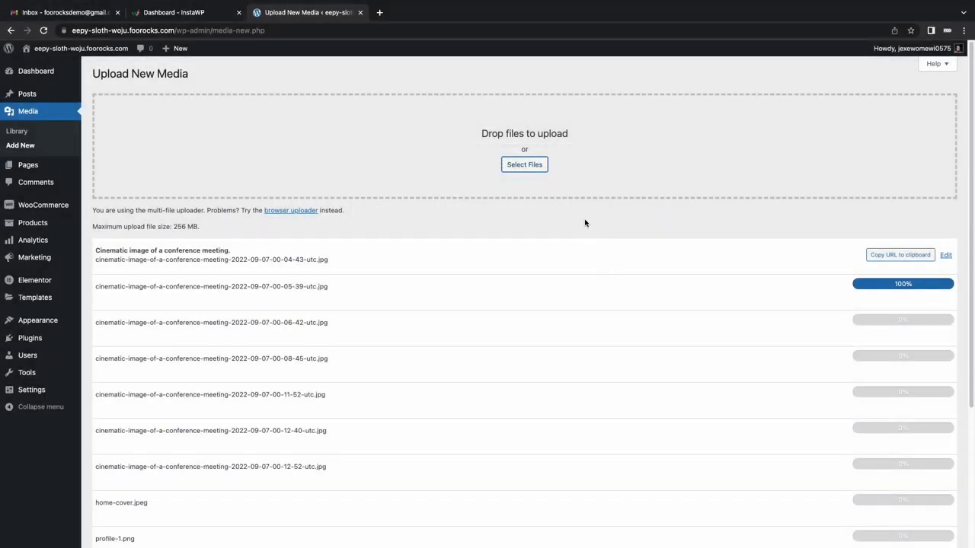
click(524, 165)
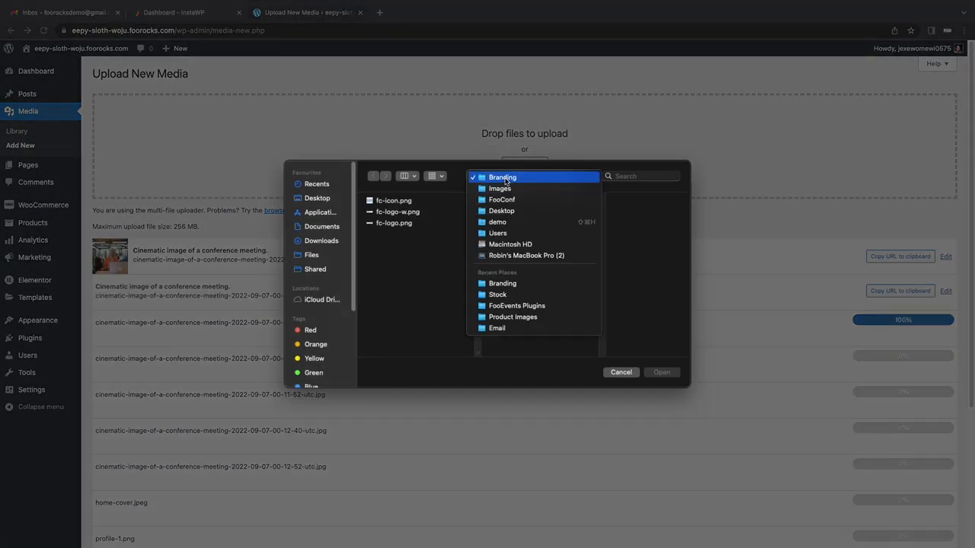
click(501, 189)
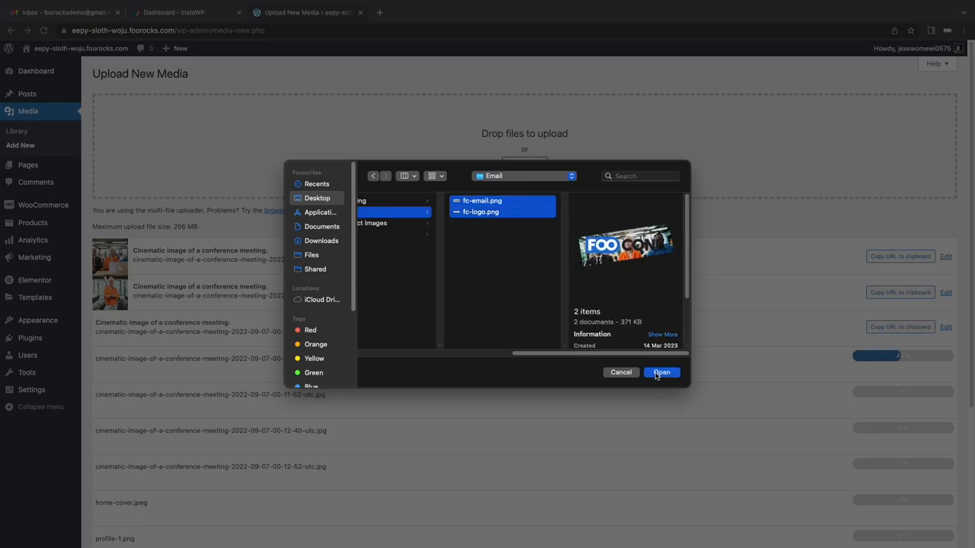
click(662, 371)
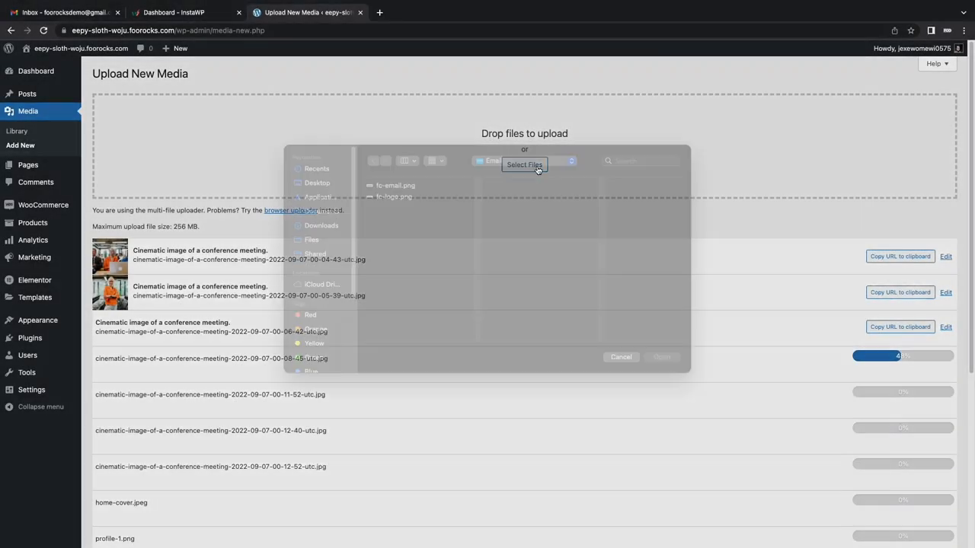
Step: Upload the product images fc-t-shirt.png and fc-ticket.png
click(497, 177)
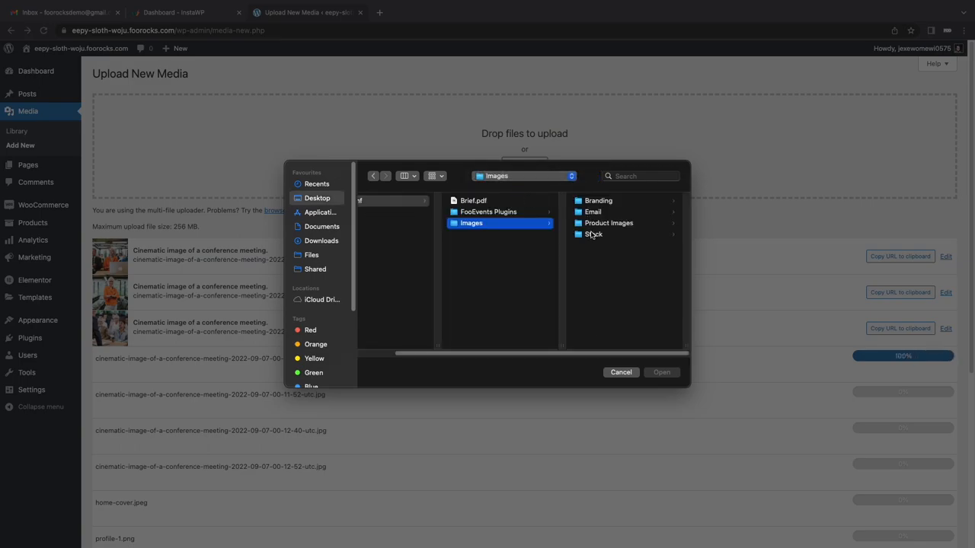
click(609, 223)
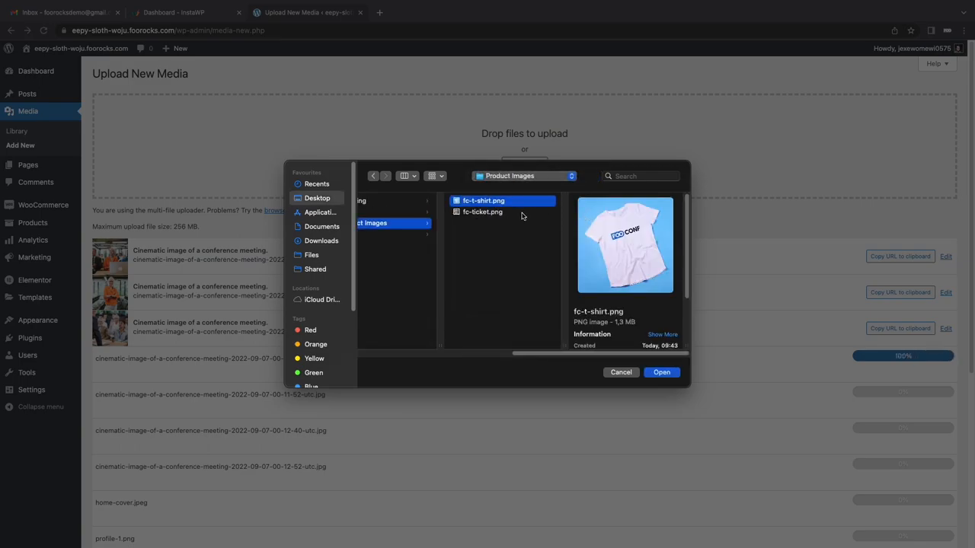
click(661, 372)
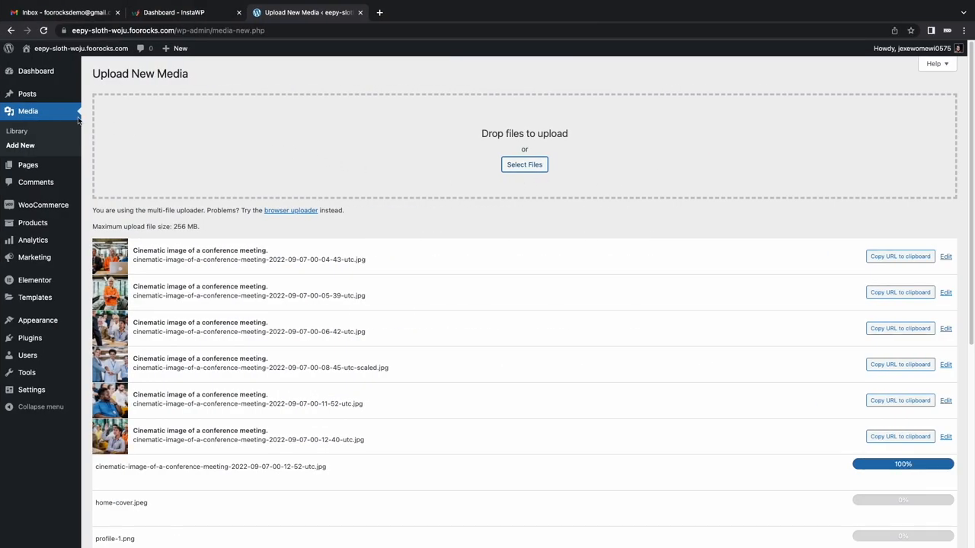
mouse_move(27, 165)
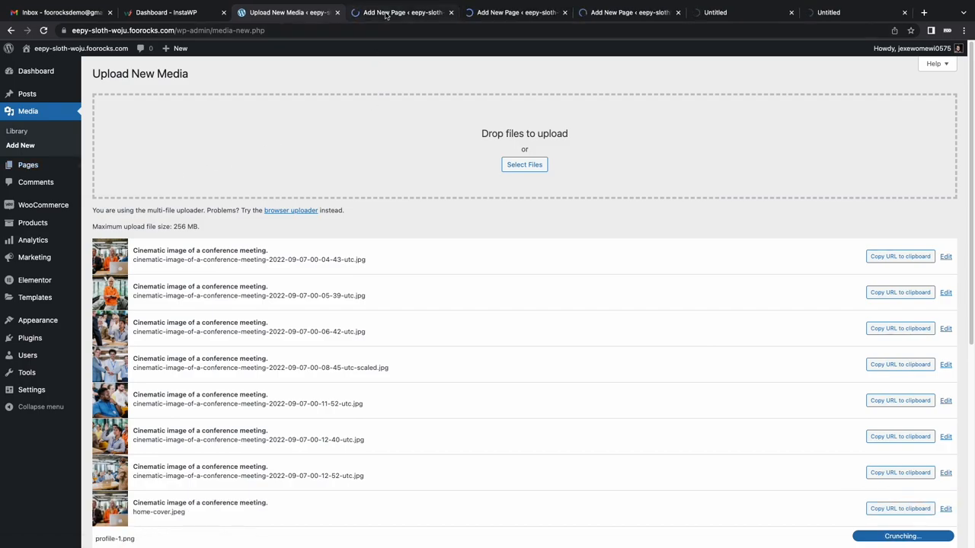
Step: Title and publish the Home and About pages in their tabs
click(398, 12)
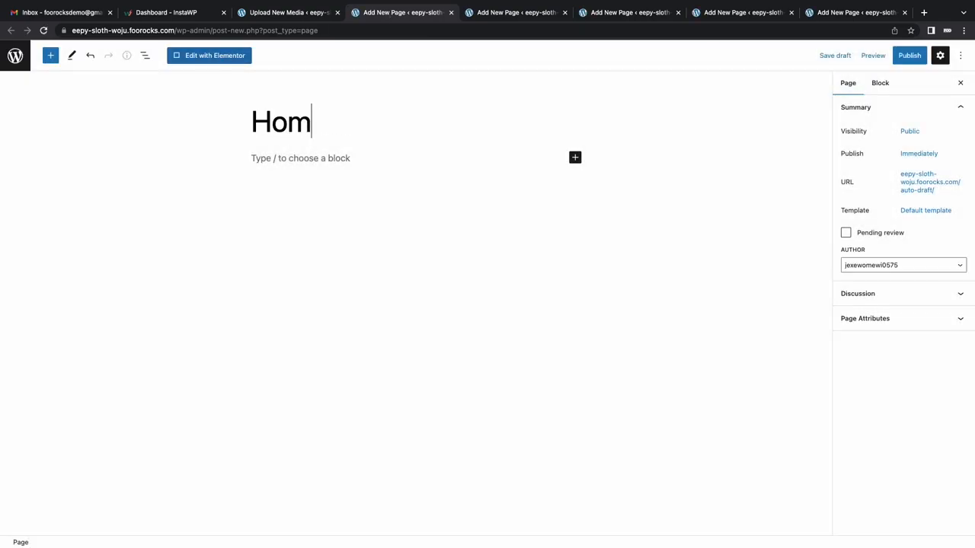
text(e)
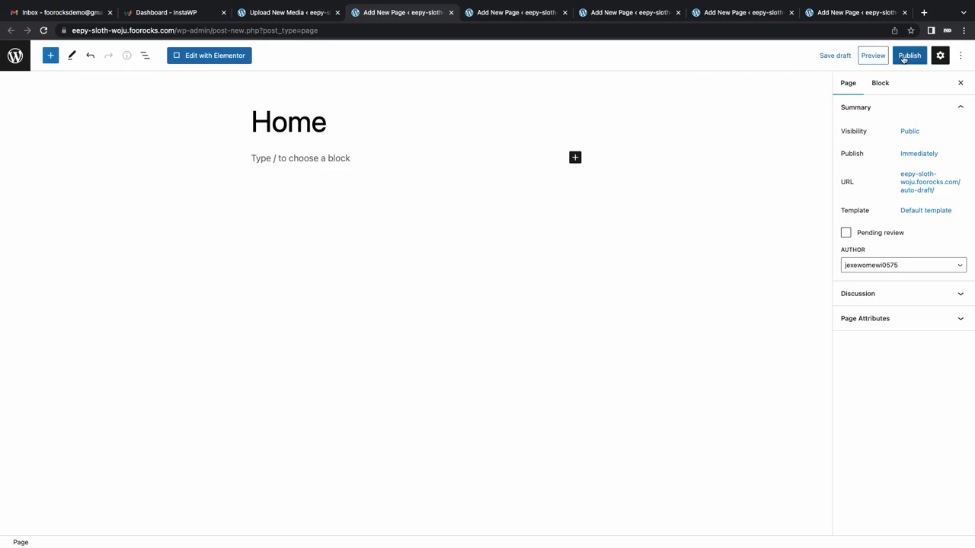
click(908, 54)
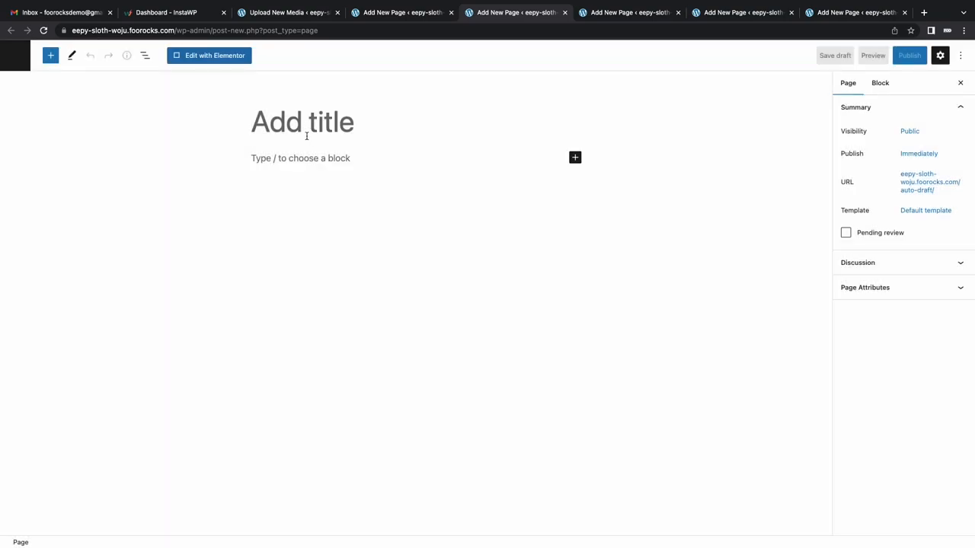
text(About)
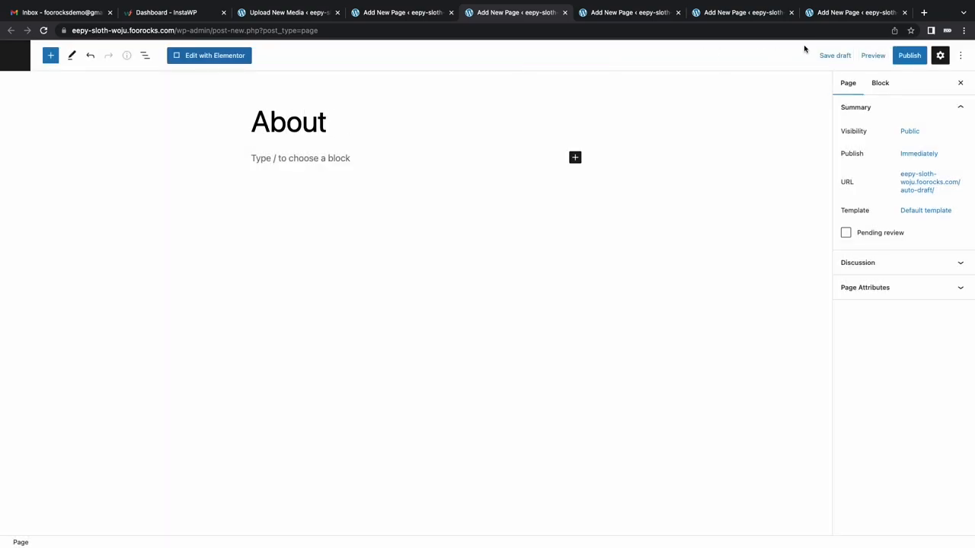
click(909, 55)
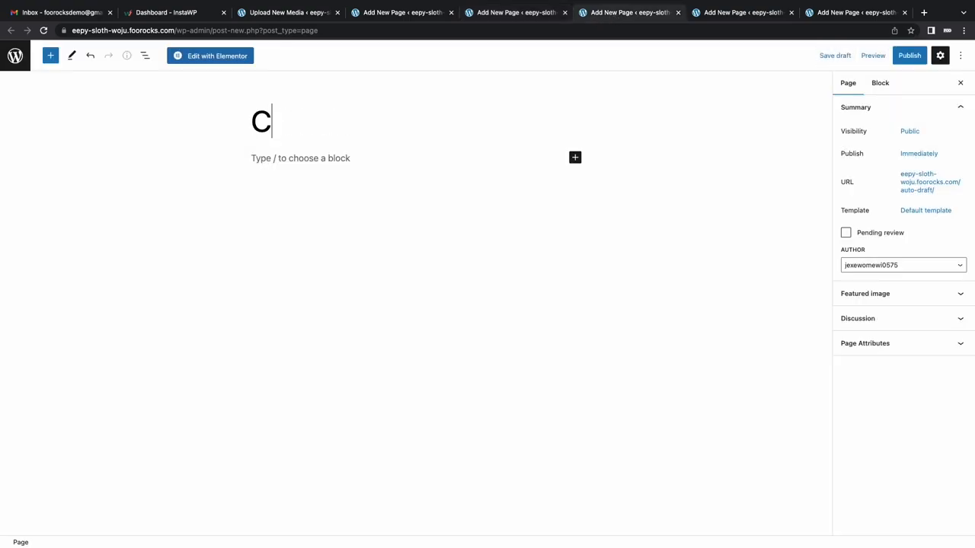
Step: Title the Contact and Schedule pages and publish the Blog page
text(ontact)
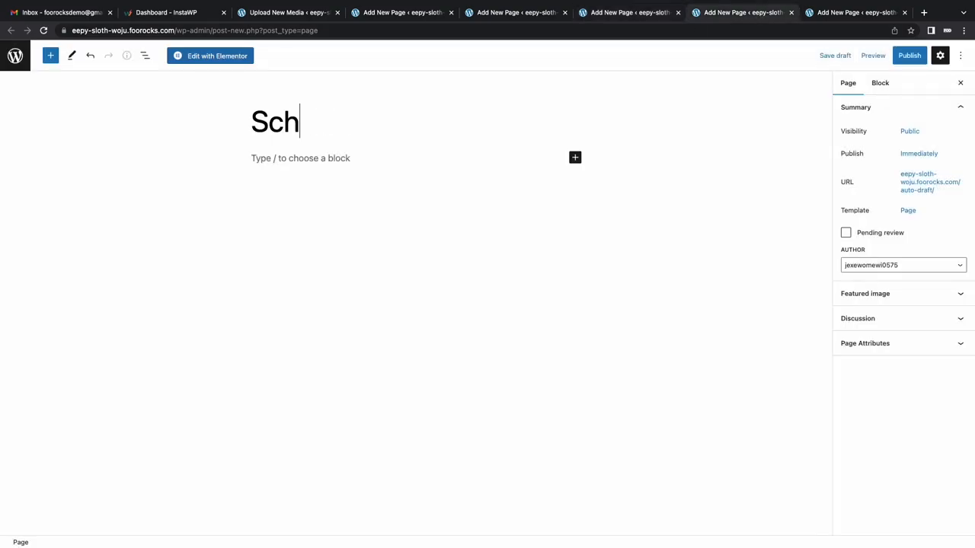
text(edule)
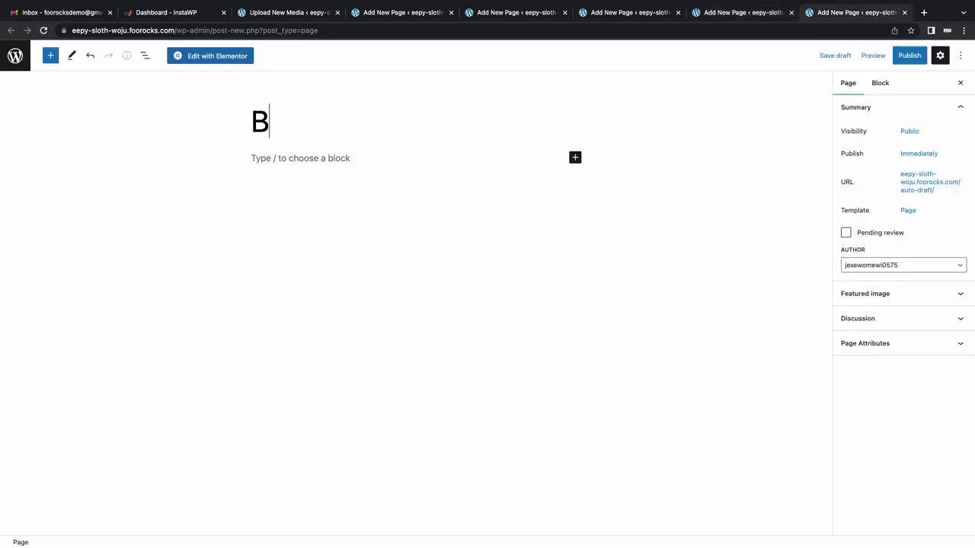
click(909, 55)
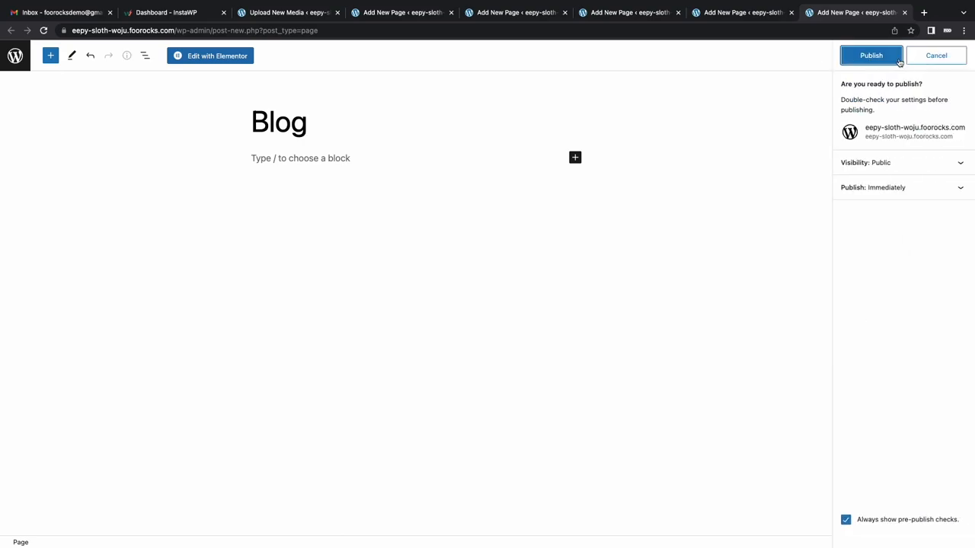
click(296, 12)
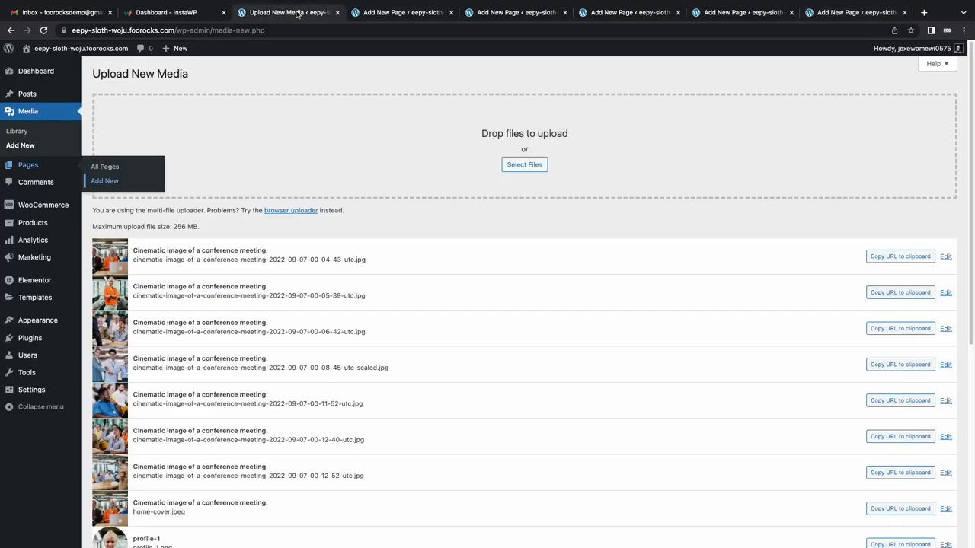
Step: In Reading settings, use static page Home as homepage and Blog as posts page, then save
scroll(down, 3)
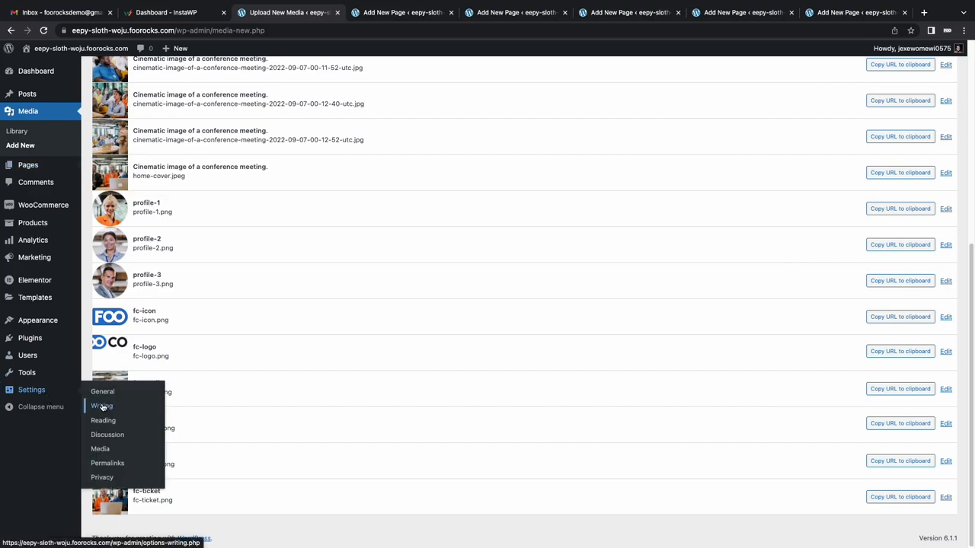
click(104, 420)
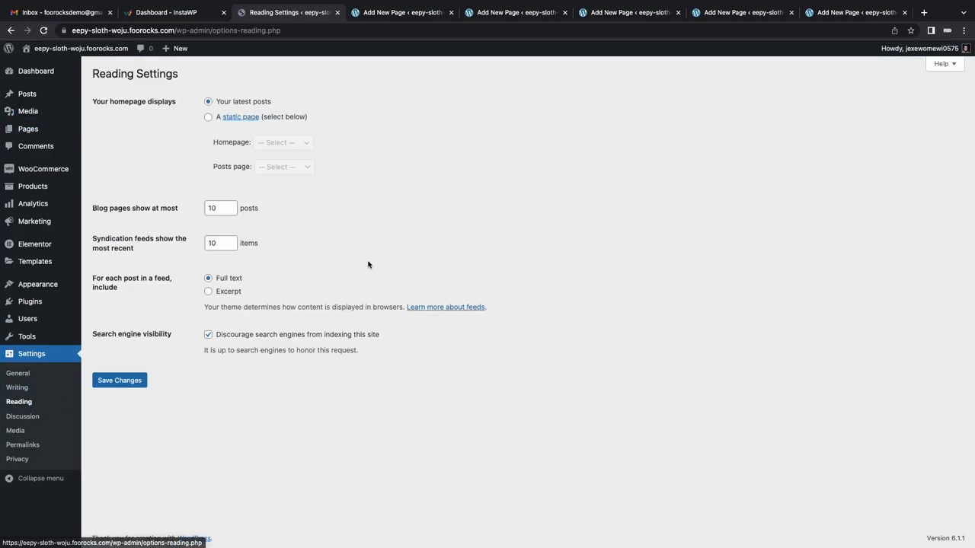
click(207, 116)
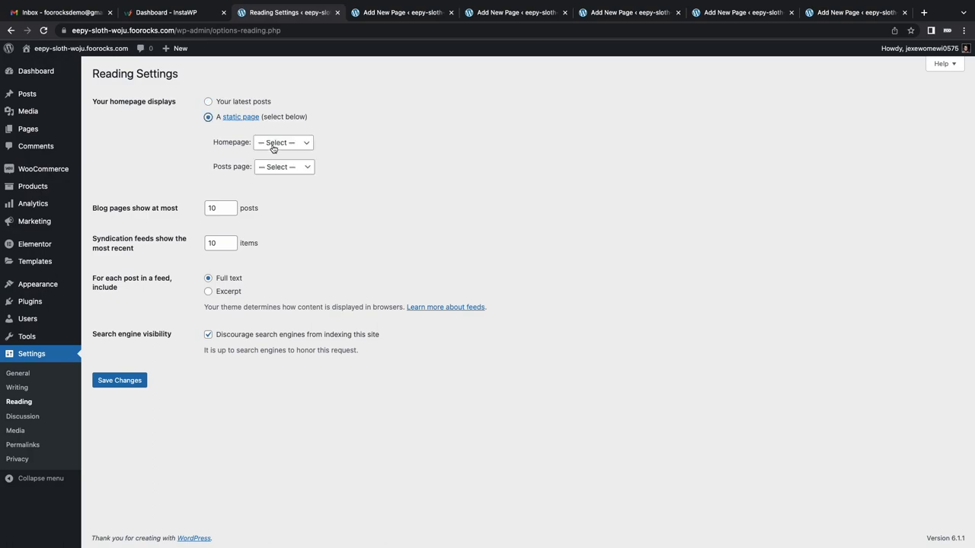
click(283, 143)
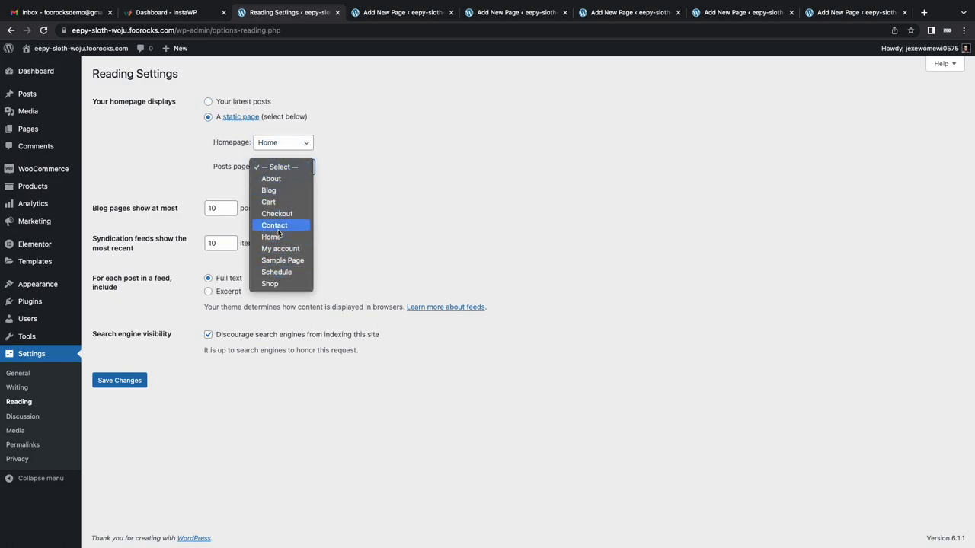
click(119, 381)
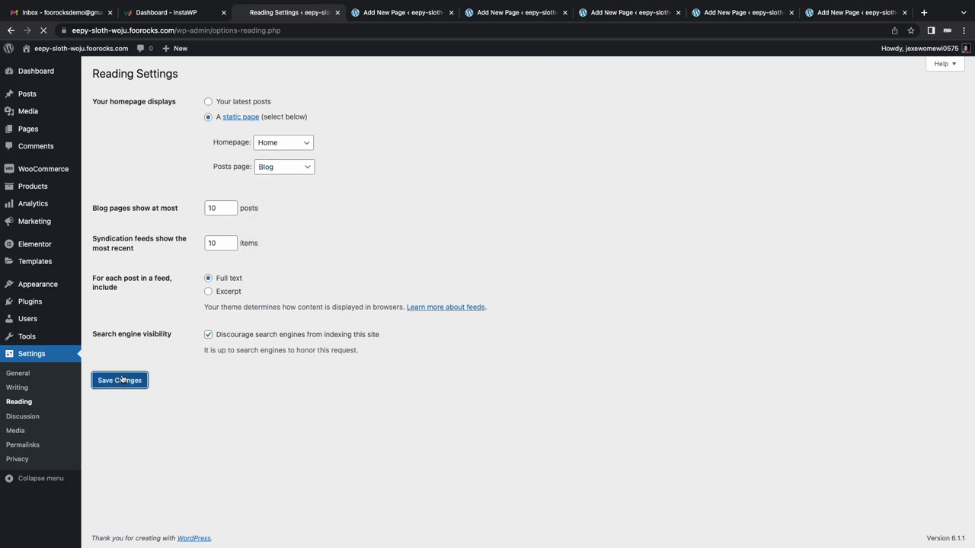
click(119, 381)
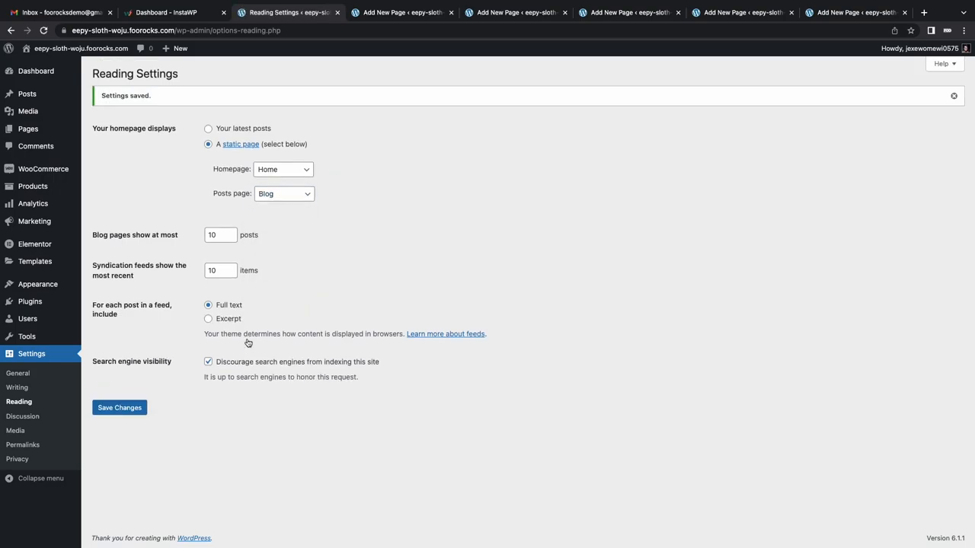
mouse_move(31, 302)
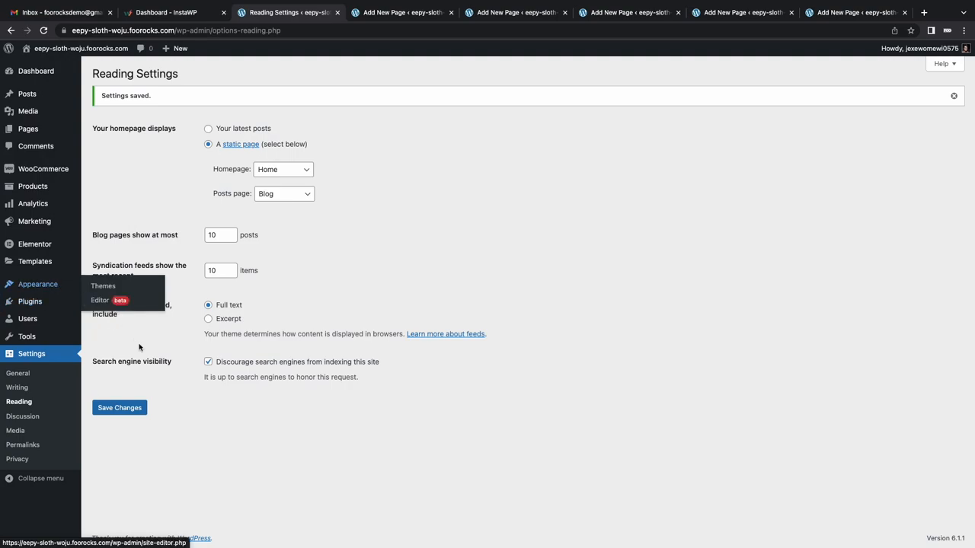
mouse_move(241, 424)
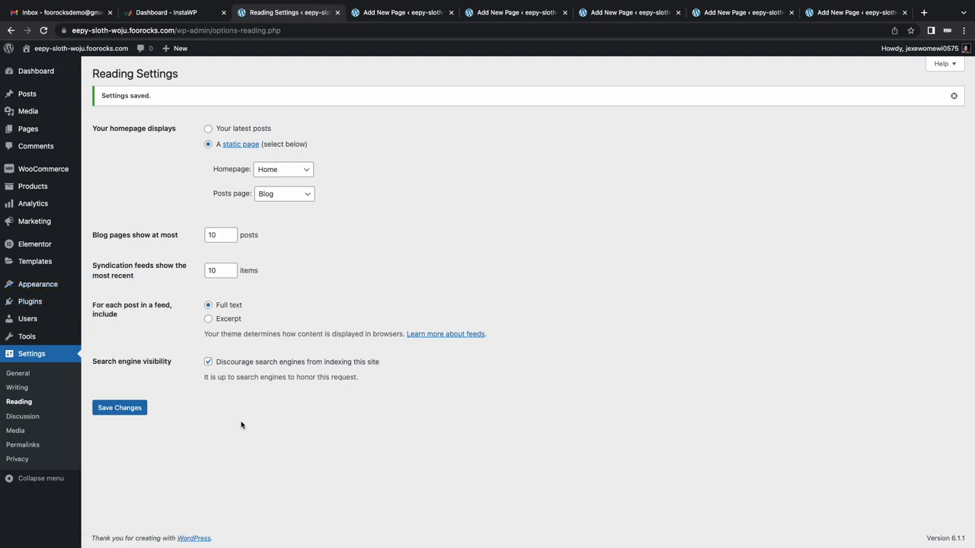
Step: Start Elementor editing on the Home and Schedule page tabs
click(397, 12)
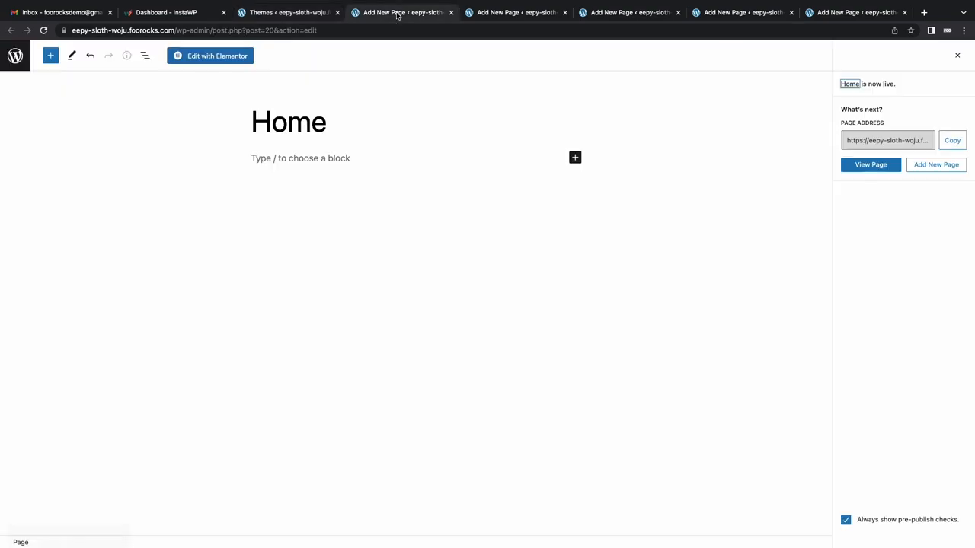
click(216, 55)
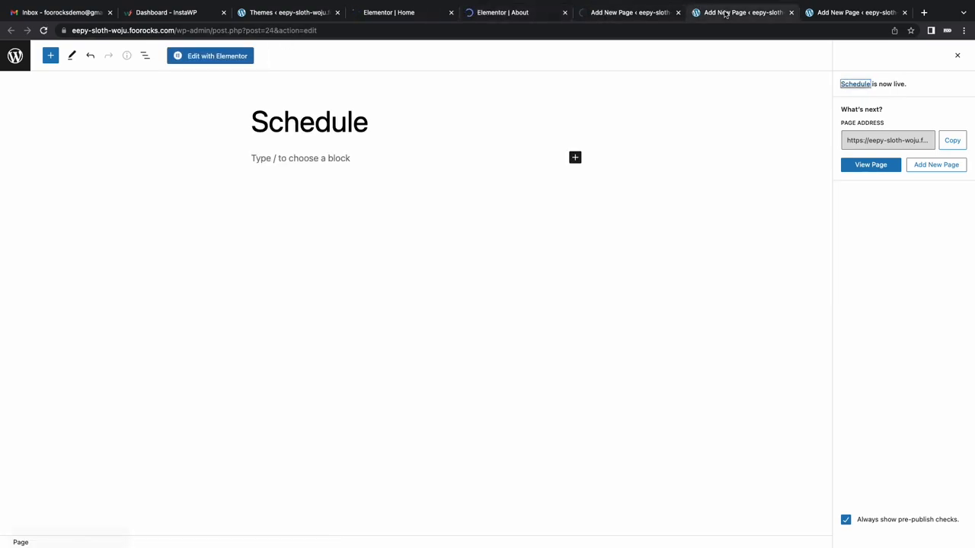
click(846, 12)
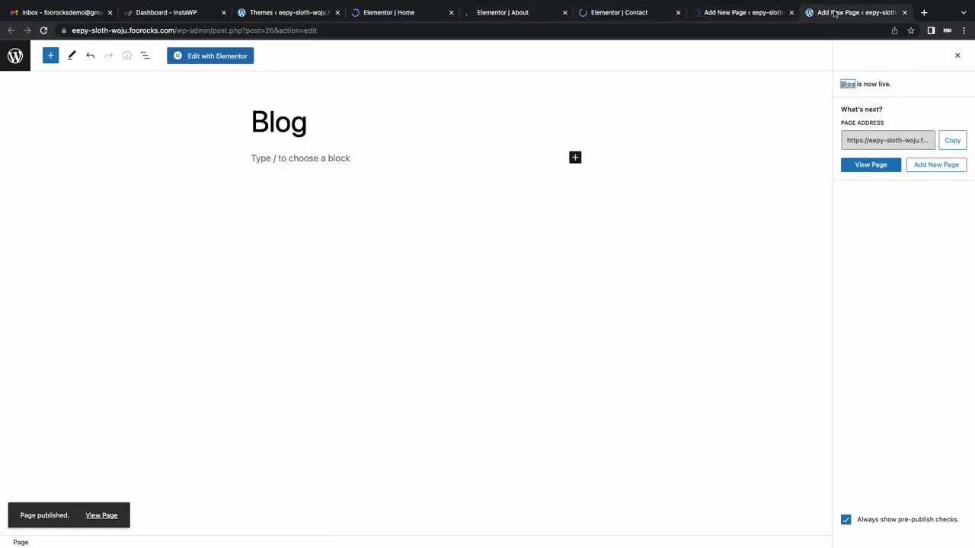
click(308, 13)
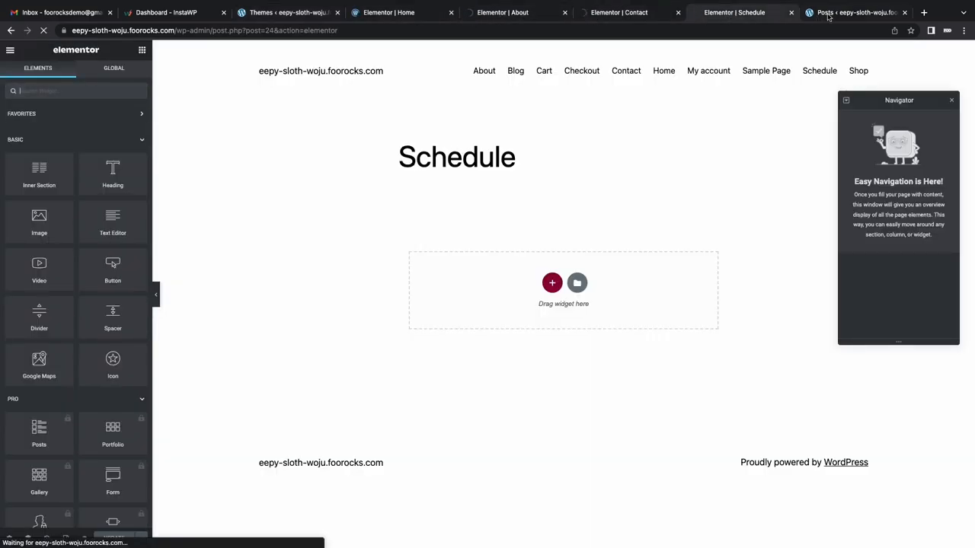
Step: Return via the posts tab to the Themes screen and head to Appearance > Menus
click(850, 12)
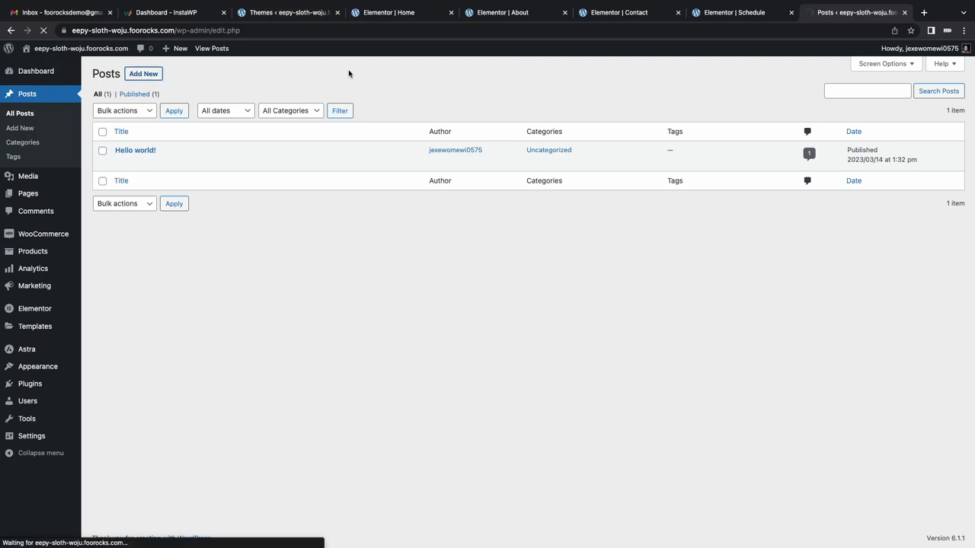
click(288, 12)
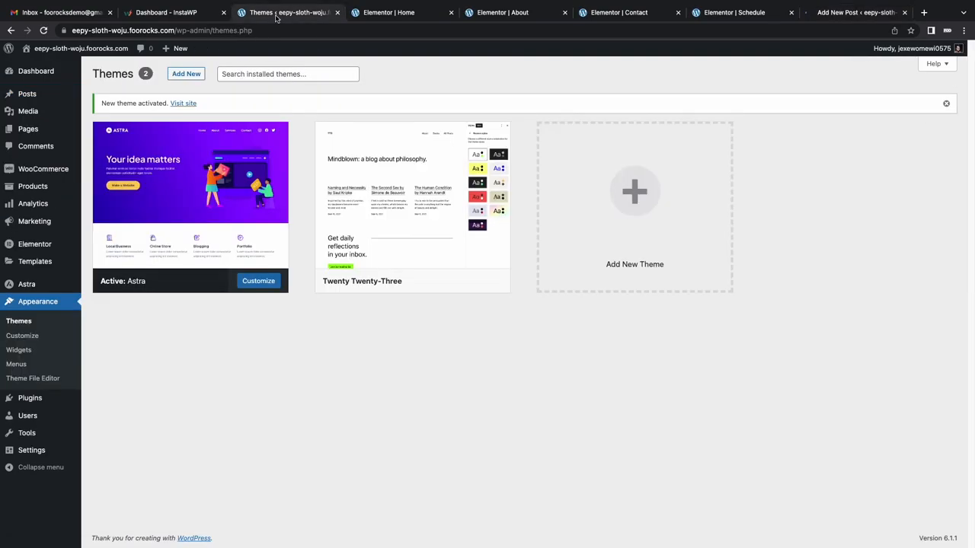
mouse_move(17, 364)
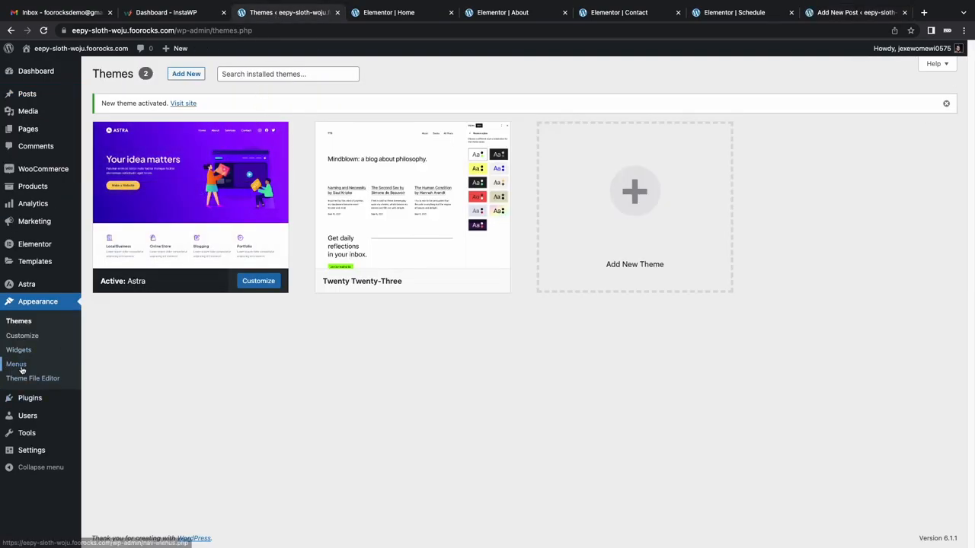
click(17, 364)
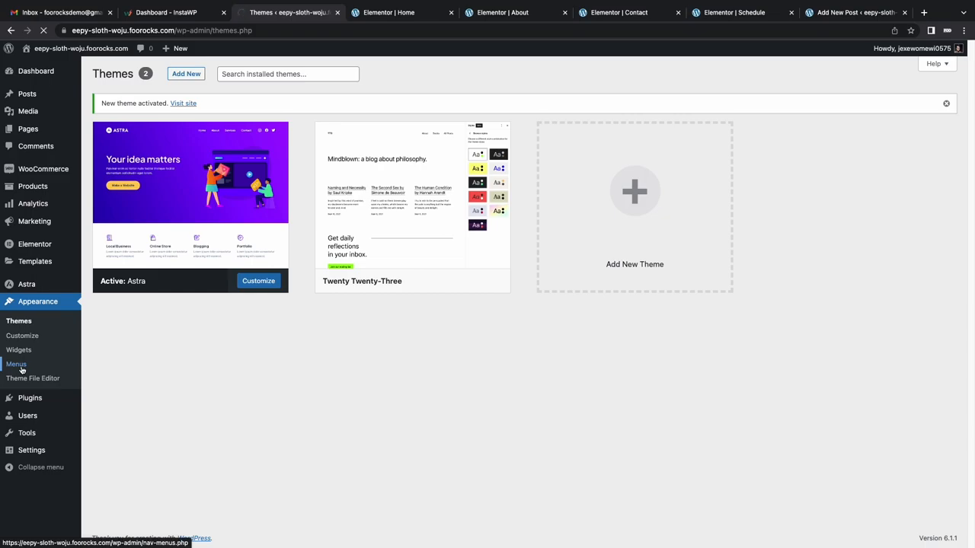
Step: Create a new navigation menu named Main Menu
click(16, 364)
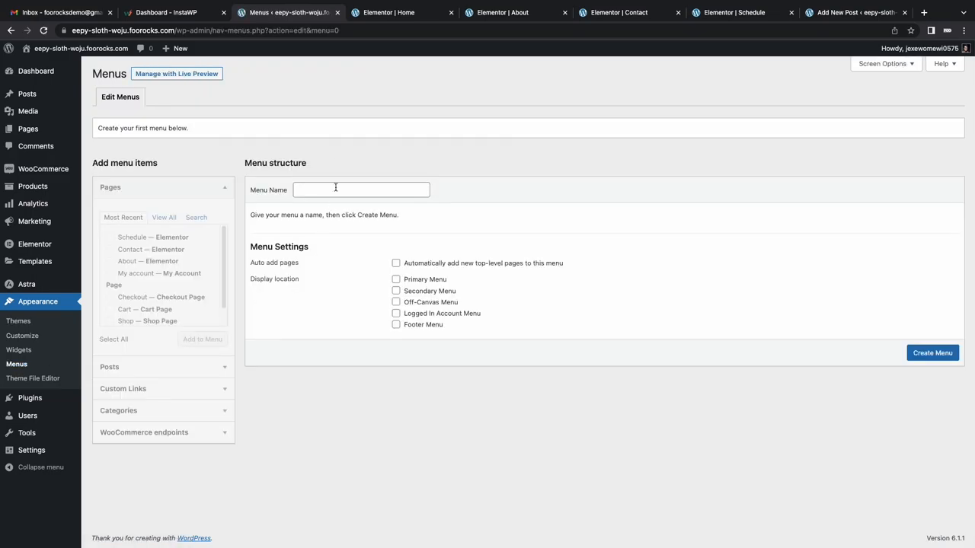
click(361, 189)
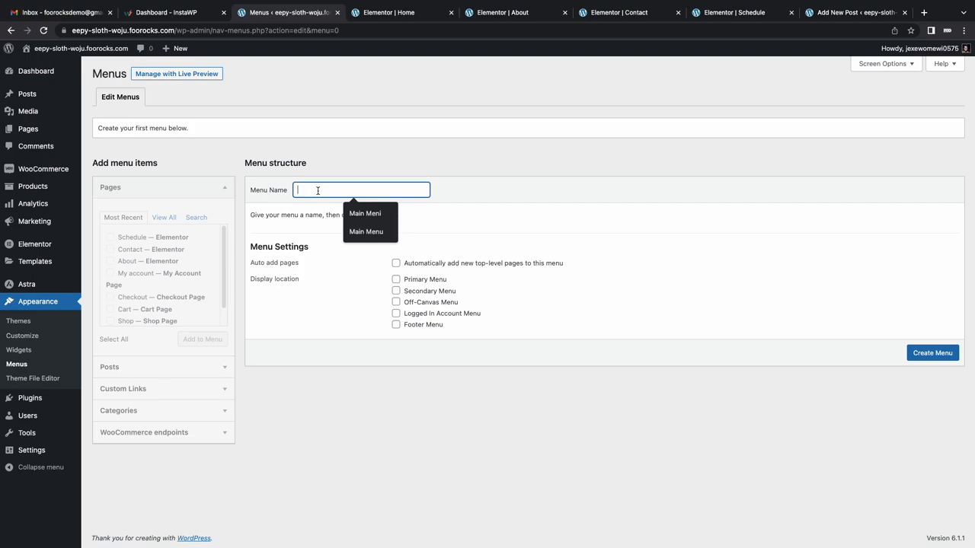
text(Main Menu)
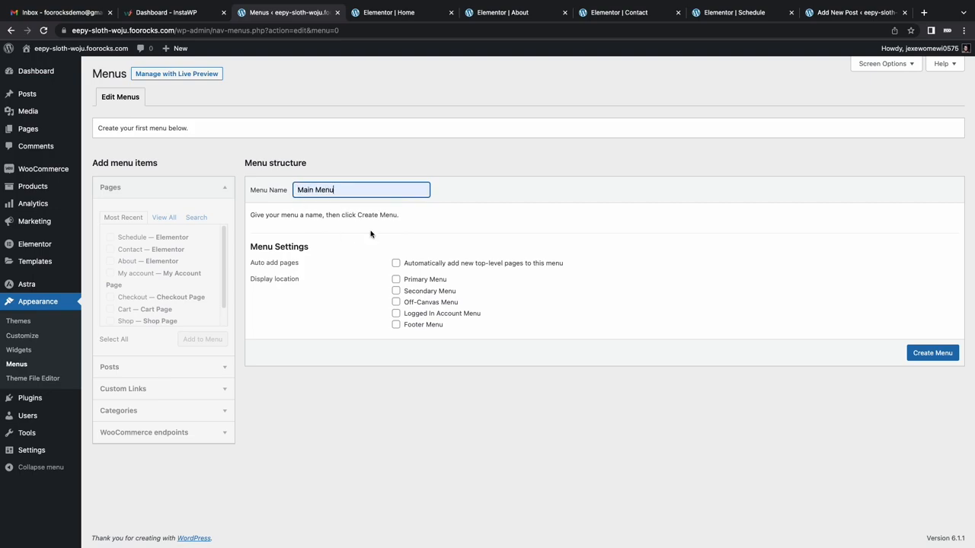
click(935, 353)
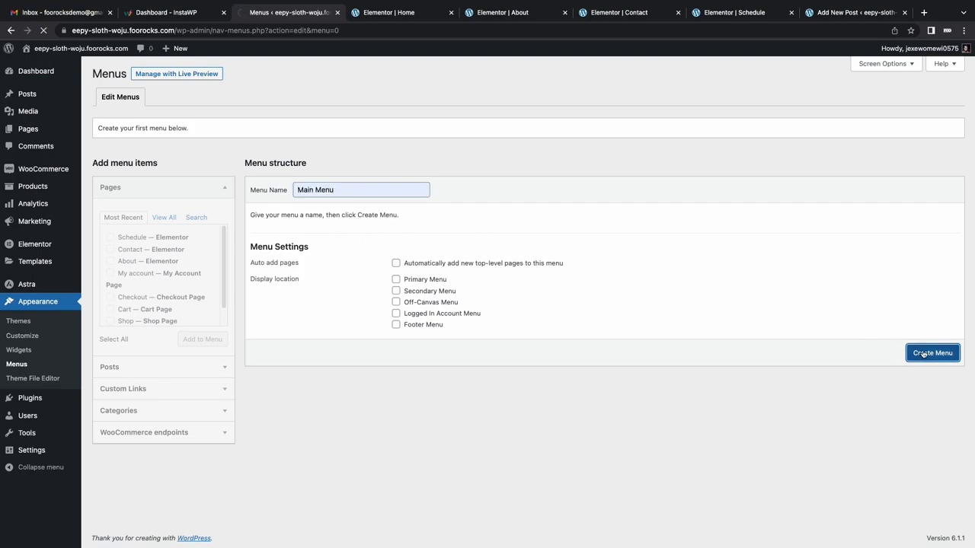
click(934, 353)
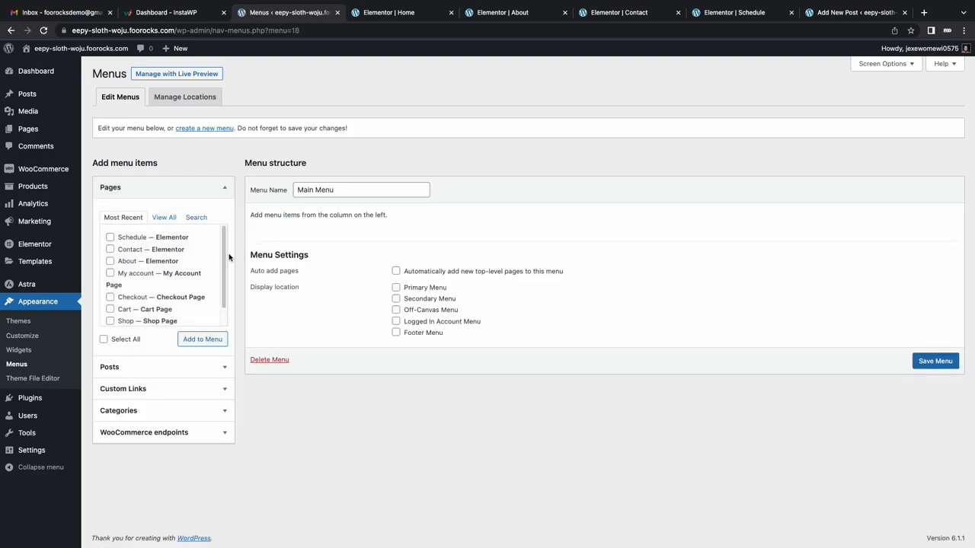
Step: Tick the site pages under View All, add them to Main Menu and save it
click(165, 216)
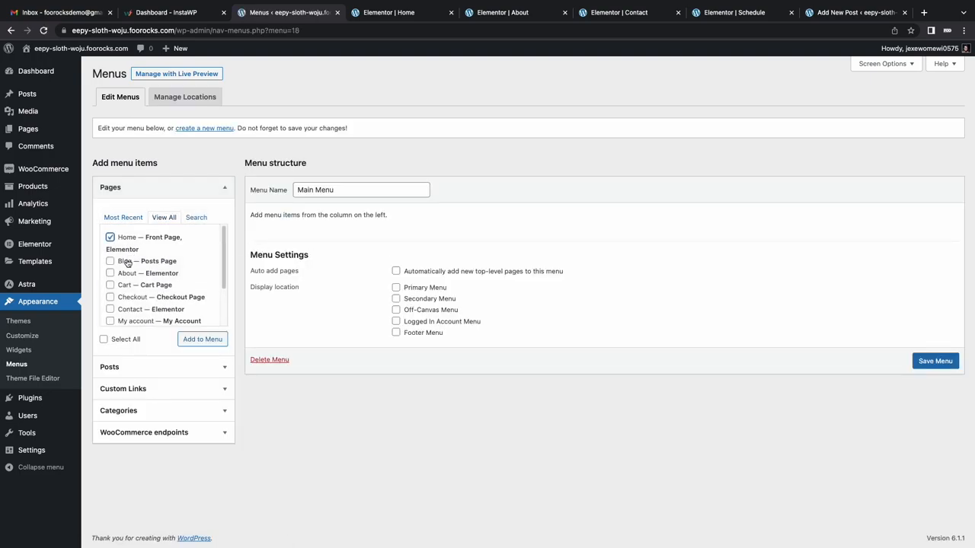
click(110, 272)
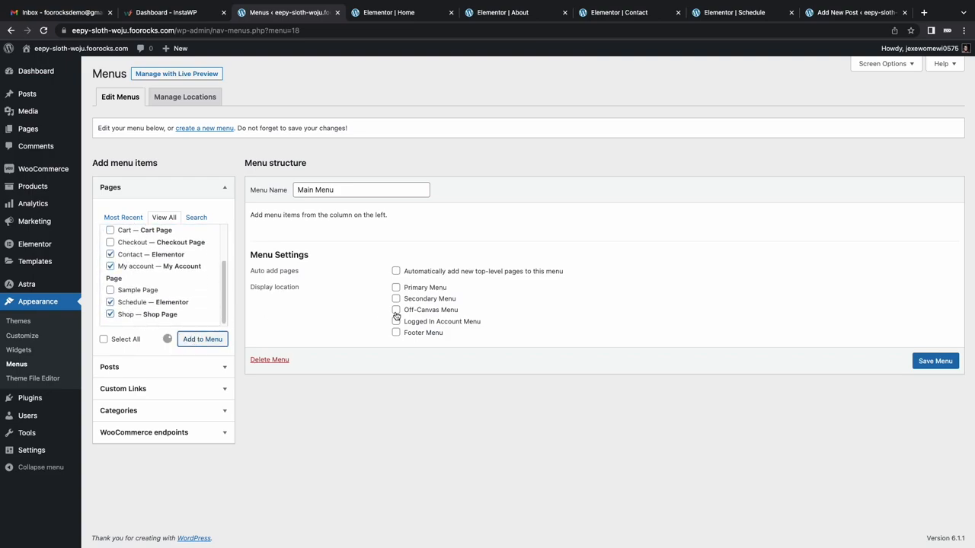
click(201, 338)
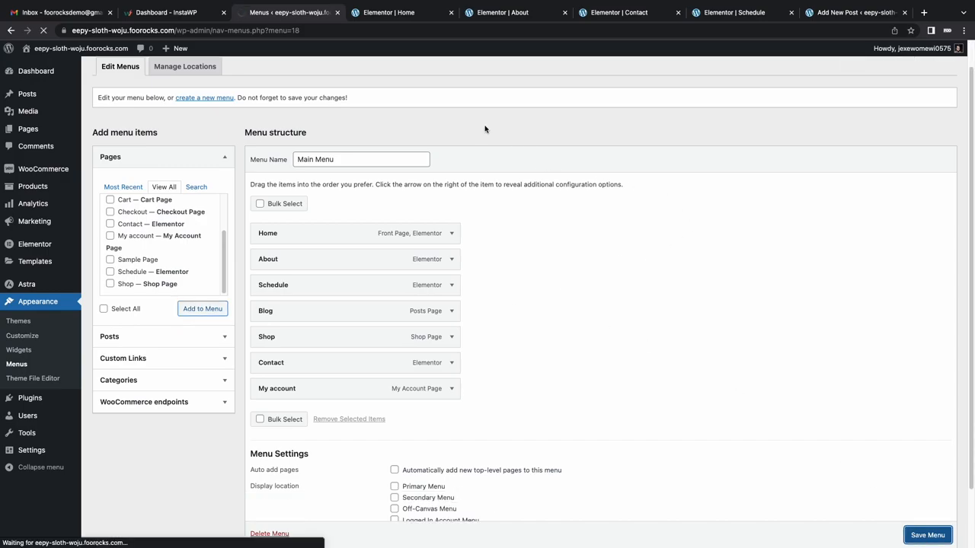
click(927, 536)
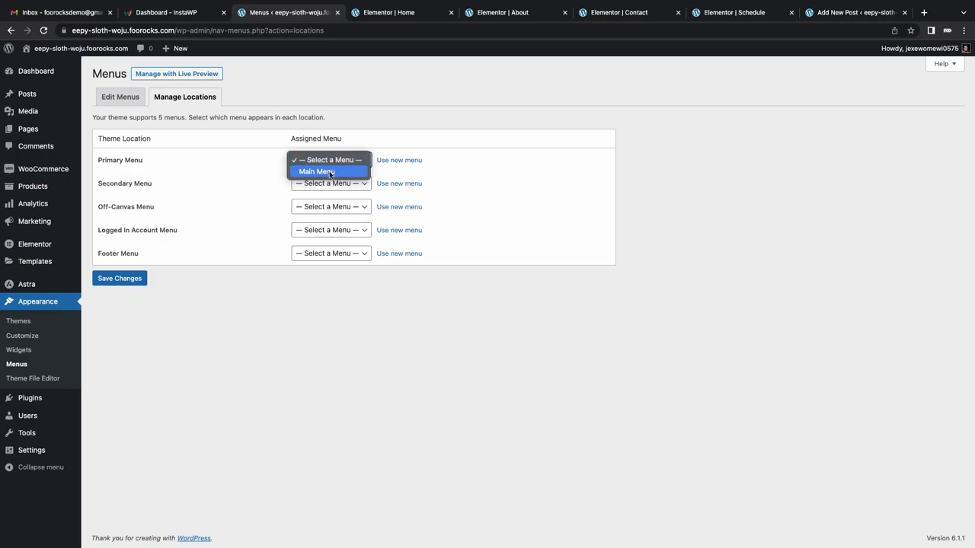
Step: Assign Main Menu to the primary and logged-in locations and save the location settings
click(317, 170)
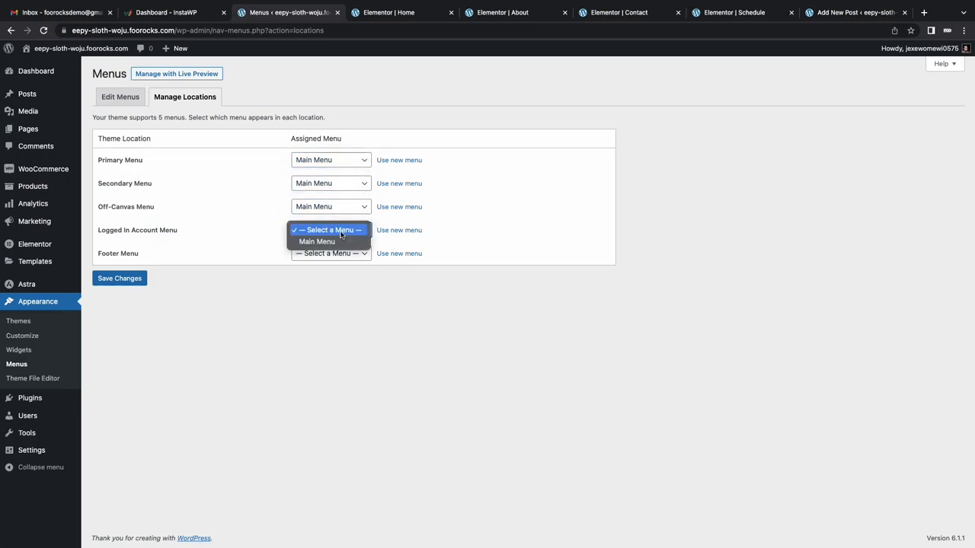
click(316, 240)
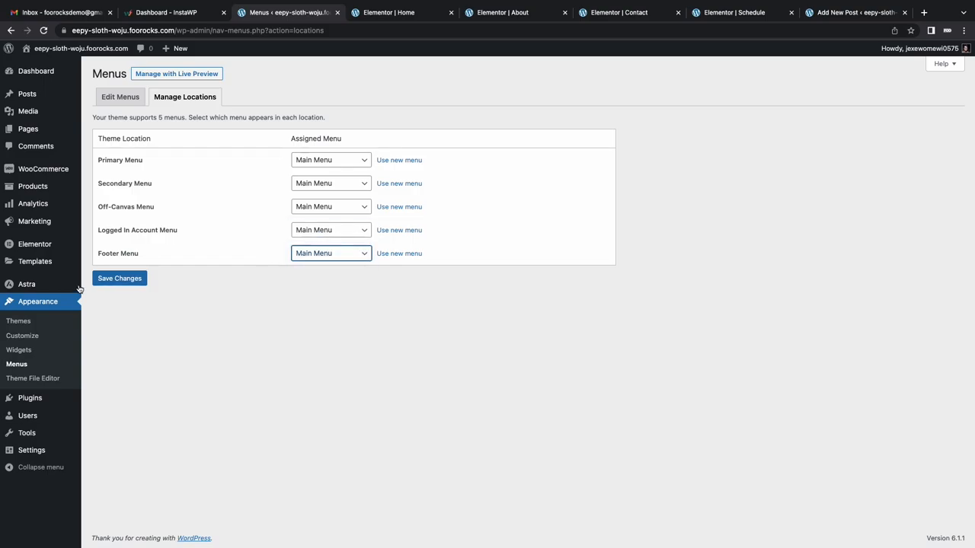
click(119, 278)
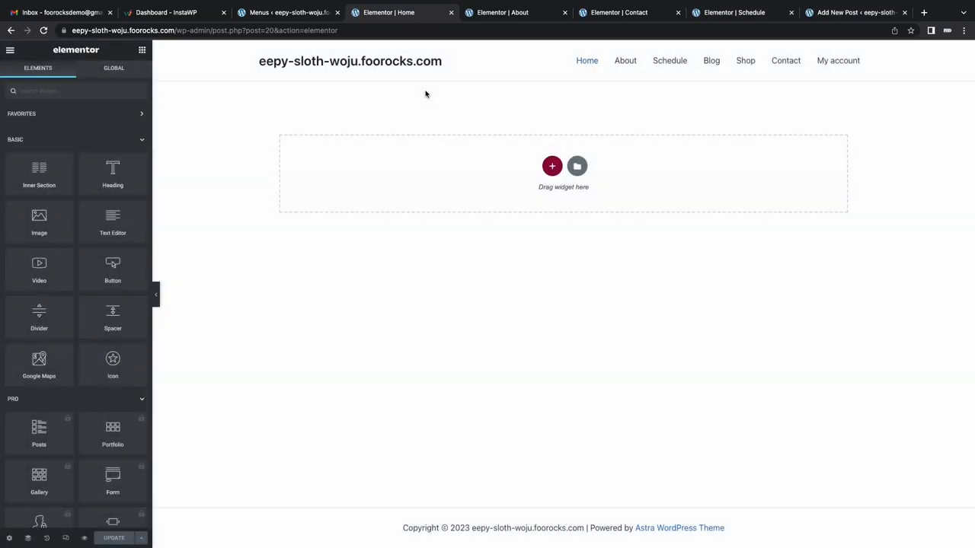
mouse_move(503, 42)
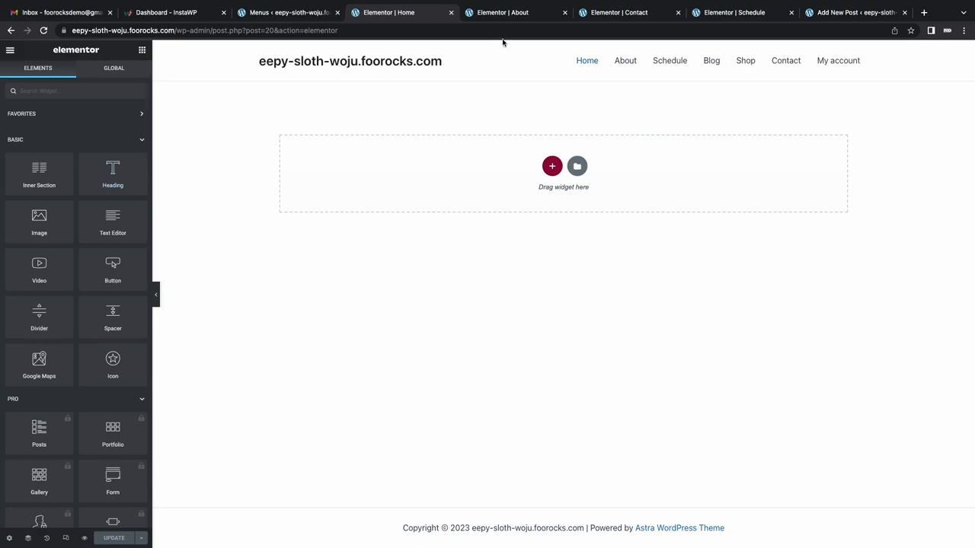
mouse_move(113, 174)
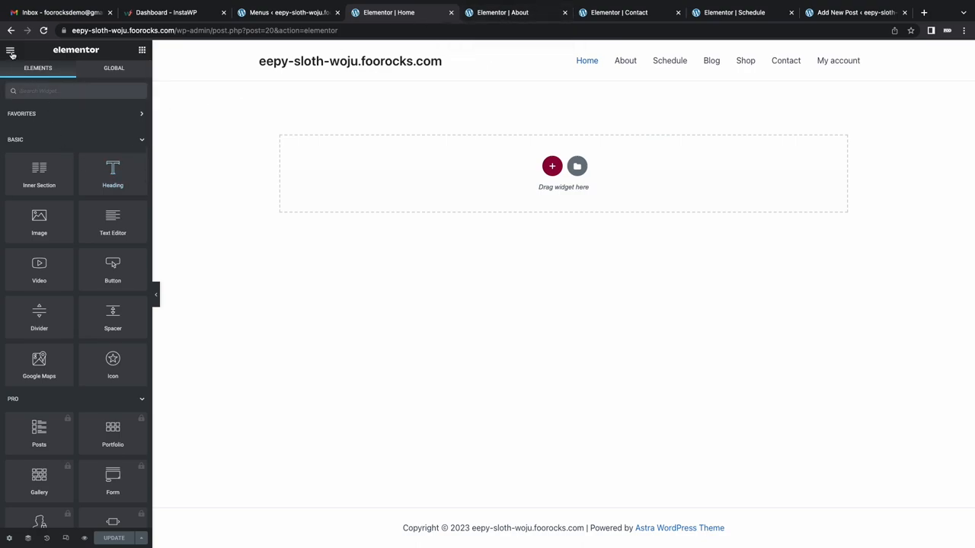
click(12, 51)
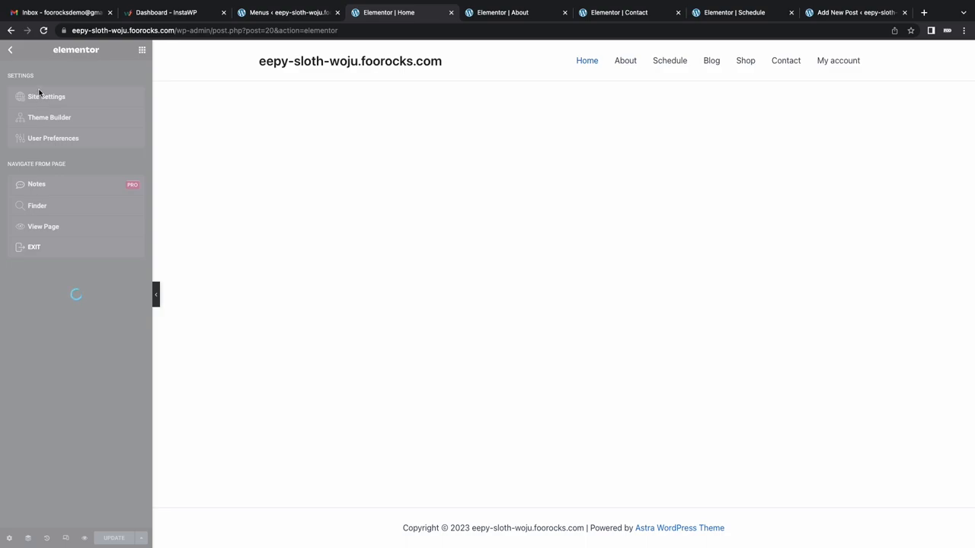
click(47, 96)
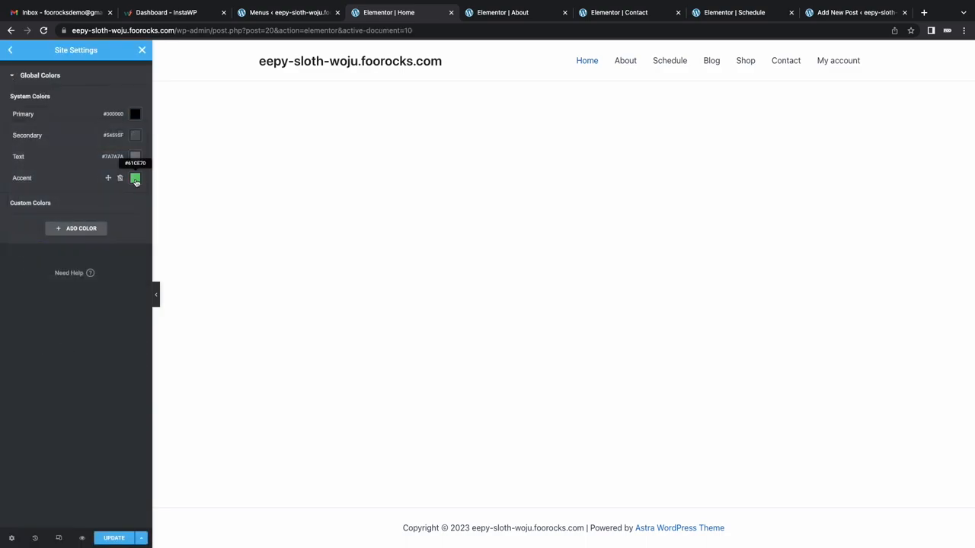
click(134, 178)
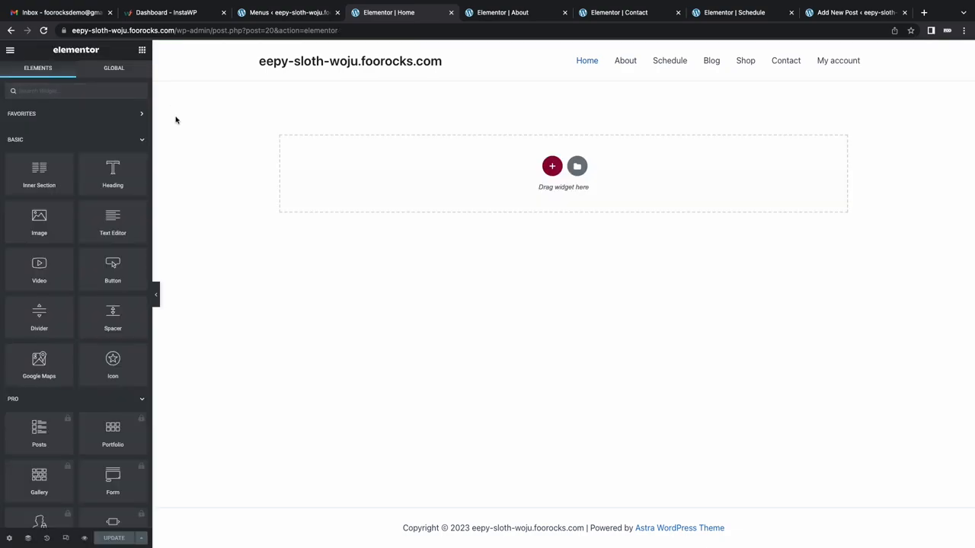
Step: Add heading, text and button widgets to Home, with the date line as an H3 heading
drag(113, 174, 486, 173)
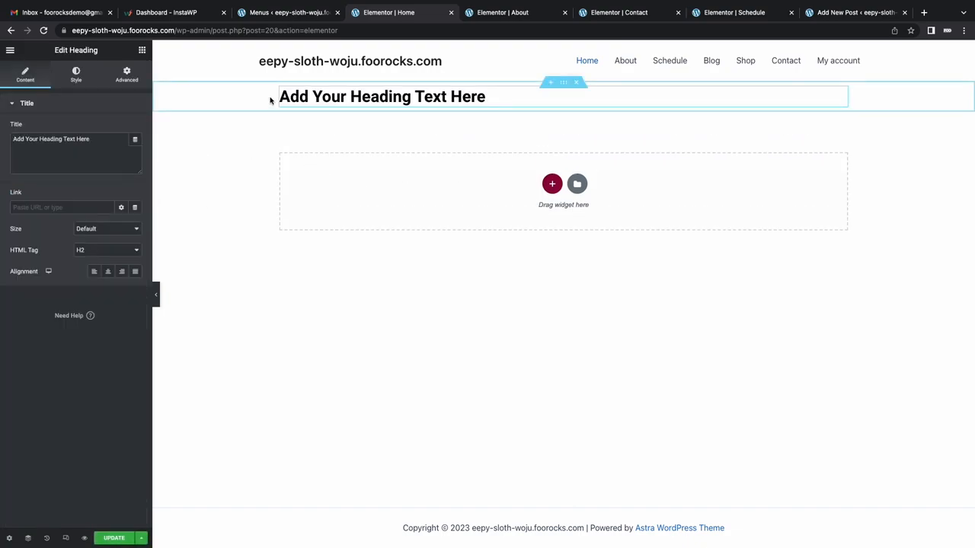
click(127, 73)
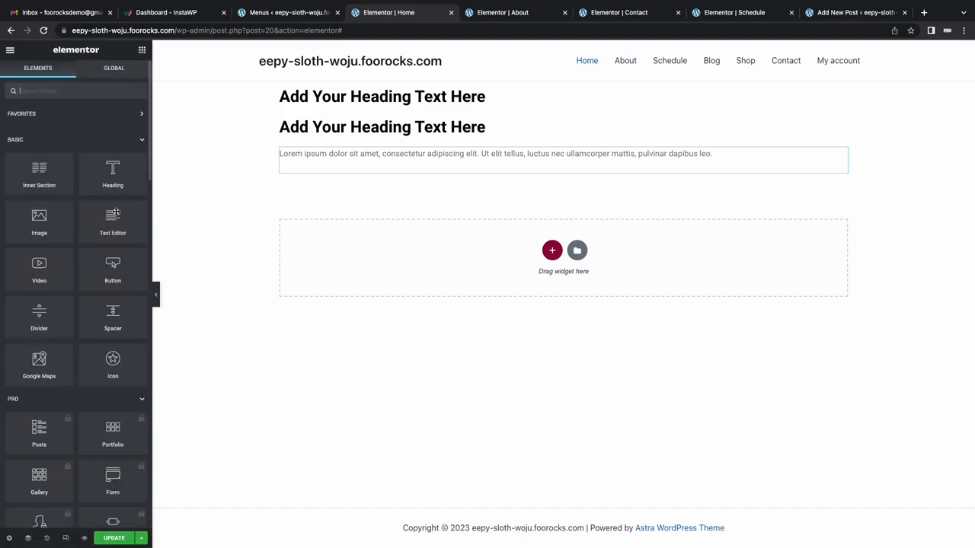
drag(113, 266, 411, 164)
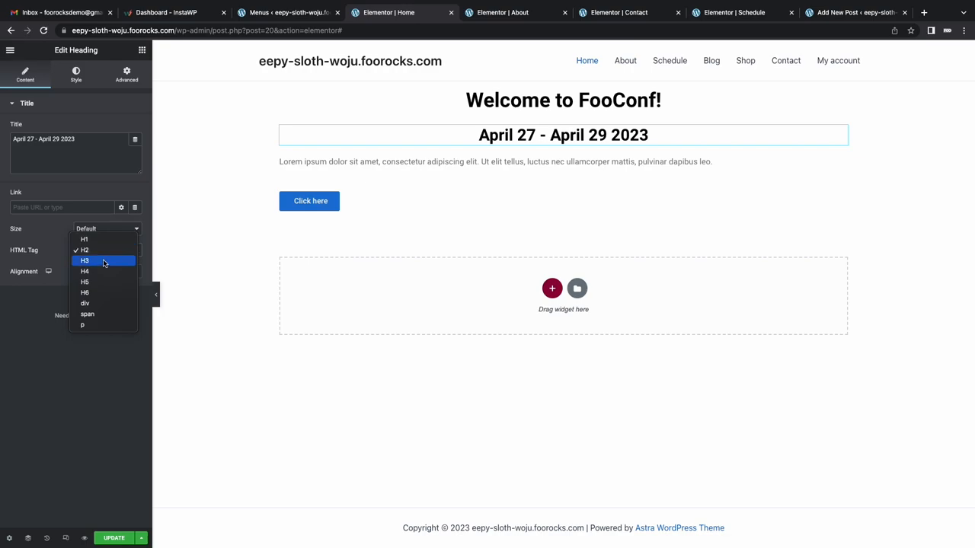
click(85, 261)
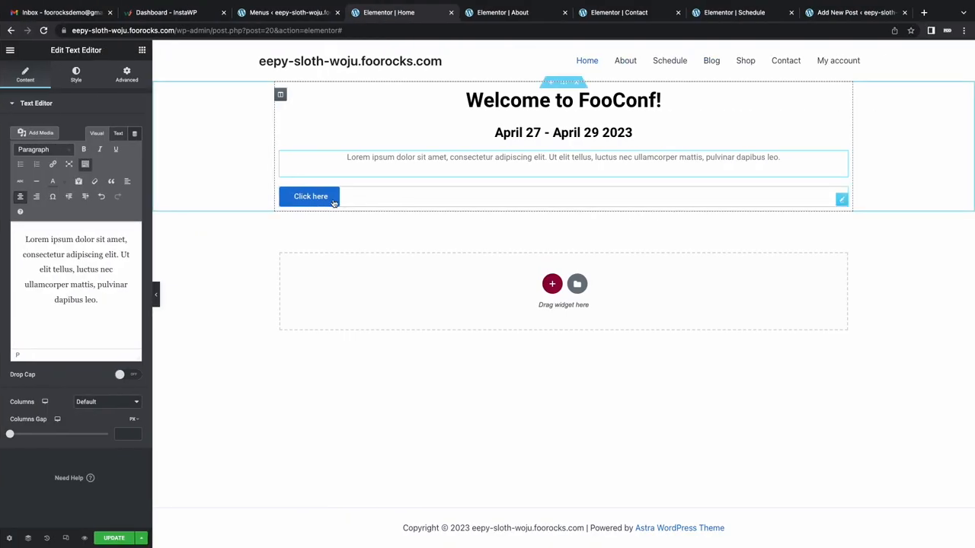
Step: Relabel the button 'Purchase a ticket now!' and select the welcome section for editing
click(308, 195)
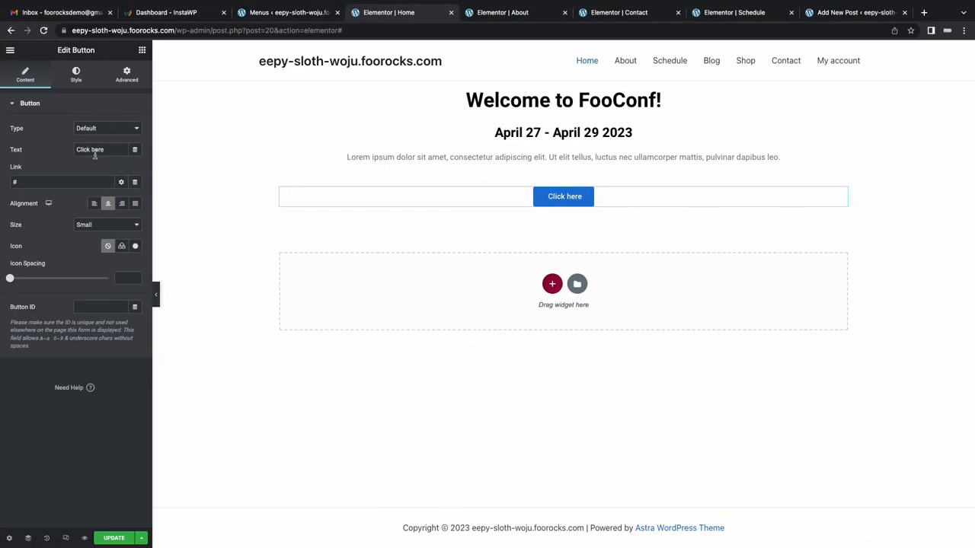
text(Purchase a ticket now!)
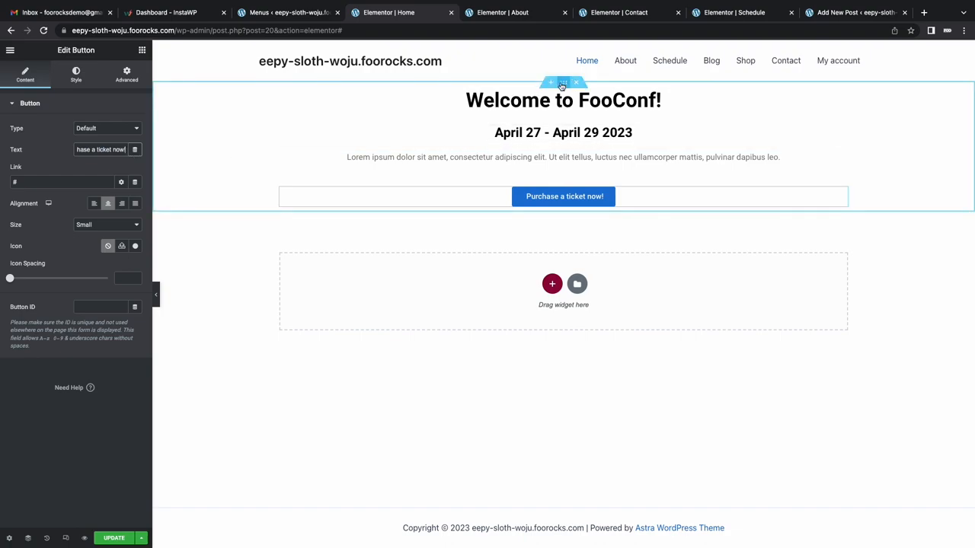
click(564, 82)
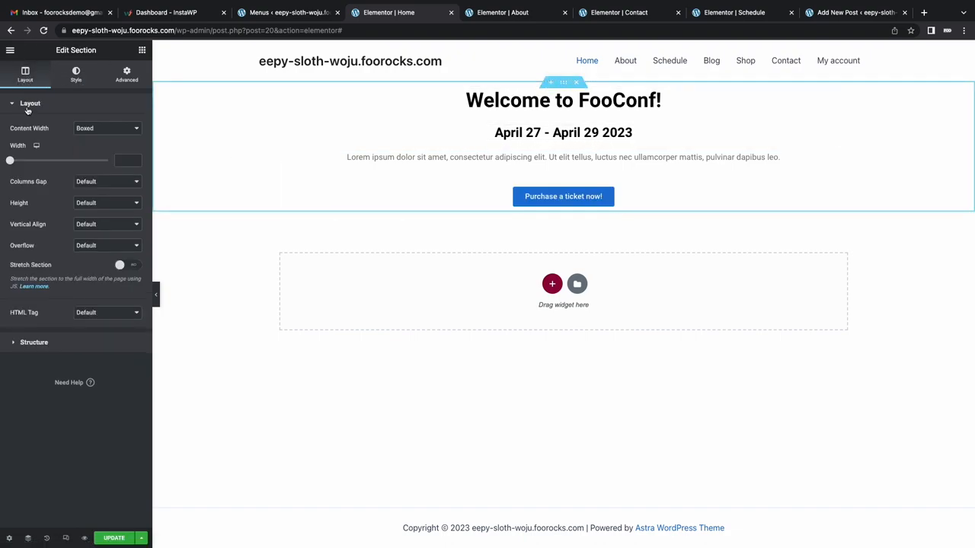
Step: Give the section a classic background using the home-cover photo from the Media Library
click(76, 74)
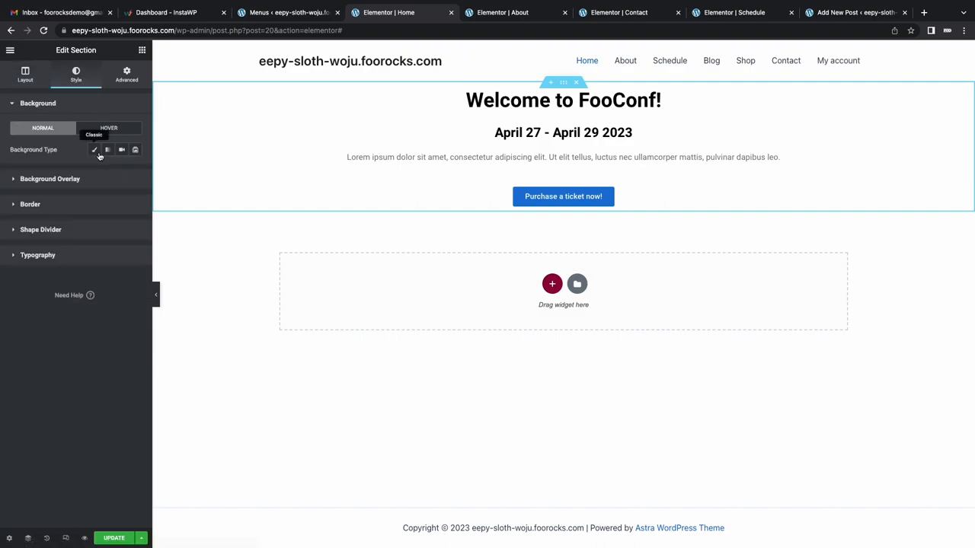
click(94, 149)
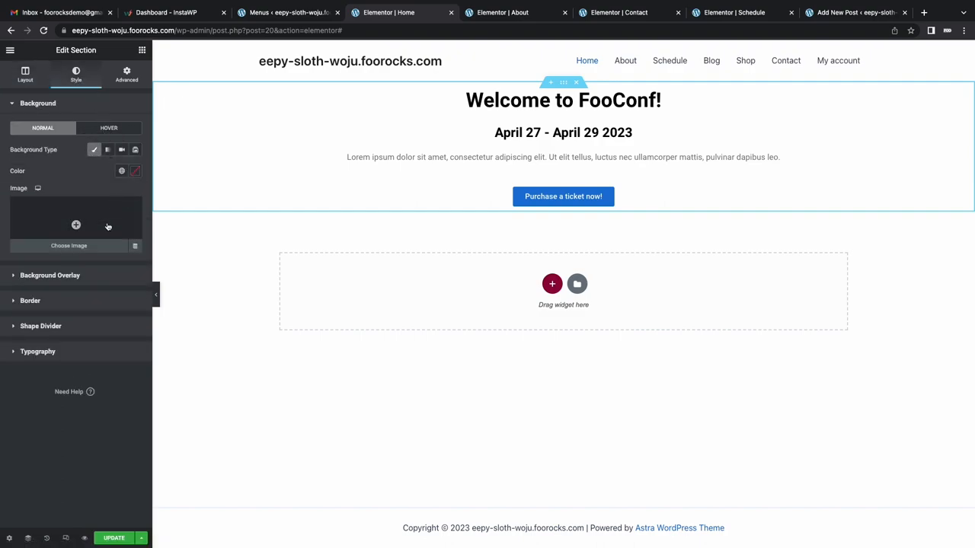
click(75, 222)
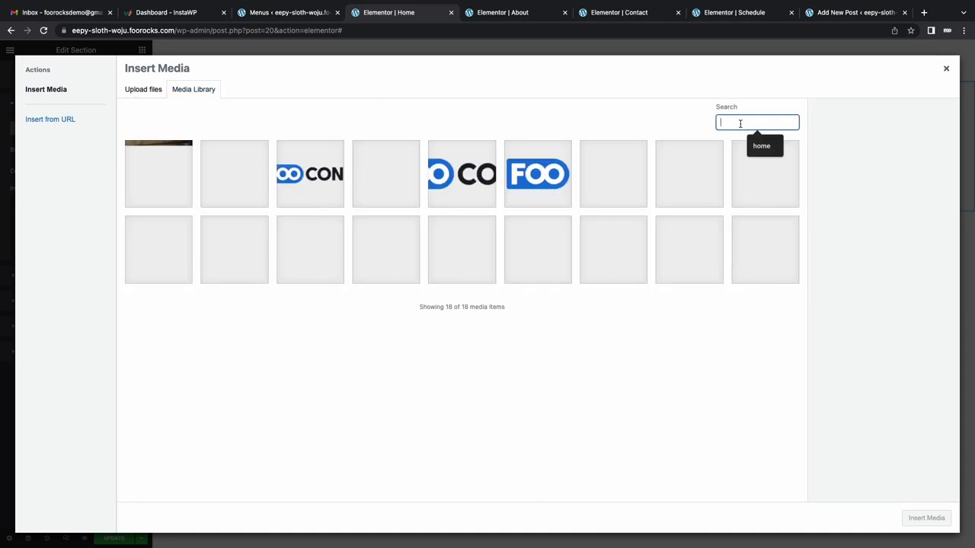
text(home)
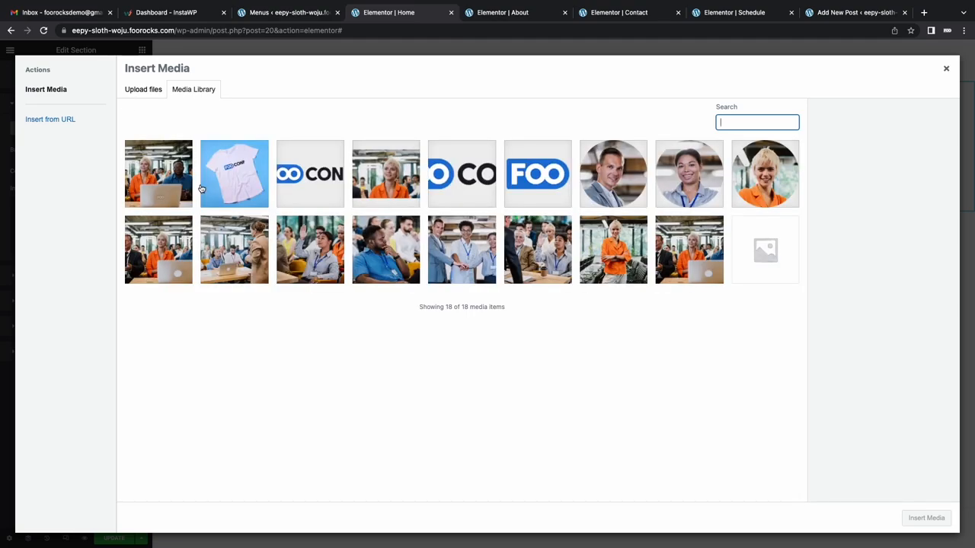
click(158, 250)
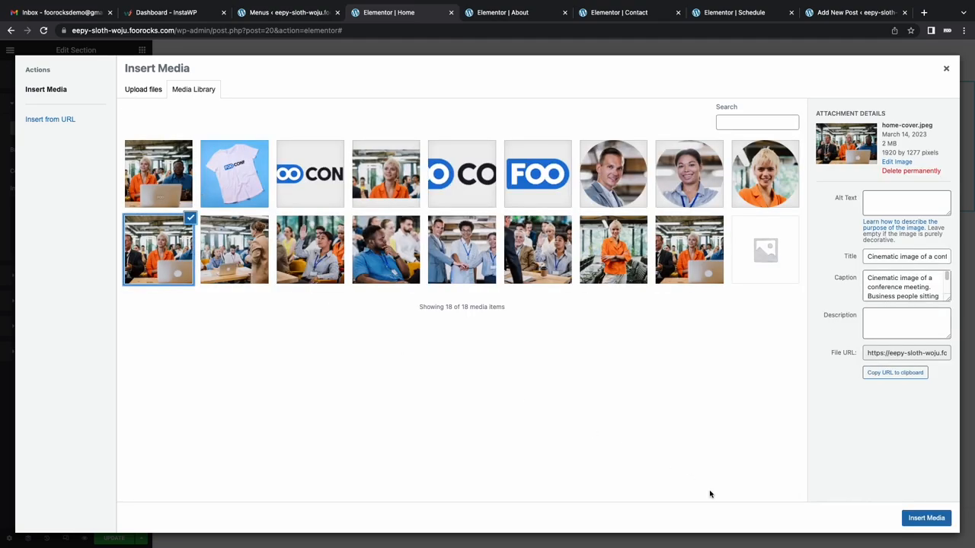
click(926, 517)
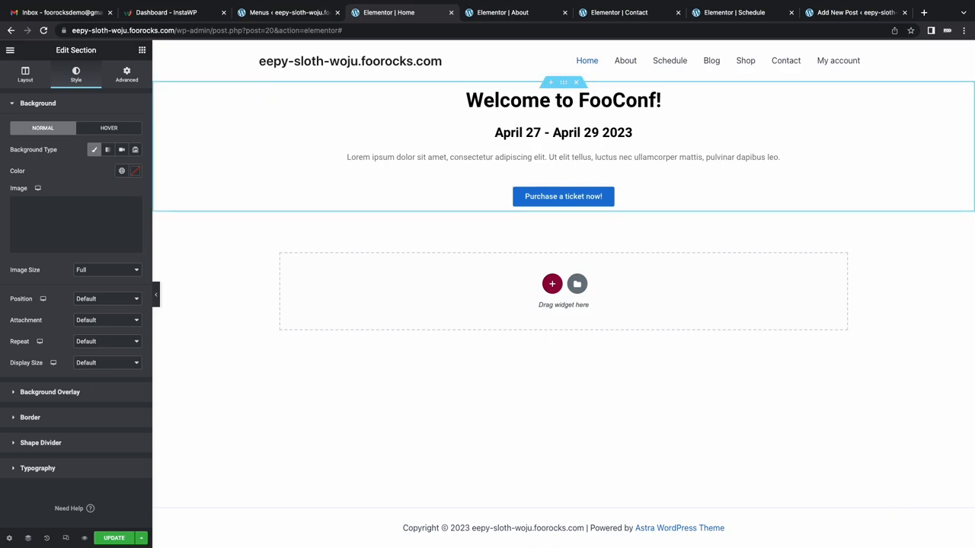
Step: Centre and size the background image, add a dark overlay and lower its opacity to 0.35
click(107, 298)
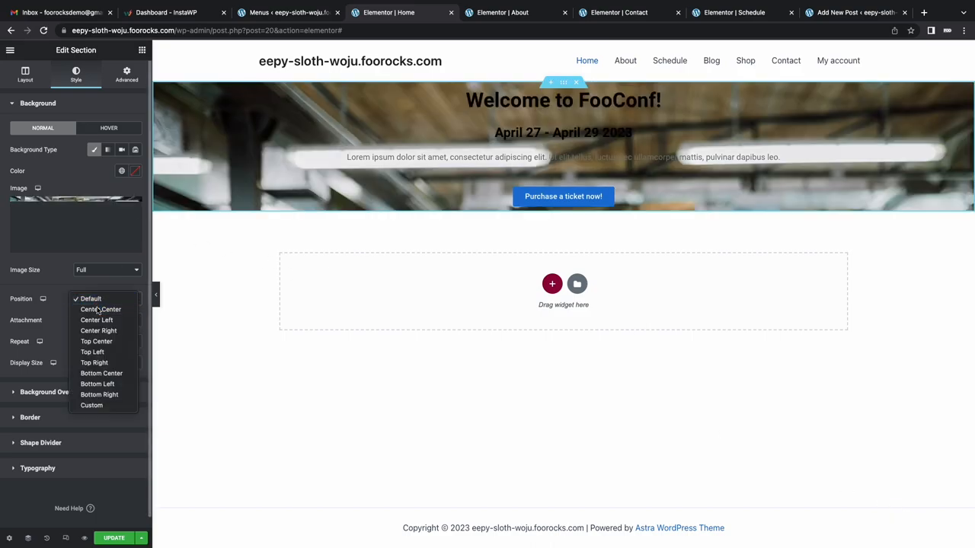
click(100, 309)
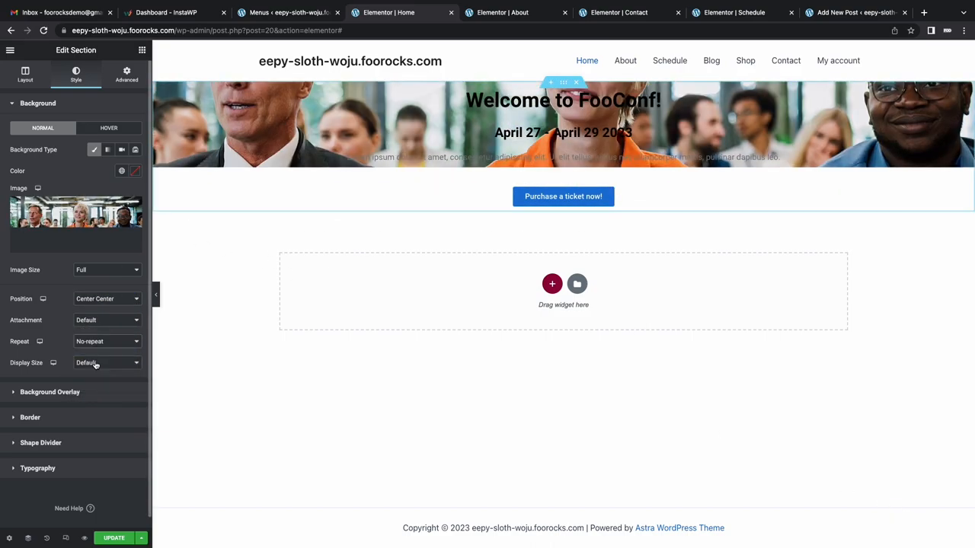
click(107, 363)
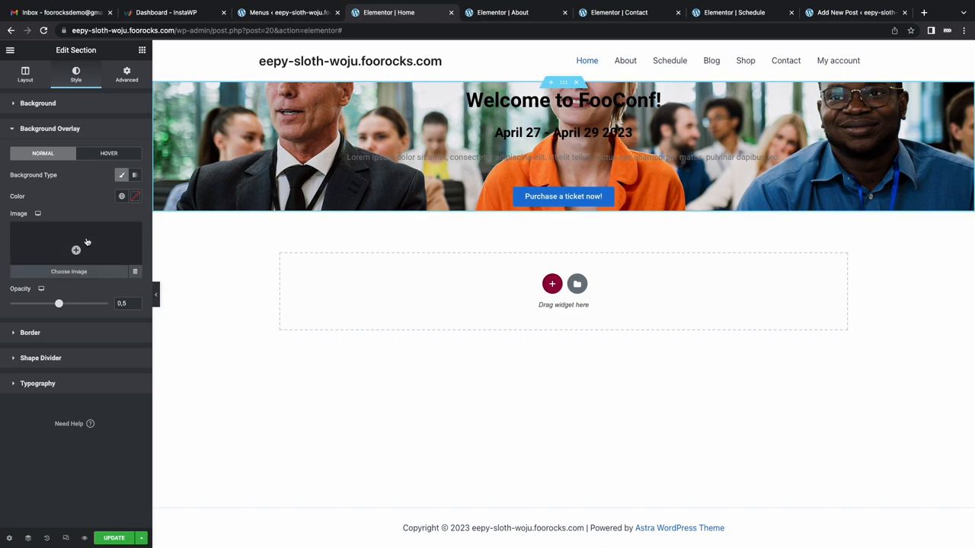
click(134, 197)
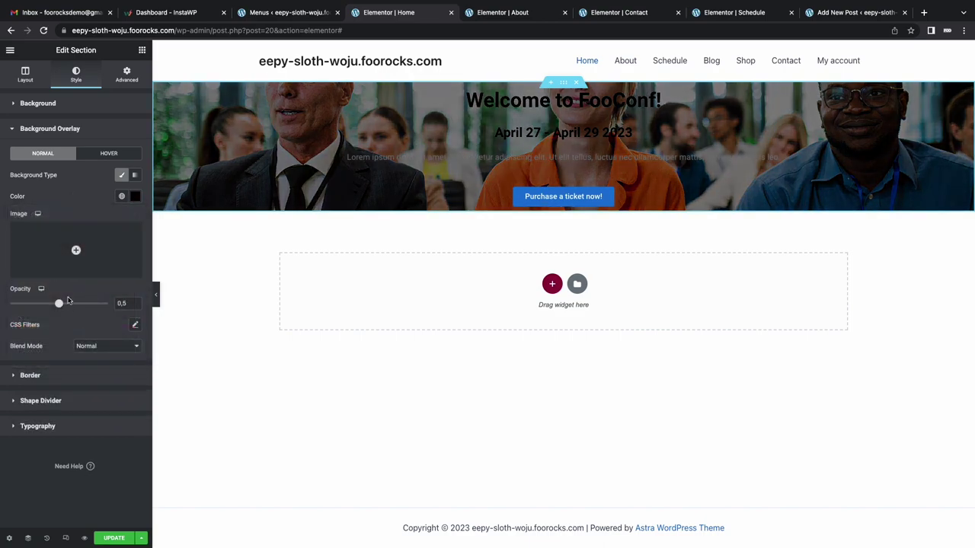
drag(59, 303, 43, 303)
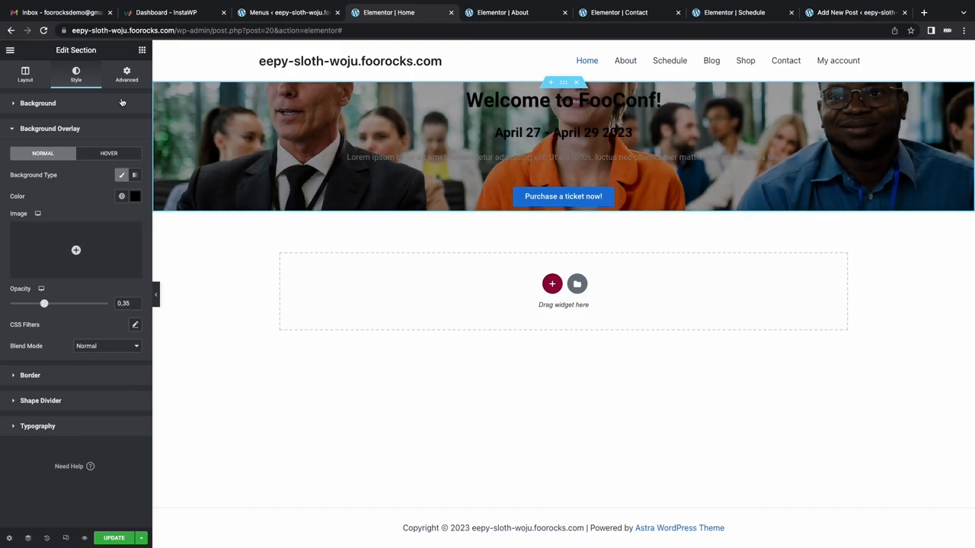
Step: Give the hero section 100 of padding in its Advanced spacing settings
click(127, 73)
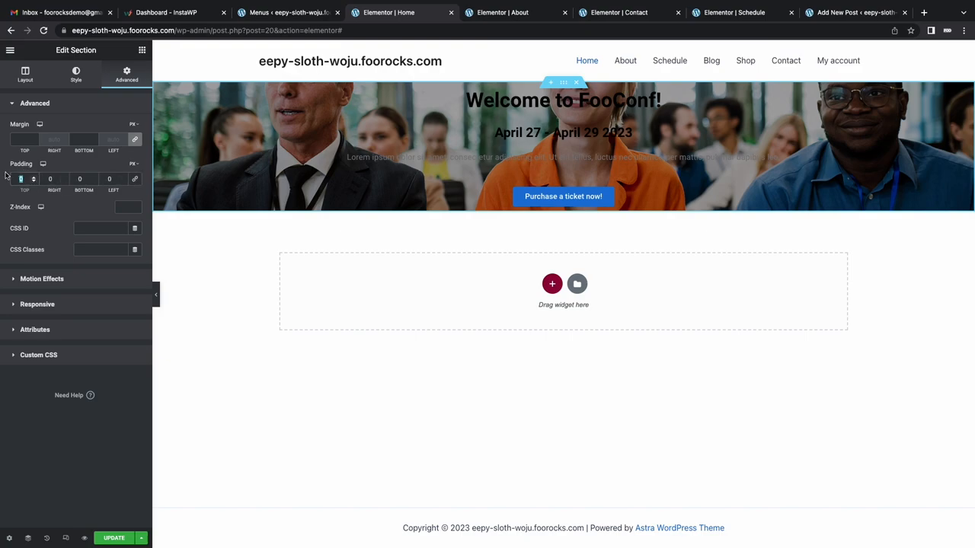
text(100)
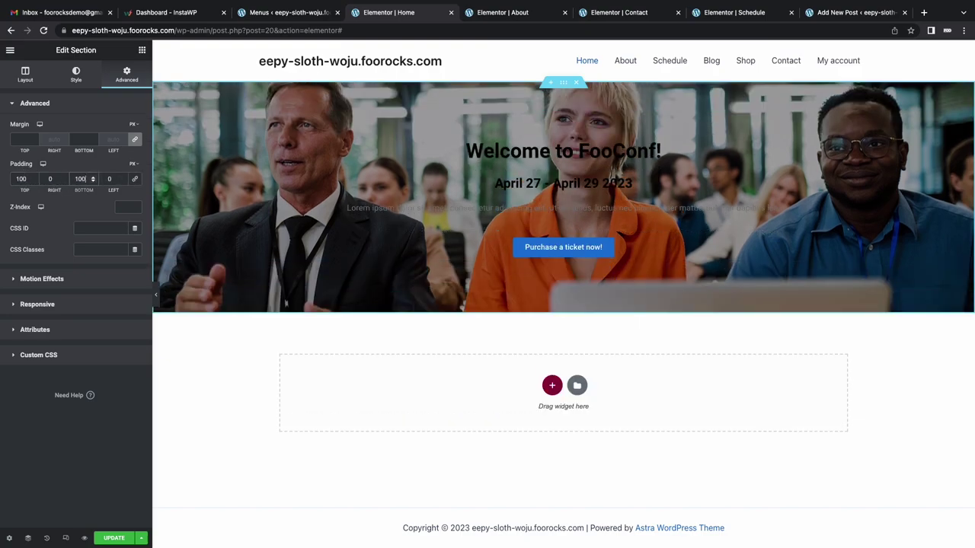
Step: Set the main title, date heading and intro paragraph text colour to white
click(563, 151)
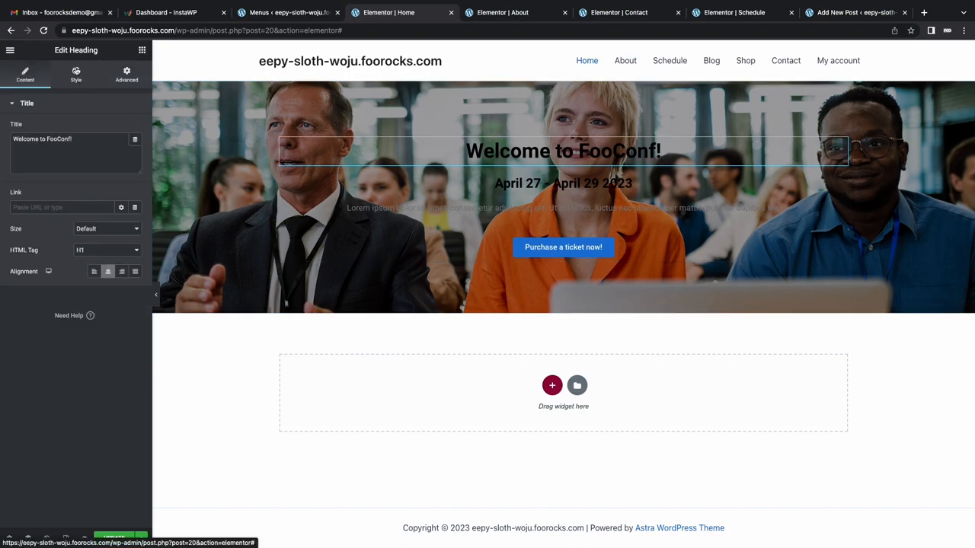
click(76, 79)
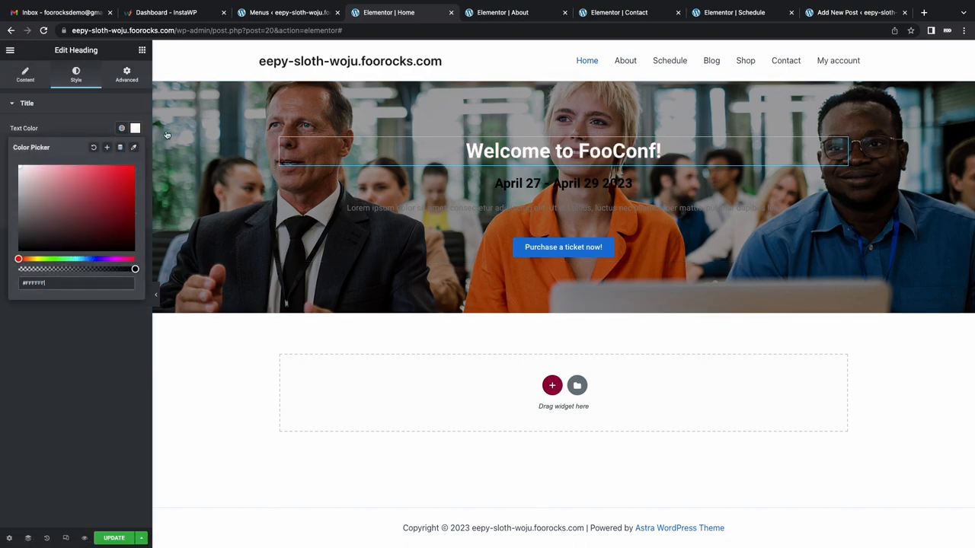
click(24, 79)
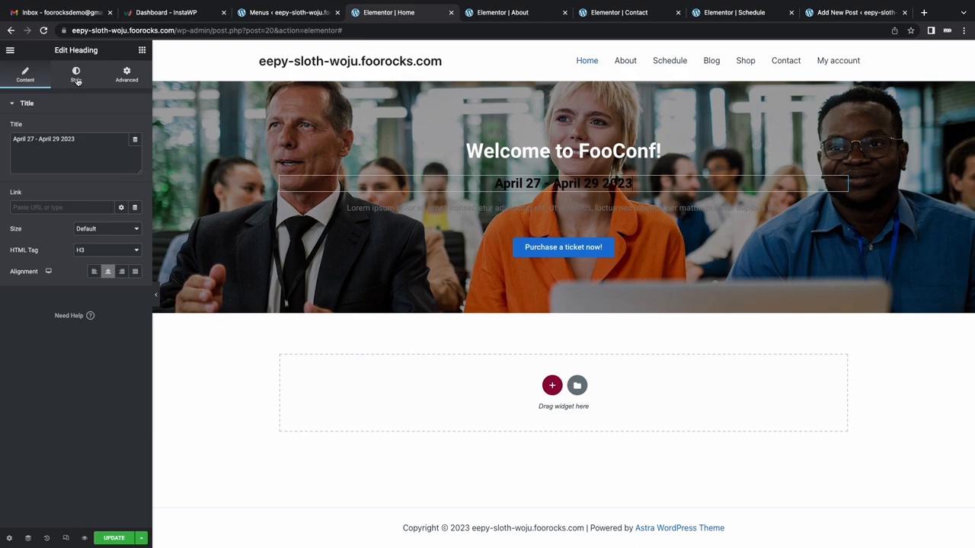
click(76, 74)
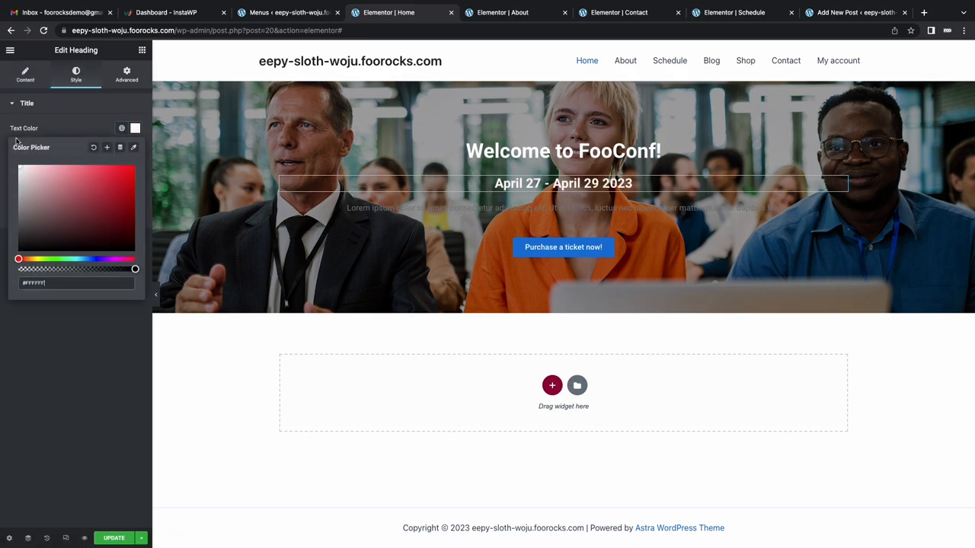
click(563, 207)
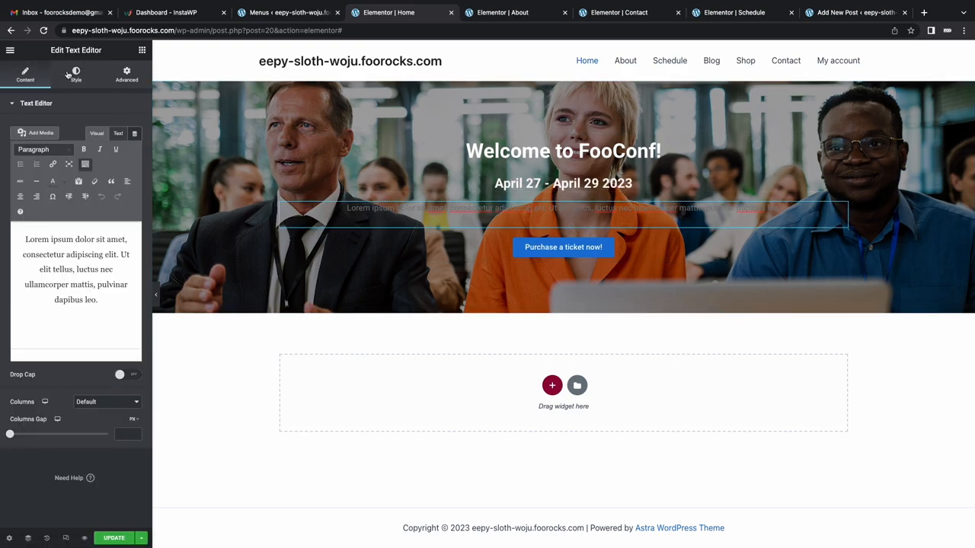
click(76, 73)
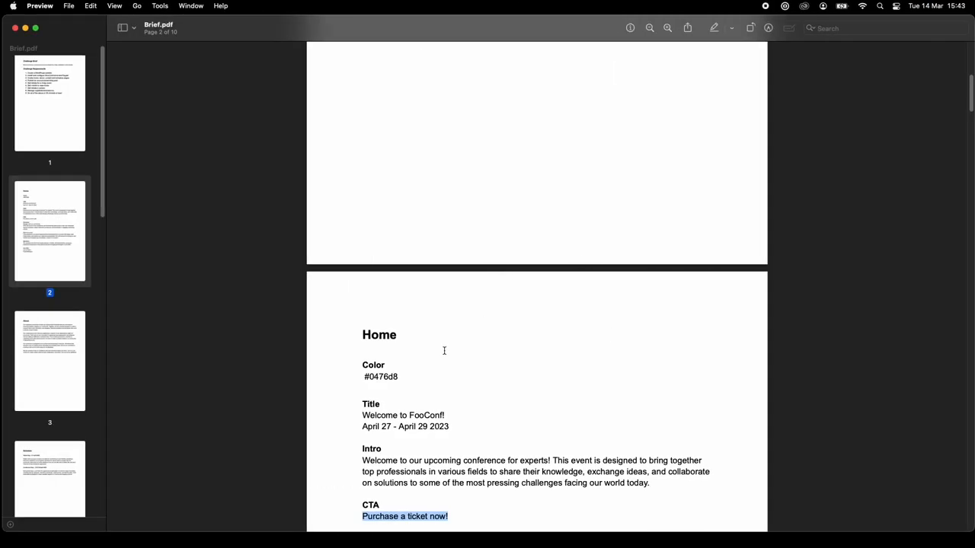
Step: Replace the placeholder intro with the brief's conference welcome text and adjust its margins
drag(362, 460, 649, 483)
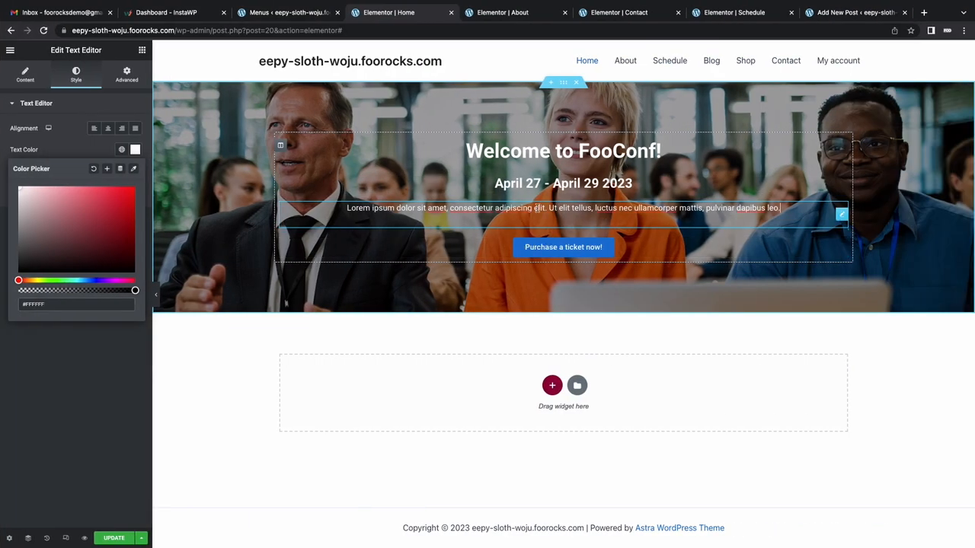
click(24, 76)
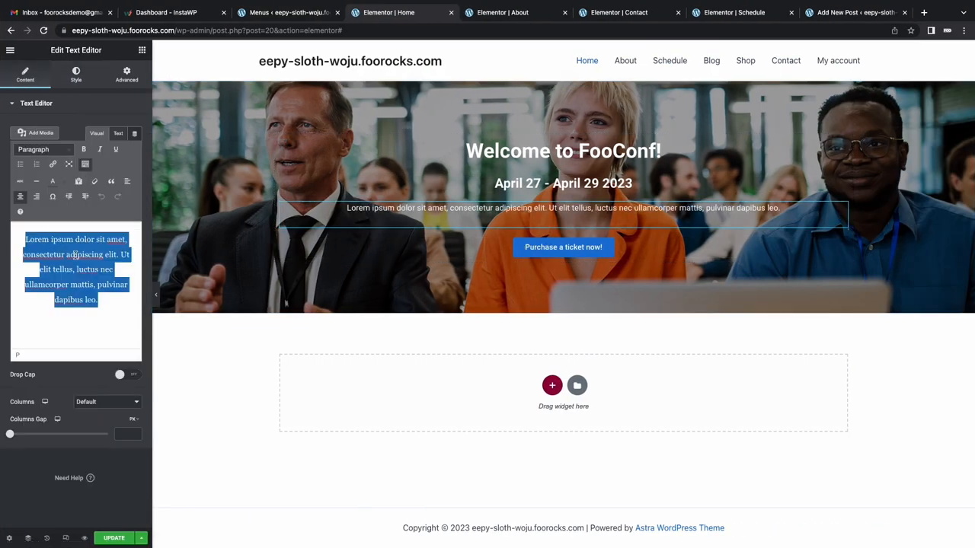
text(Welcome to our upcoming conference for experts! This event is designed to bring together top professionals in various fields to share their knowledge, exchange ideas, and collaborate on solutions to some of the most pressing challenges facing our world today.)
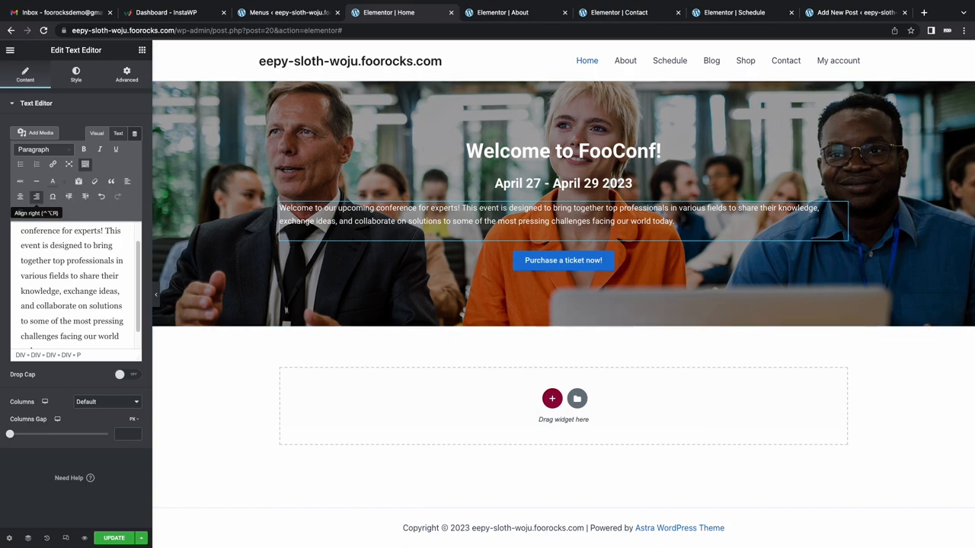
click(127, 76)
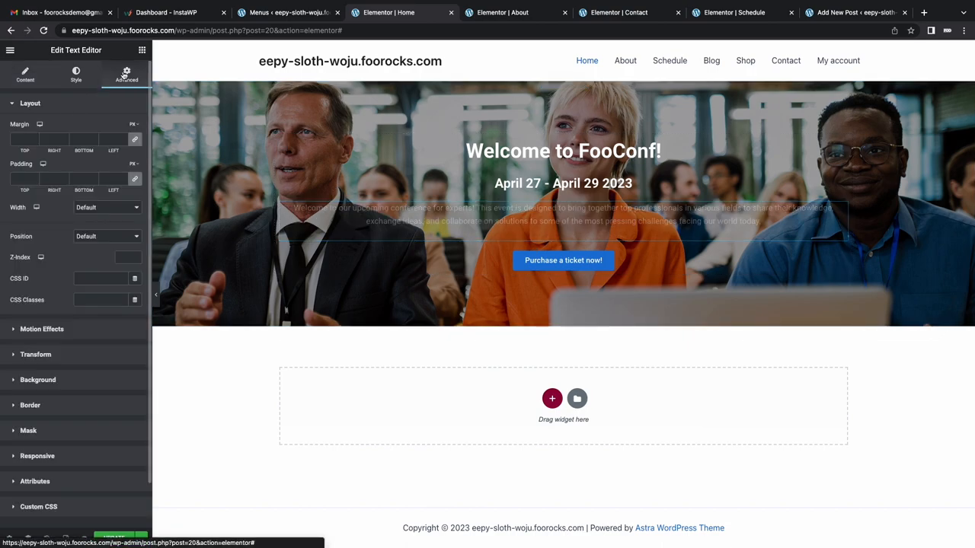
click(133, 124)
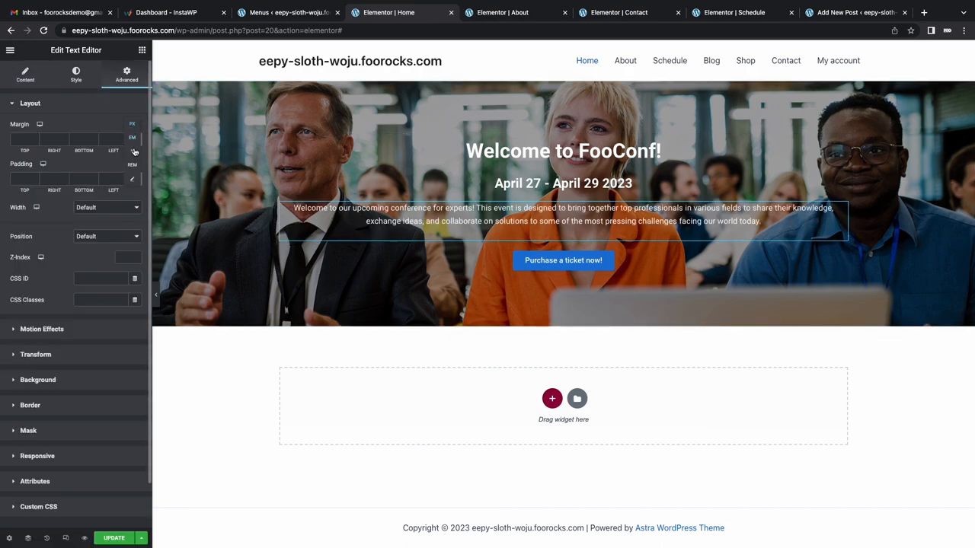
click(133, 137)
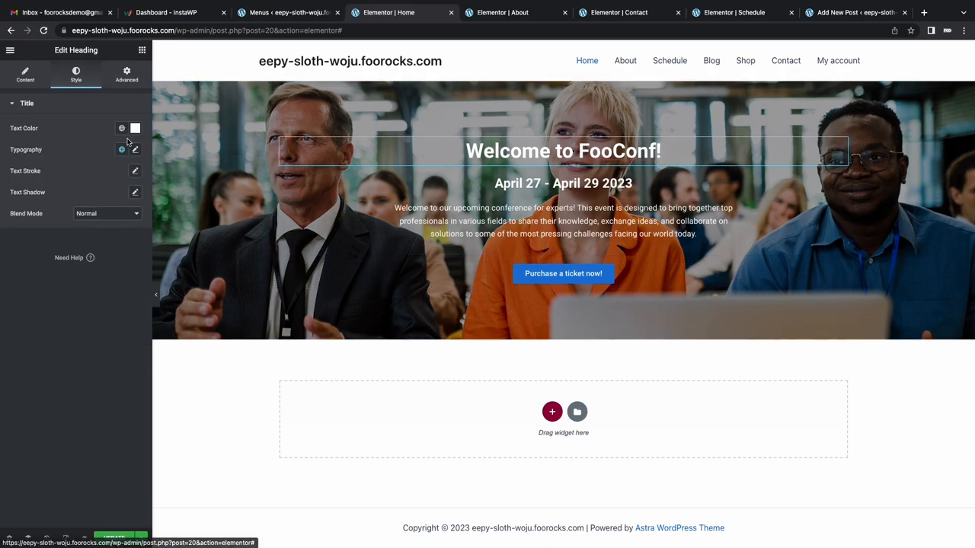
click(135, 149)
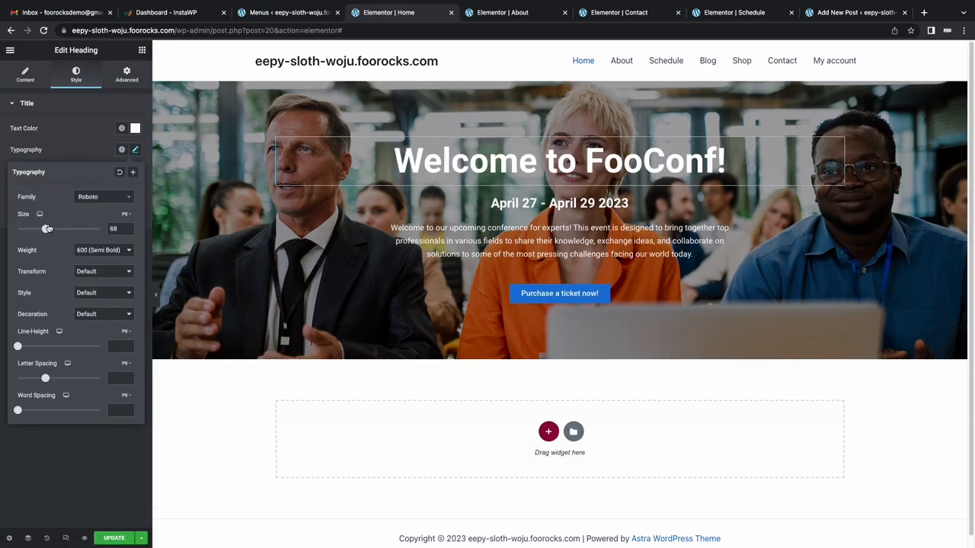
Step: Enlarge the main title to size 68 and add a Text Editor block with the overview text below the hero
drag(47, 229, 45, 228)
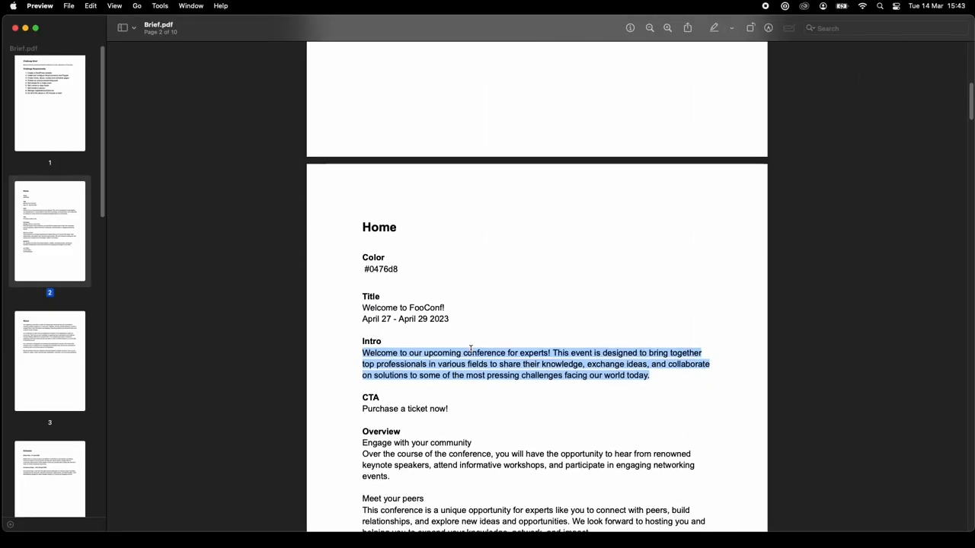
scroll(down, 3)
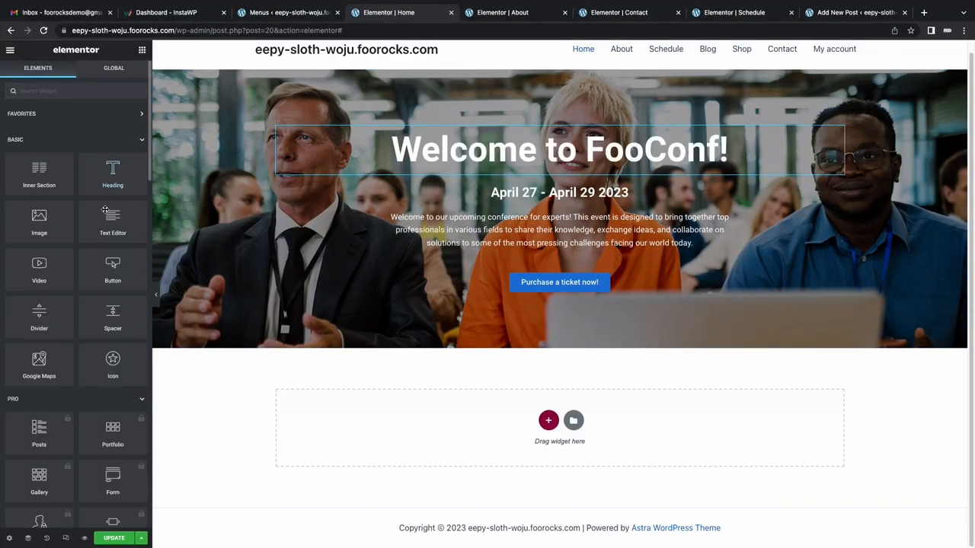
drag(113, 221, 612, 426)
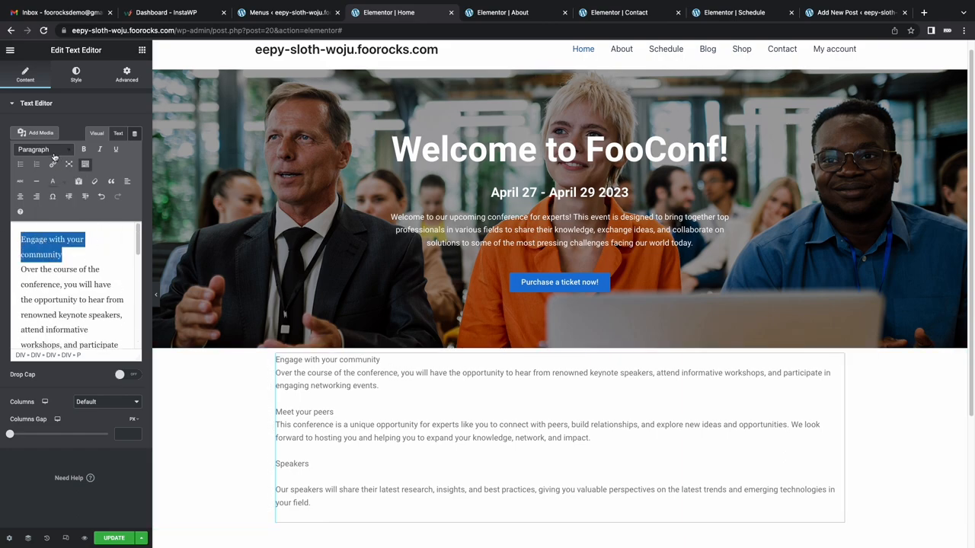
click(43, 150)
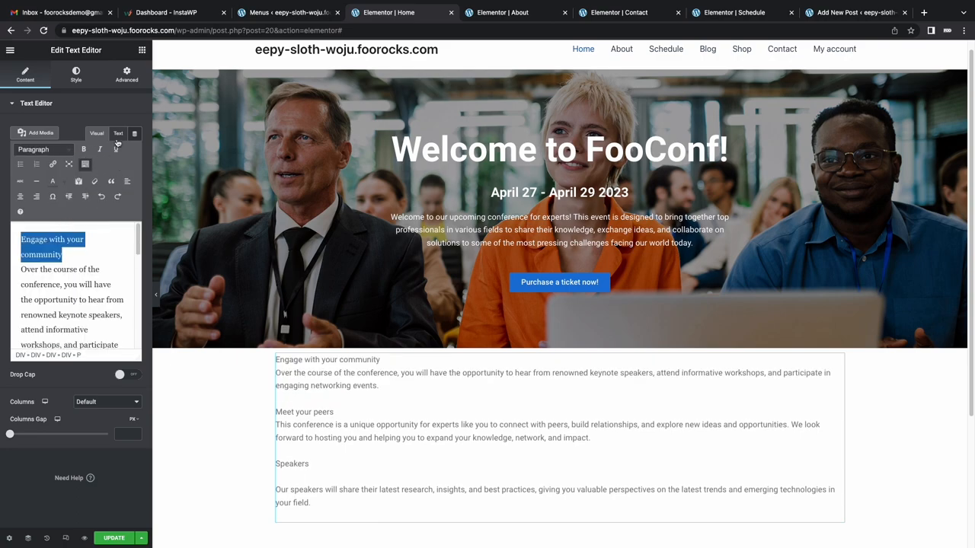
Step: Format Engage with your community, Meet your peers and Speakers as headings
click(62, 255)
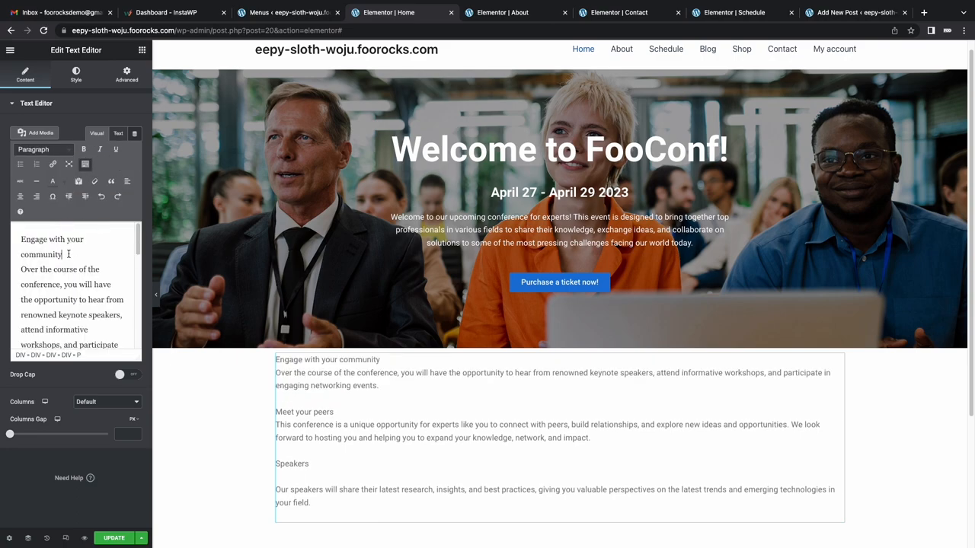
click(42, 149)
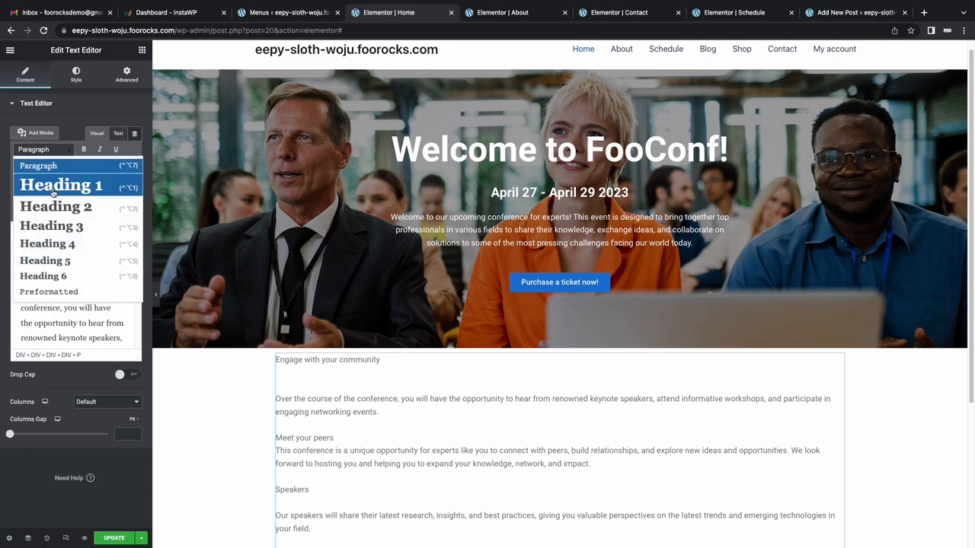
click(50, 225)
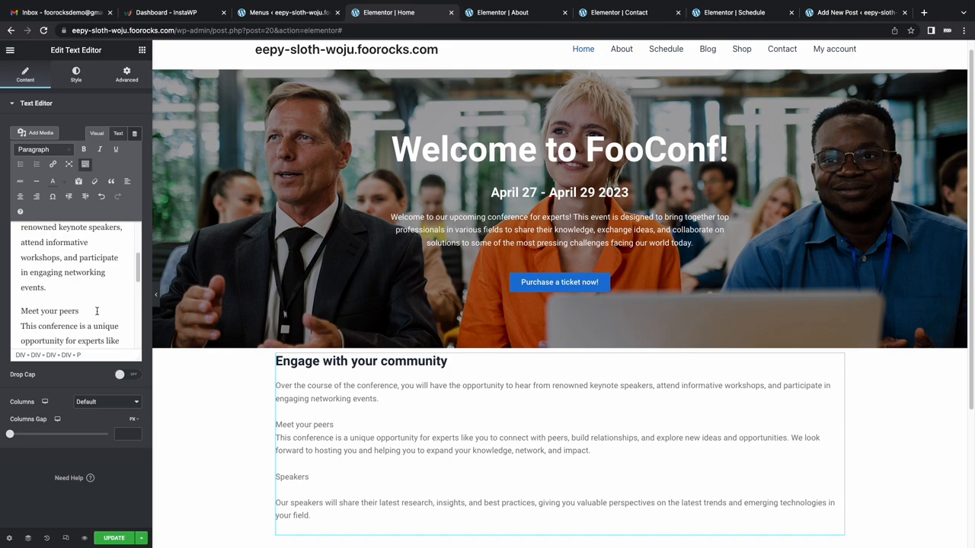
triple_click(49, 310)
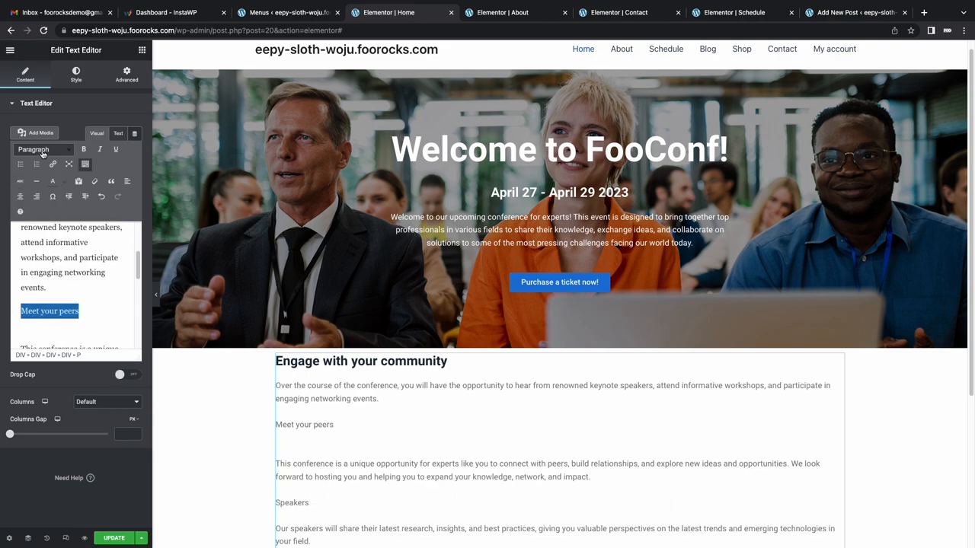
click(42, 149)
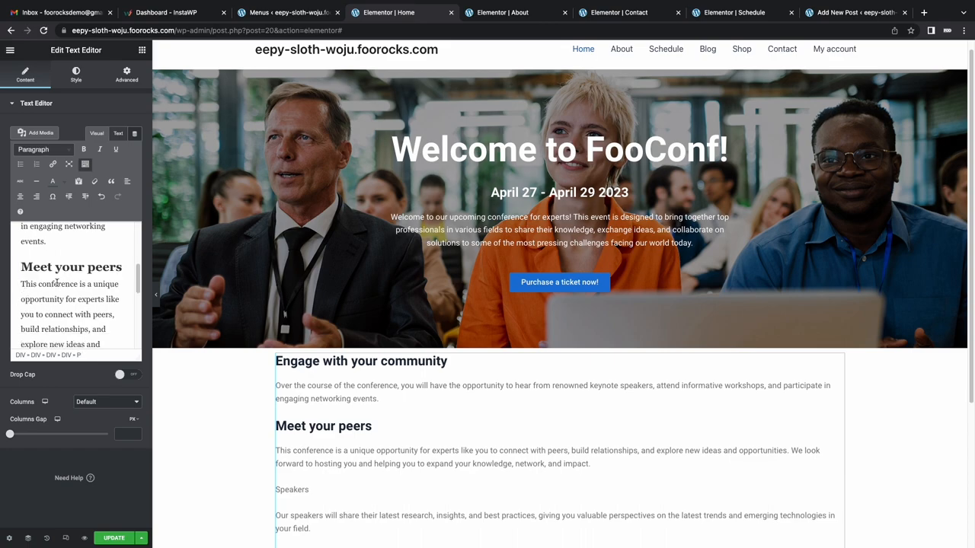
scroll(down, 3)
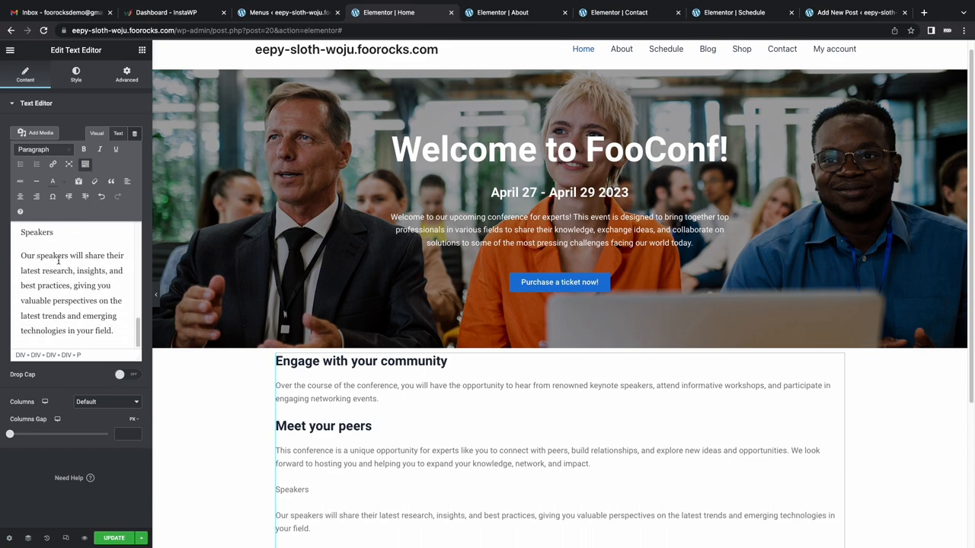
double_click(36, 235)
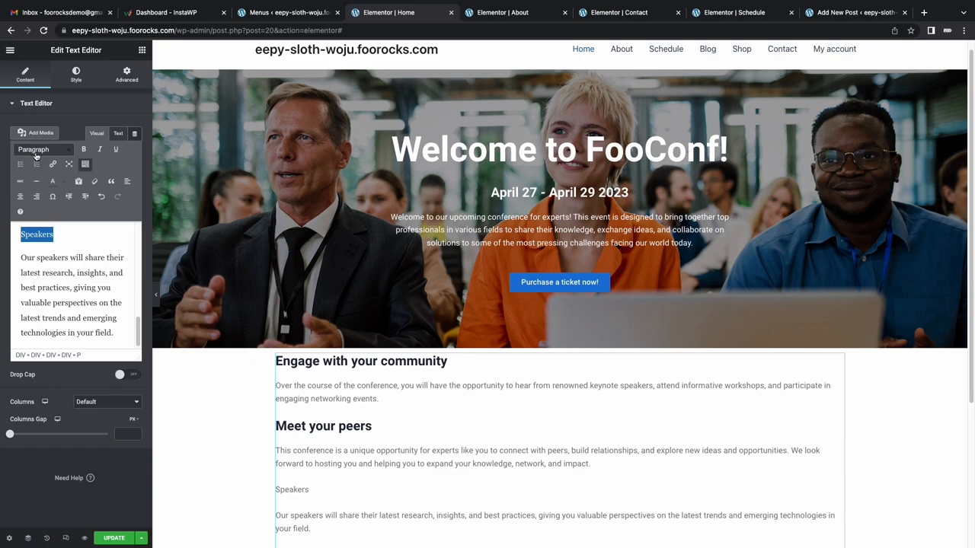
click(43, 150)
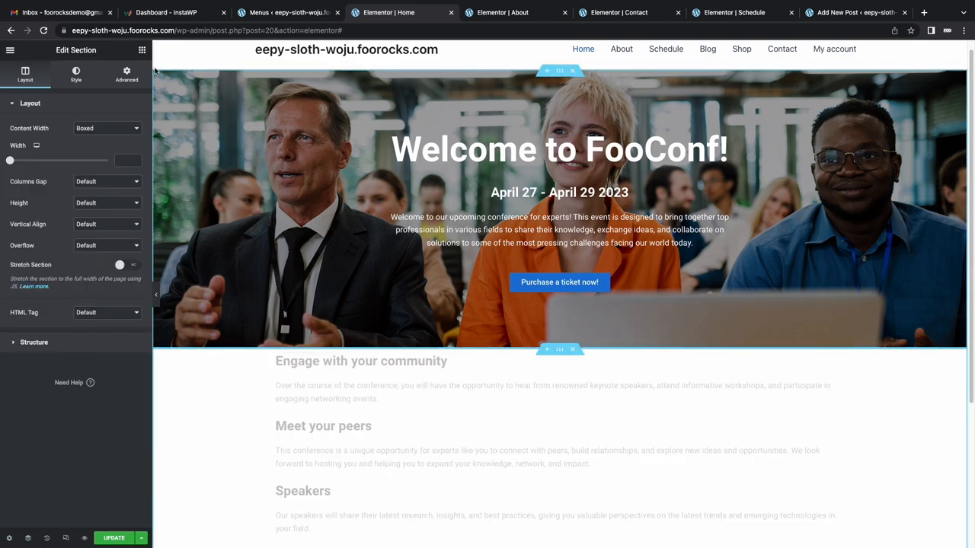
Step: Give the overview text section an unlinked bottom margin of 80 via its Advanced settings
click(137, 50)
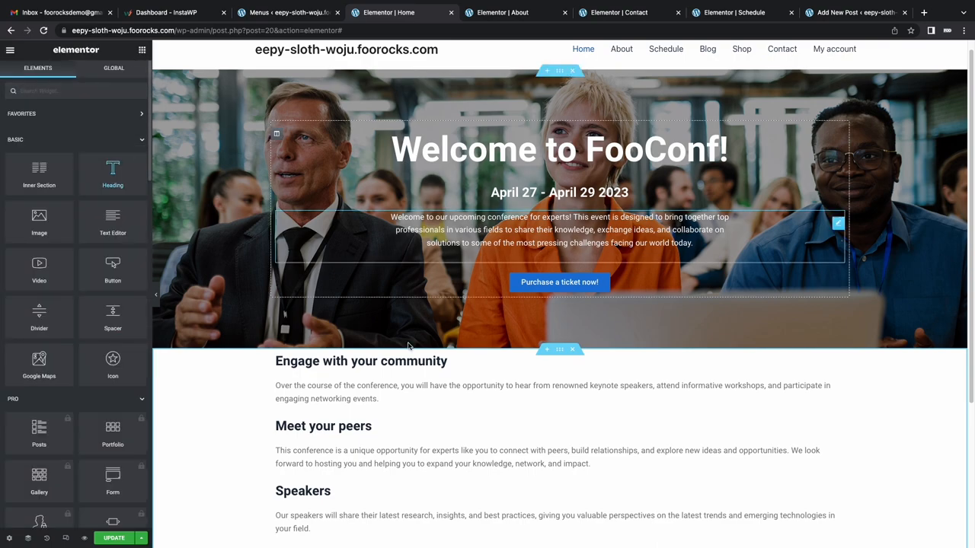
scroll(down, 3)
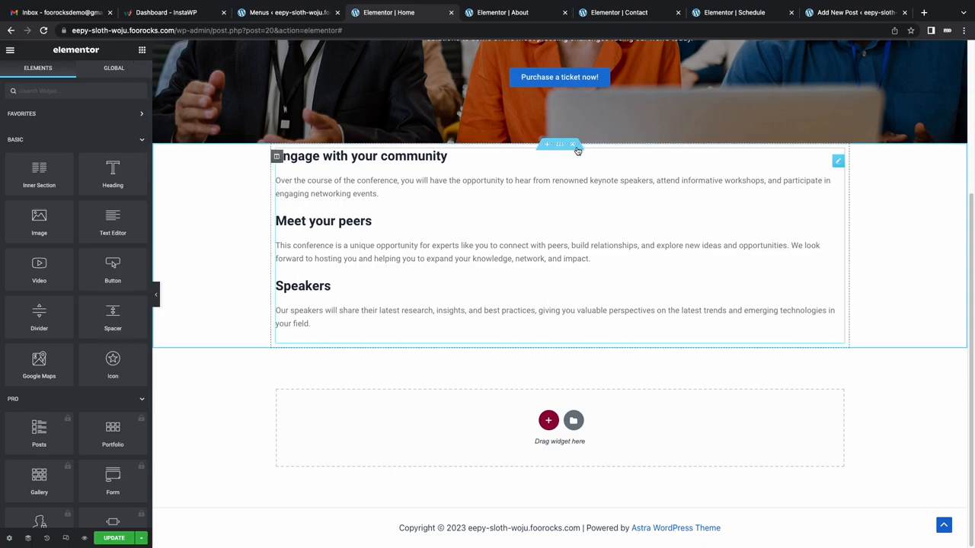
click(126, 73)
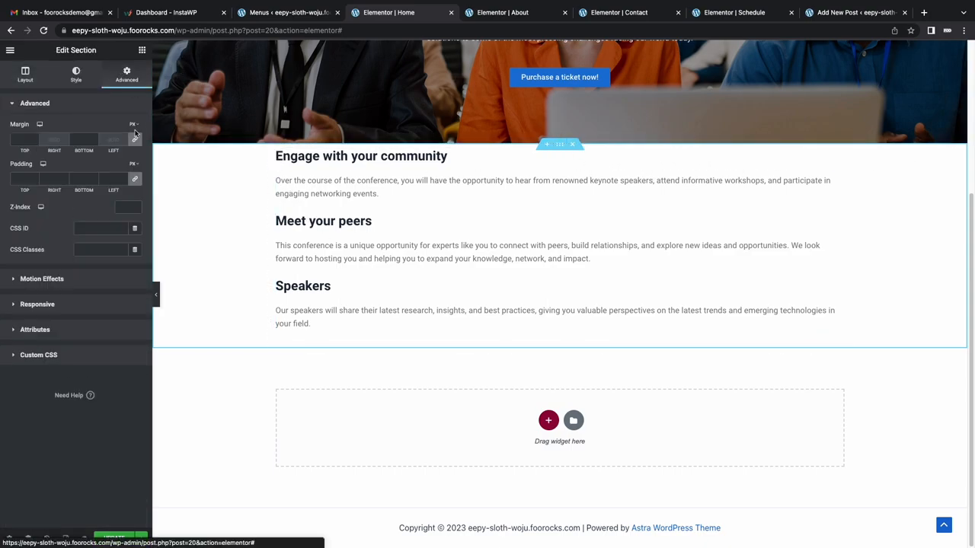
mouse_move(134, 180)
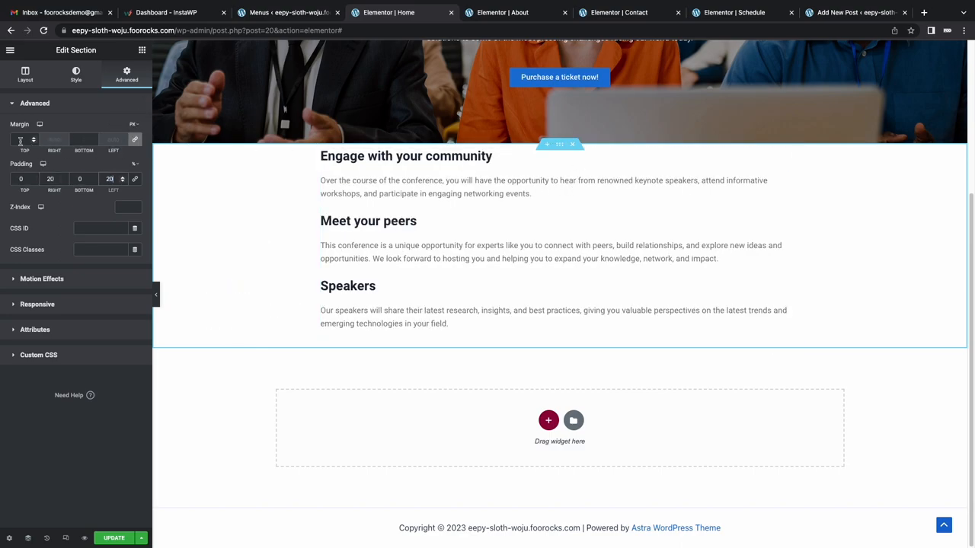
text(80)
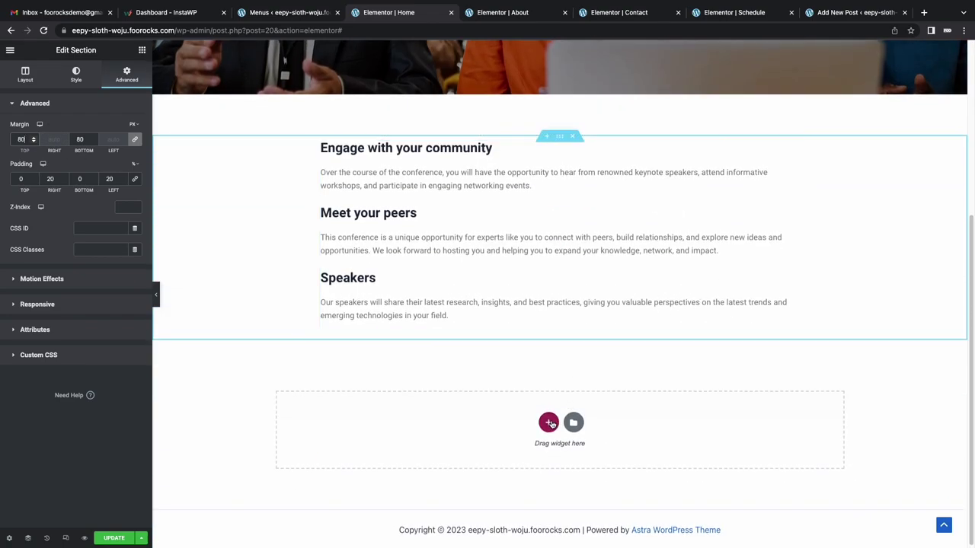
click(26, 73)
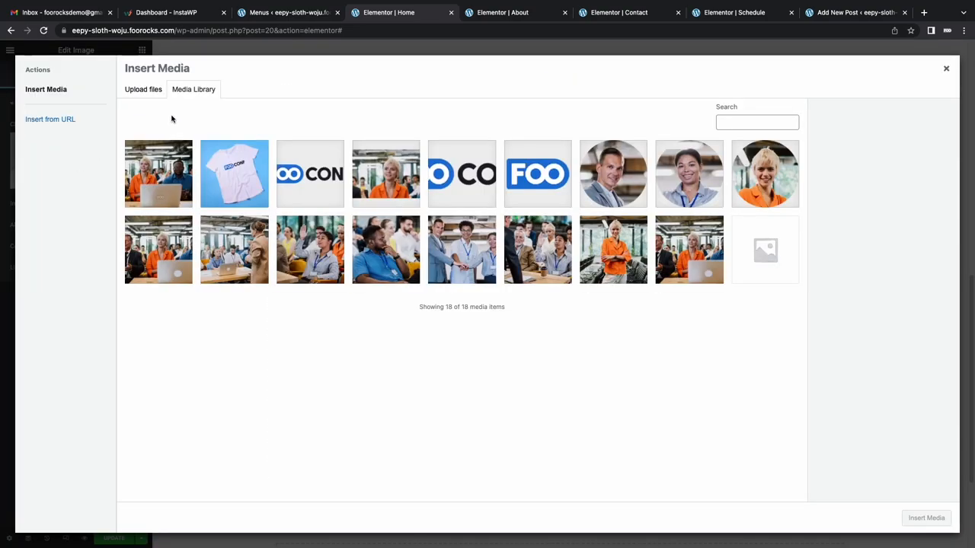
mouse_move(688, 174)
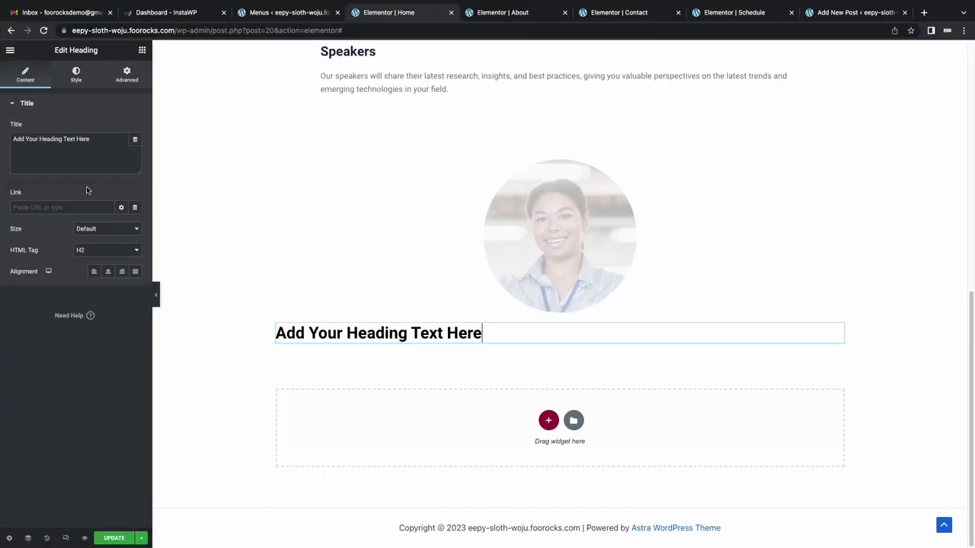
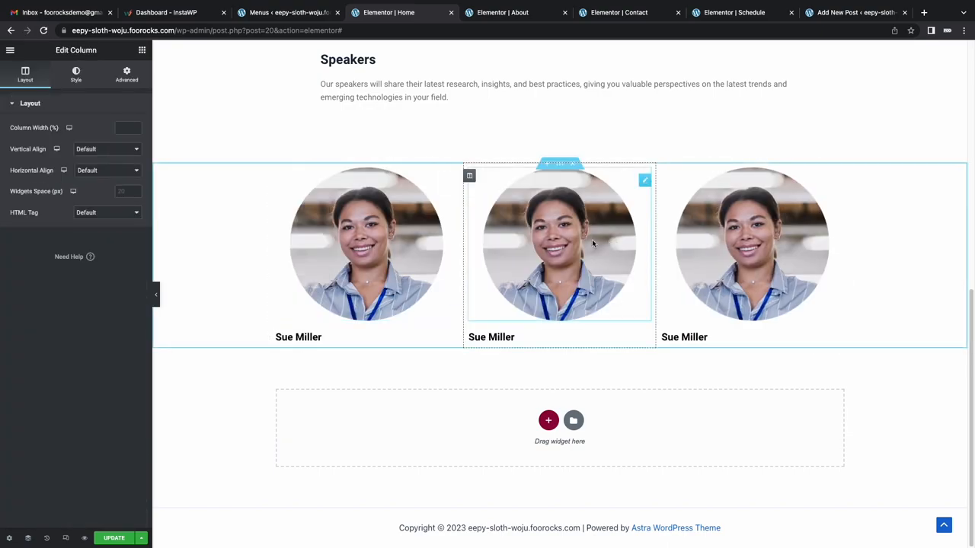
mouse_move(365, 210)
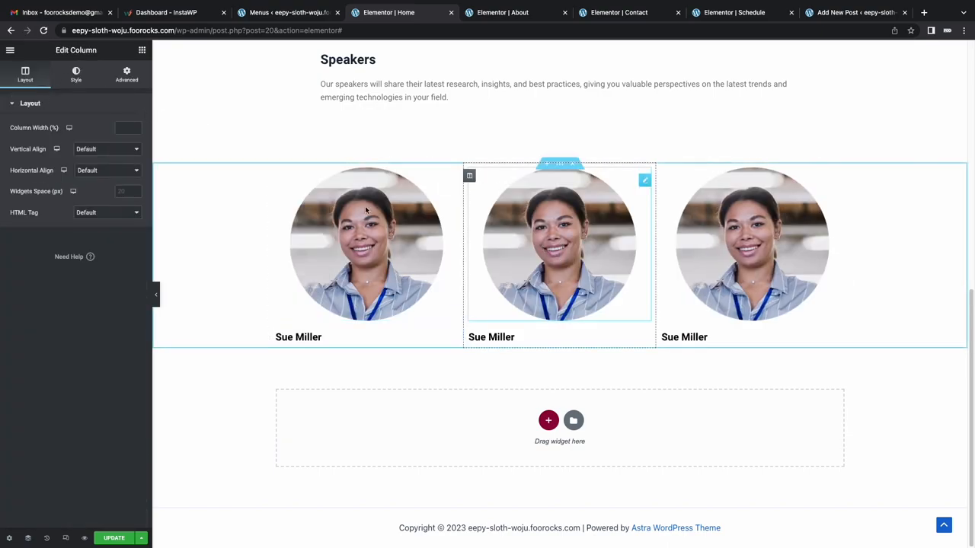
Step: Replace the middle speaker's photo with the blonde woman's portrait from the Media Library
click(644, 179)
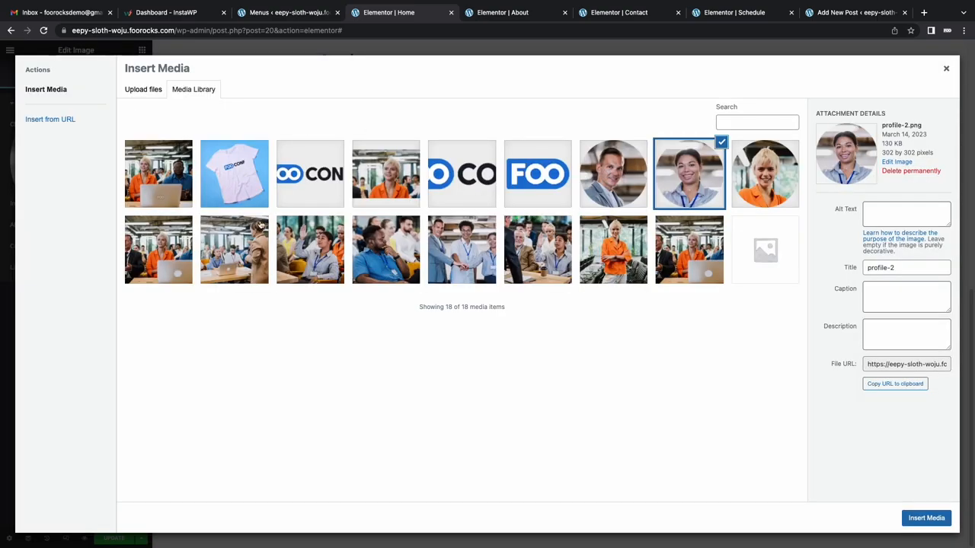
click(925, 518)
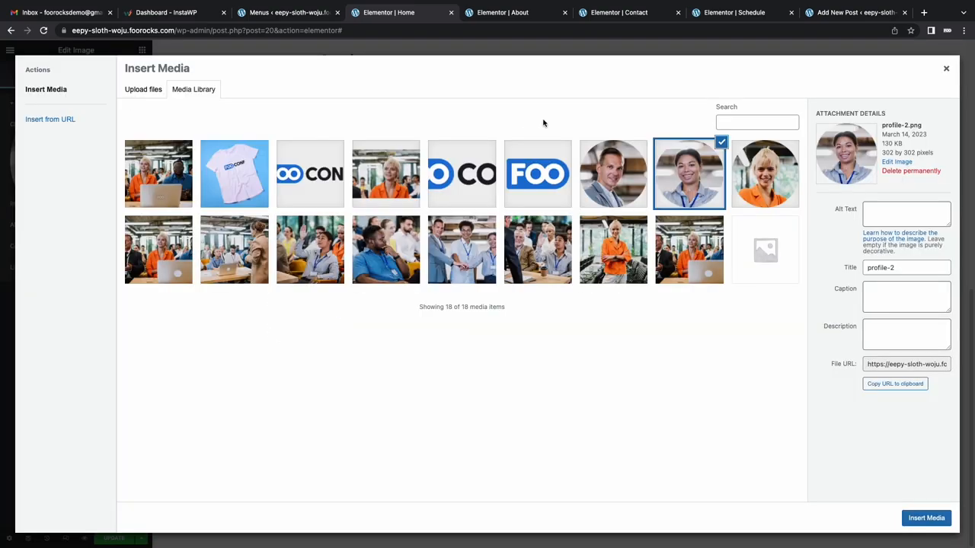
click(612, 174)
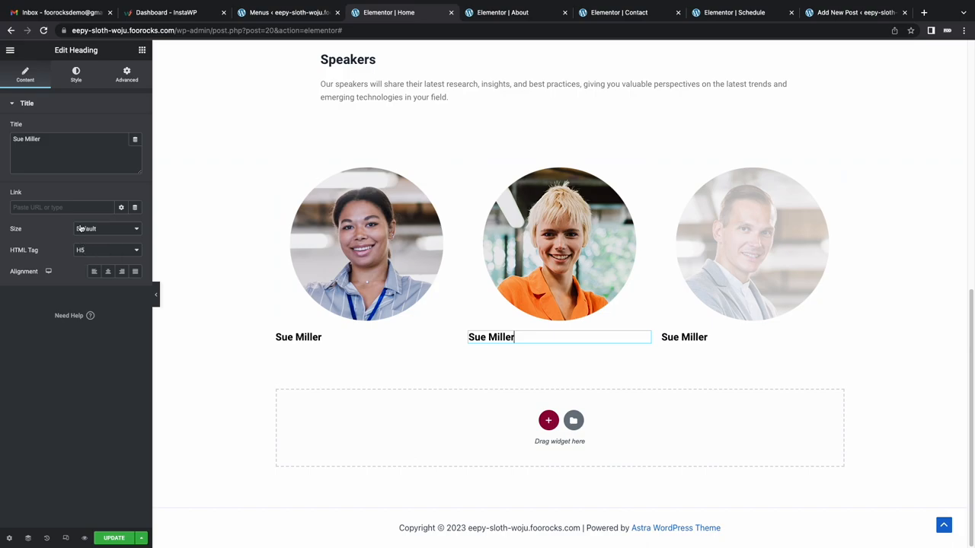
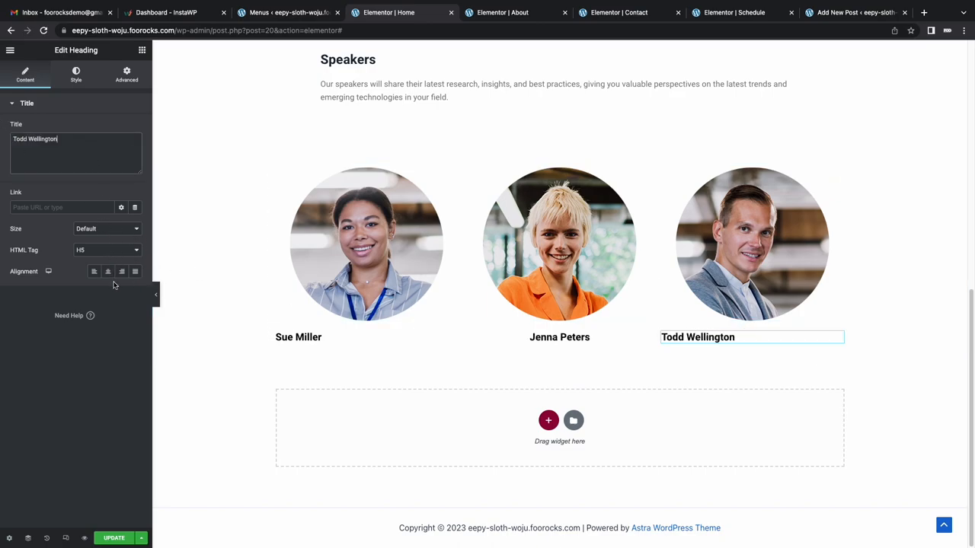
click(298, 336)
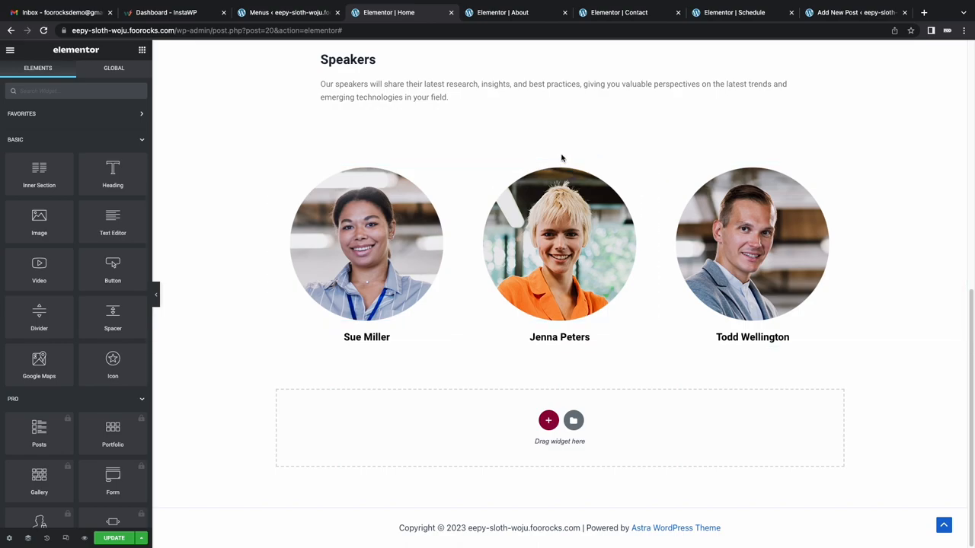
Step: Give the speakers row a 100 bottom margin and 20 left/right padding
click(558, 165)
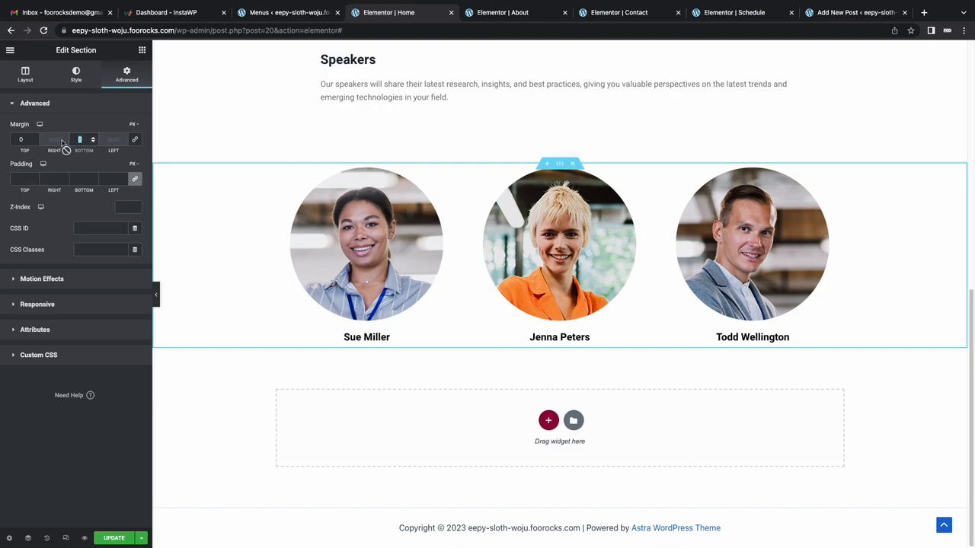
text(100)
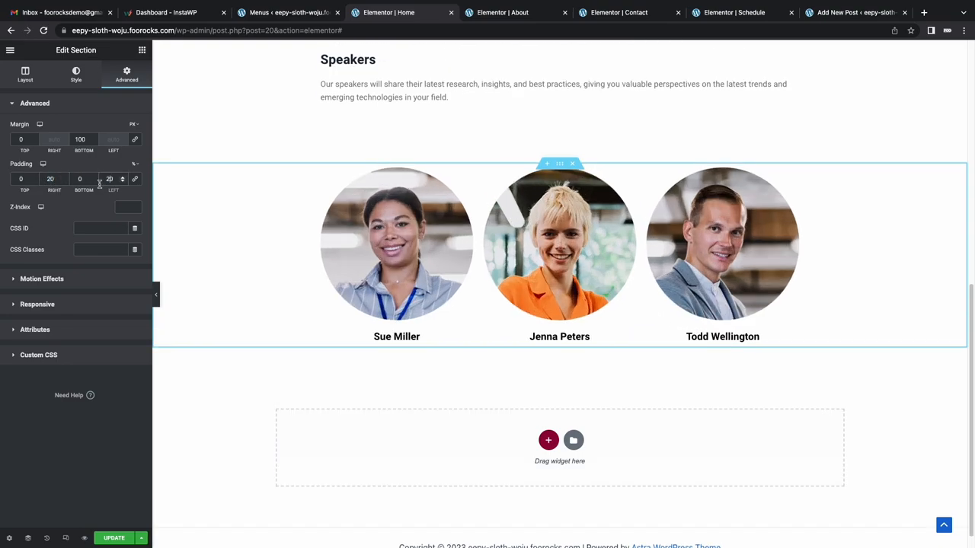
scroll(up, 3)
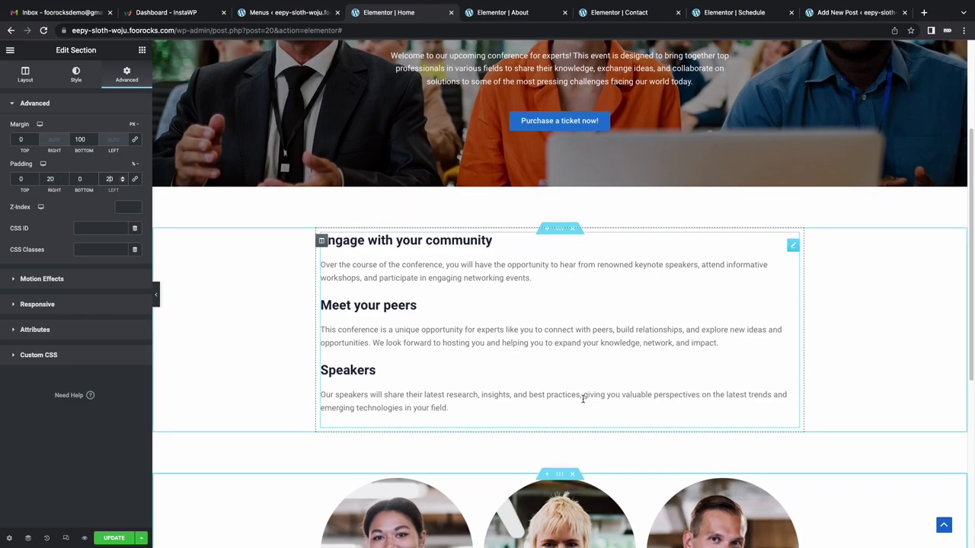
mouse_move(565, 342)
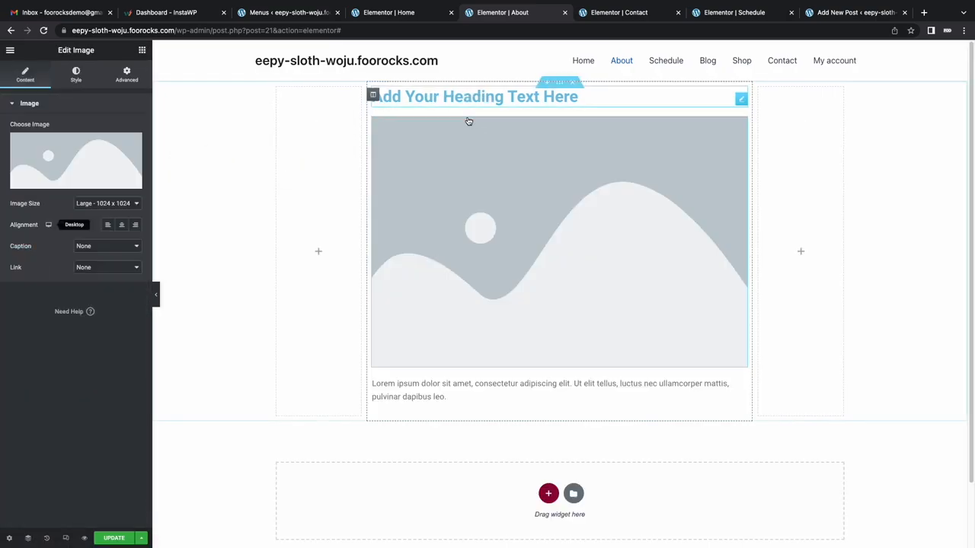
Step: Retitle the heading 'About' and swap the placeholder image for the audience photo
click(476, 96)
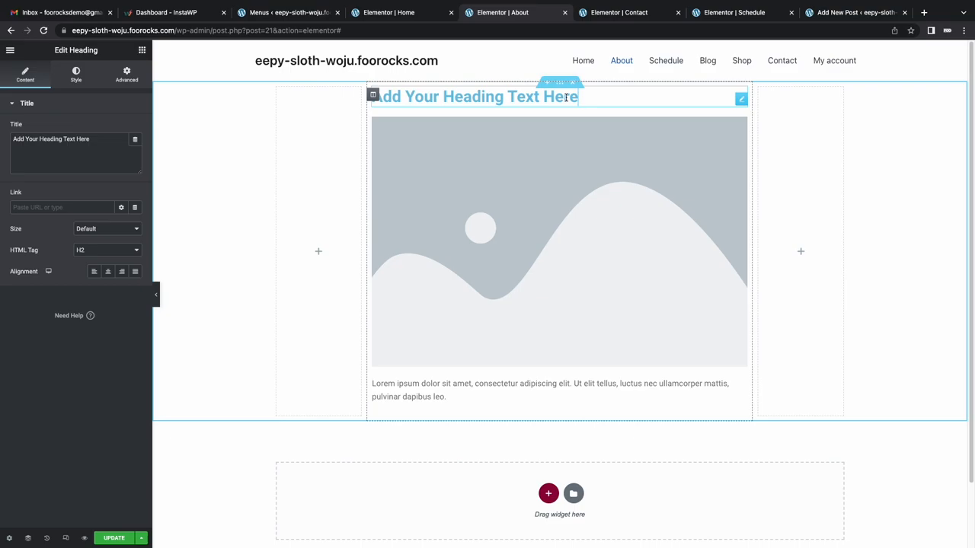
text(About)
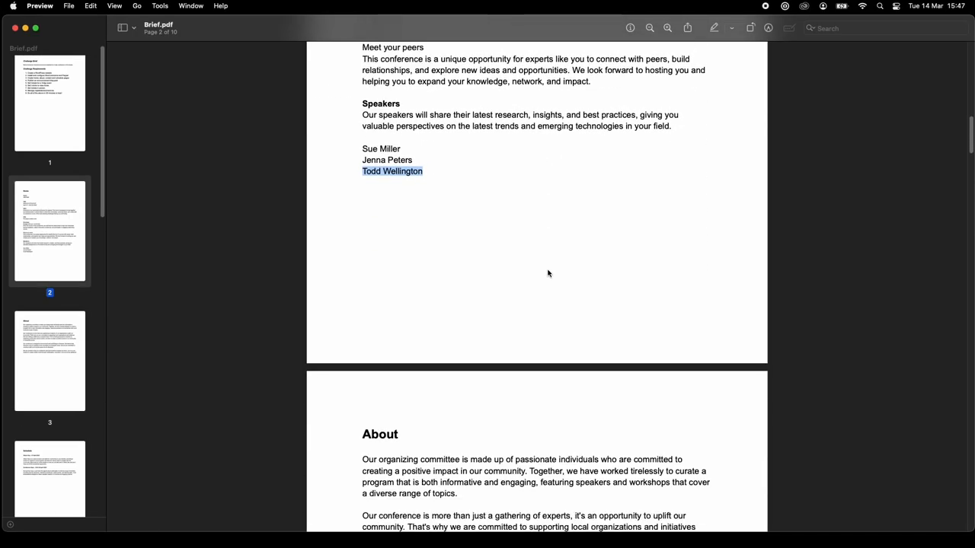
scroll(down, 3)
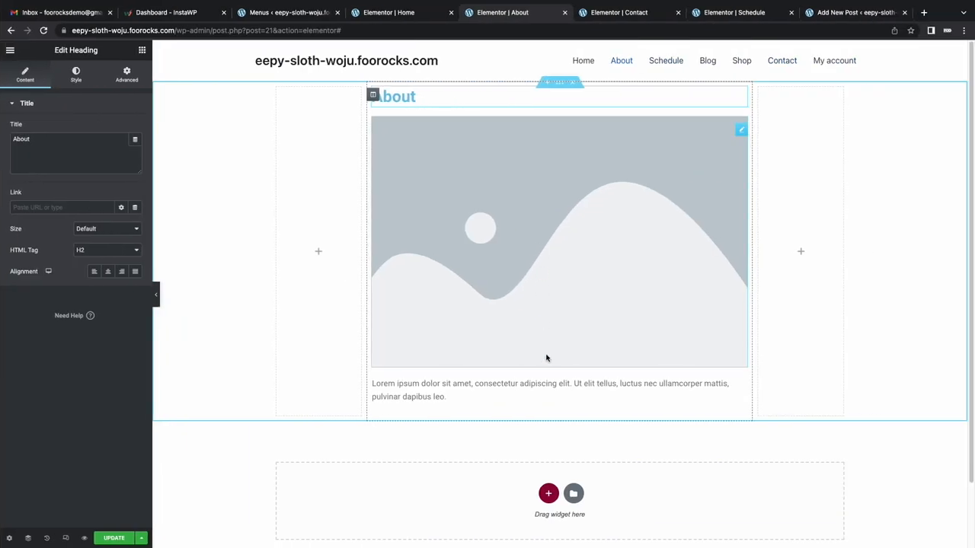
click(545, 390)
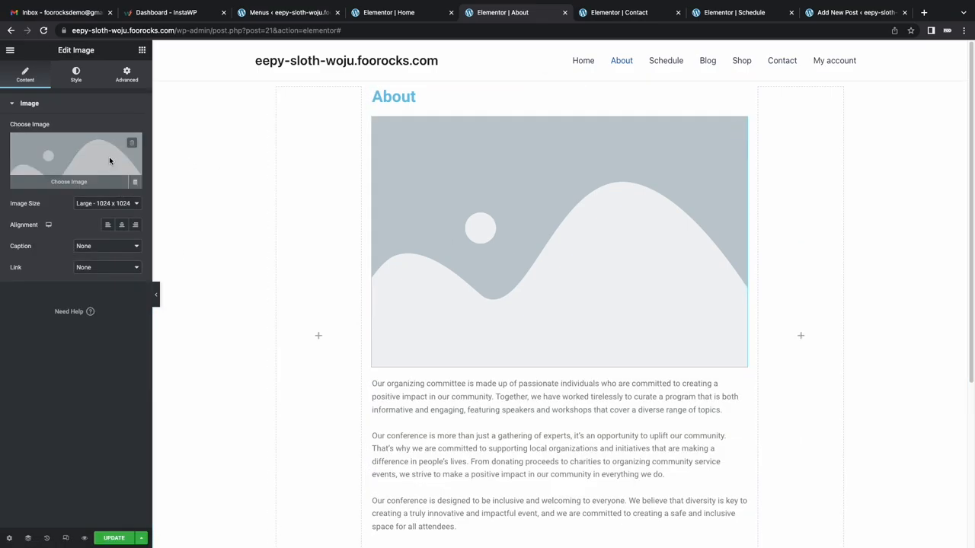
click(74, 159)
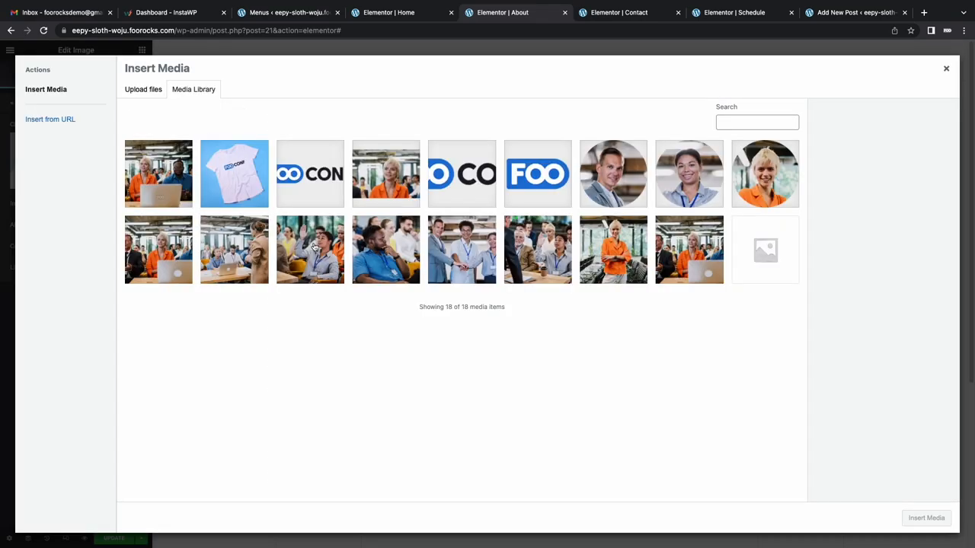
click(946, 68)
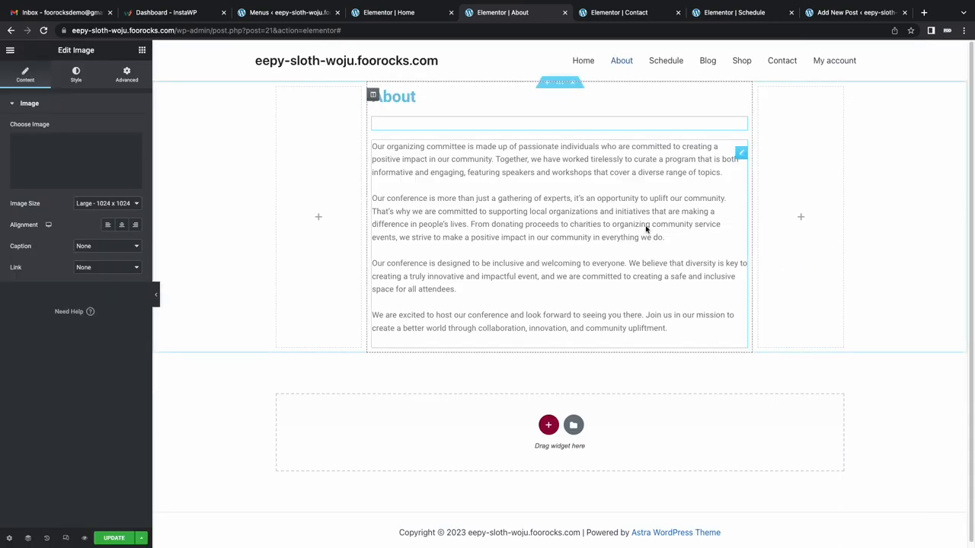
Step: Set the heading and section margins to 100, then copy the About section for reuse
click(393, 96)
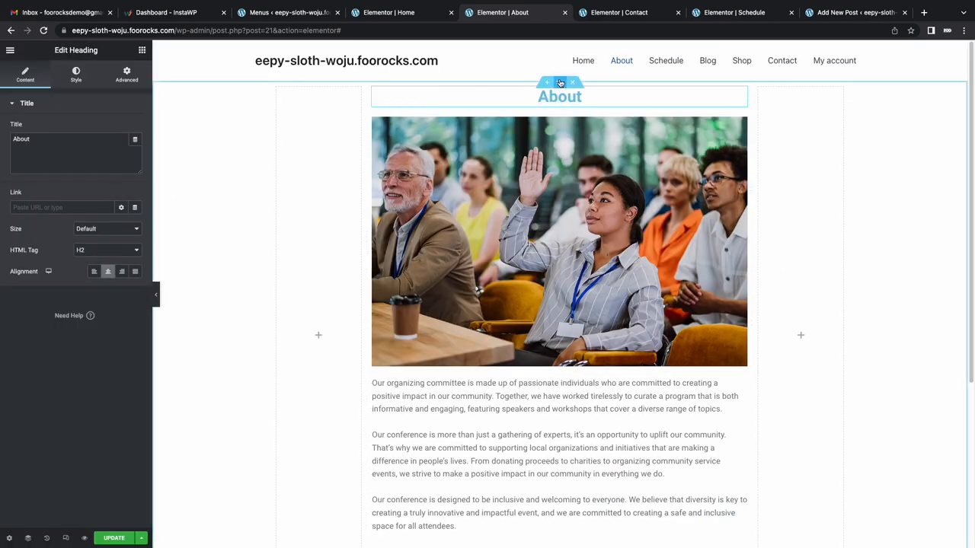
click(126, 73)
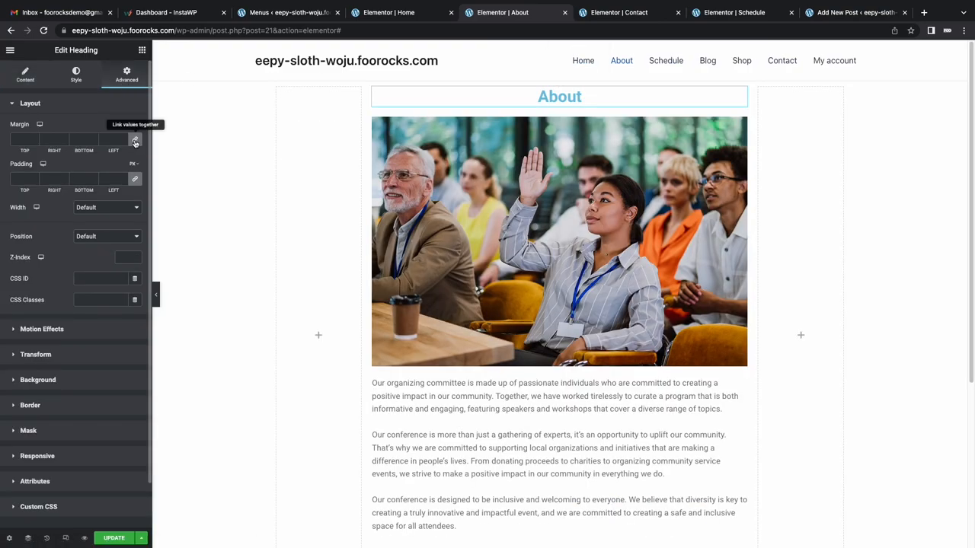
click(134, 140)
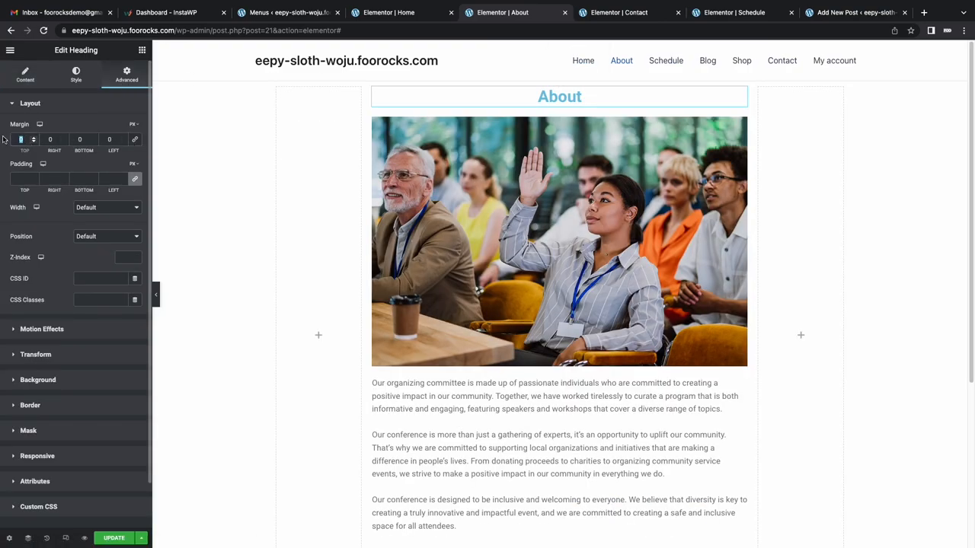
text(100)
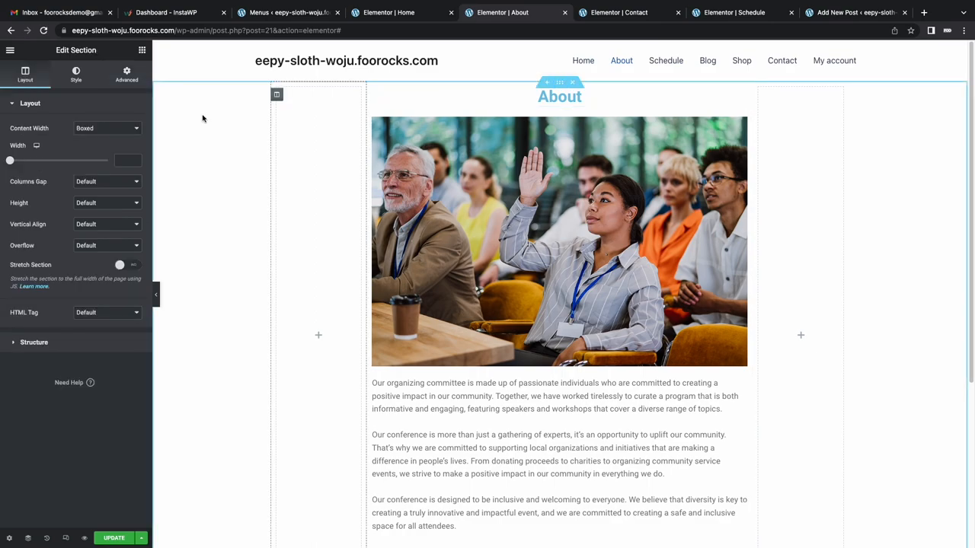
click(127, 73)
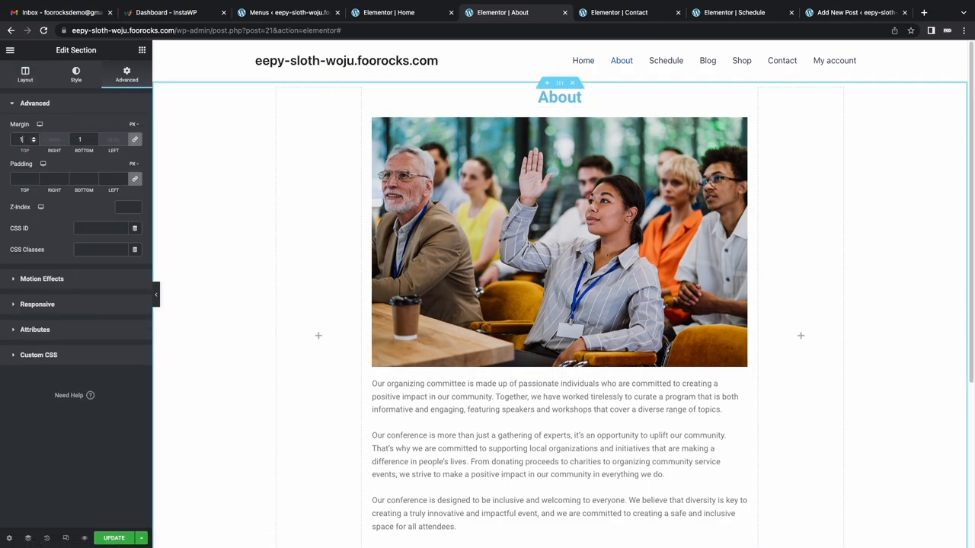
text(100)
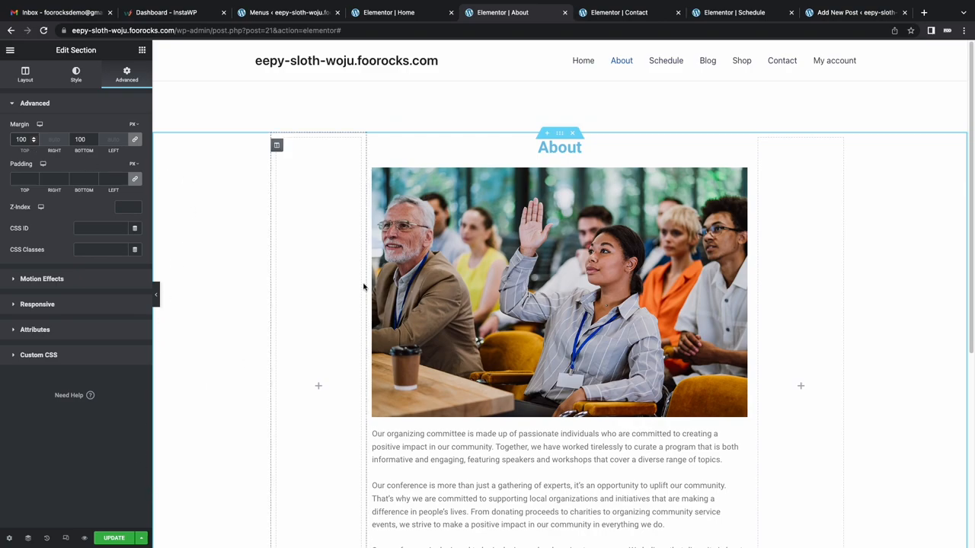
right_click(560, 134)
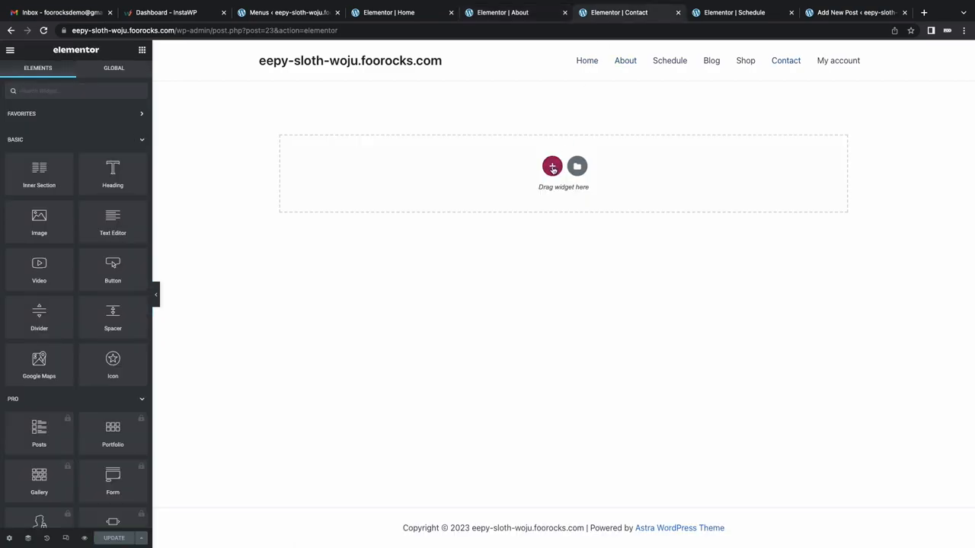
Step: Paste the About section into the Contact page and add a Shortcode widget beneath its text
click(552, 166)
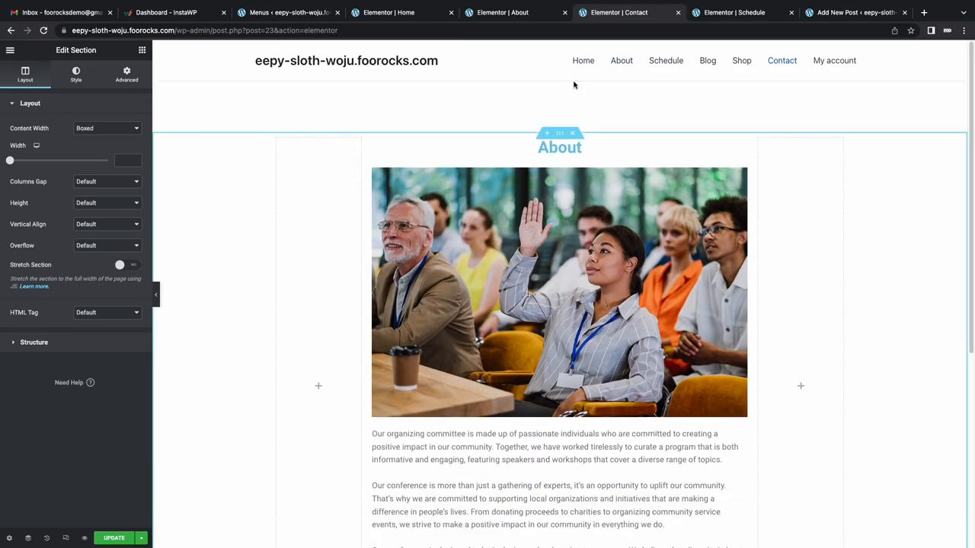
click(559, 147)
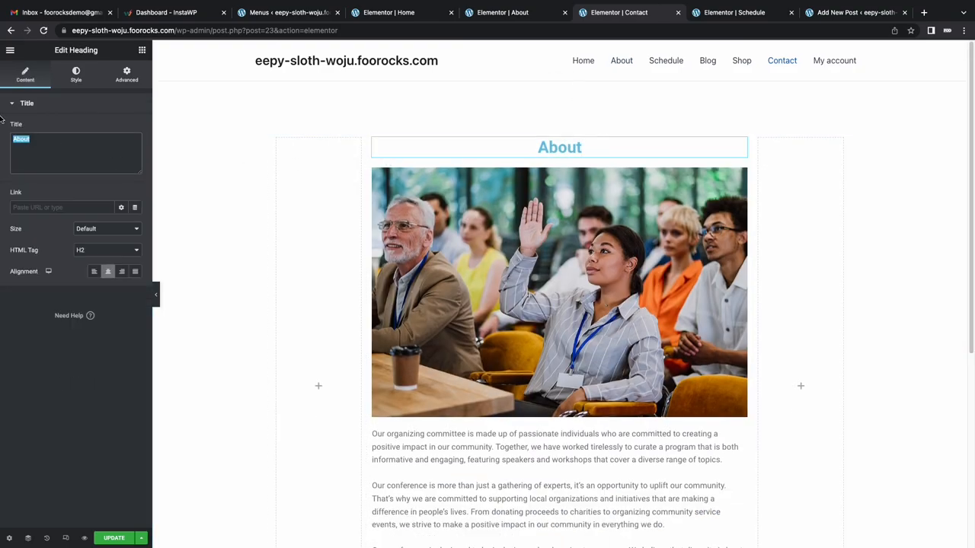
right_click(559, 293)
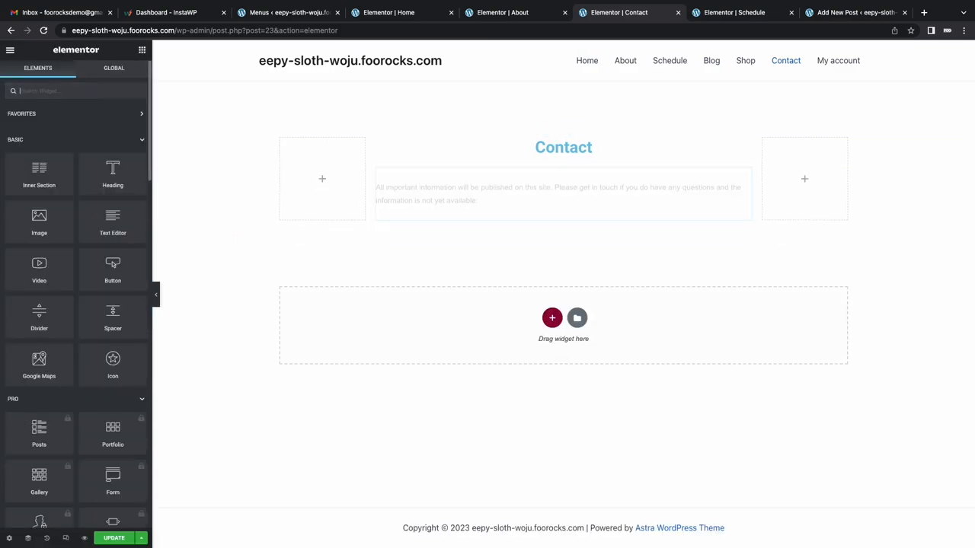
text(shortcode)
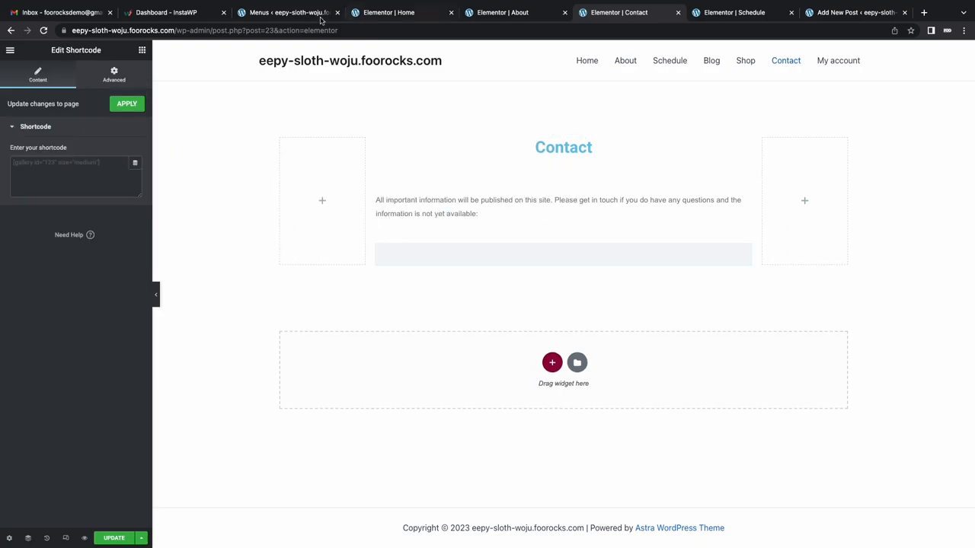
Step: Install and activate the Contact Form 7 plugin from Plugins > Add New
click(286, 13)
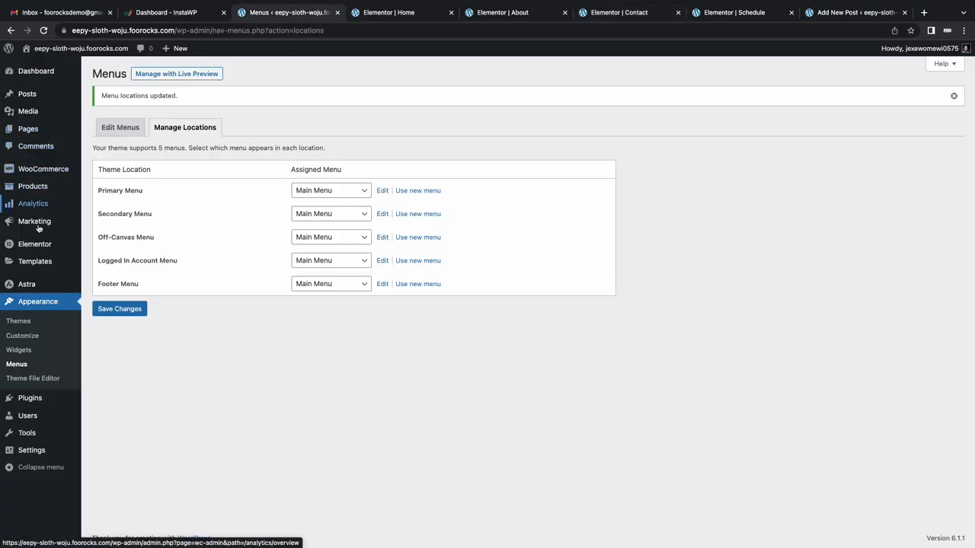
click(101, 414)
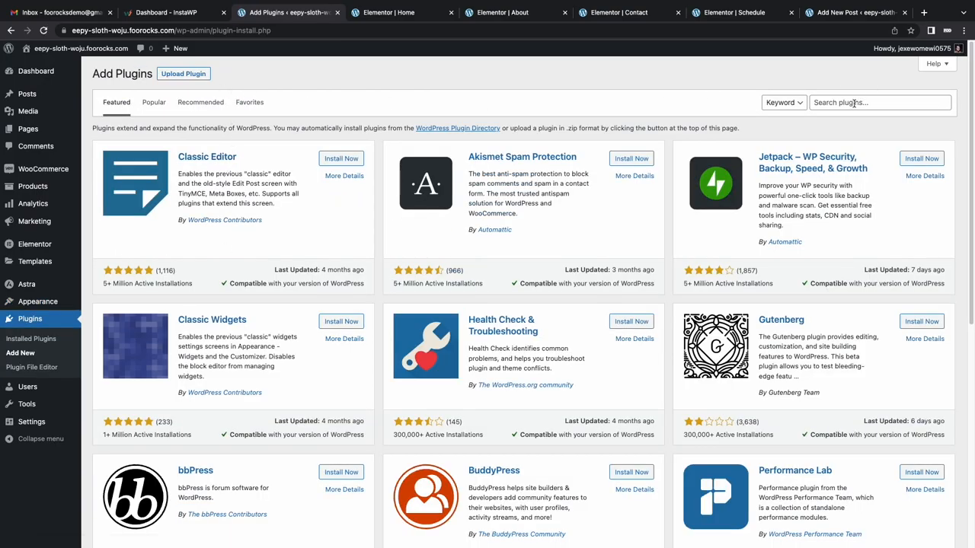
text(contact form 7)
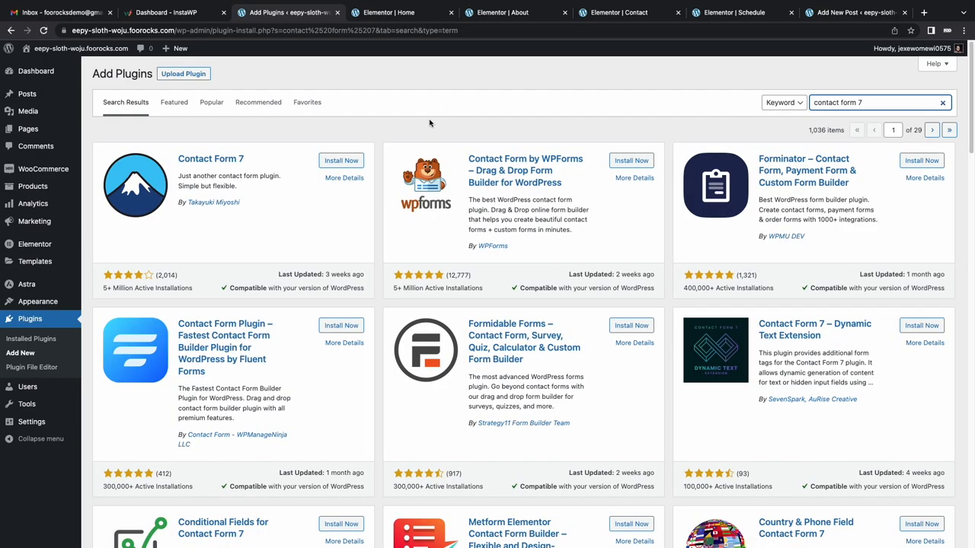
click(341, 160)
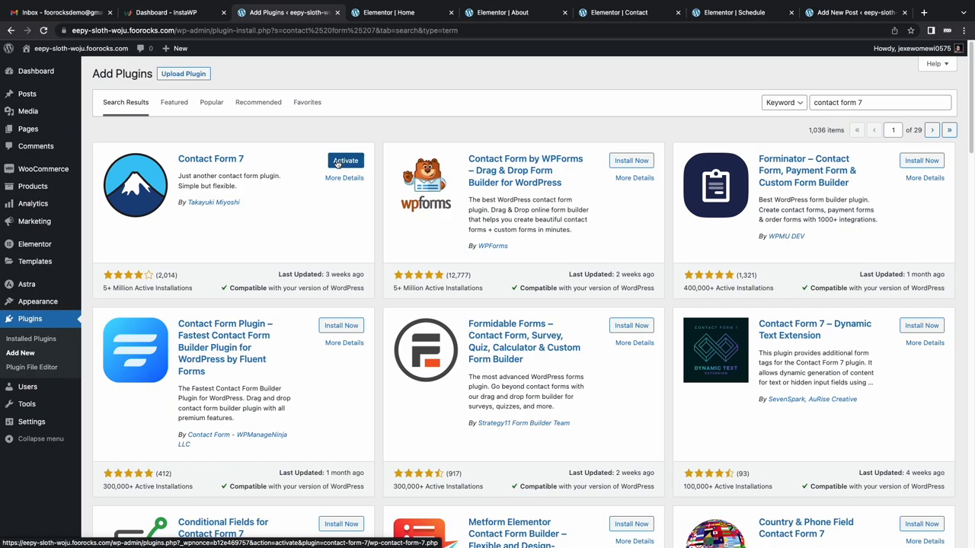
click(344, 160)
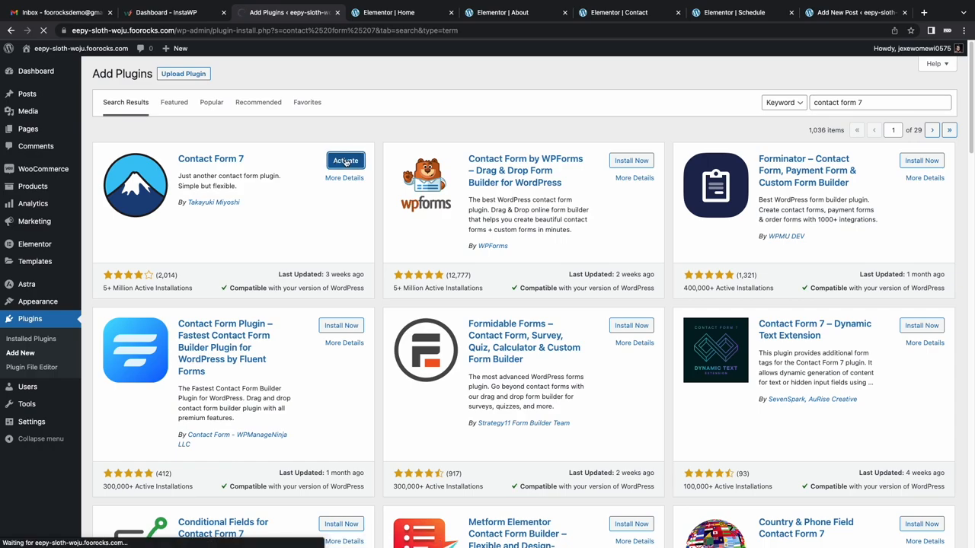
Step: Paste Contact form 1's shortcode into the Contact page's Shortcode widget, apply and update
click(344, 162)
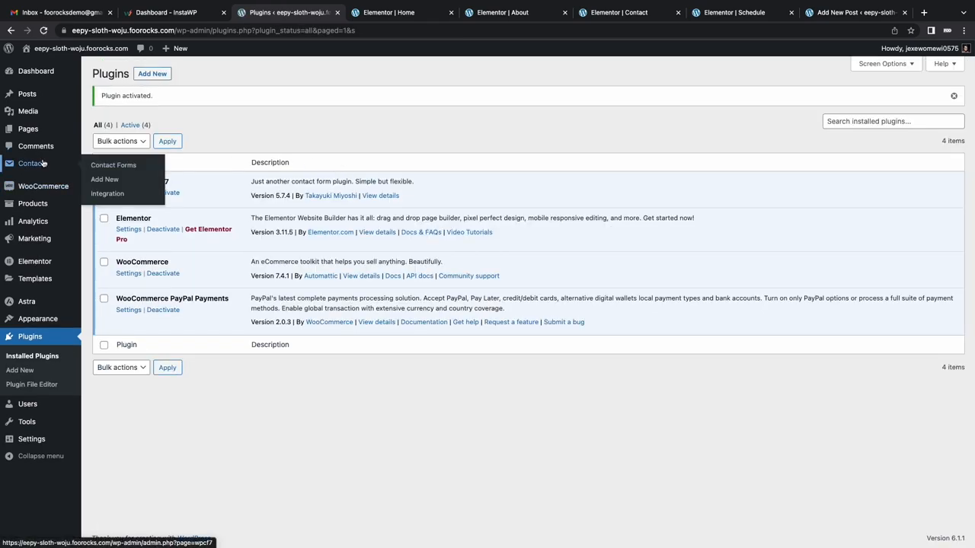
click(112, 164)
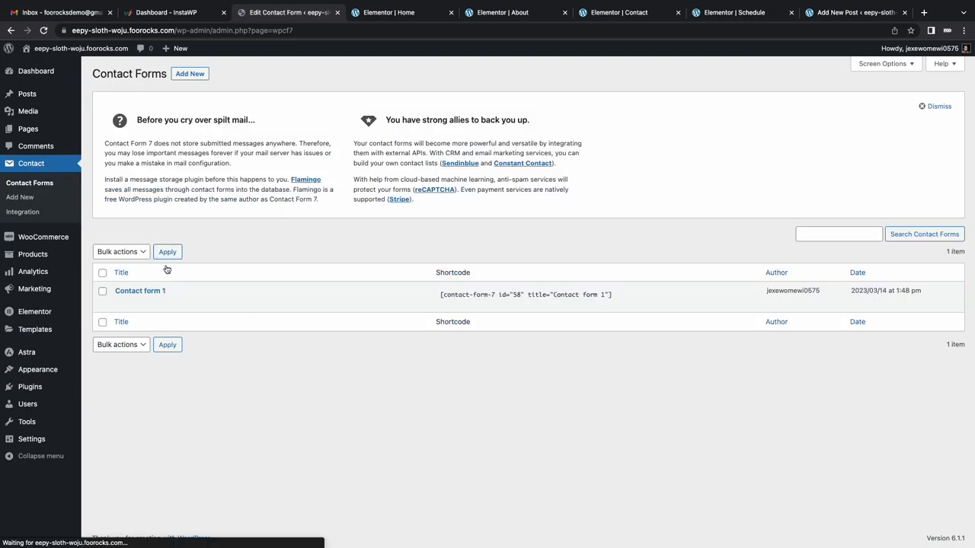
click(140, 291)
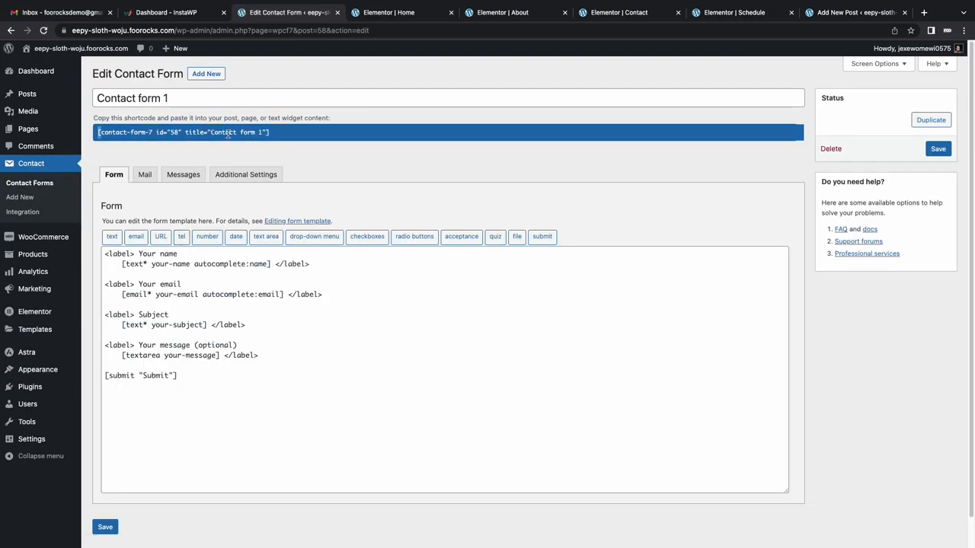
click(620, 12)
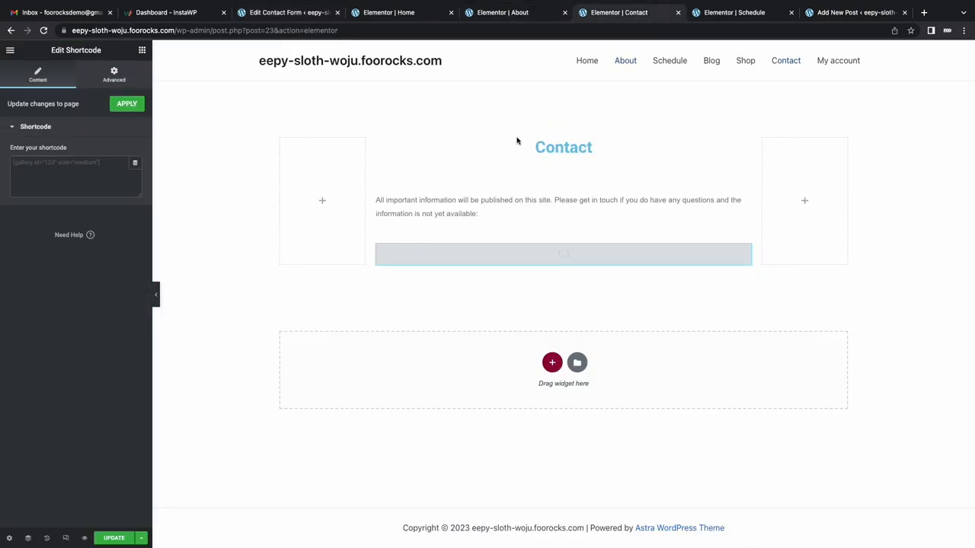
text([contact-form-7 id="58" title="Contact form 1"])
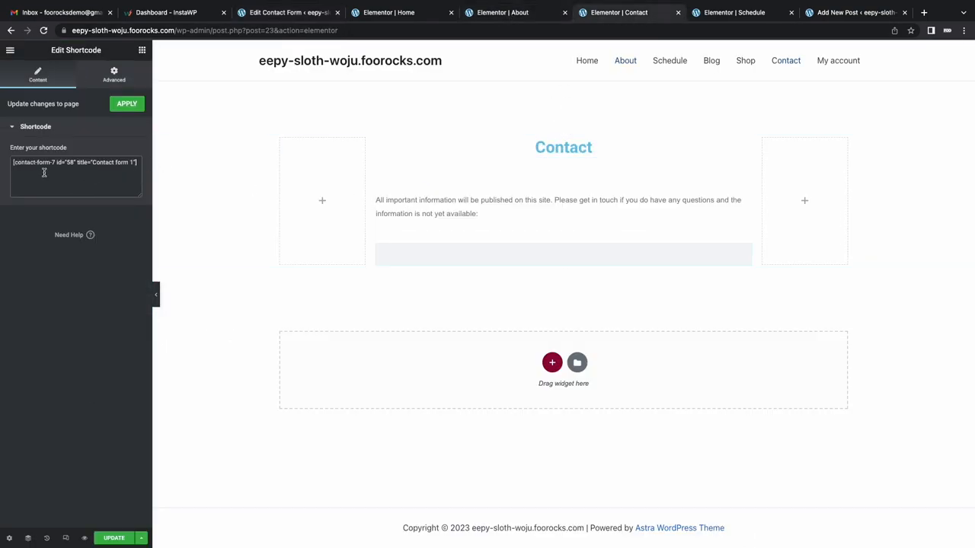
click(127, 104)
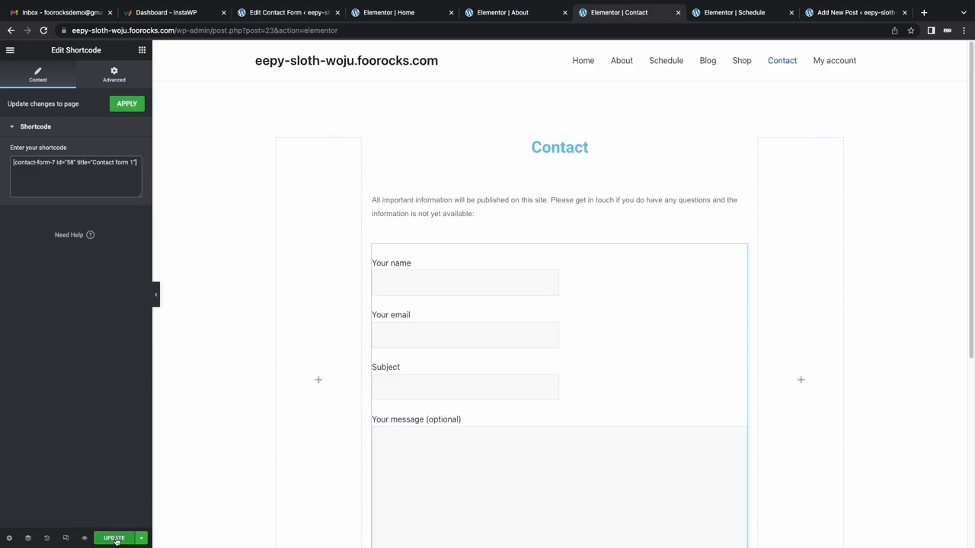
click(734, 12)
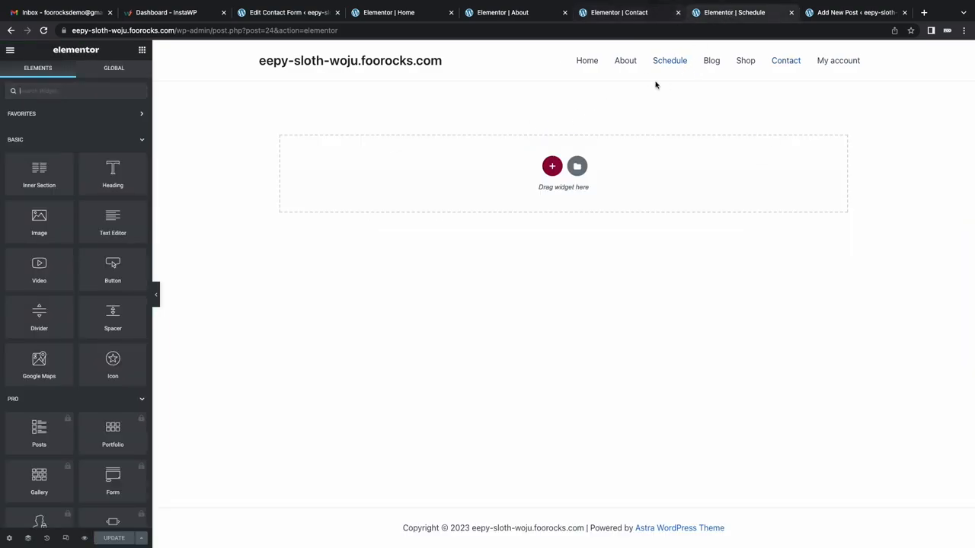
Step: Paste the About layout, retitle it Schedule and choose a new team photo
click(551, 166)
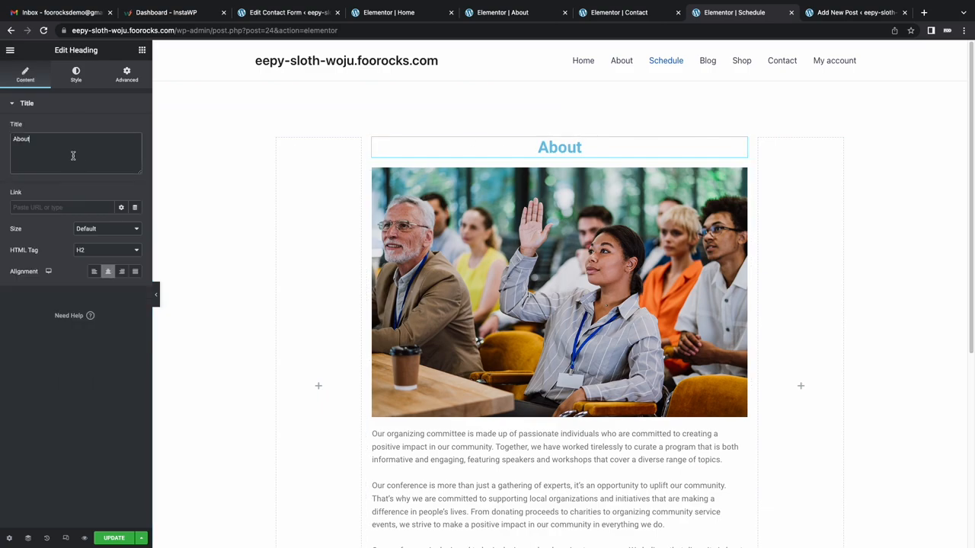
text(Sche)
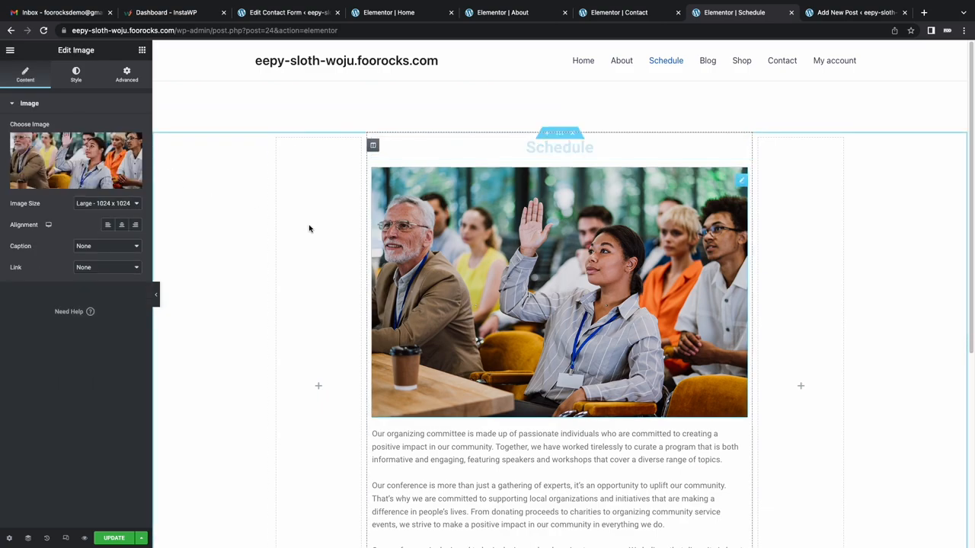
click(75, 160)
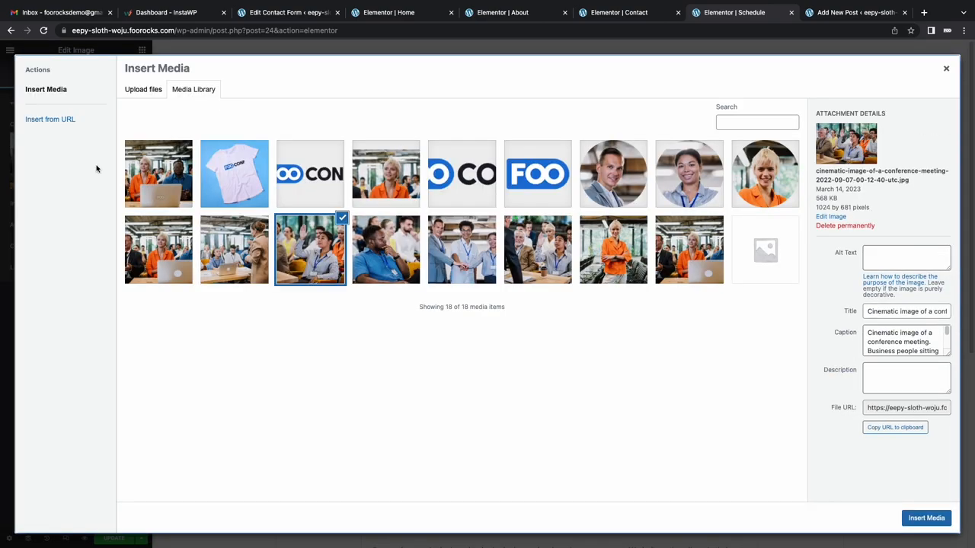
mouse_move(472, 262)
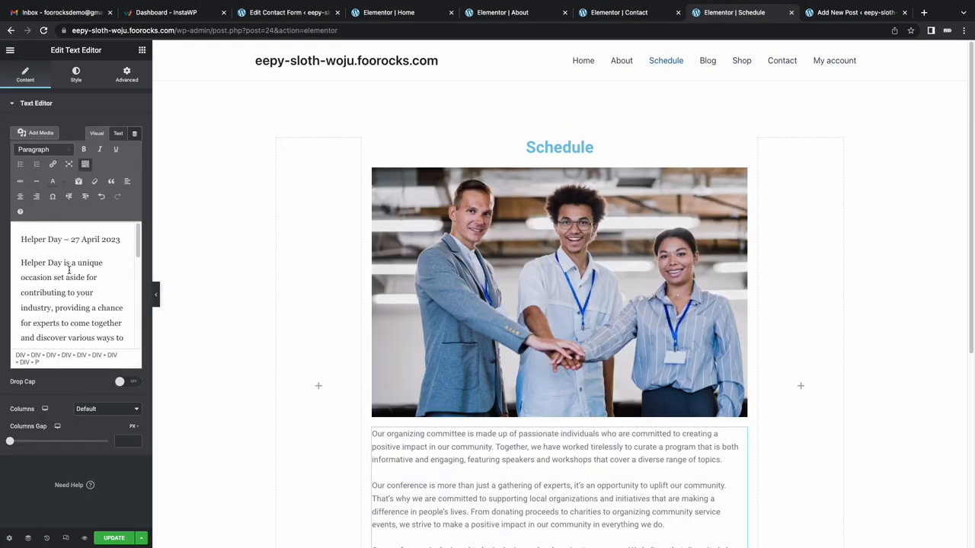
Step: Make the Helper Day and Conference Days lines Heading 3 and update the Schedule page
click(43, 149)
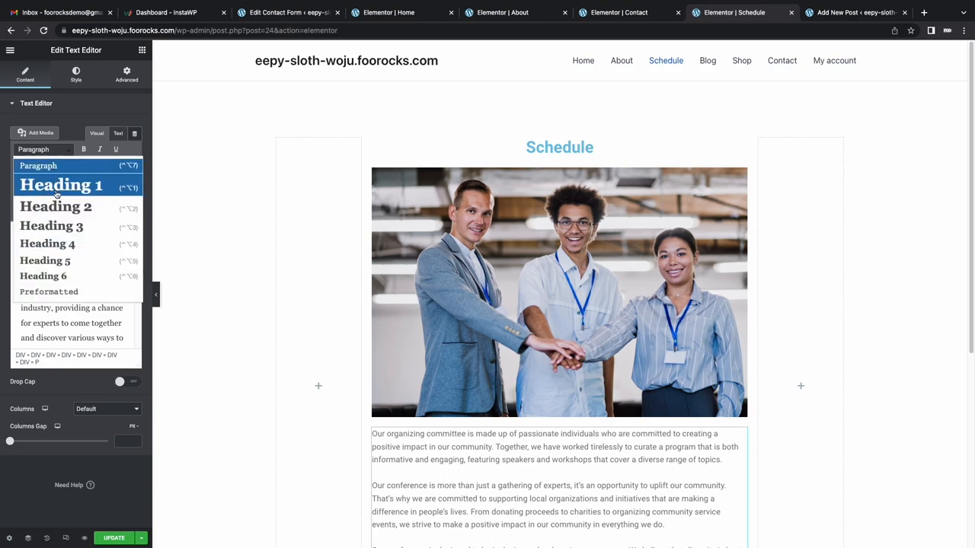
click(52, 225)
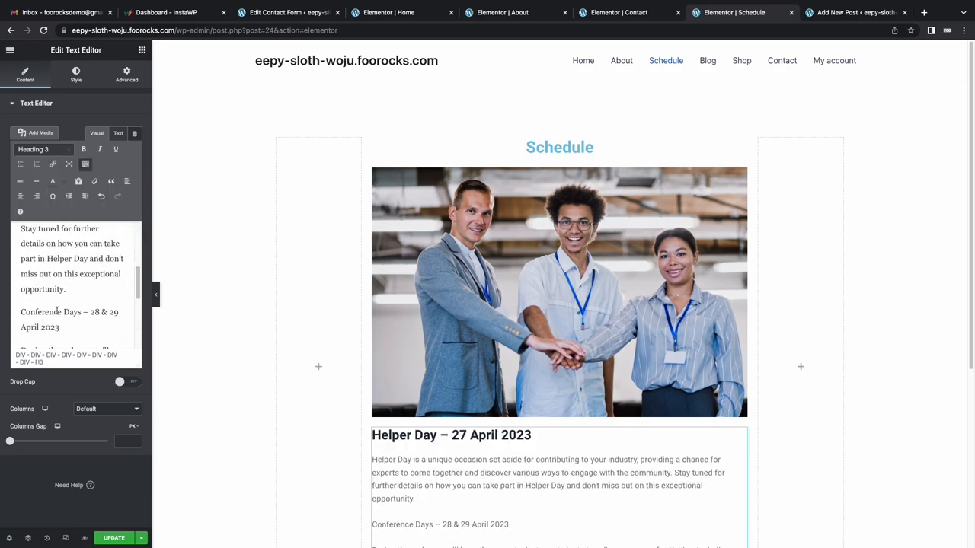
click(43, 149)
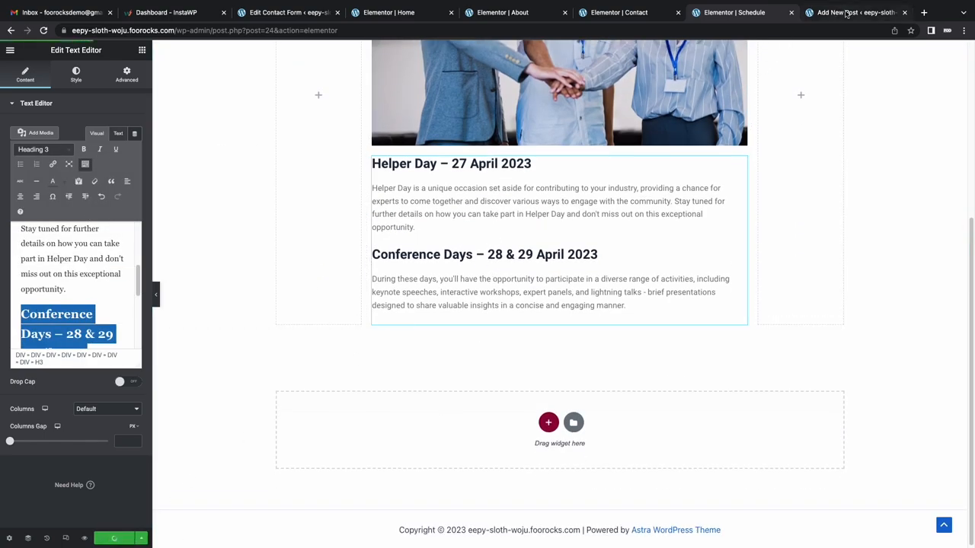
click(850, 12)
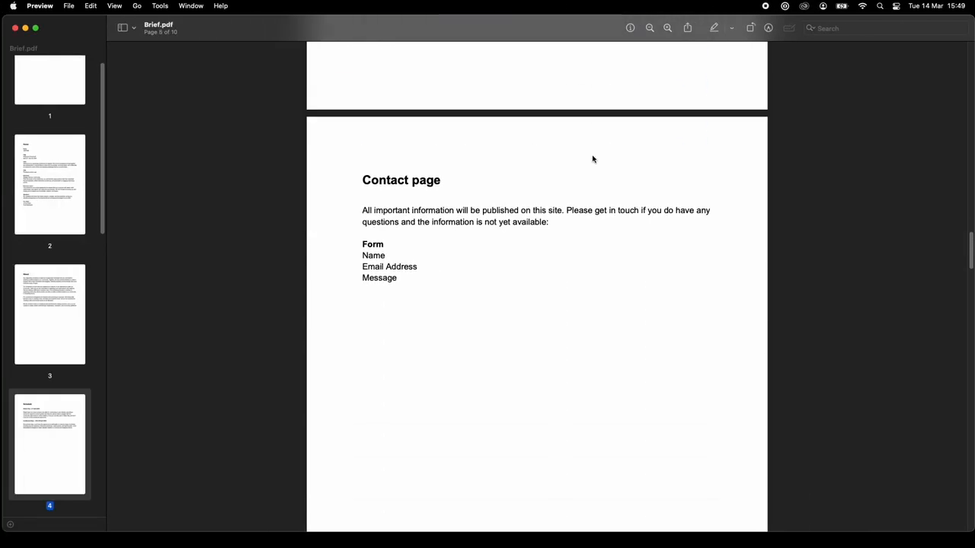
Step: Paste the announcement paragraphs from the Brief PDF into the post body
scroll(down, 3)
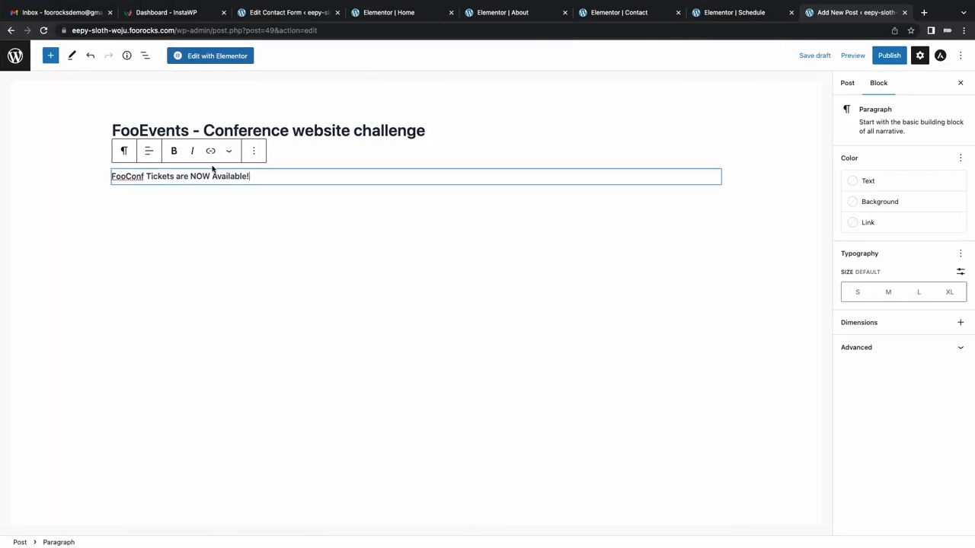
click(173, 151)
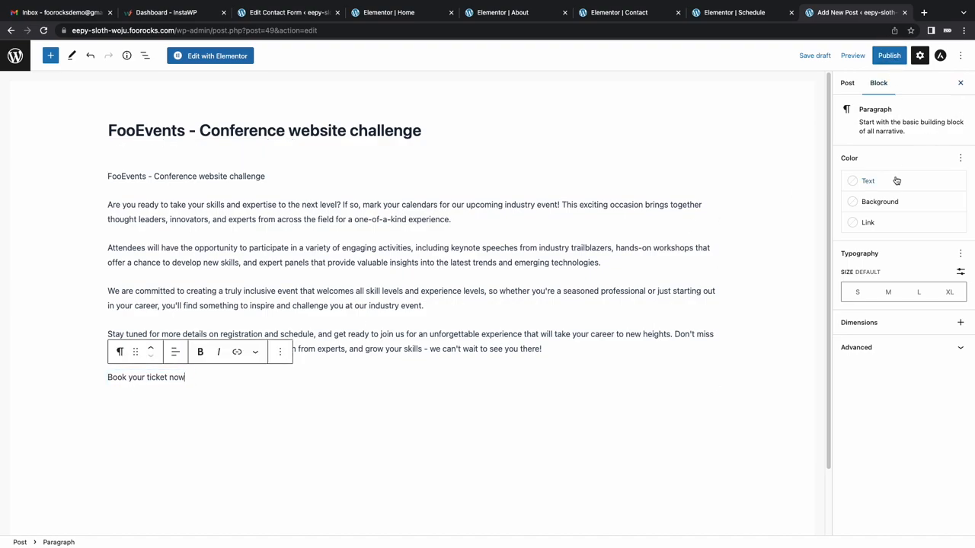
mouse_move(881, 304)
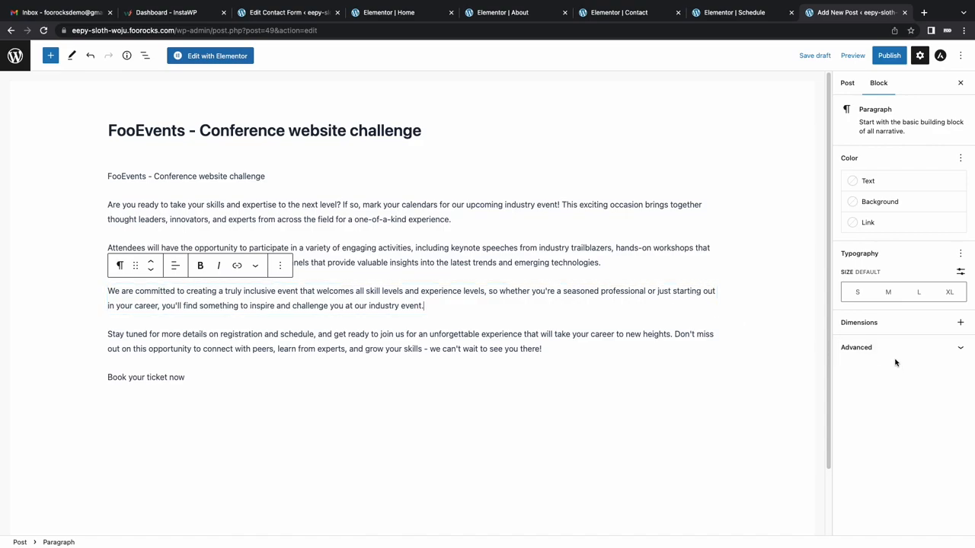
Step: Create a new 'News' category and assign it to the post
click(847, 83)
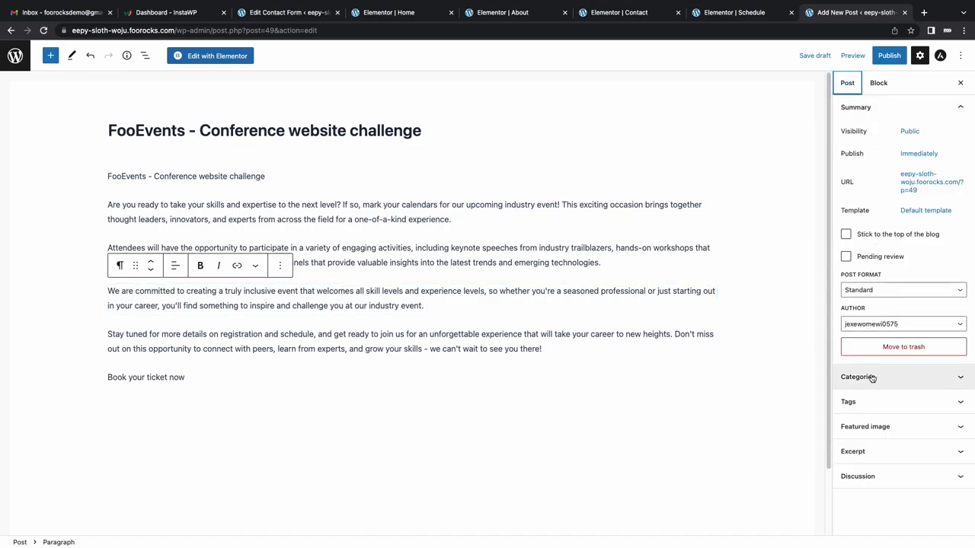
click(858, 377)
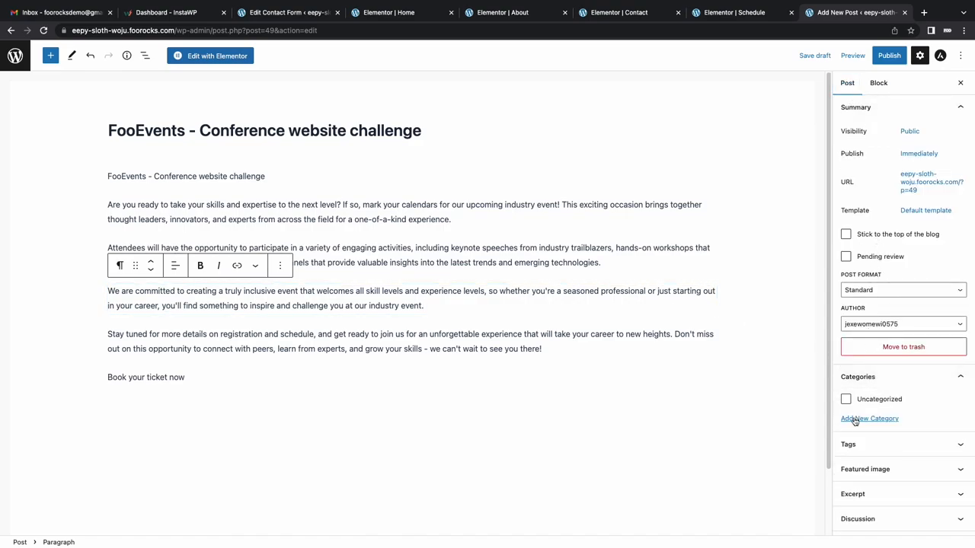
click(862, 419)
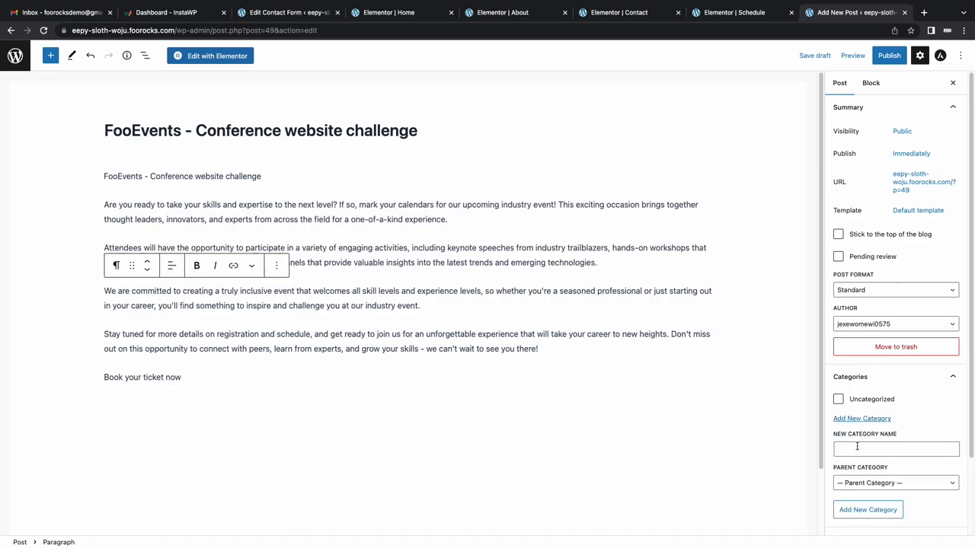
text(News)
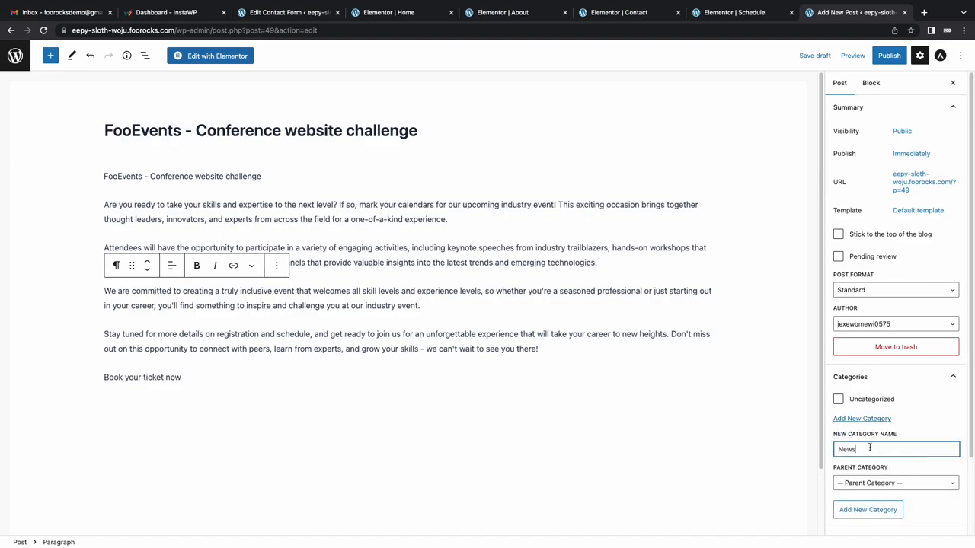
click(868, 509)
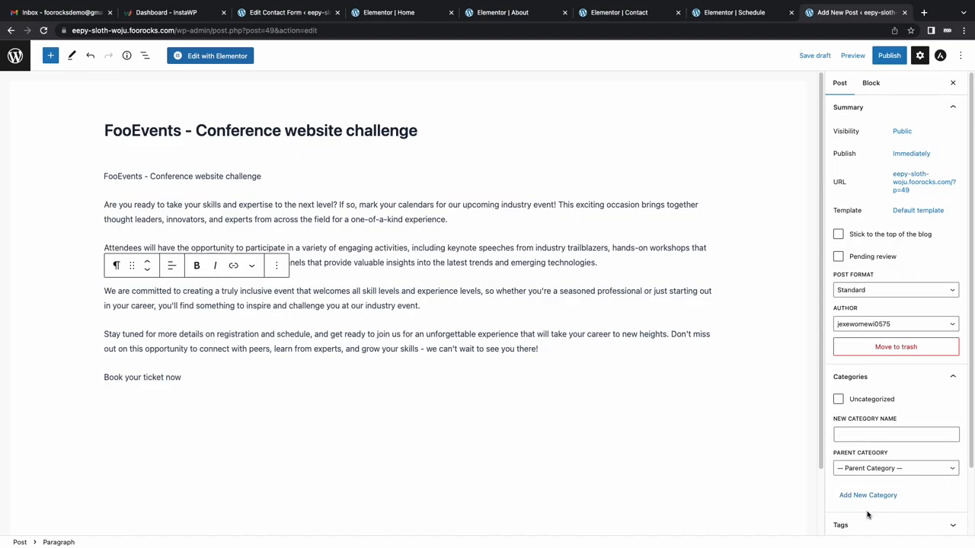
Step: Publish the FooEvents - Conference website challenge post
click(877, 55)
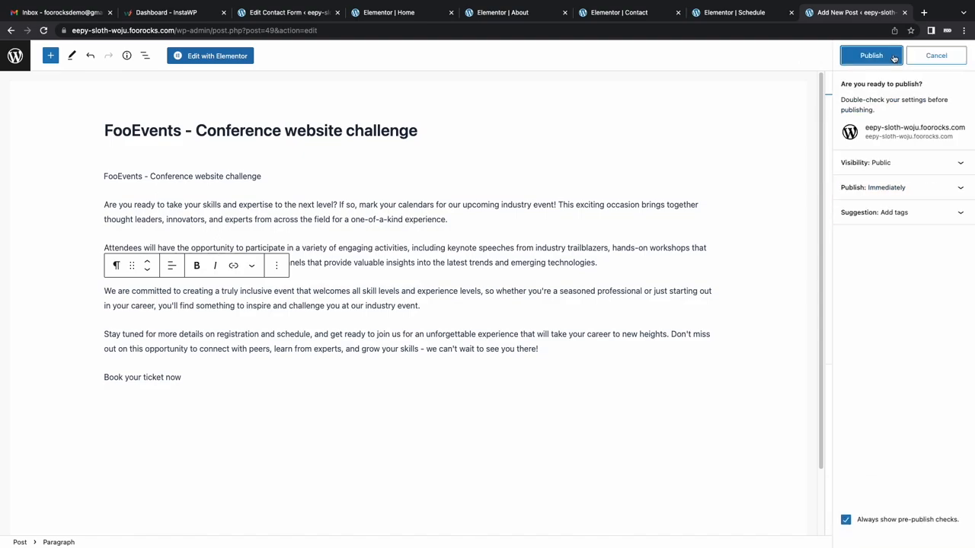
mouse_move(819, 62)
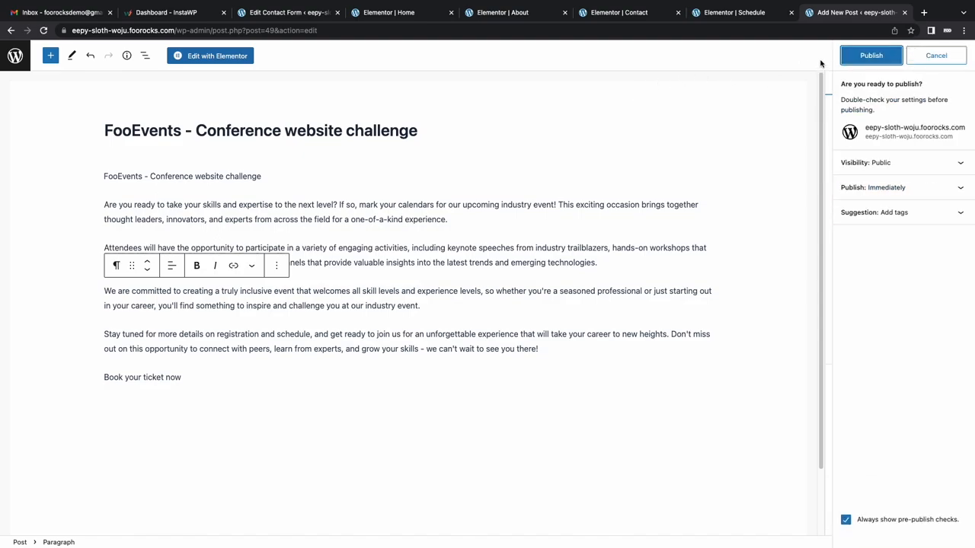
click(871, 54)
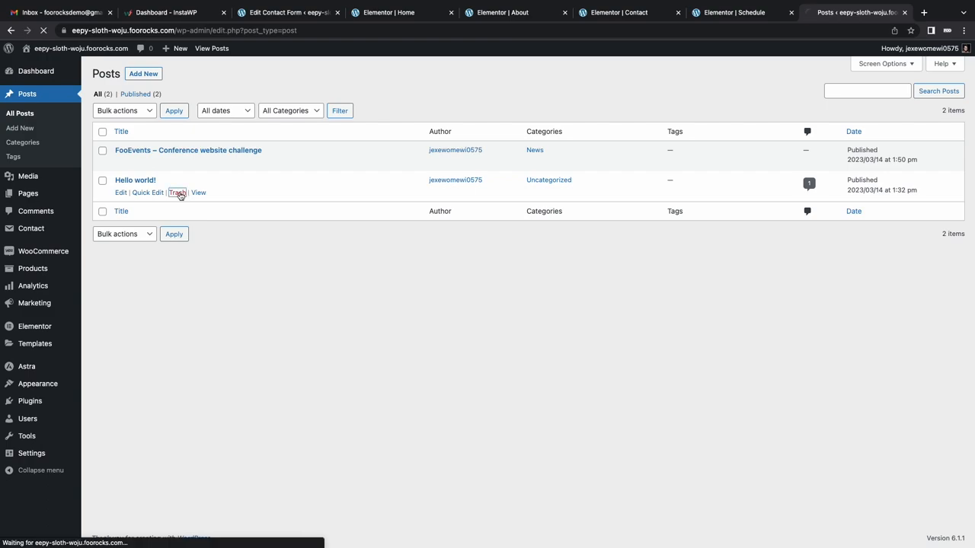
Step: Trash the Hello world! post, then choose the fc-logo image from the media library as the site logo
click(176, 192)
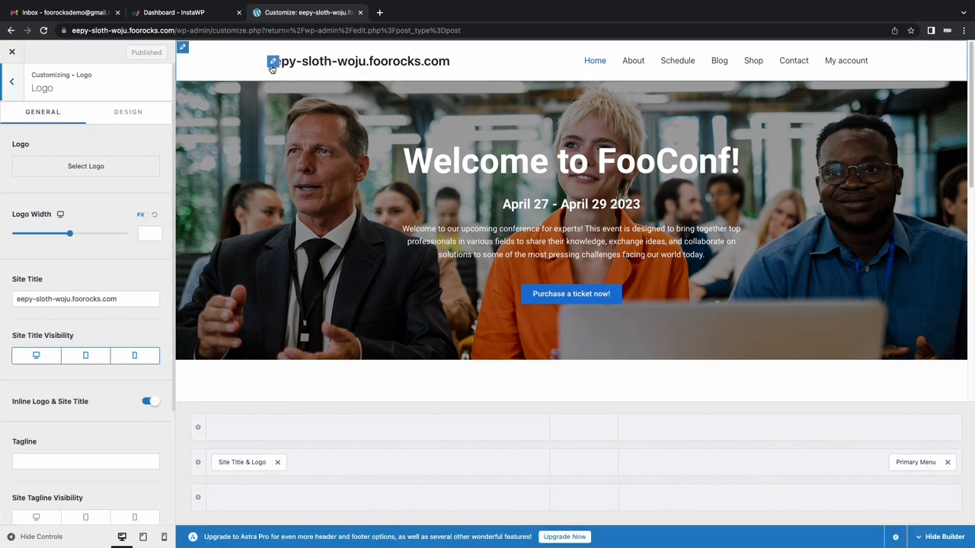
click(85, 166)
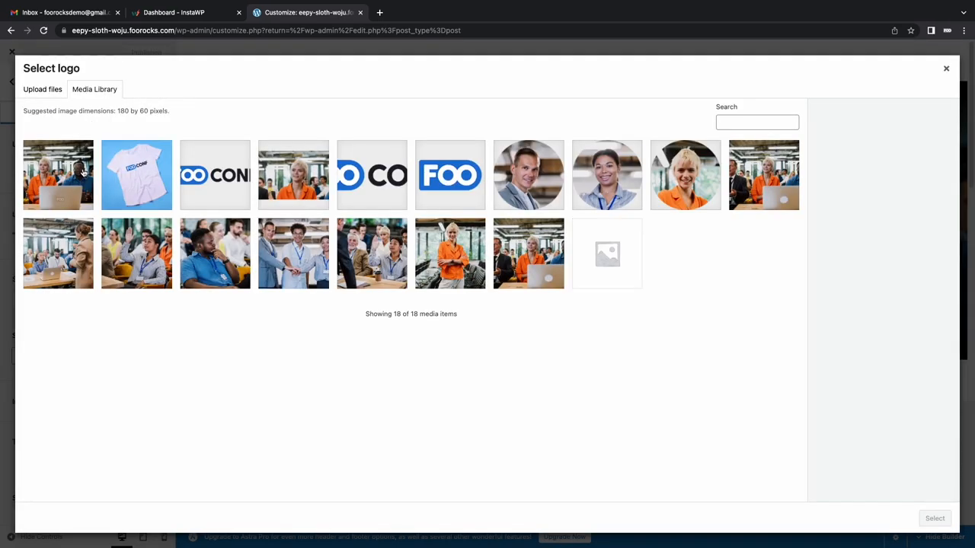
click(214, 175)
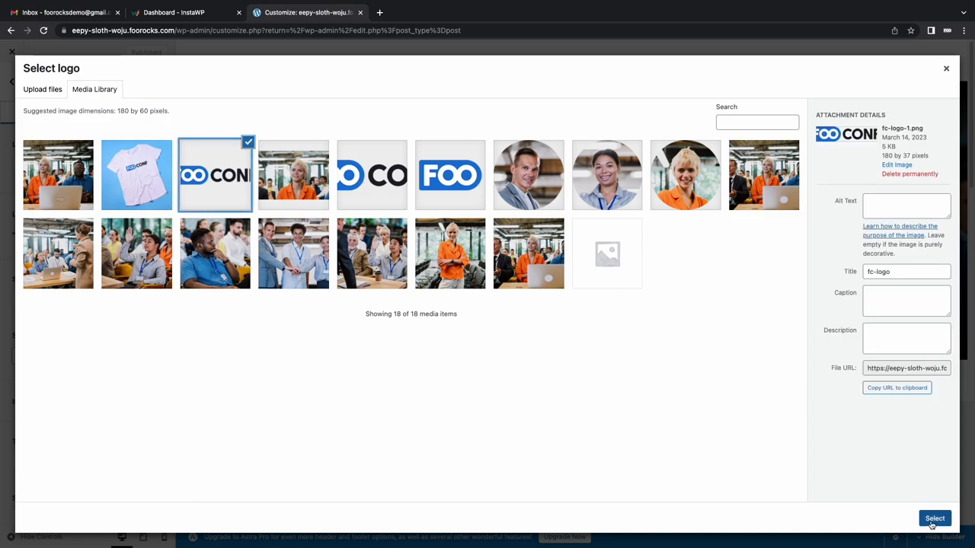
click(933, 518)
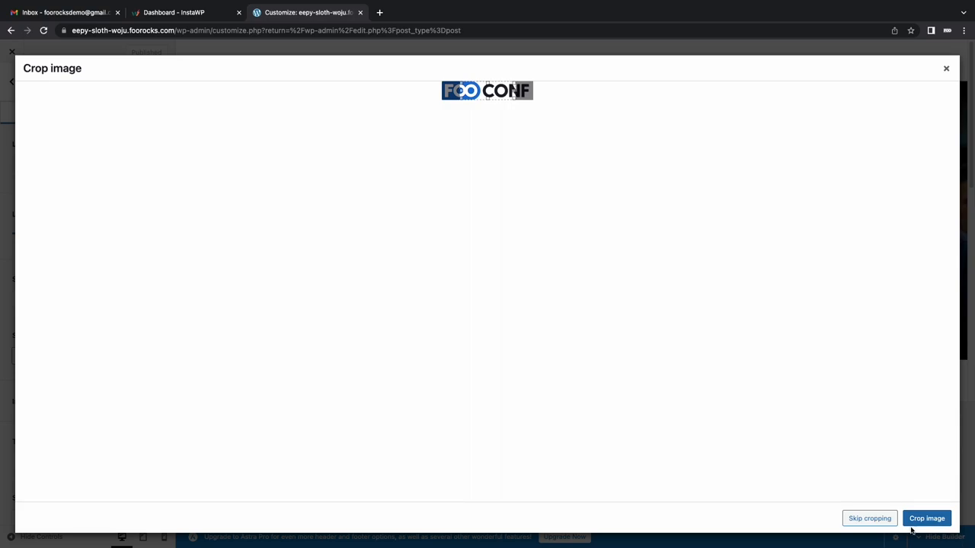
mouse_move(867, 539)
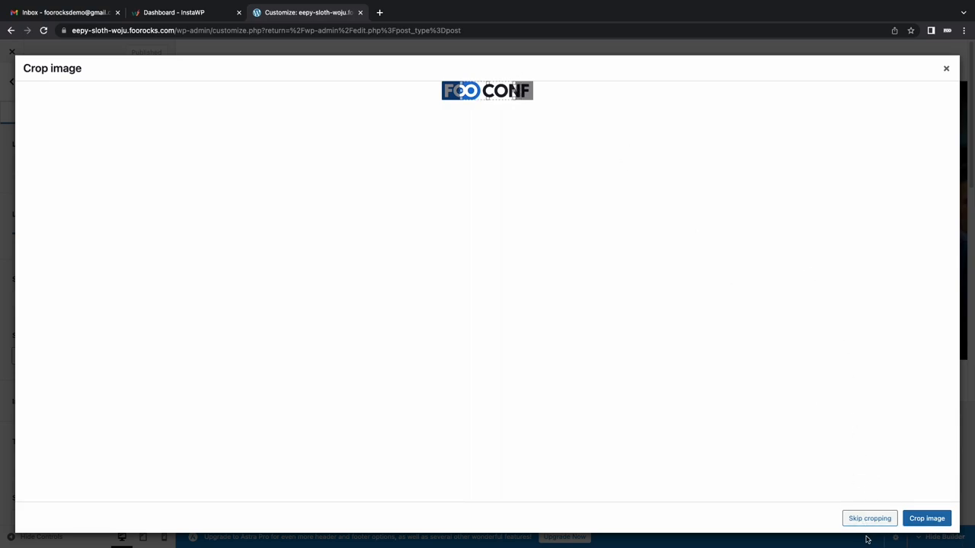
Step: Use the logo without cropping and switch off the desktop site title beside it
click(870, 518)
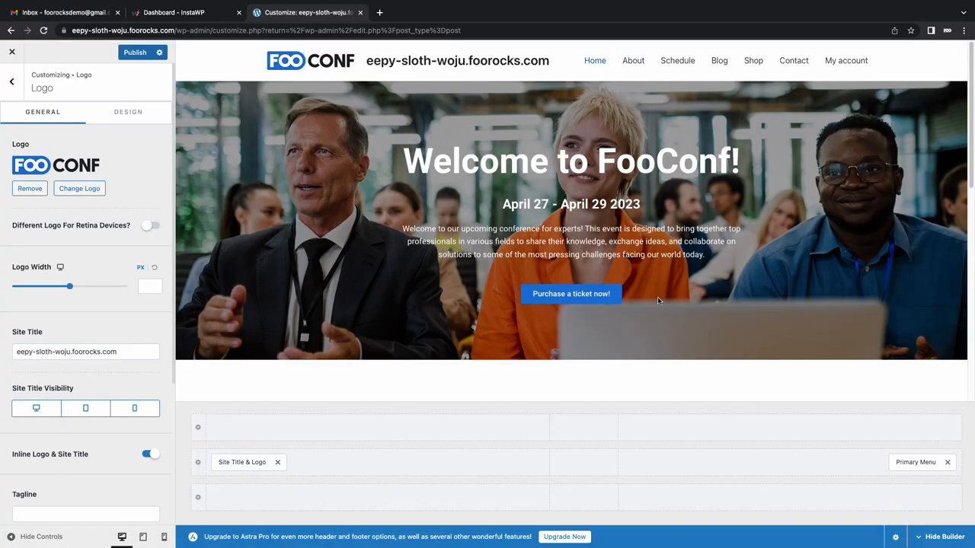
click(134, 408)
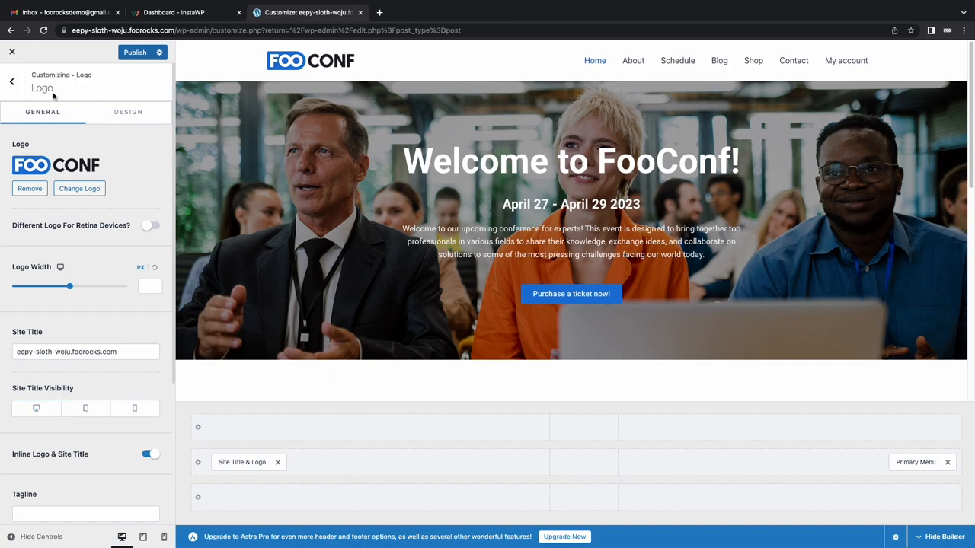
click(12, 82)
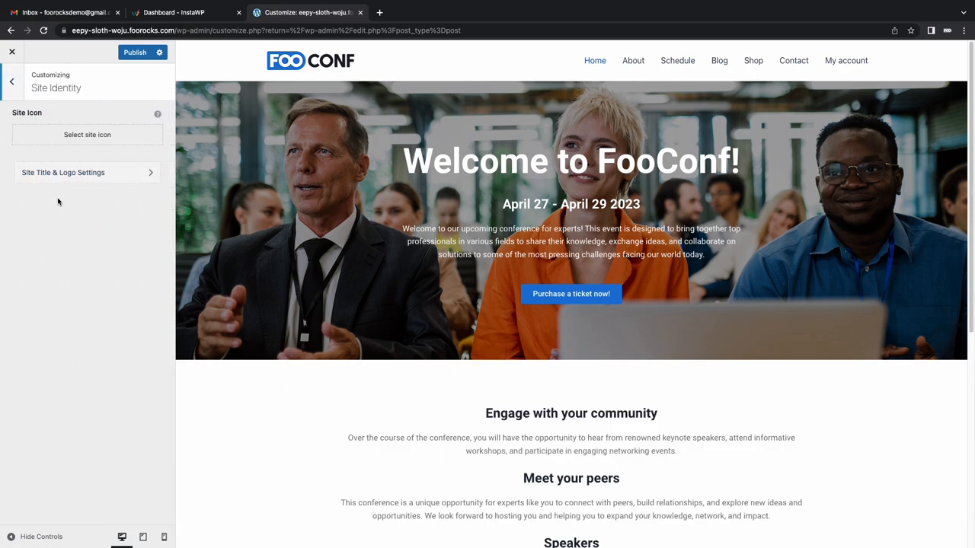
Step: Set the cropped FOO image as the site icon, publish the changes and return to the posts list
click(87, 134)
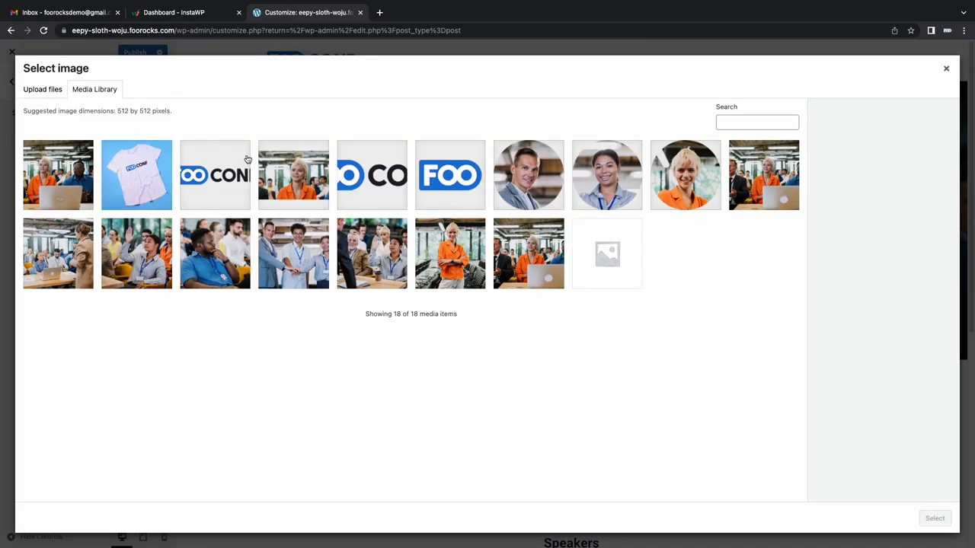
click(451, 175)
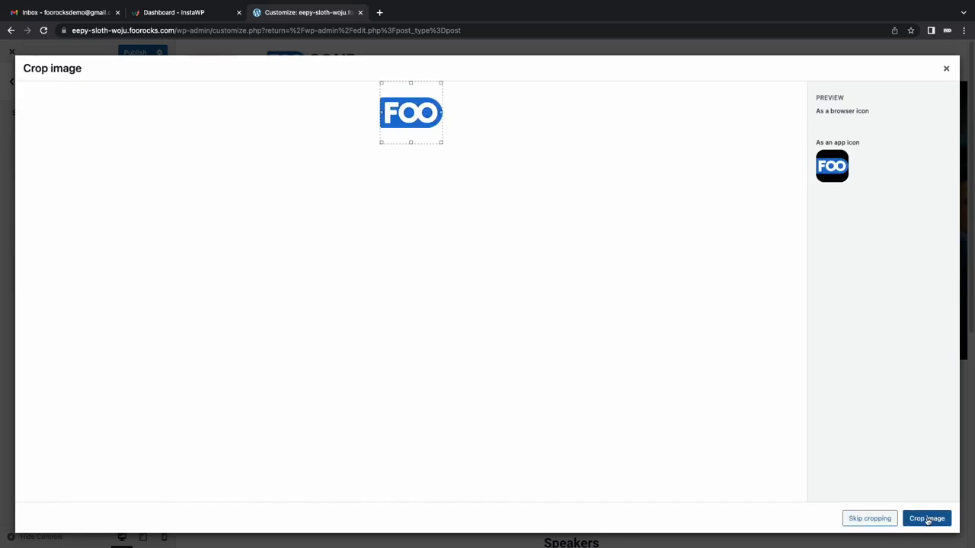
click(926, 518)
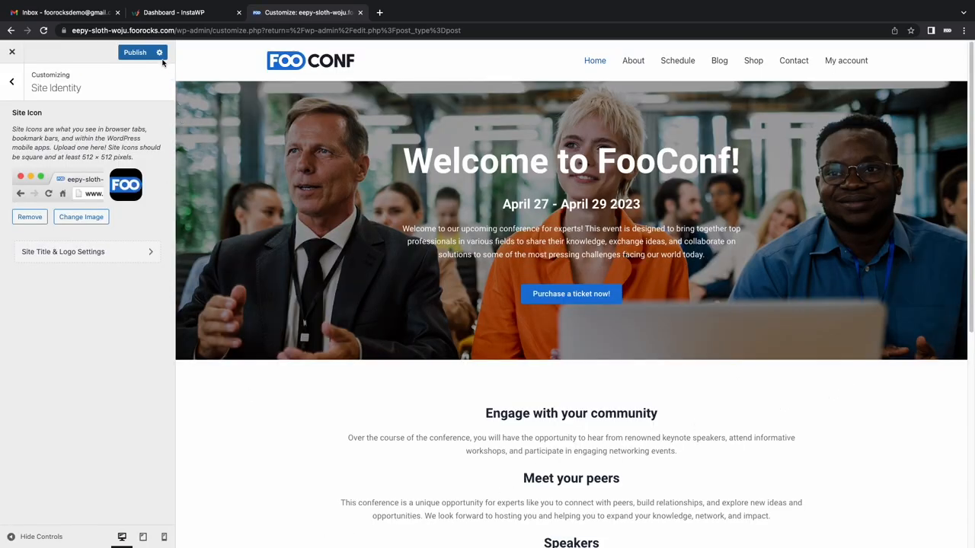
click(137, 53)
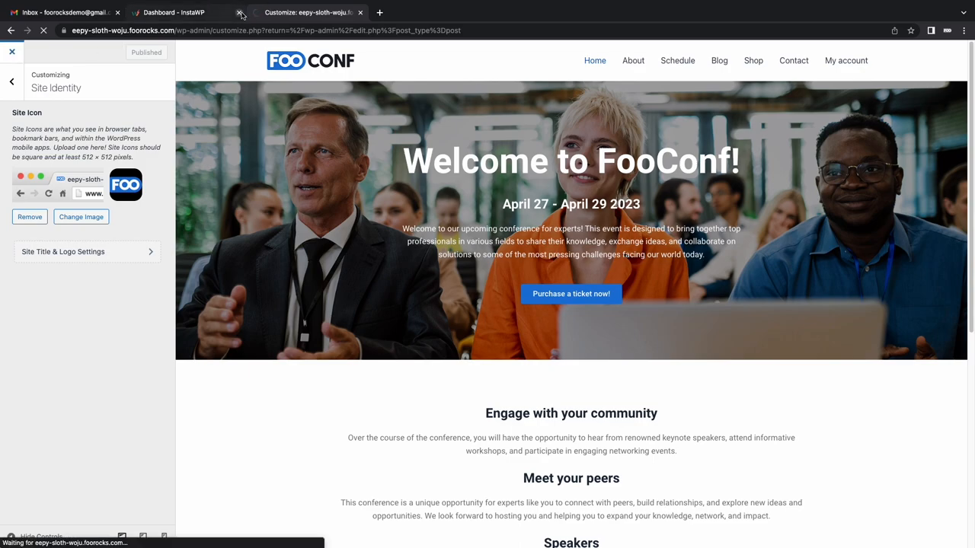
click(242, 12)
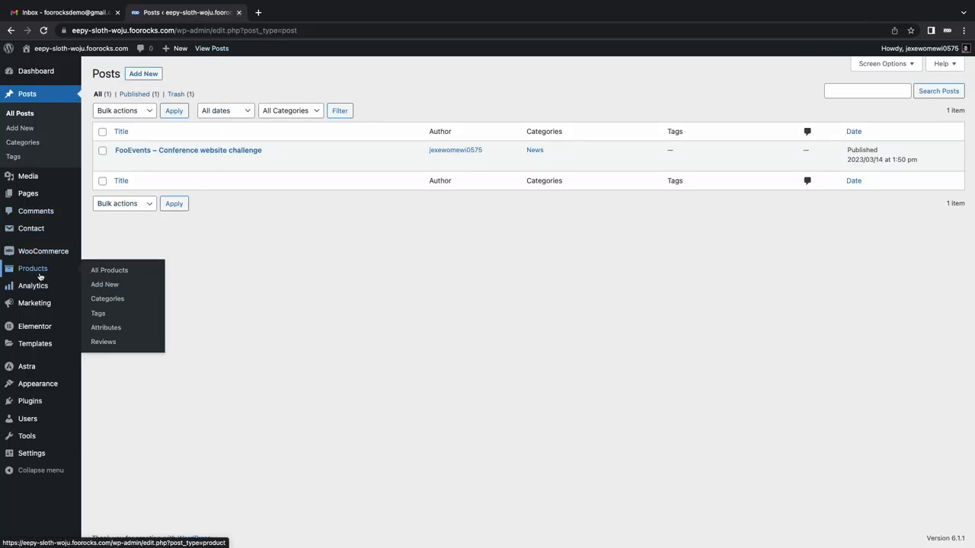
Step: Create a new product named 'FooConf Tickets' with the conference description, a new Events category and a product image
click(103, 285)
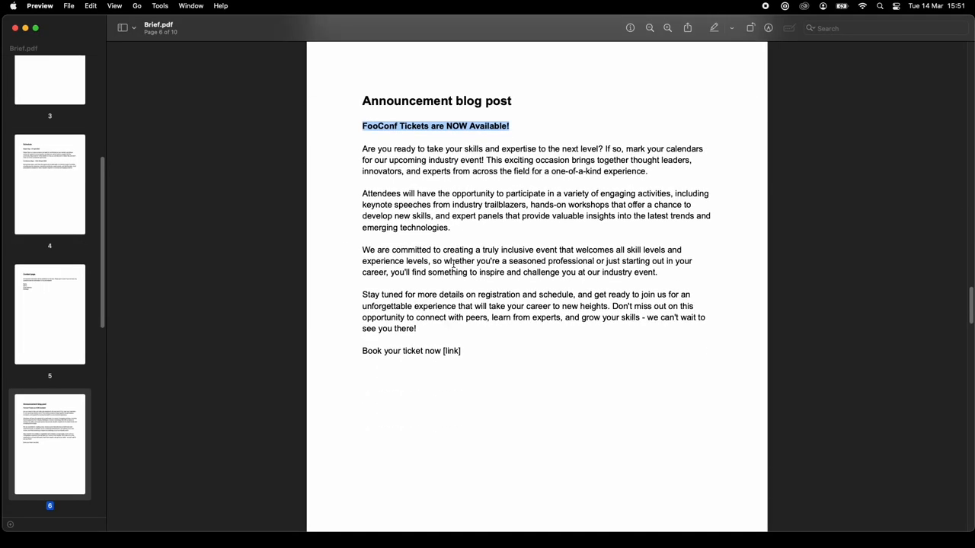
scroll(down, 3)
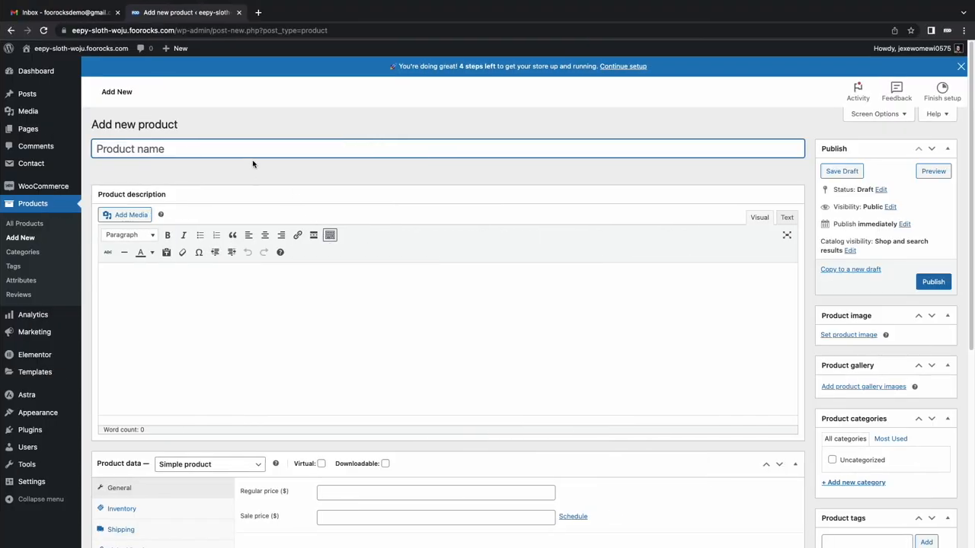
text(FooConf Tickets)
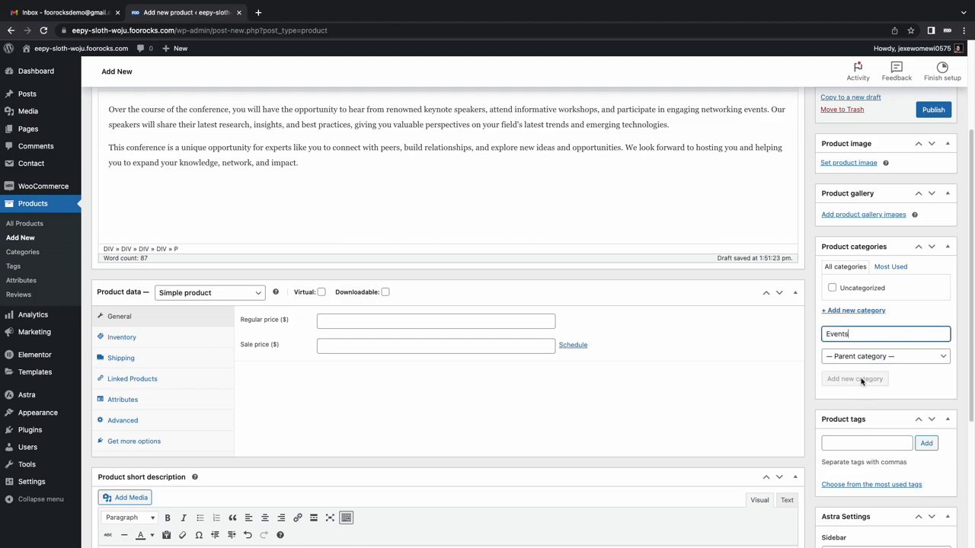
click(848, 161)
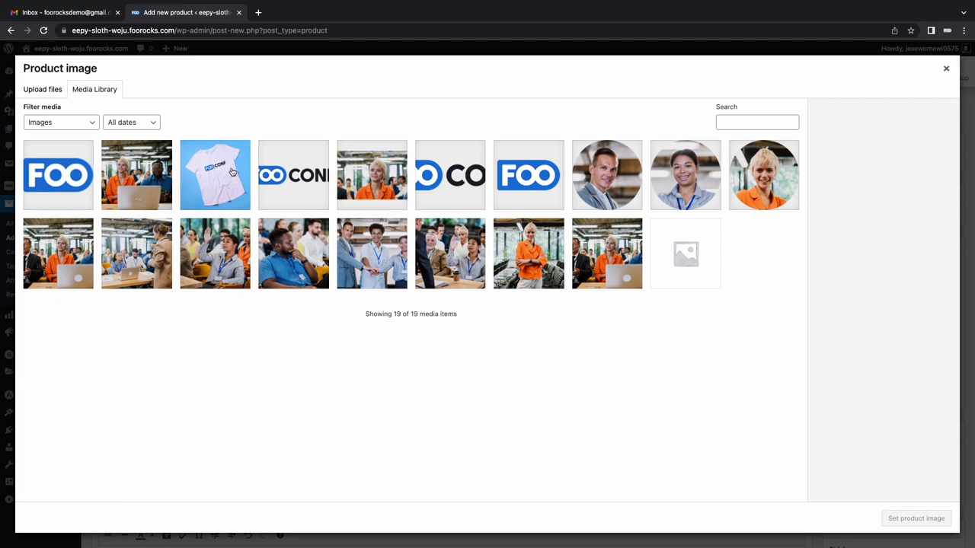
click(946, 68)
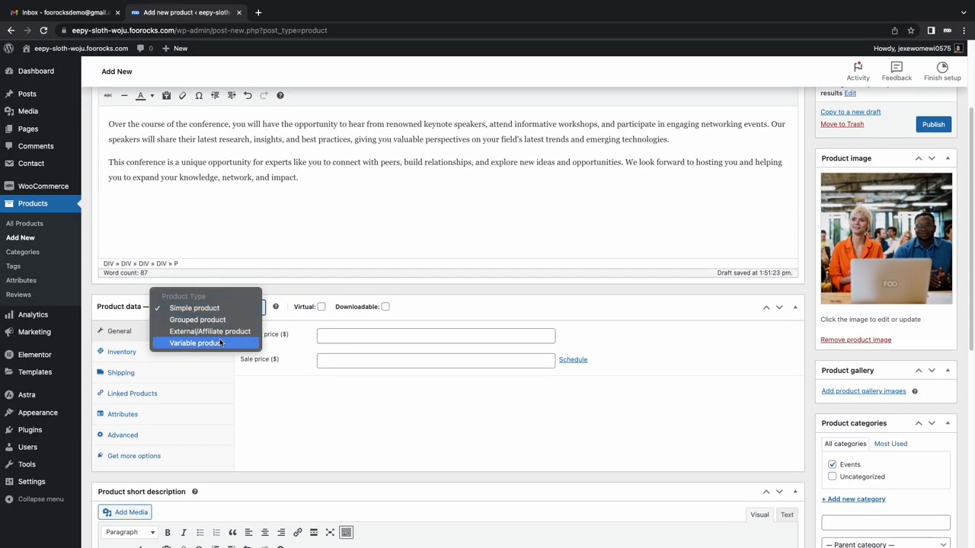
Step: Make the product a variable product and save a custom Ticket Type attribute with size values like XL
click(198, 343)
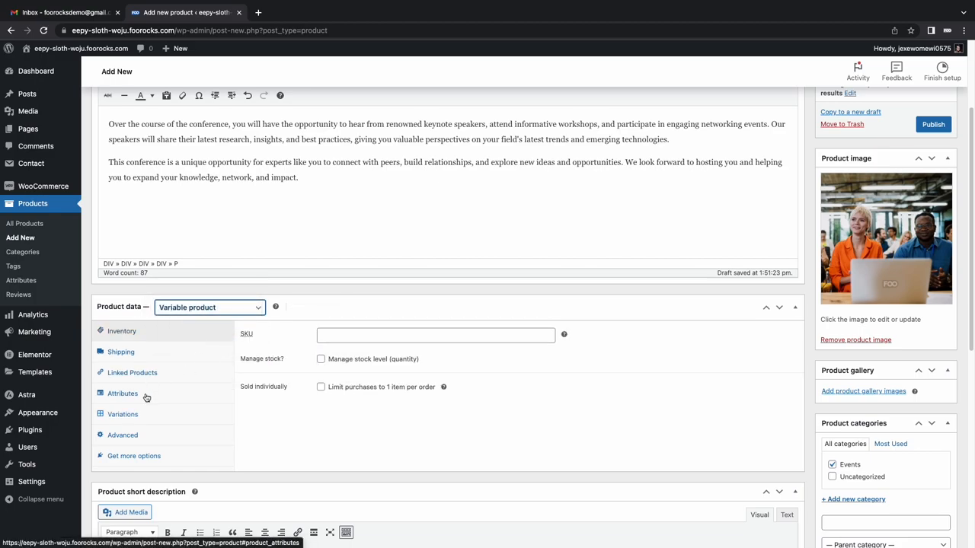
click(121, 393)
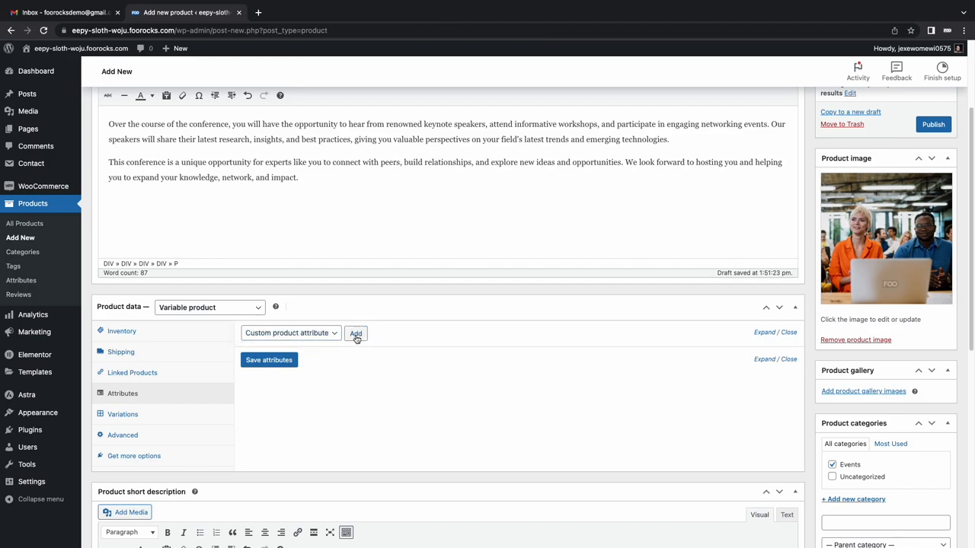
click(355, 334)
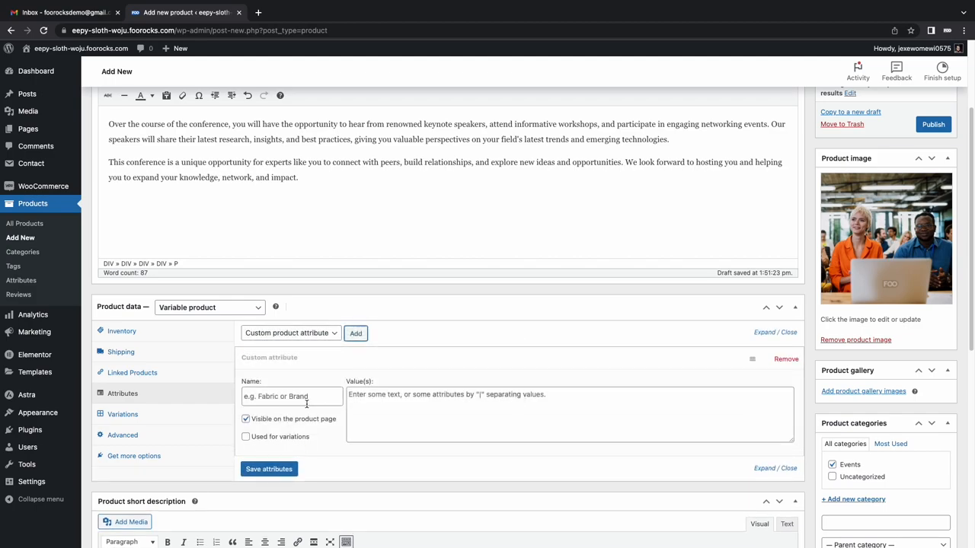
text(T)
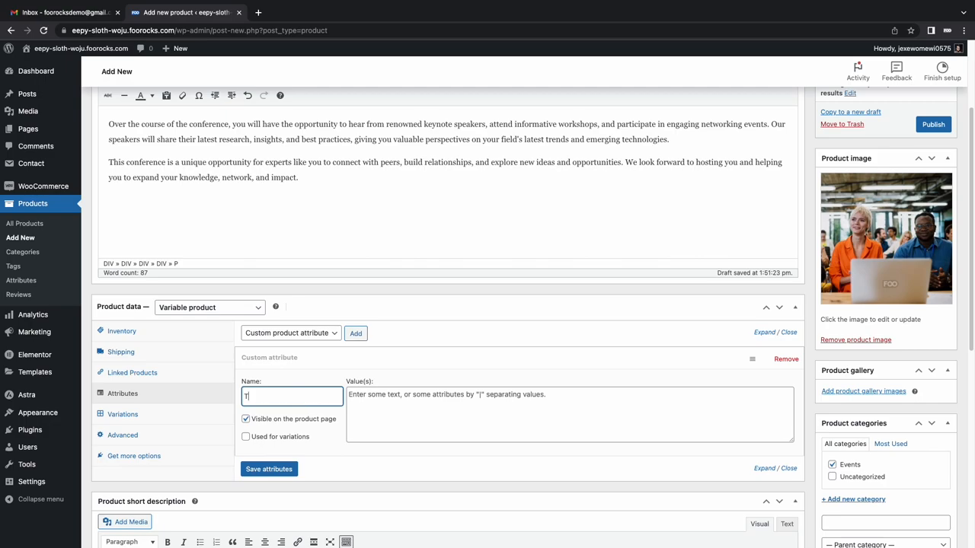
text(icket Type)
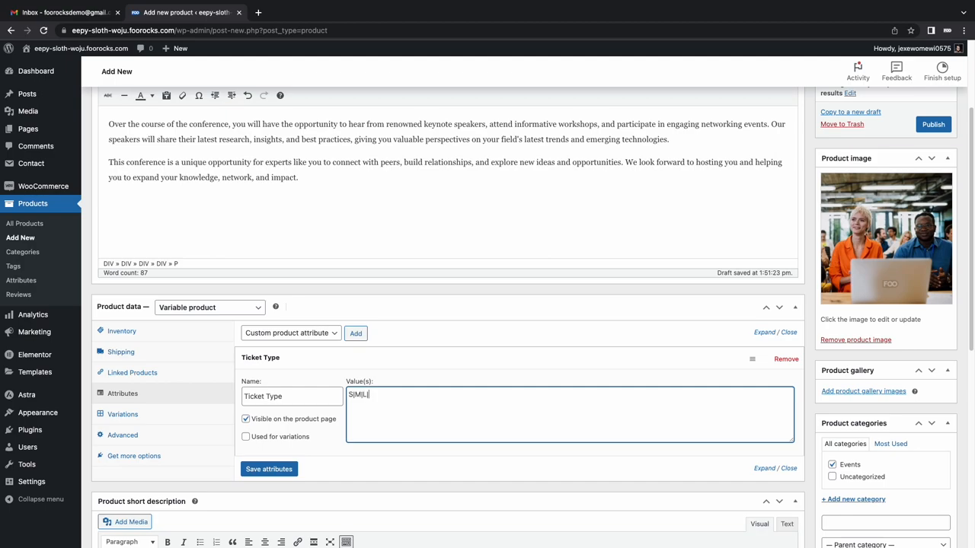
text(|XL|XXL)
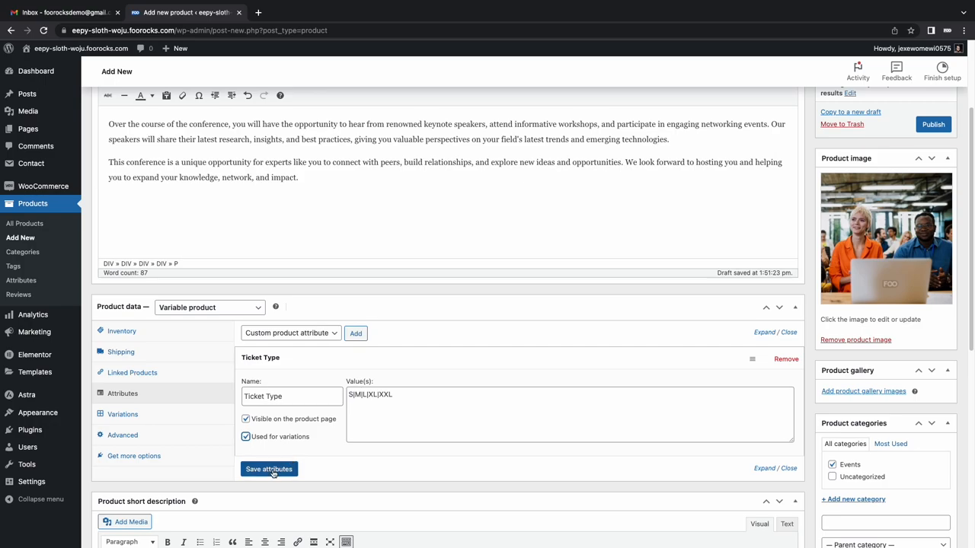
click(268, 469)
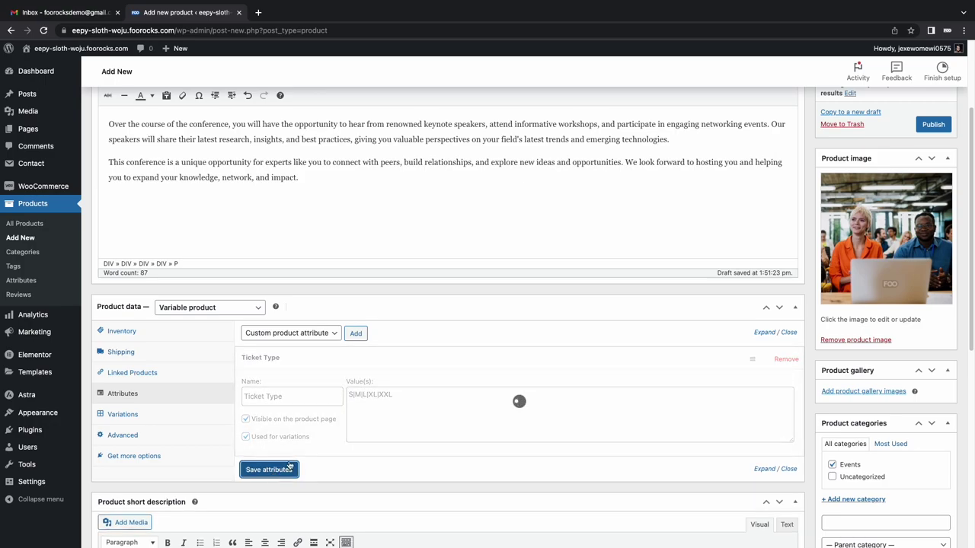
Step: Remove that Ticket Type attribute and start a fresh custom attribute
click(786, 360)
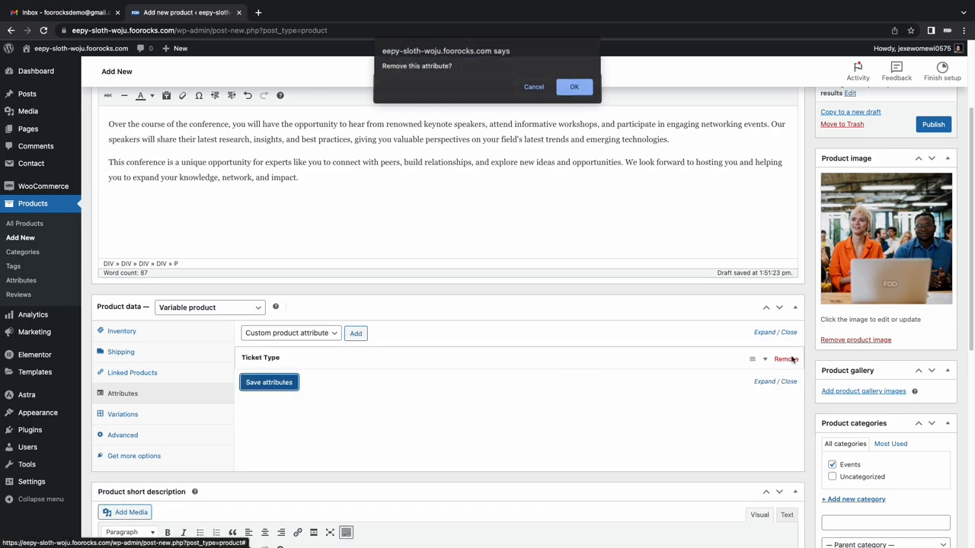
click(572, 86)
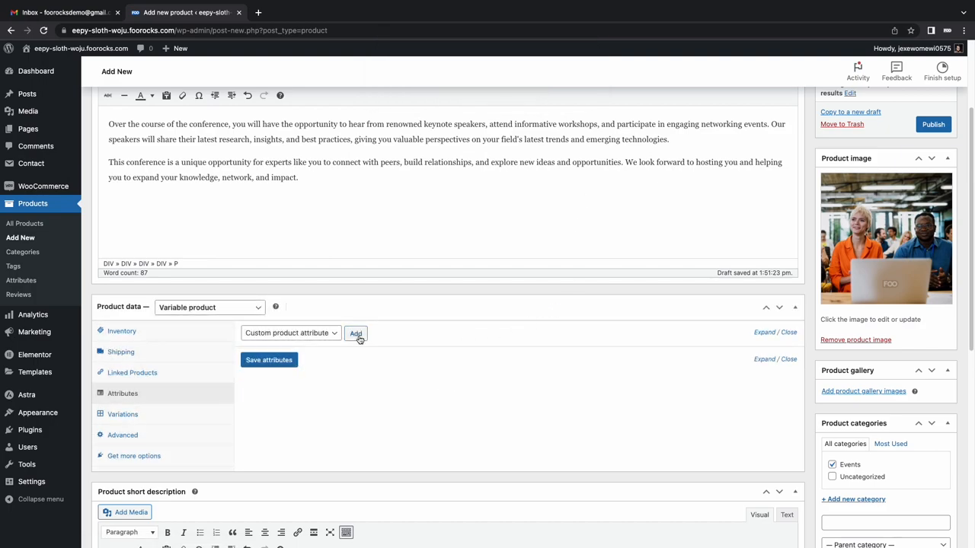
click(356, 334)
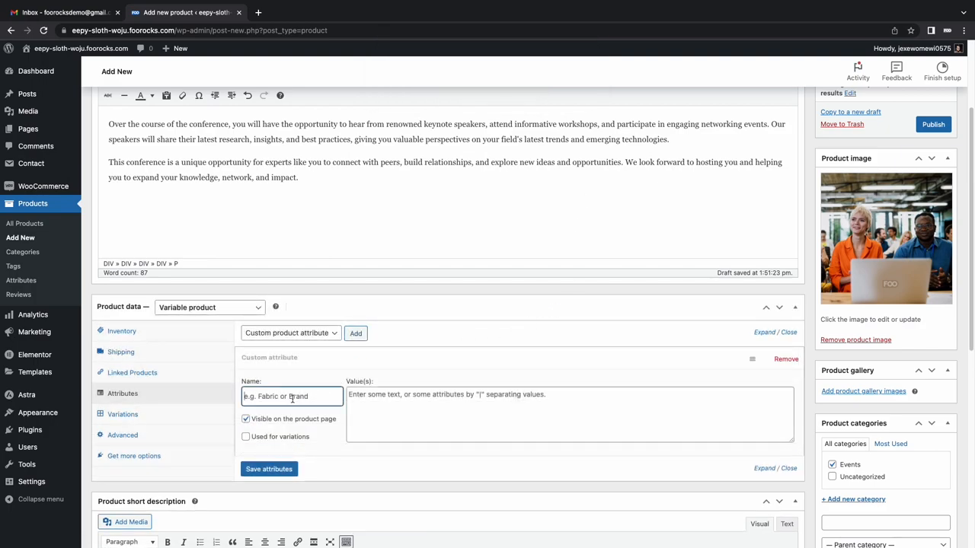
Step: Save a Ticket Type attribute with values Delegate | Sponsor | Student used for variations, then go to Variations
text(Ticket Type)
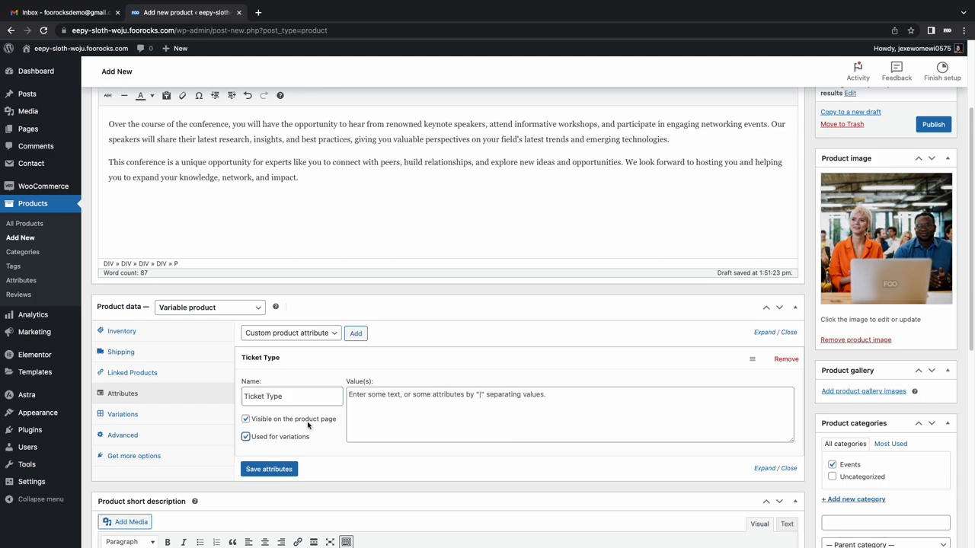
text(Delegate)
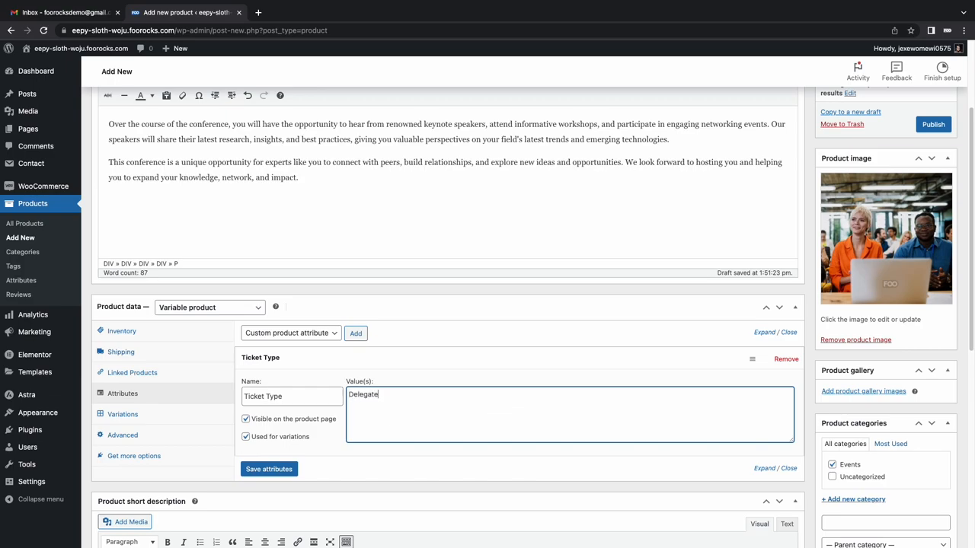
text(|Sponsor|St)
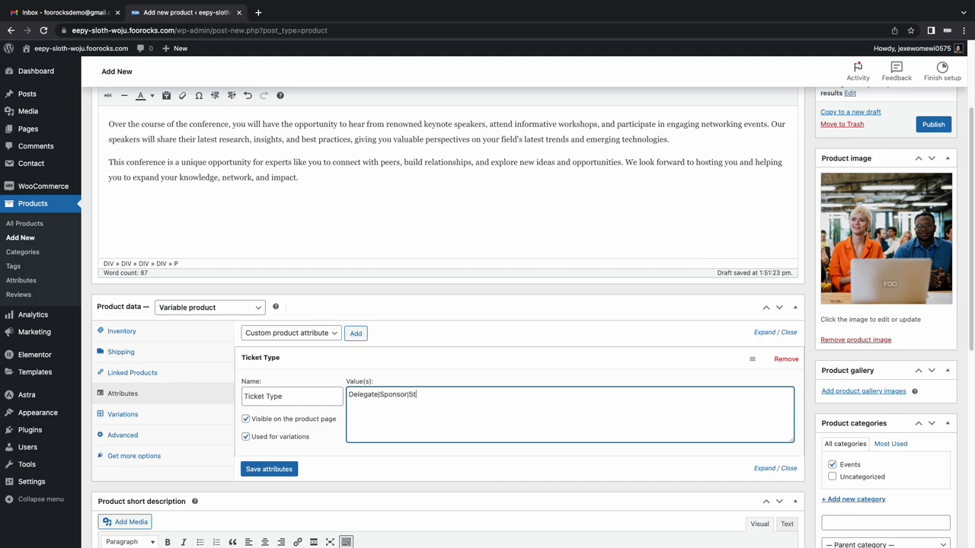
text(udent)
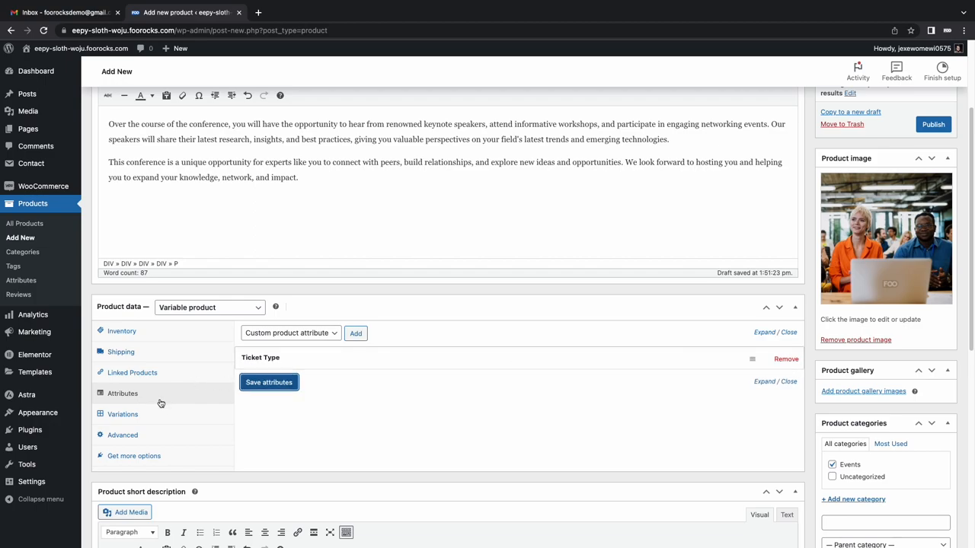
click(122, 414)
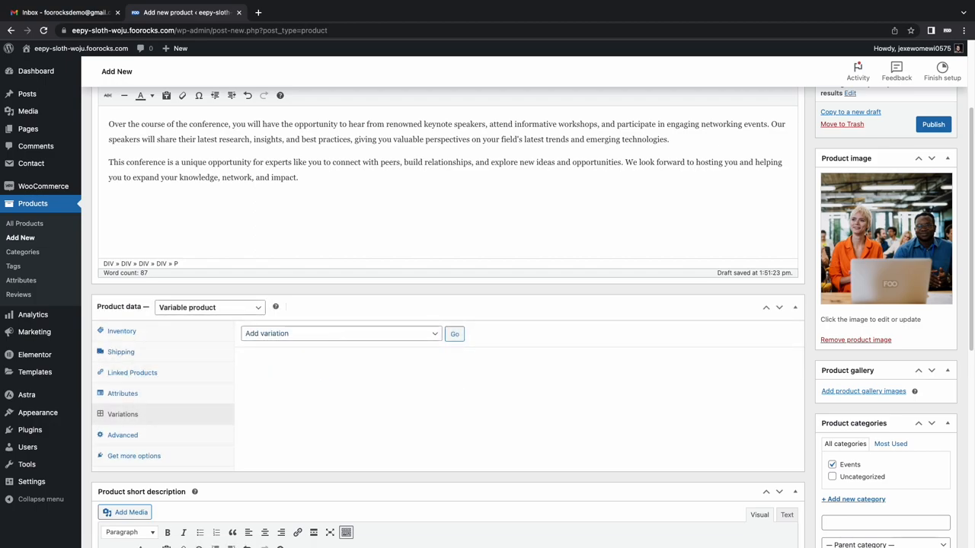
Step: Generate Delegate, Sponsor and Student variations from all attribute combinations
click(454, 334)
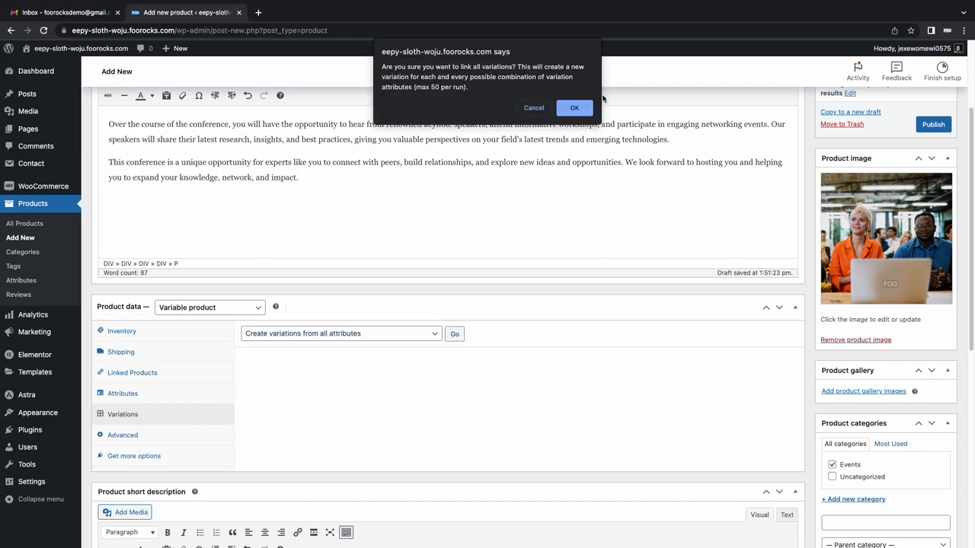
click(574, 106)
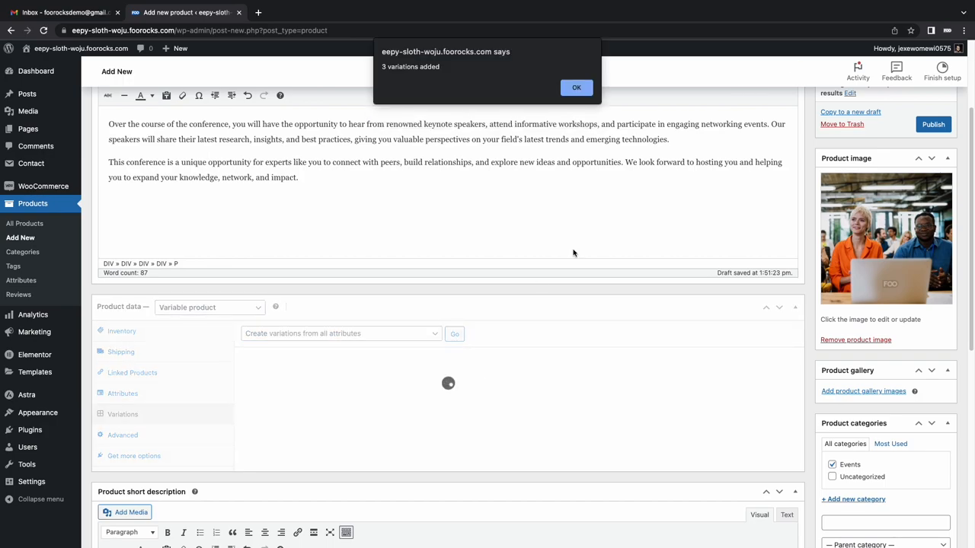
click(575, 87)
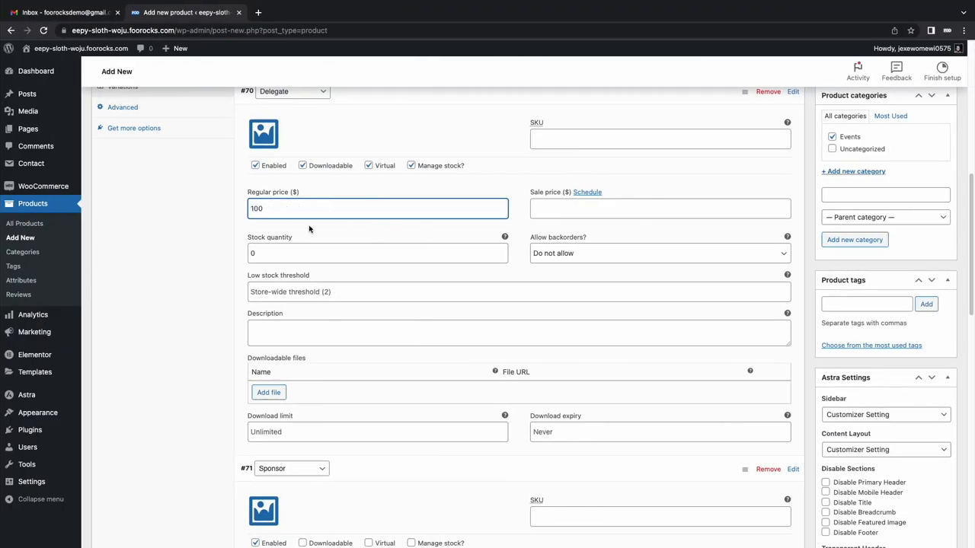
Step: Fill in each variation's regular price (e.g. 300) and stock quantity, and save the changes
text(300)
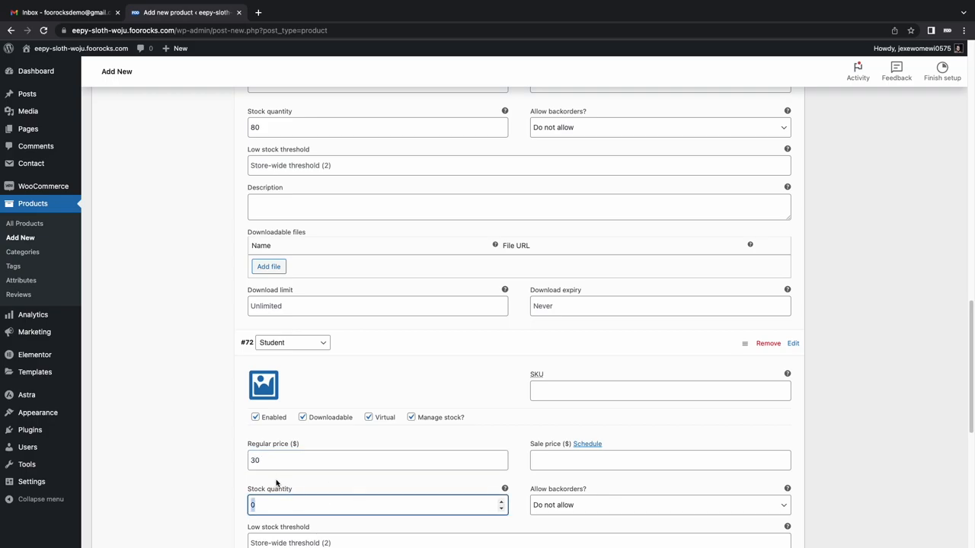
scroll(down, 3)
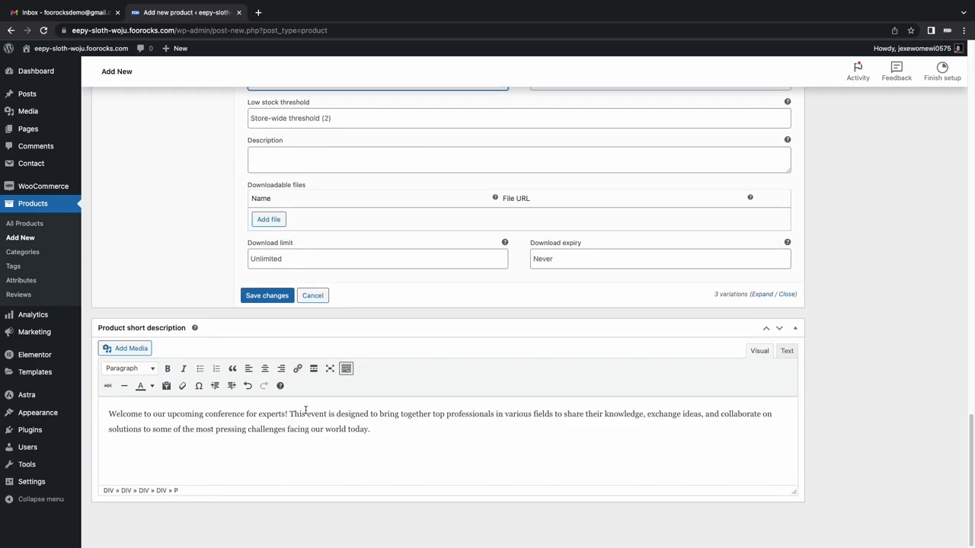
click(266, 295)
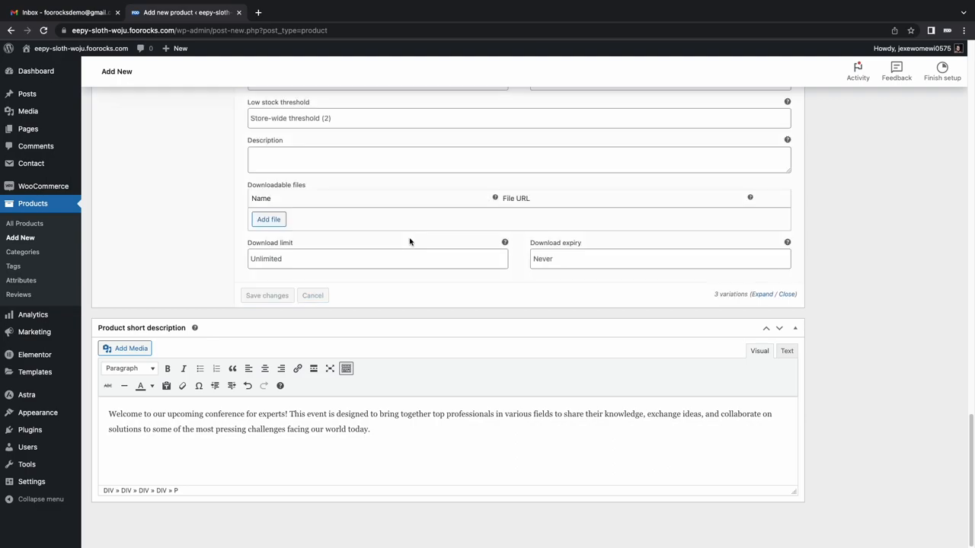
Step: Leave the product page and upload-install the core FooEvents, POS and PDF tickets plugin zips
scroll(down, 3)
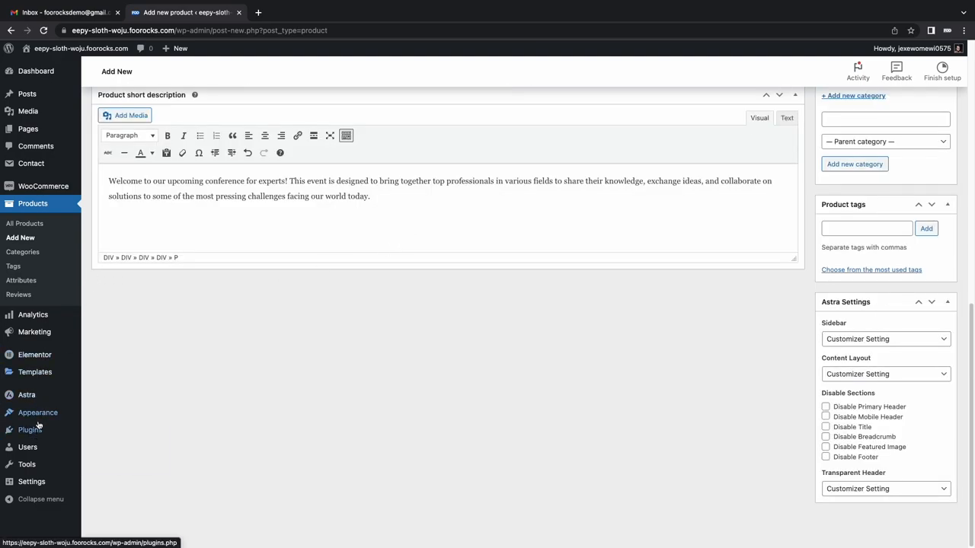
click(28, 430)
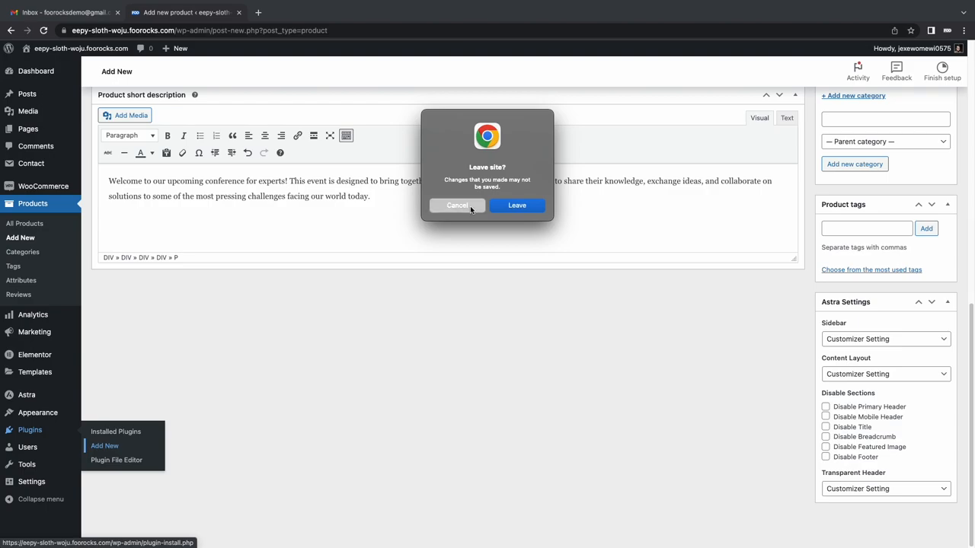
click(516, 204)
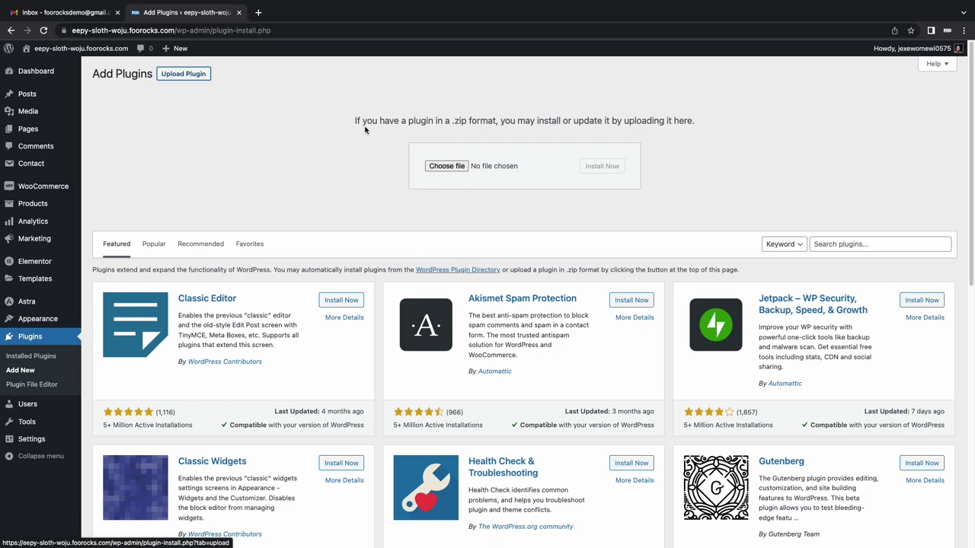
click(446, 166)
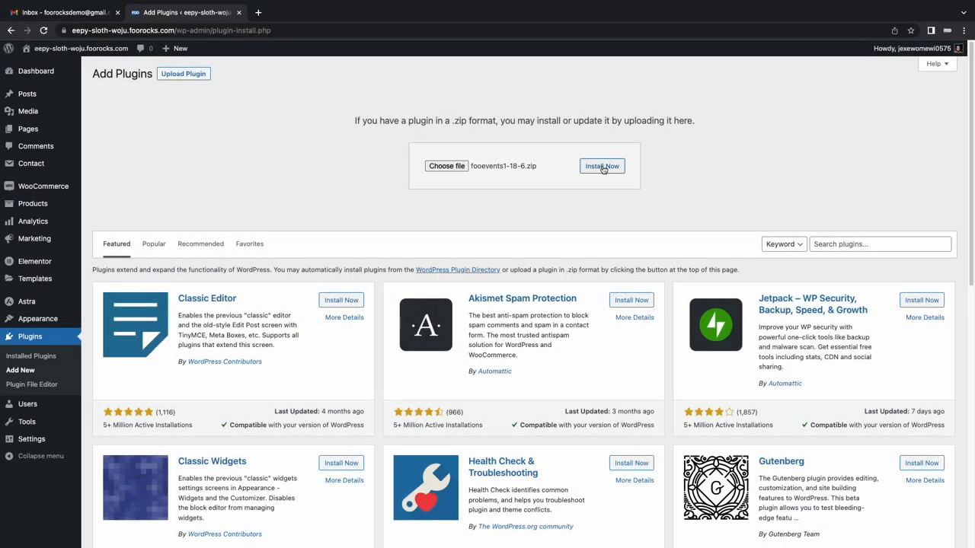
click(447, 166)
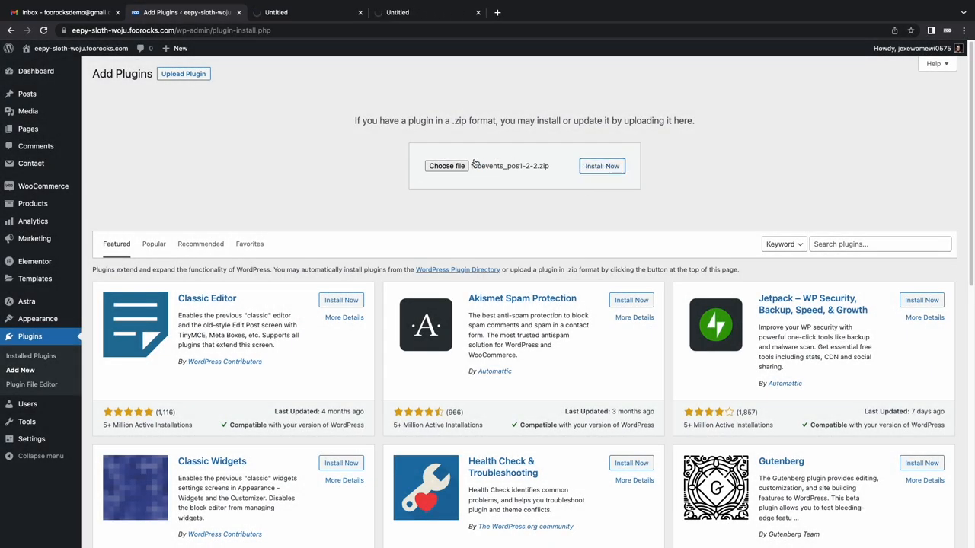
click(446, 166)
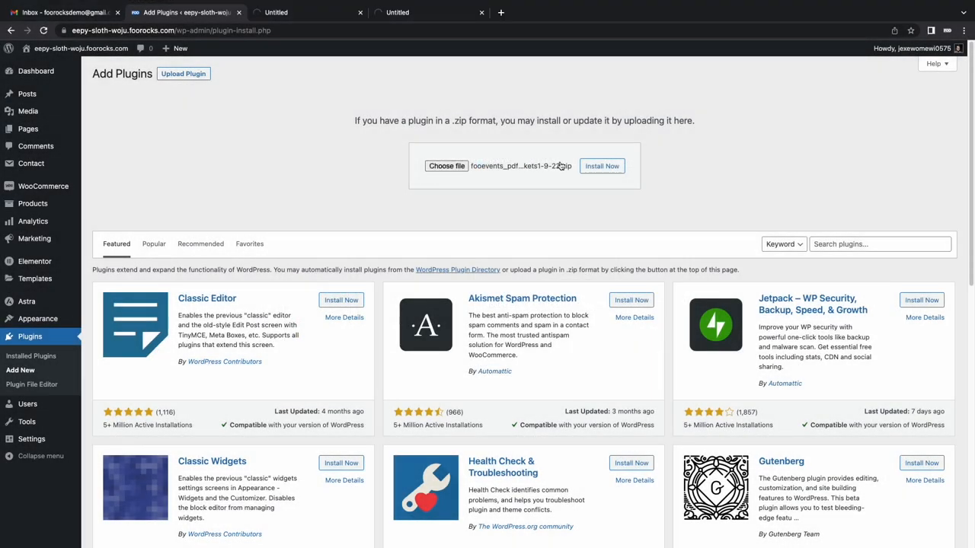
click(446, 166)
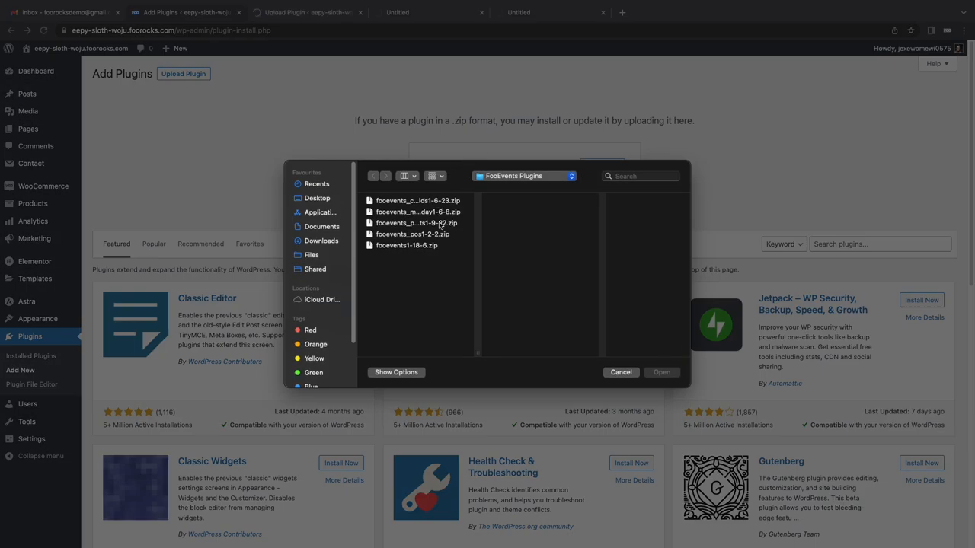
Step: Install the custom attendee fields plugin zip and activate the FooEvents plugins
click(417, 220)
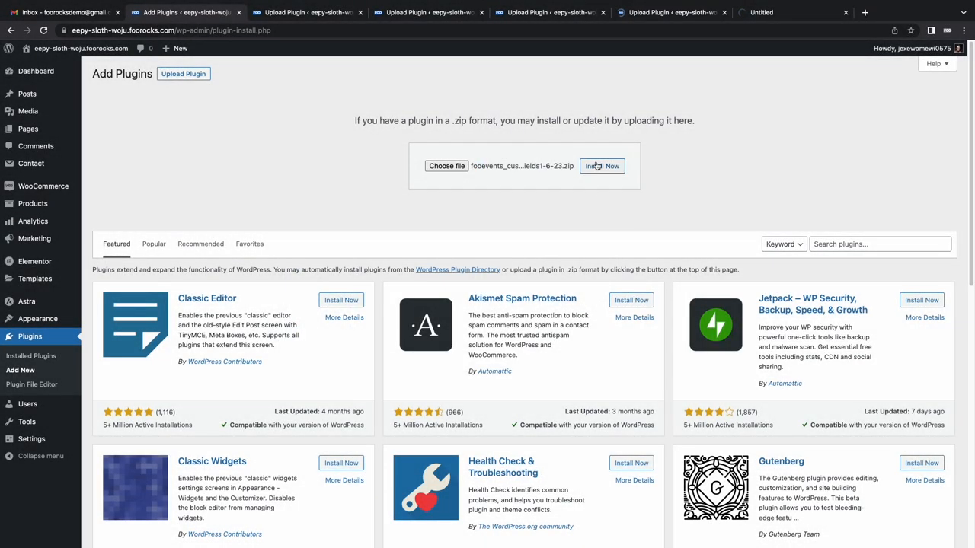
click(602, 166)
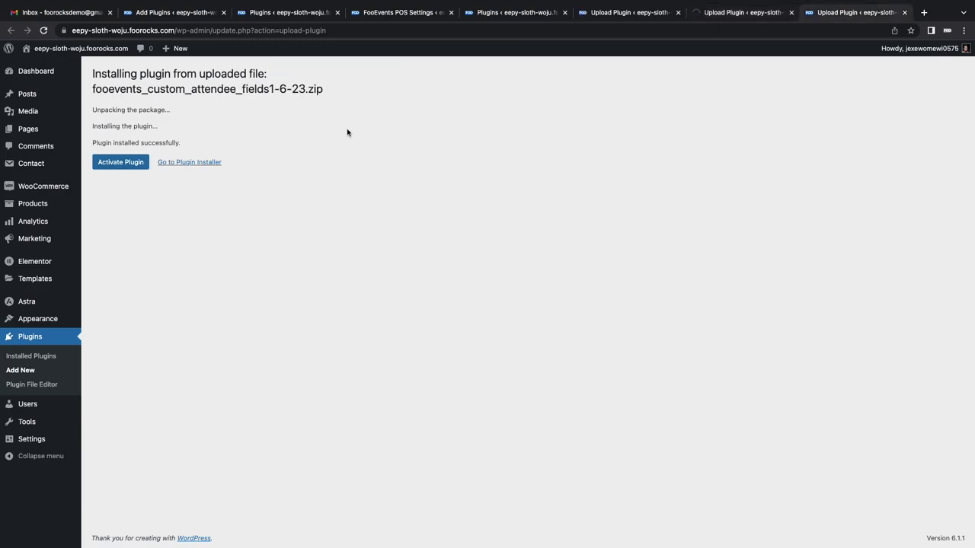
click(120, 162)
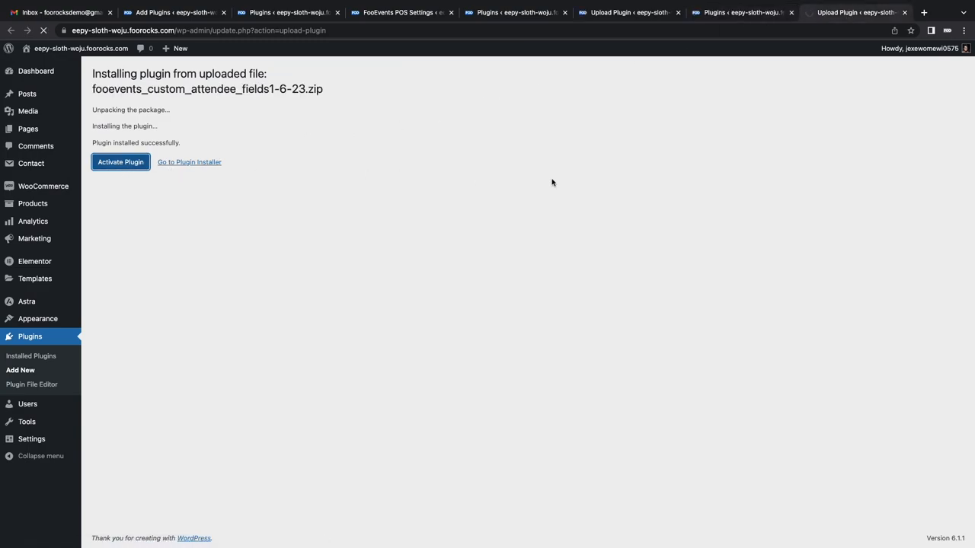
click(120, 161)
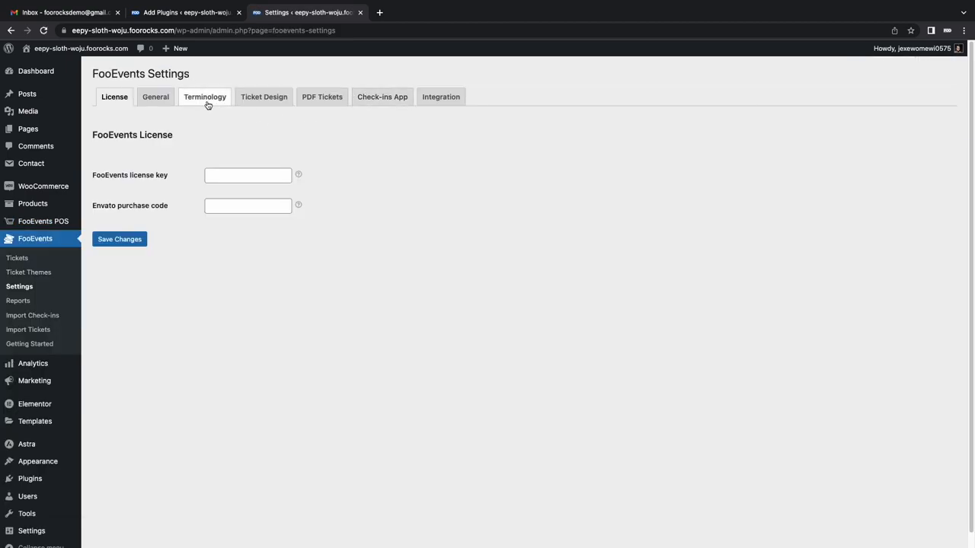
Step: In FooEvents General settings set purchaser details to Show icon AND text, save, then go to Ticket Design
click(156, 98)
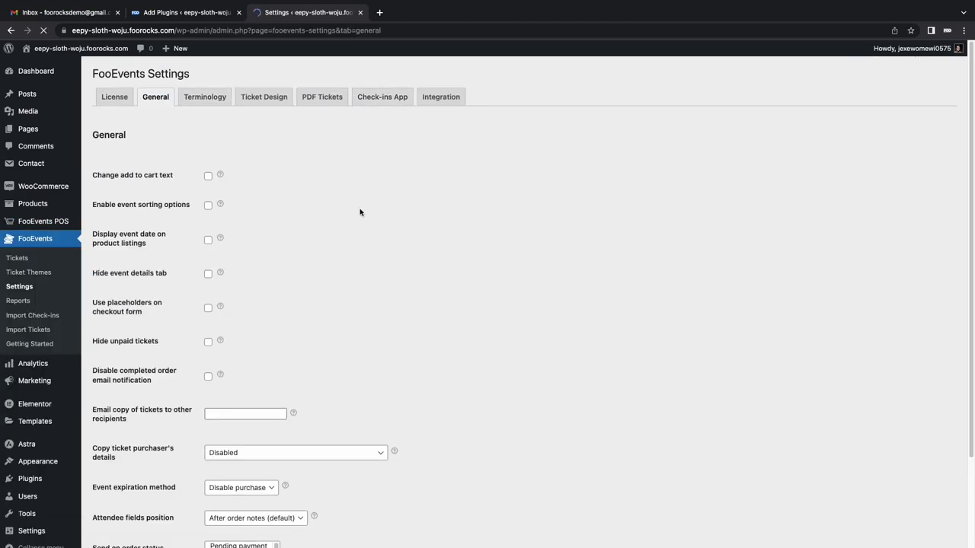
click(295, 454)
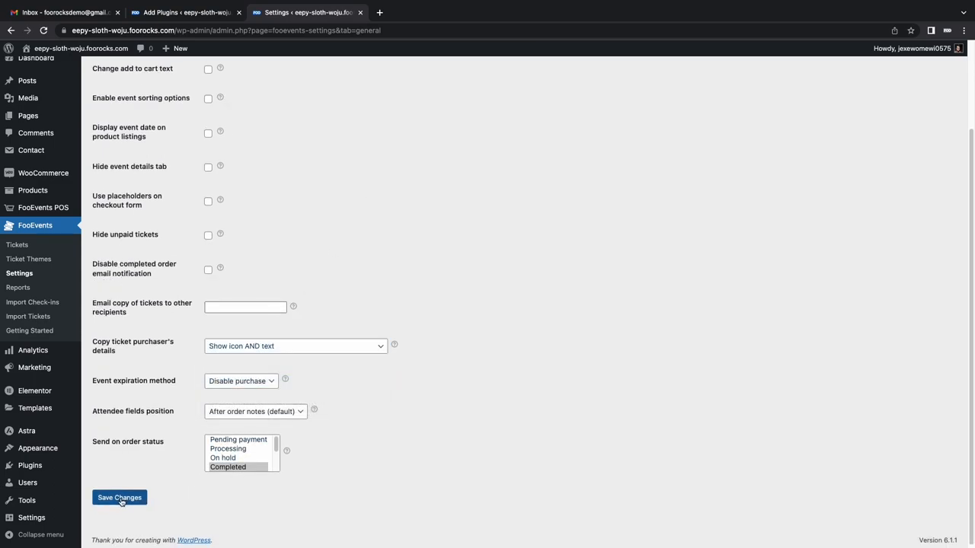
click(119, 498)
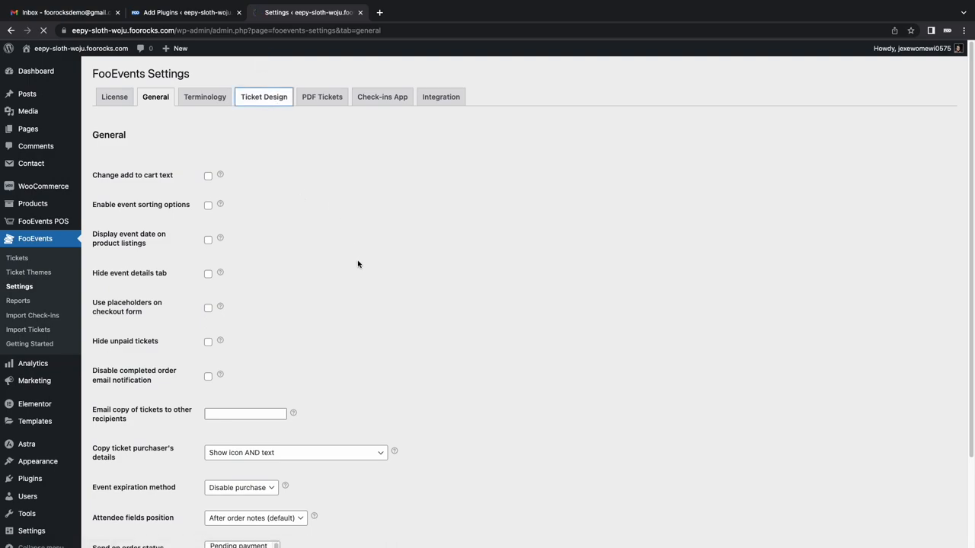
click(264, 97)
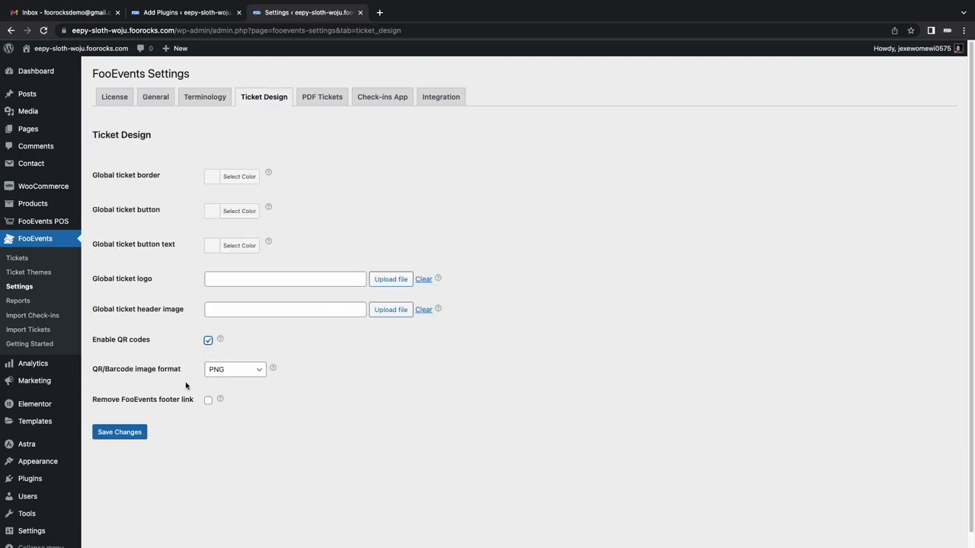
click(119, 432)
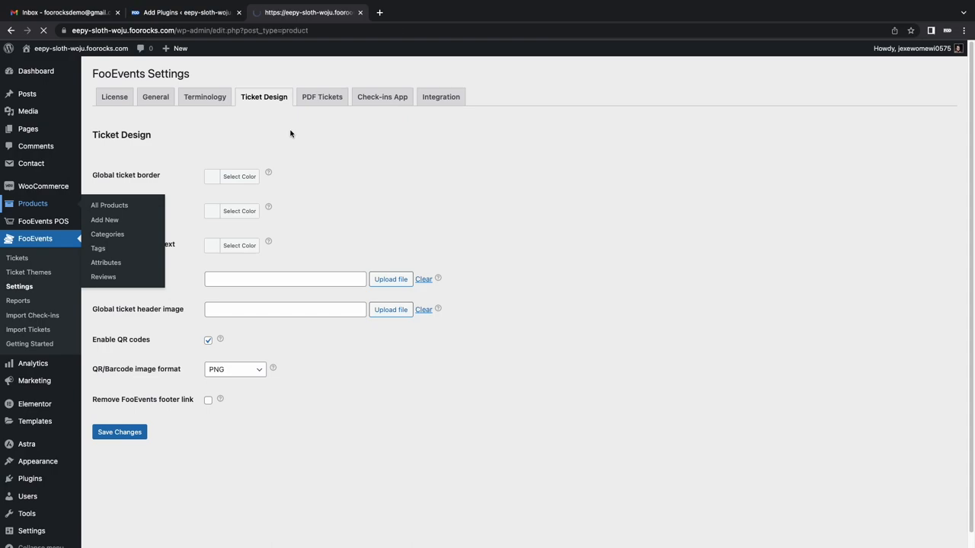
Step: Open FooConf Tickets' event settings, mark it as an event running on 3 select days
click(109, 204)
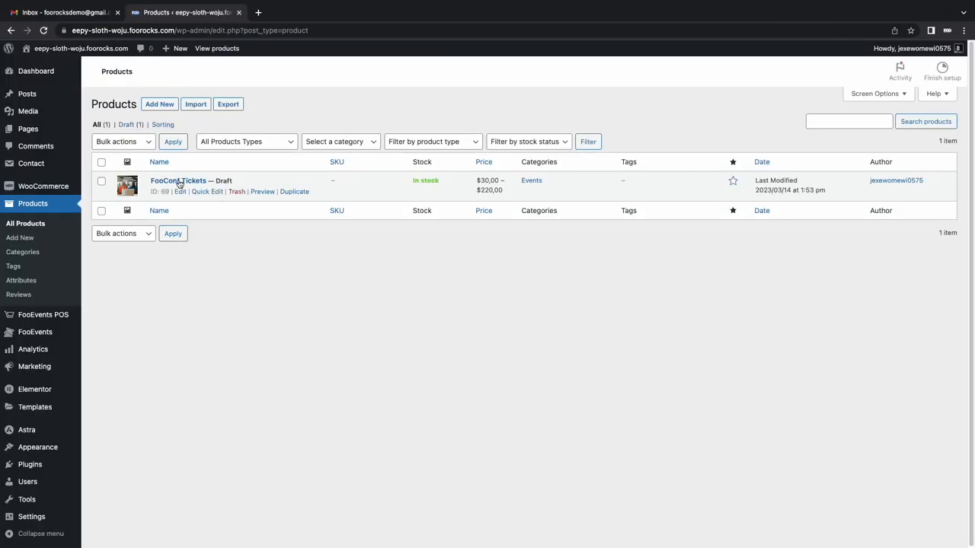
click(177, 180)
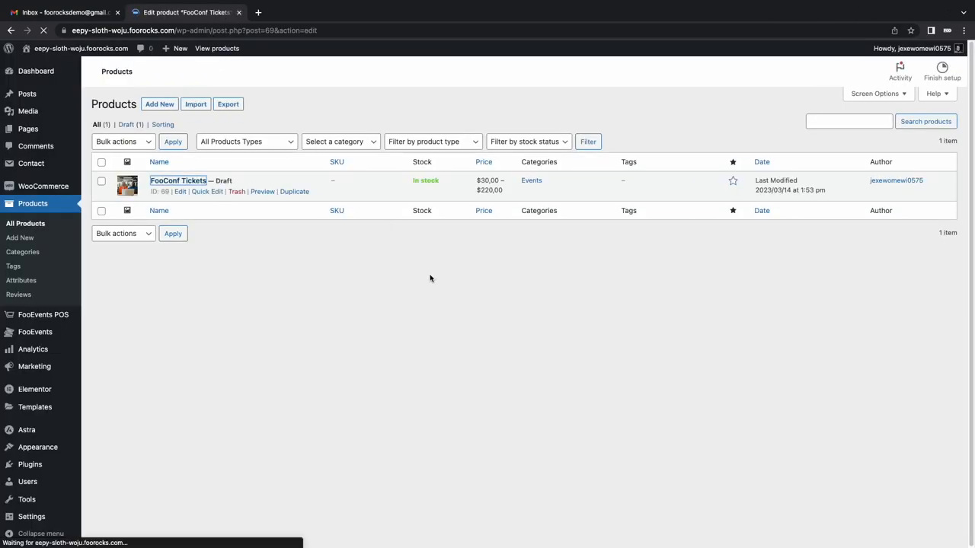
click(179, 180)
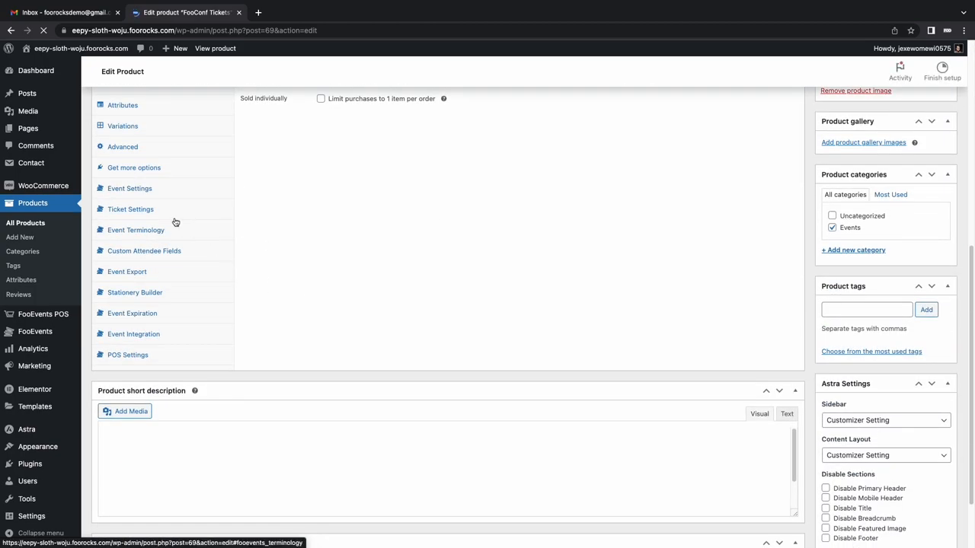
click(128, 189)
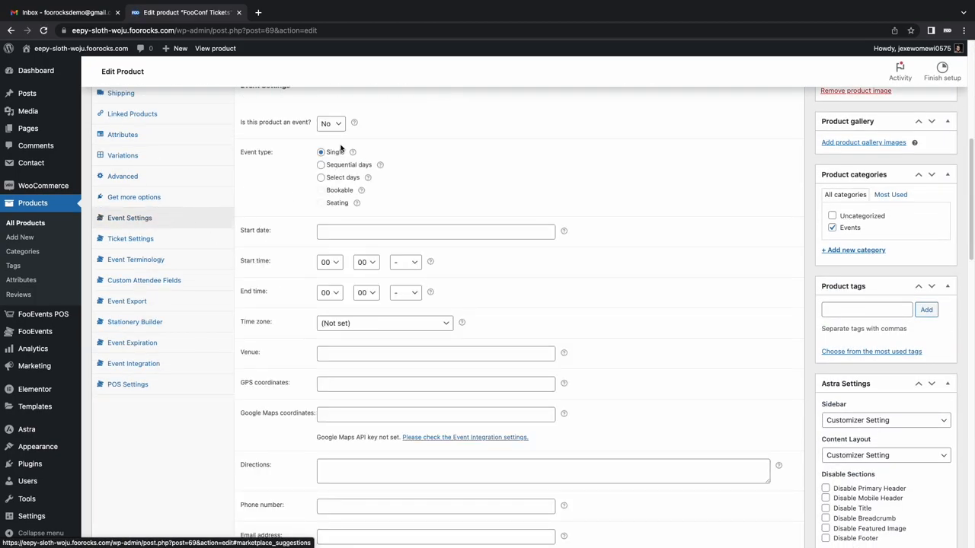
click(320, 177)
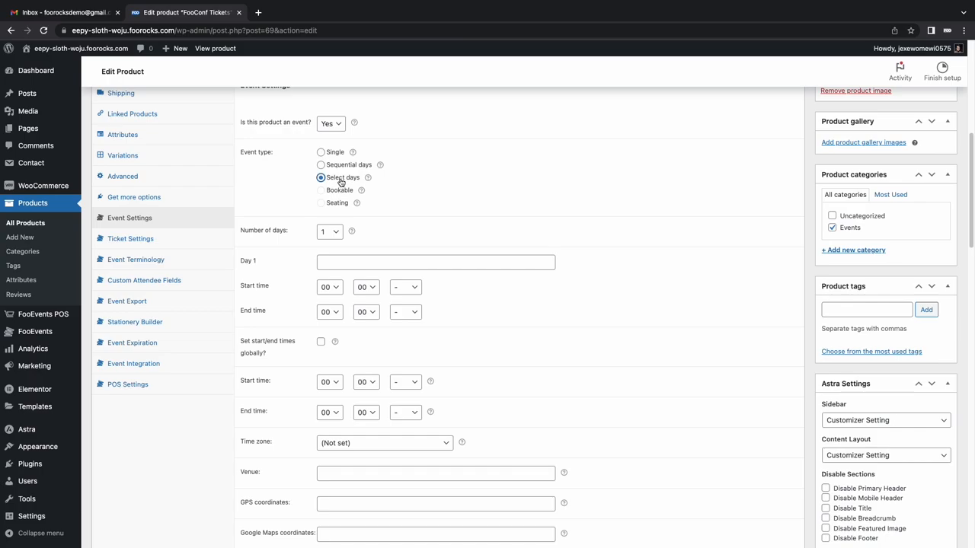
click(329, 231)
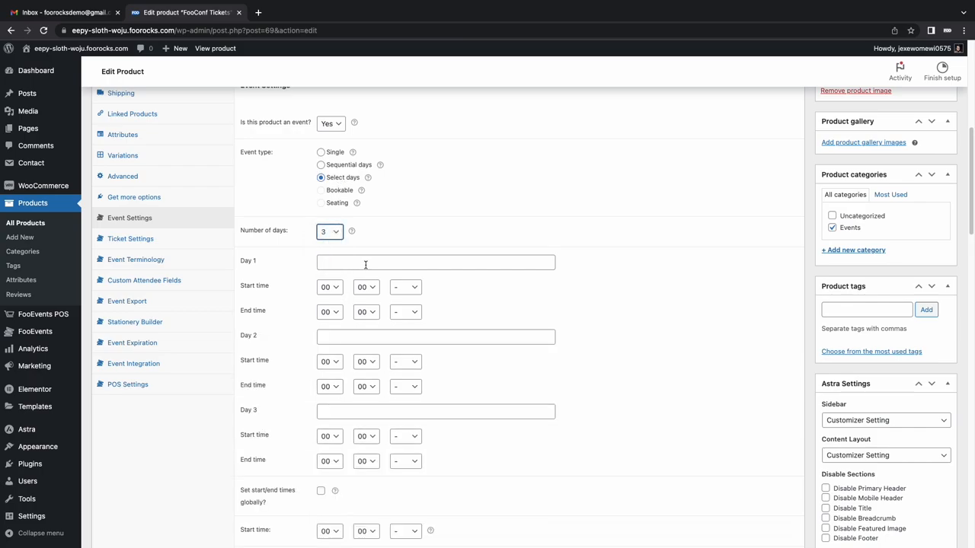
Step: Pick April 27, 28 and 29, 2023 as the event days and start setting daily times from 09
click(435, 262)
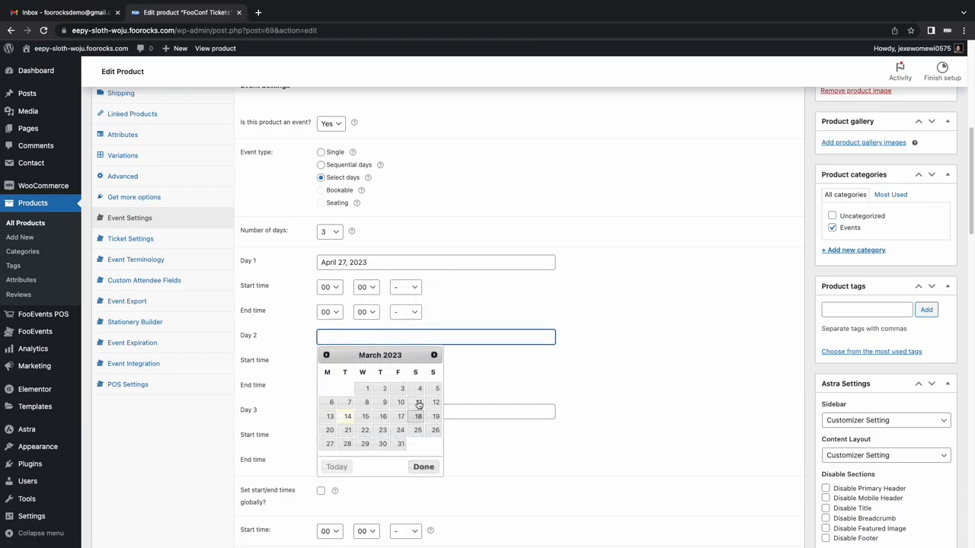
click(418, 415)
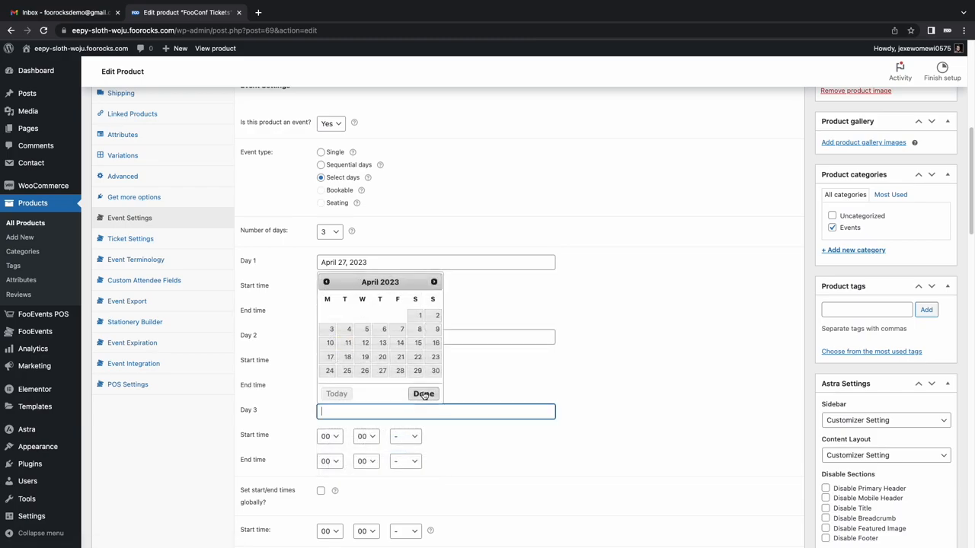
click(326, 286)
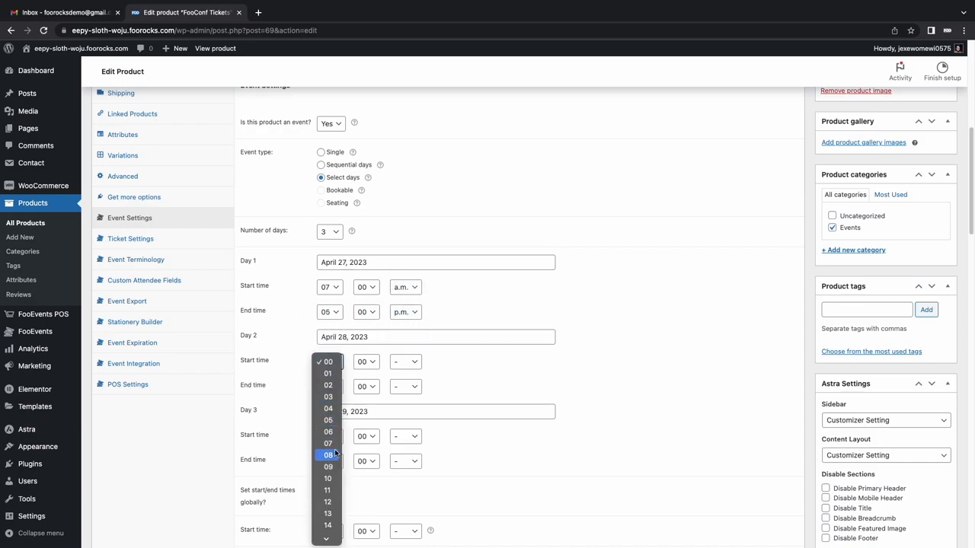
click(326, 456)
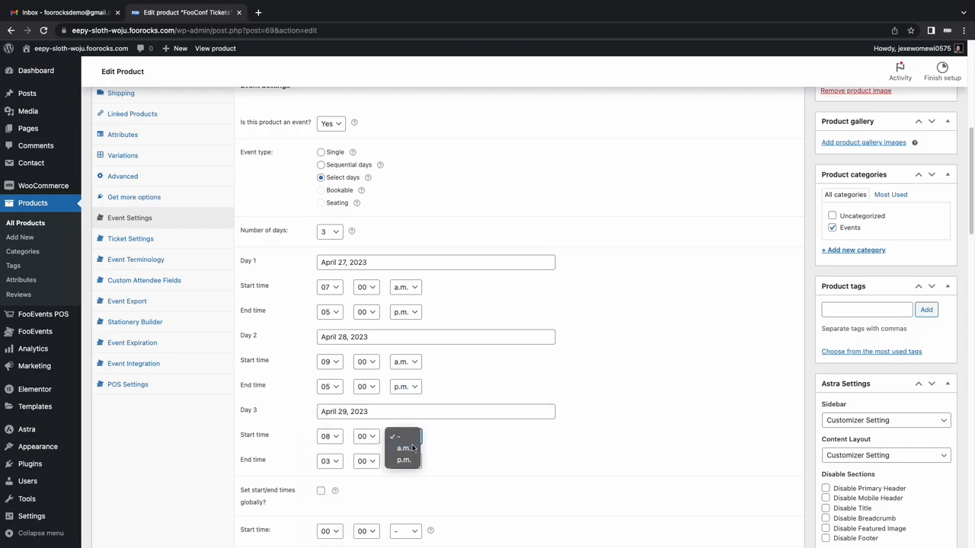
Step: Choose the event time zone and paste the 'Thank you for purchasing a ticket to FooConf!...' text from Brief.pdf as thank-you page text
scroll(down, 3)
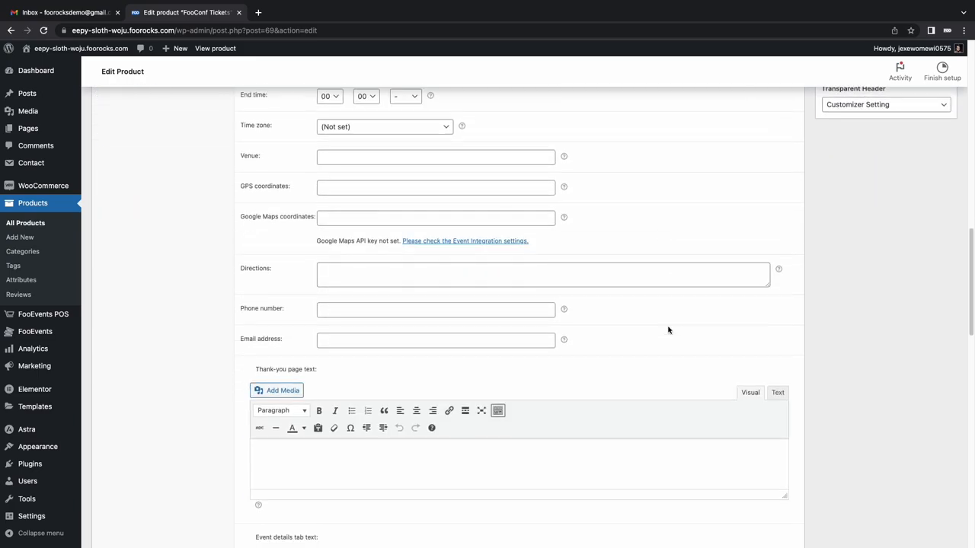
click(384, 126)
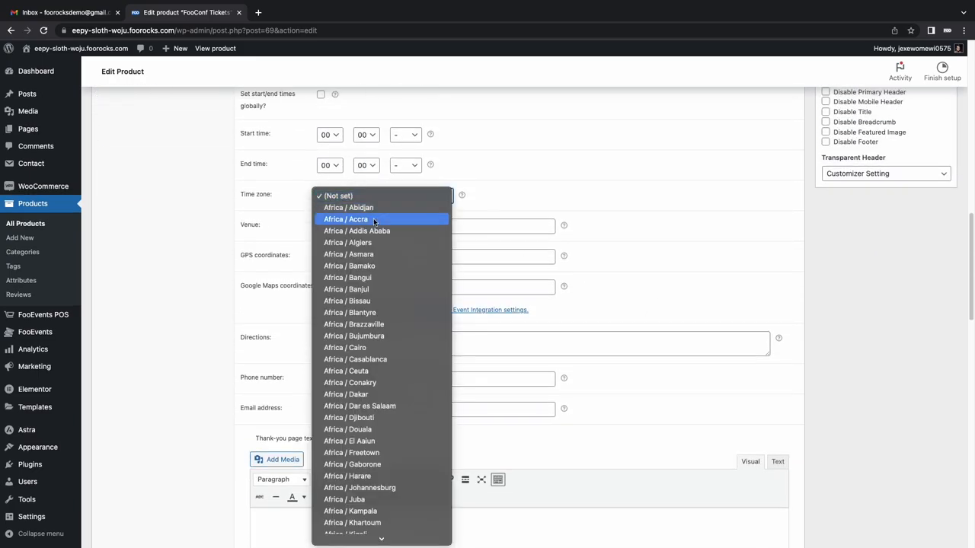
click(360, 487)
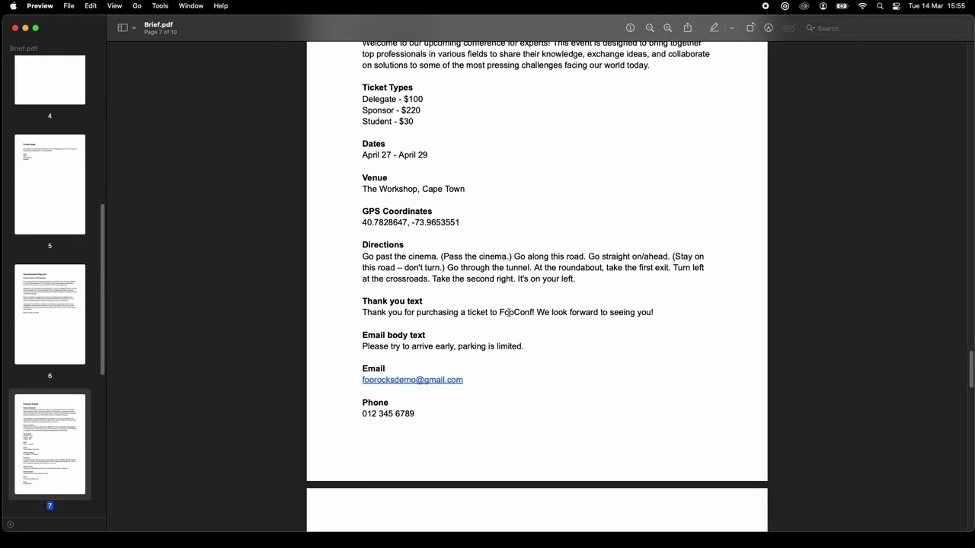
triple_click(507, 312)
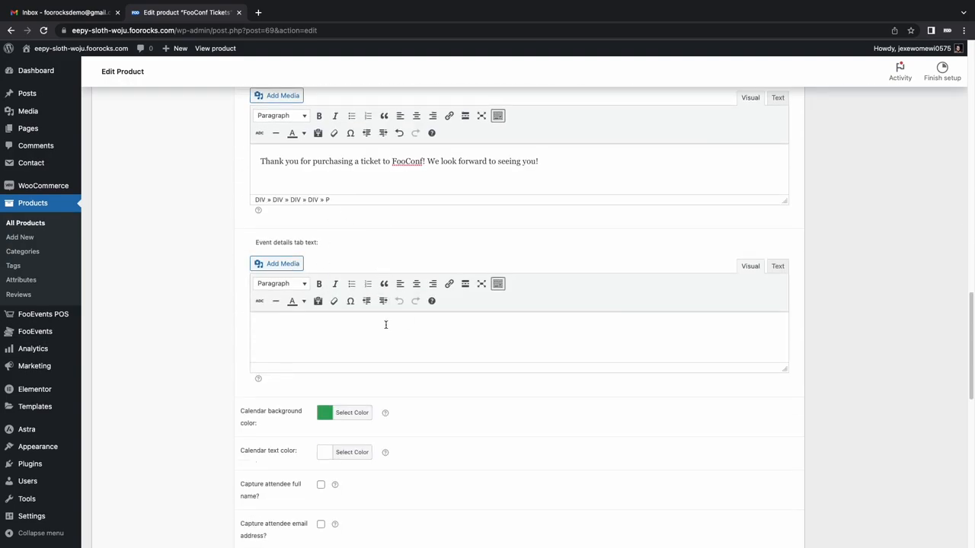
click(353, 413)
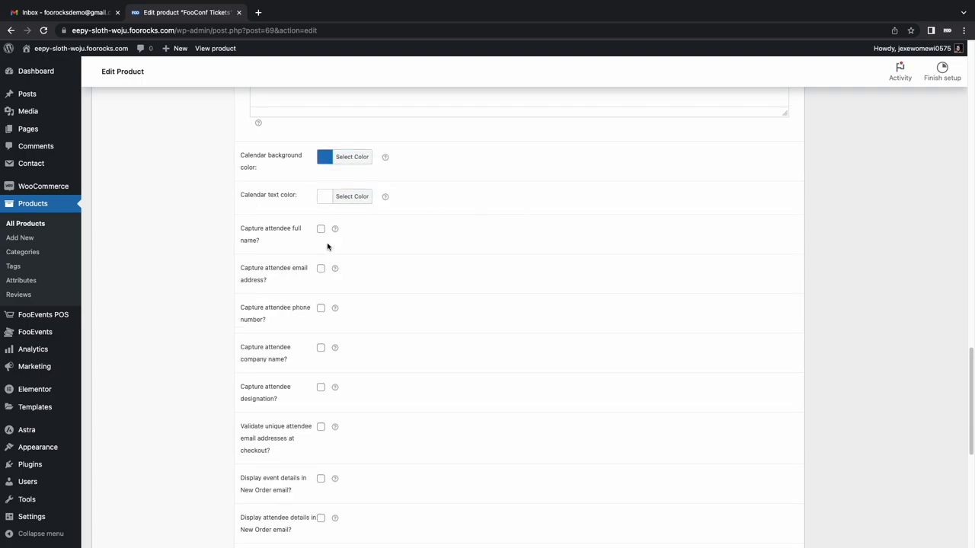
Step: Tick capturing the attendee's full name and email address in Event Settings
click(320, 228)
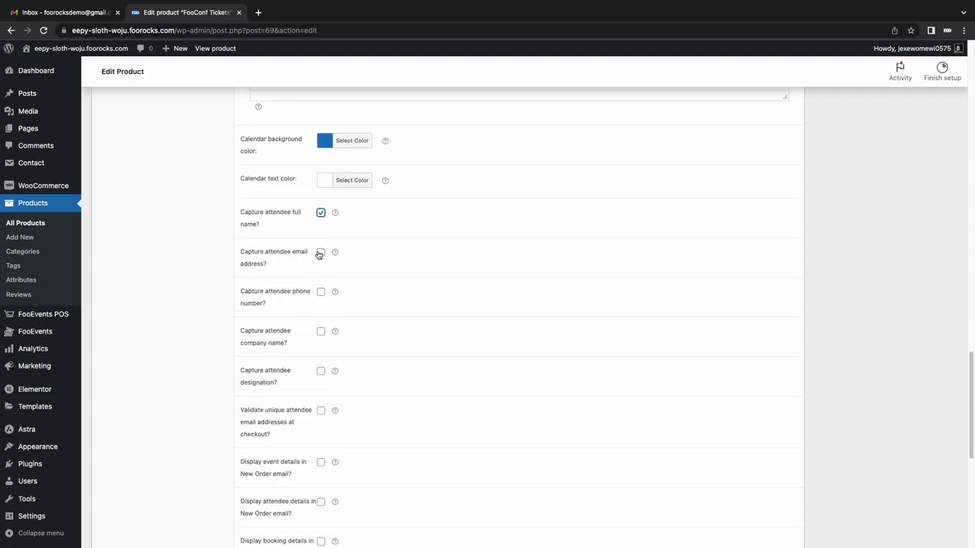
scroll(down, 3)
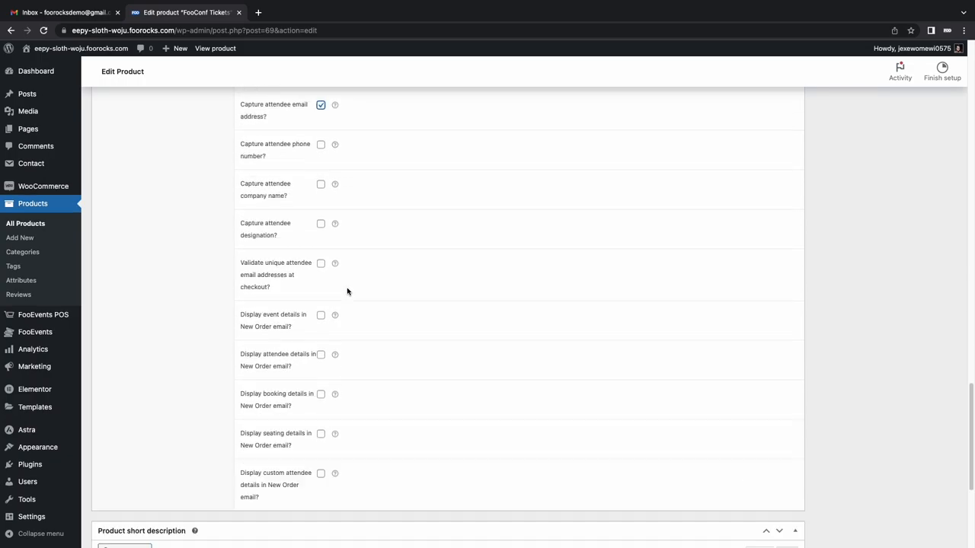
click(130, 200)
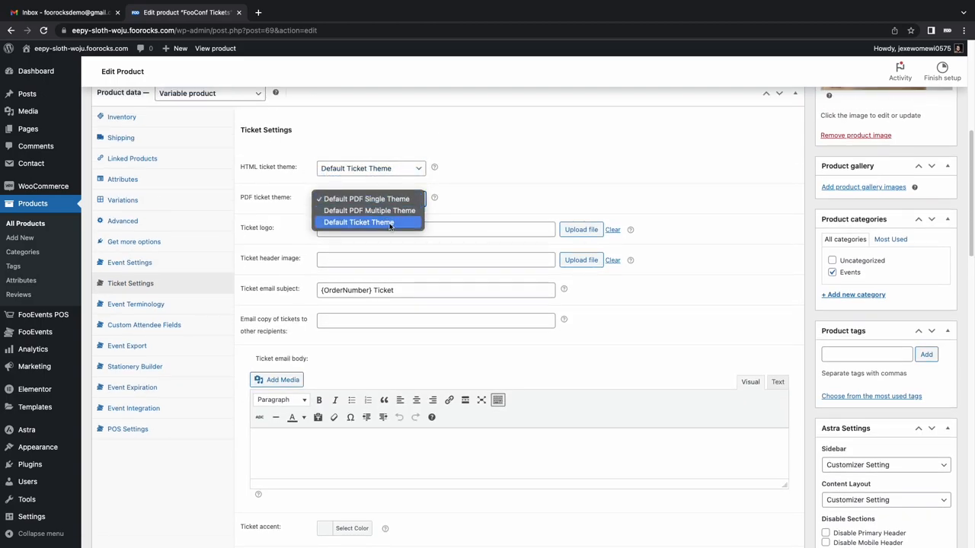
Step: Use the Default Ticket Theme for PDF tickets and attach the fc-logo image as ticket logo
click(277, 379)
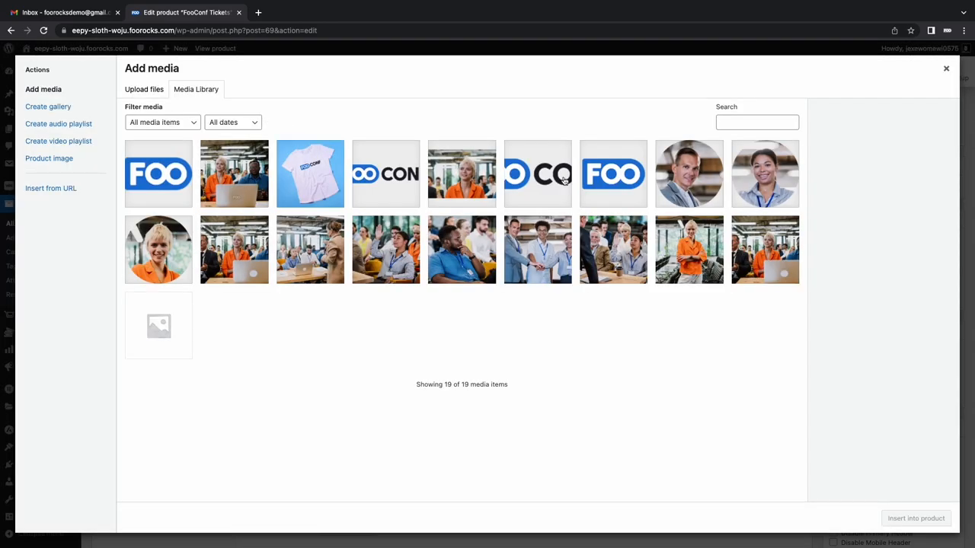
click(536, 173)
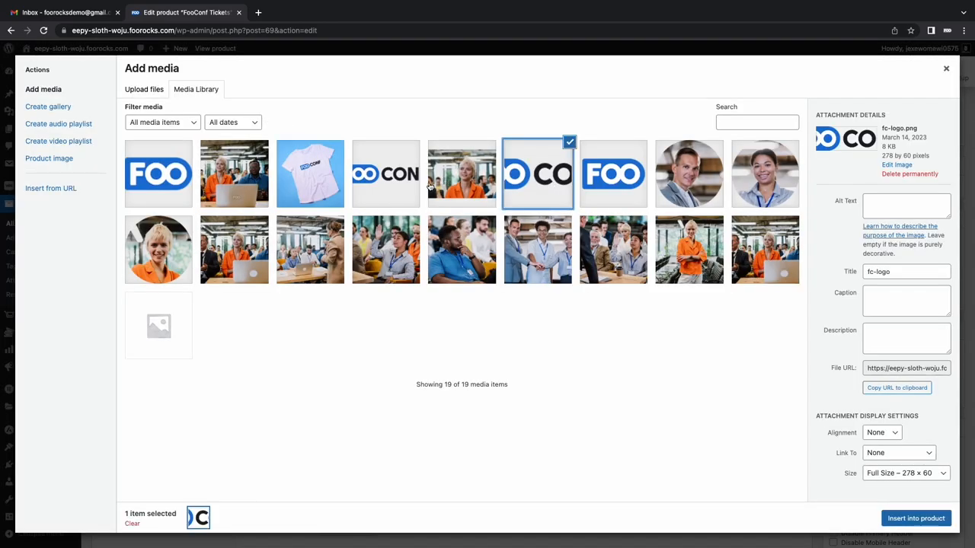
click(917, 518)
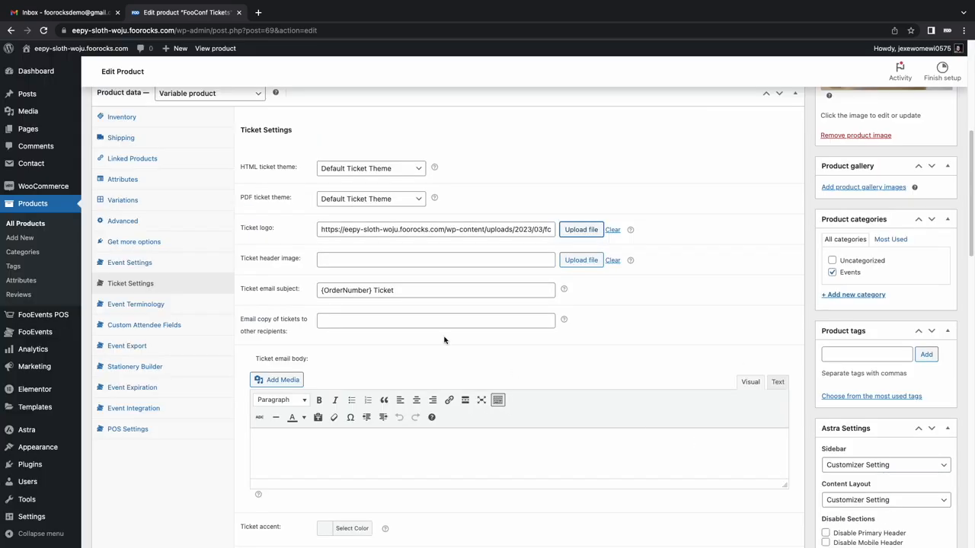
Step: Attach fc-email as header image and set the subject '{OrderNumber} FooConf Ticket Confirmation'
click(277, 379)
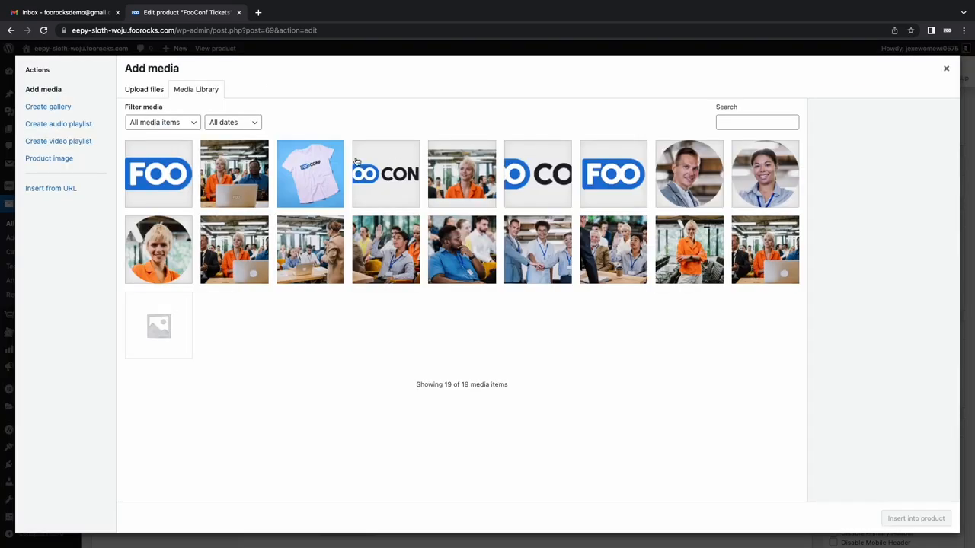
click(462, 173)
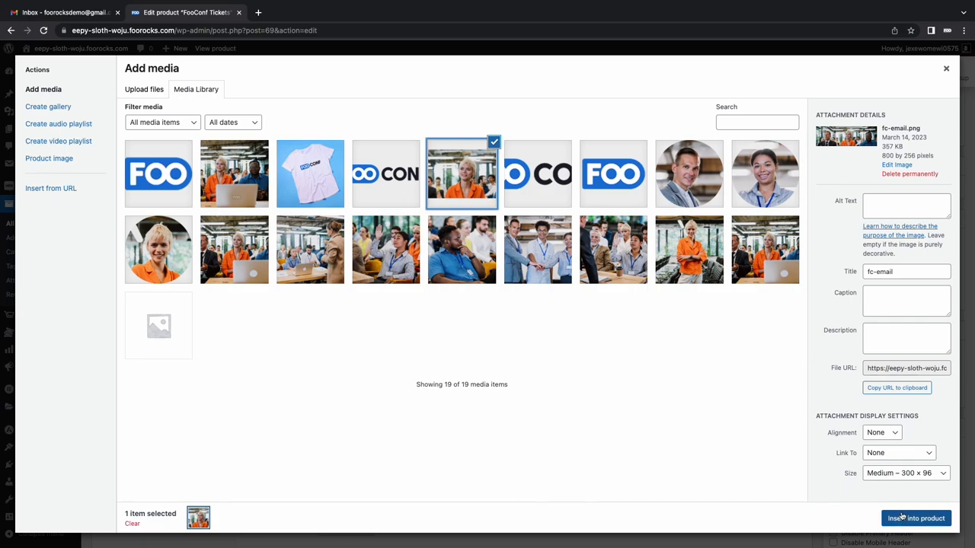
click(915, 518)
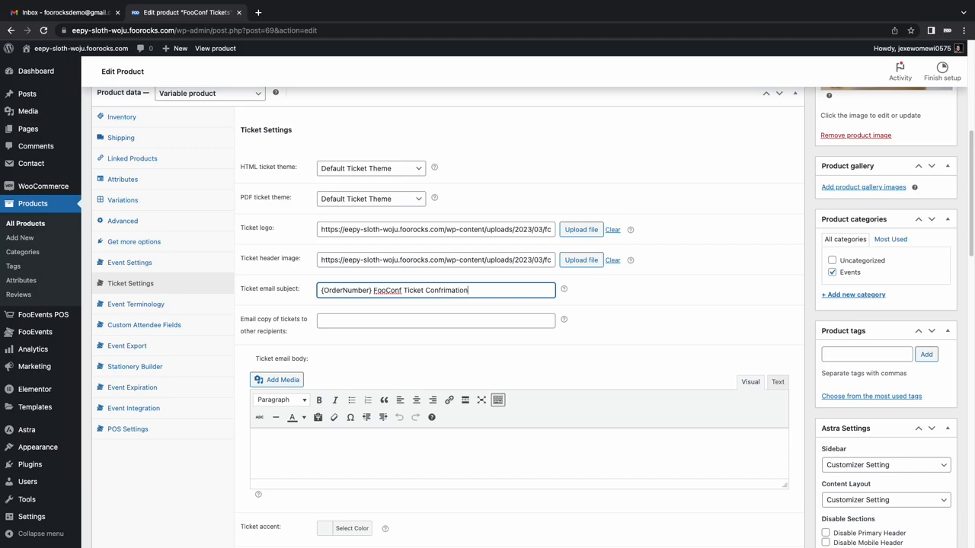
double_click(446, 291)
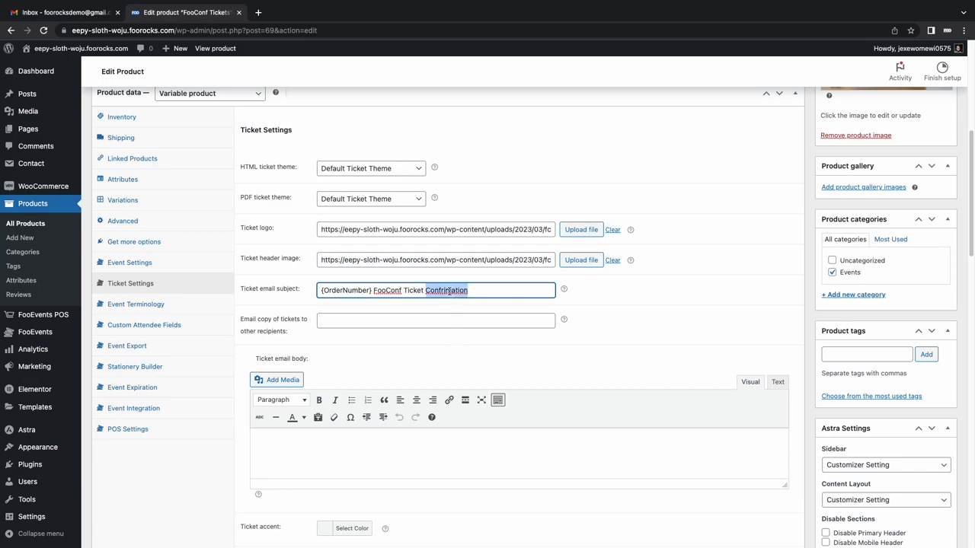
click(446, 289)
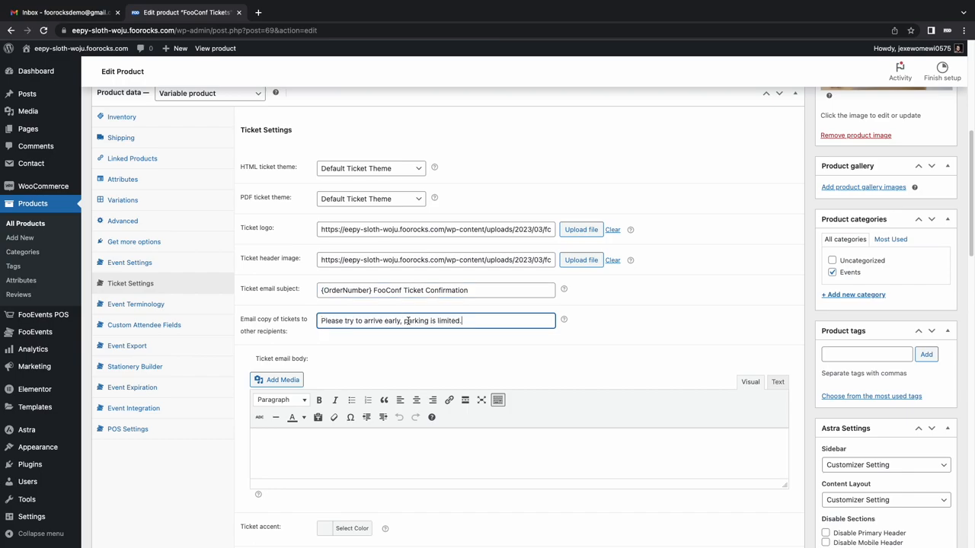
Step: Colour the ticket button blue and enable showing the price and booking details on tickets
scroll(down, 3)
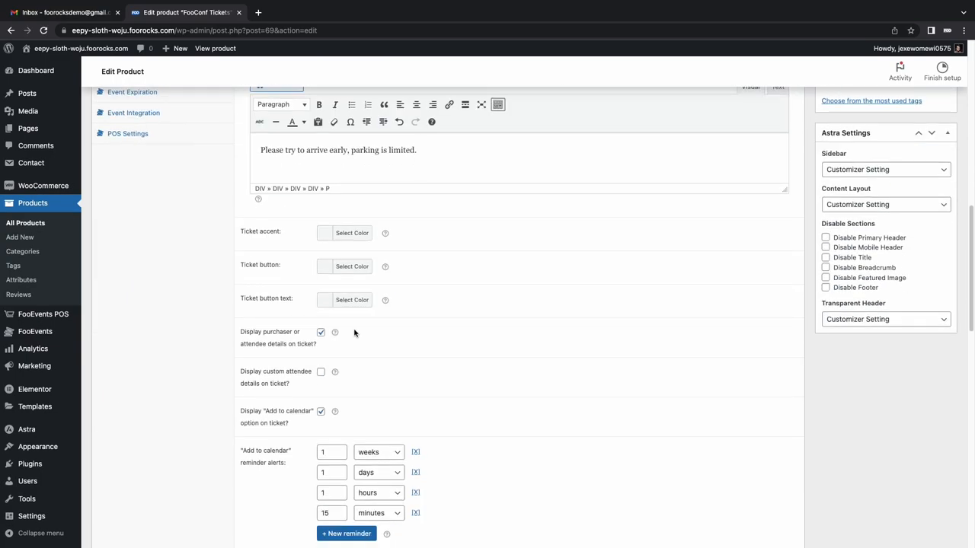
click(350, 233)
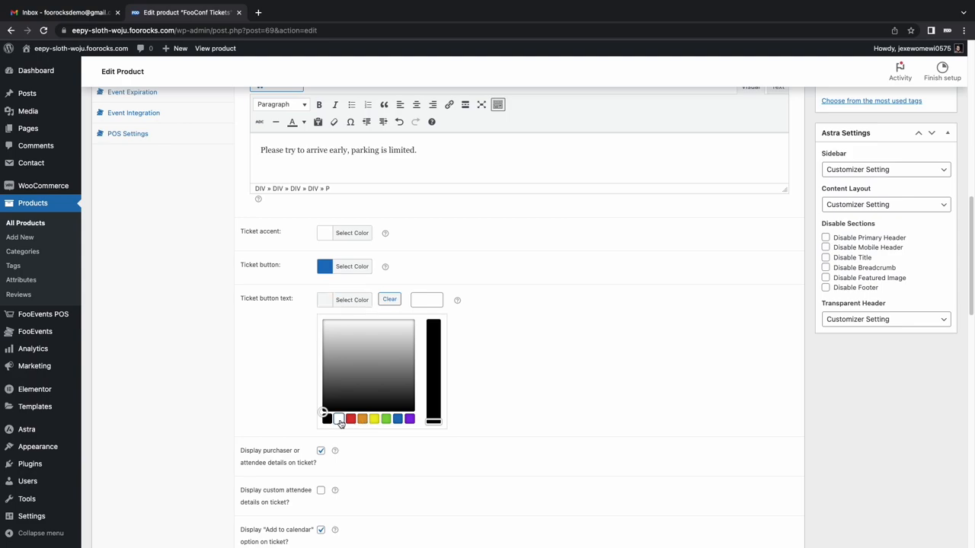
scroll(down, 3)
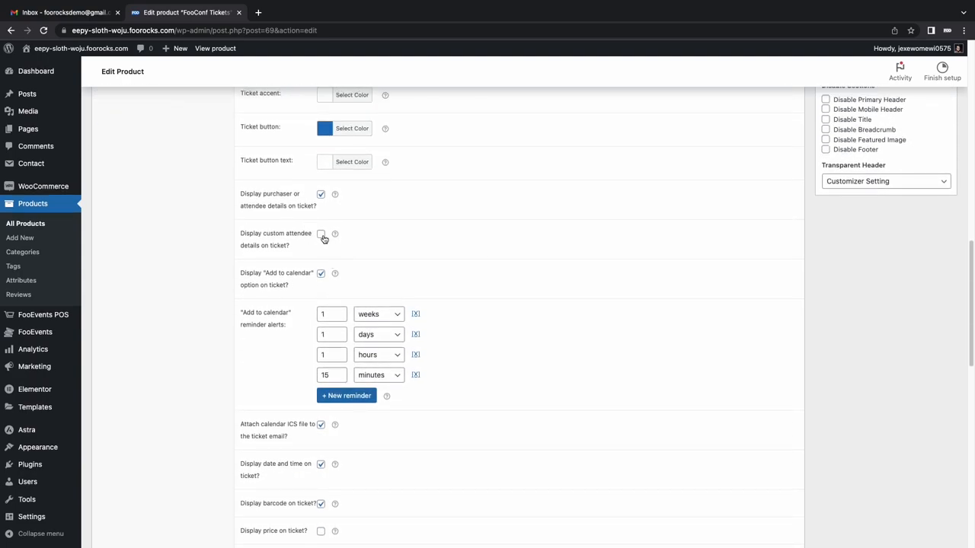
scroll(down, 3)
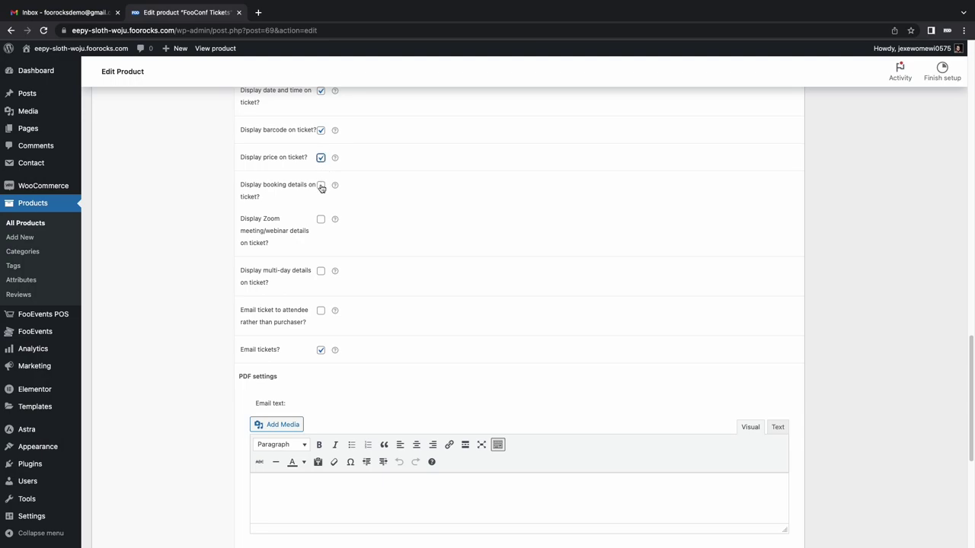
click(320, 271)
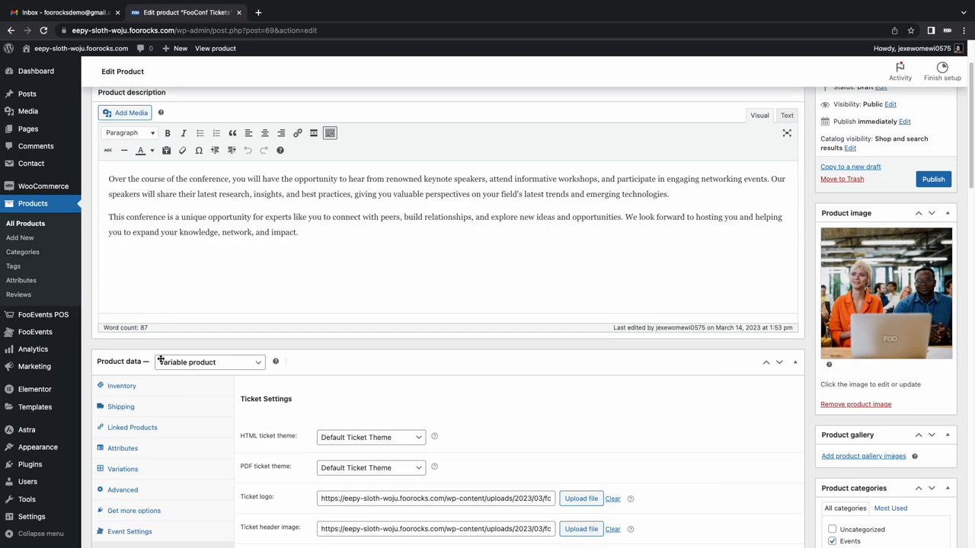
Step: Add attendee fields T-shirt Size (Select S|M|L|XL|XXL), Twitter Handle (Text) and required Website URL (URL)
click(143, 336)
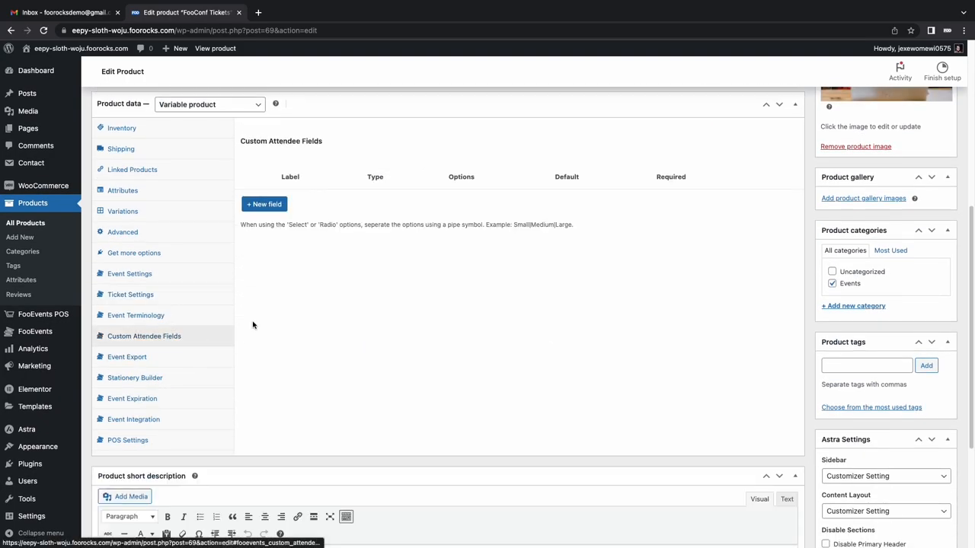
click(263, 204)
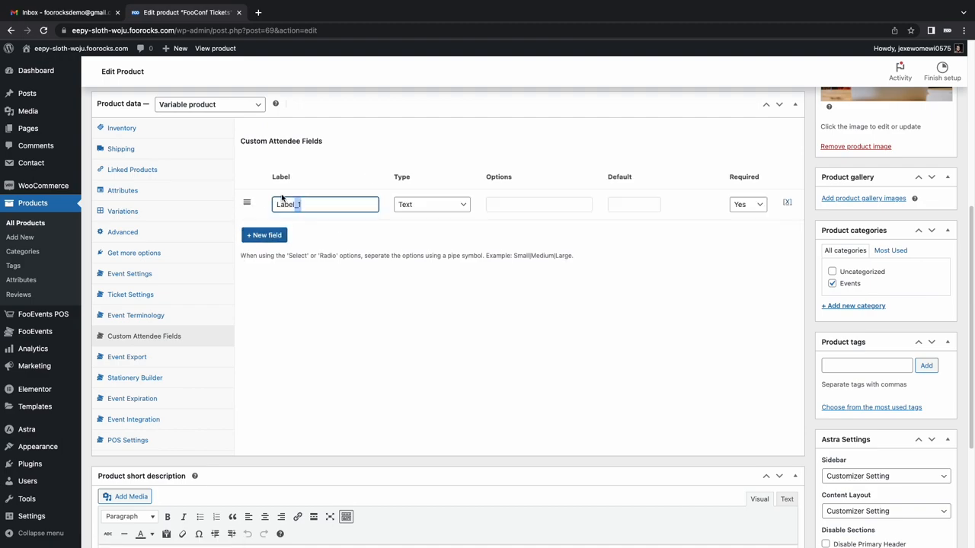
text(T-shirt Size)
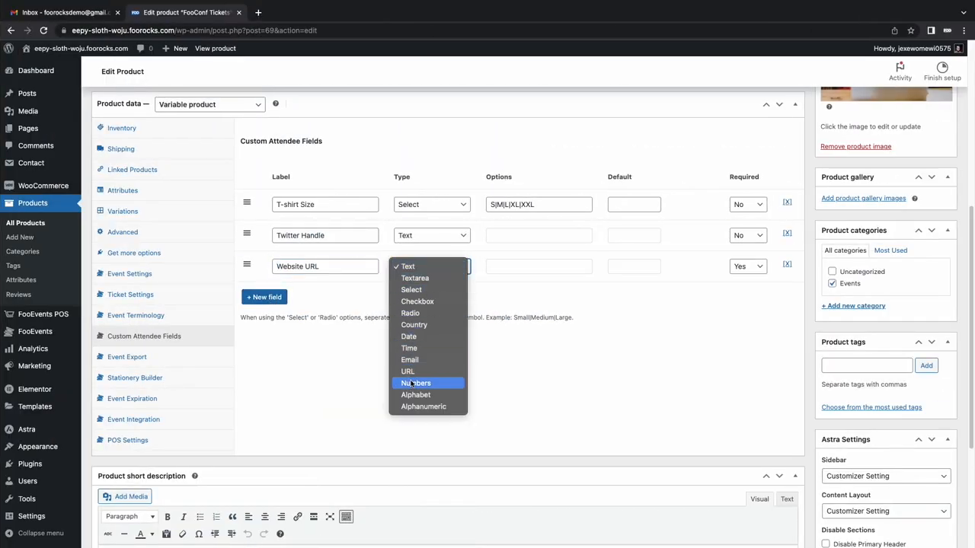
click(409, 372)
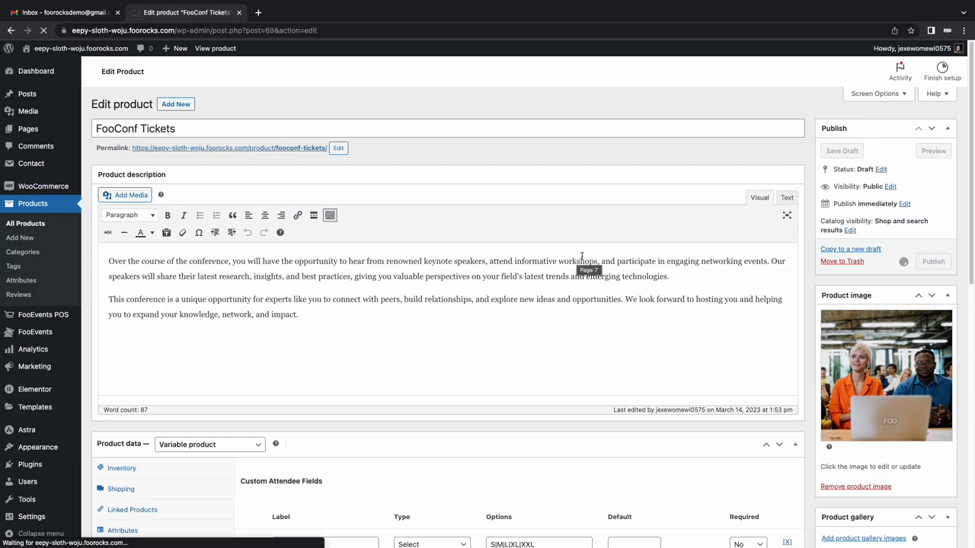
click(932, 262)
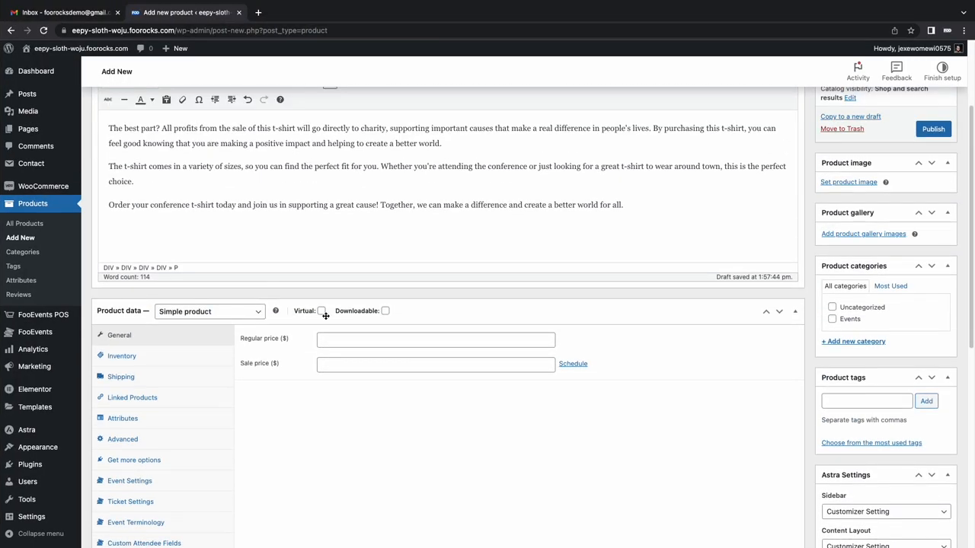
Step: Make the product a Variable product and add a custom attribute named T-shirt Size
click(210, 310)
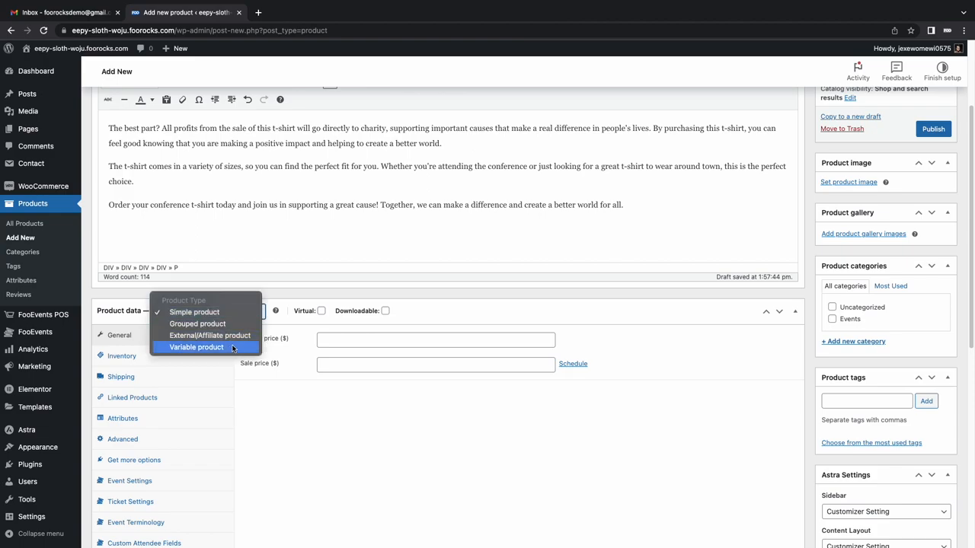
click(198, 347)
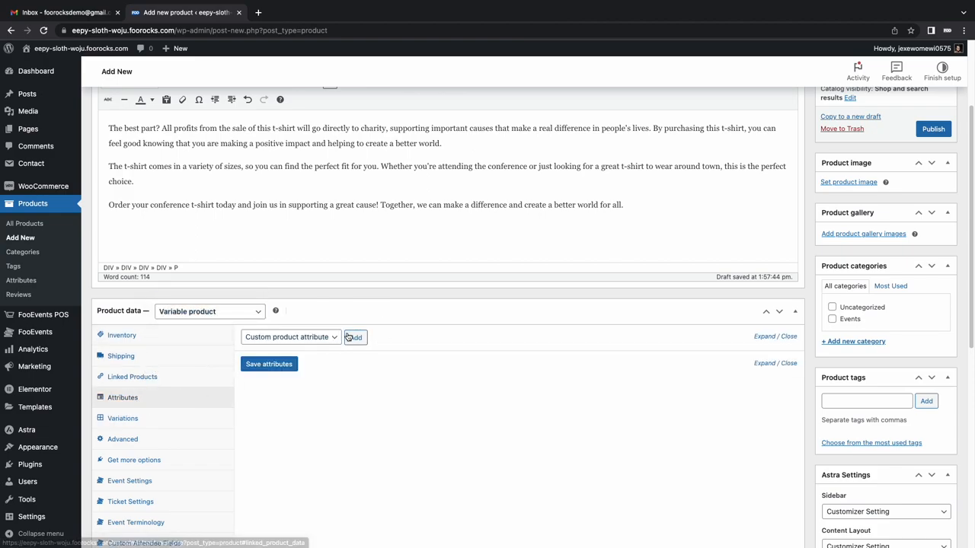
click(356, 338)
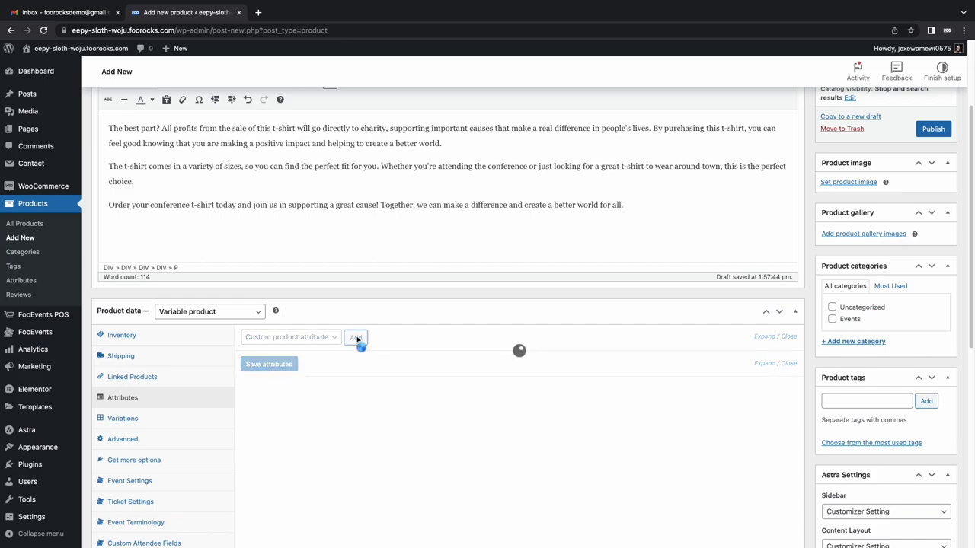
click(356, 338)
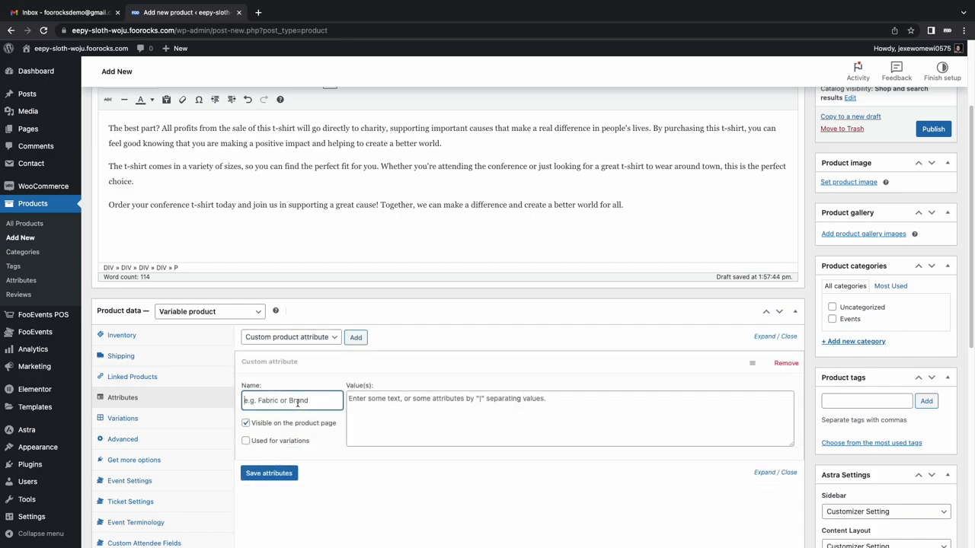
text(T-shirt)
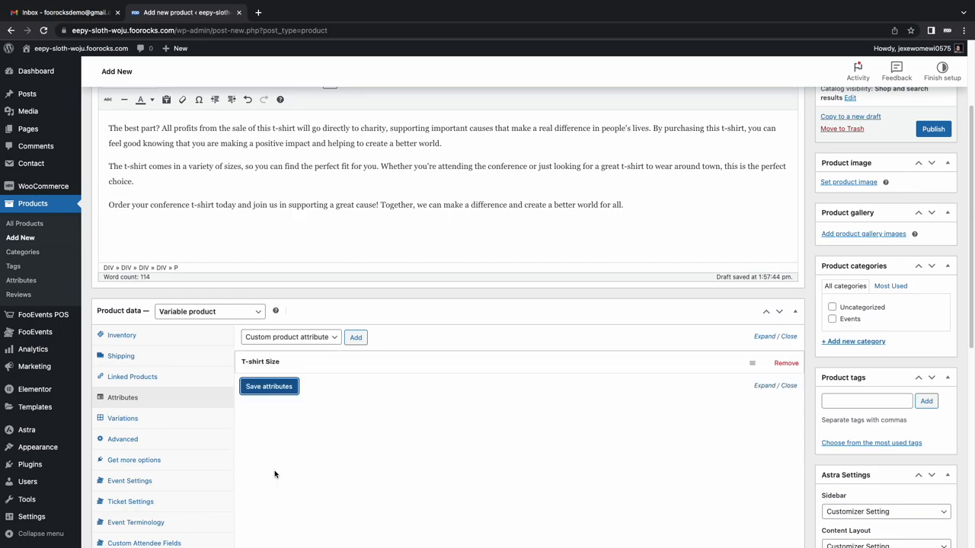
mouse_move(120, 417)
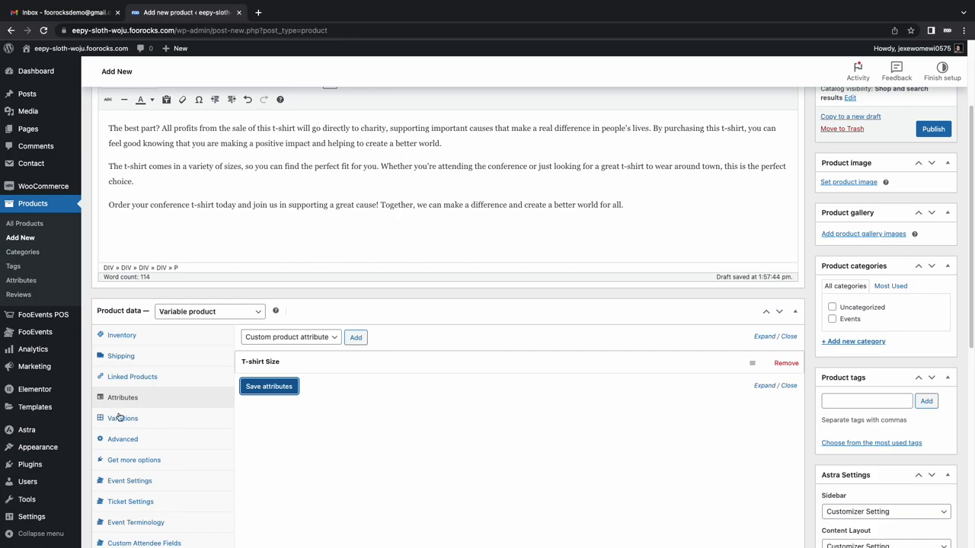
Step: Create variations from all attributes, generating the five sizes S to XXL
click(122, 417)
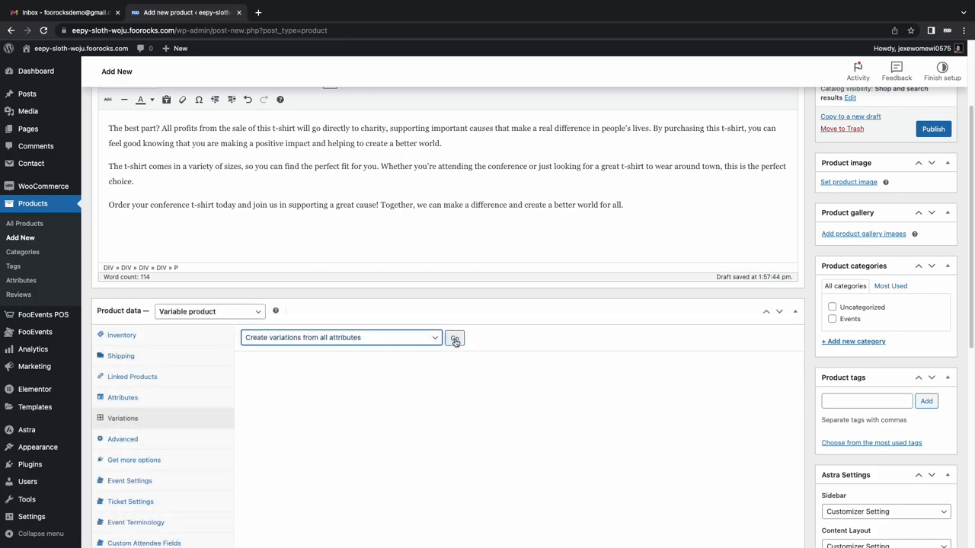
click(454, 338)
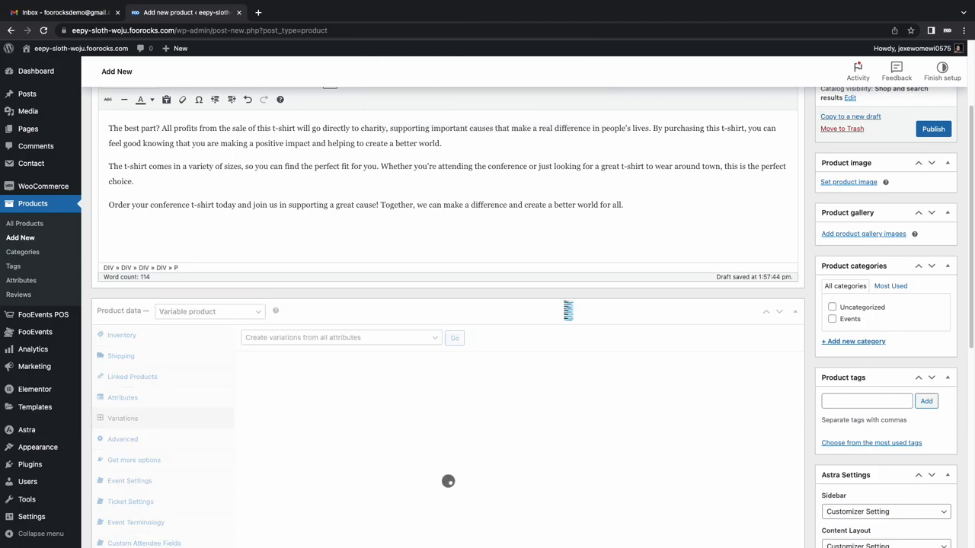
click(454, 338)
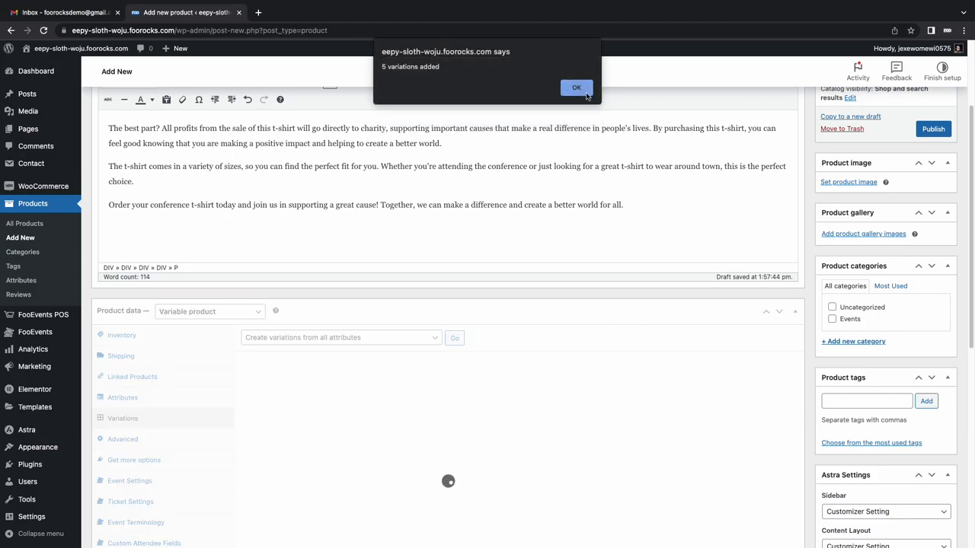
click(575, 87)
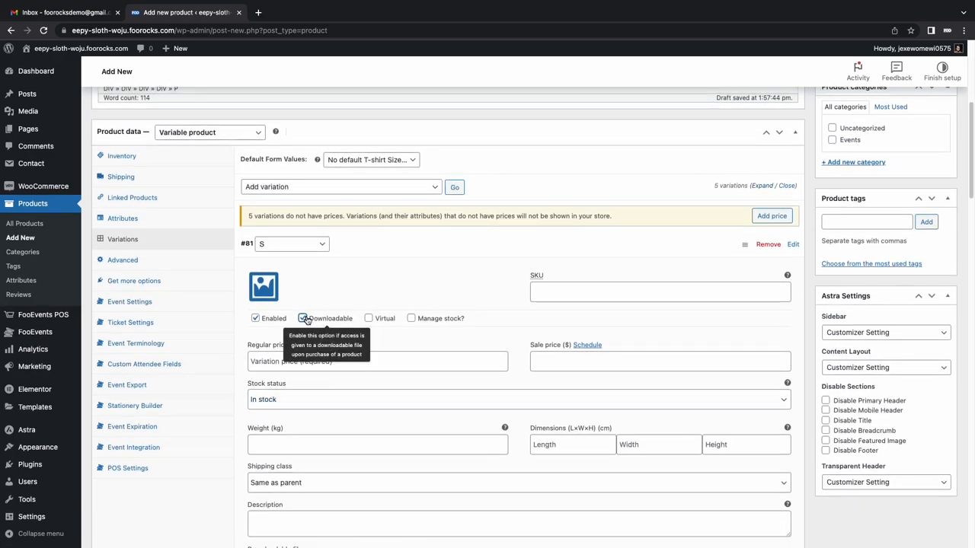
Step: Price each size variation at 10 with Manage stock enabled and quantity 100
text(10)
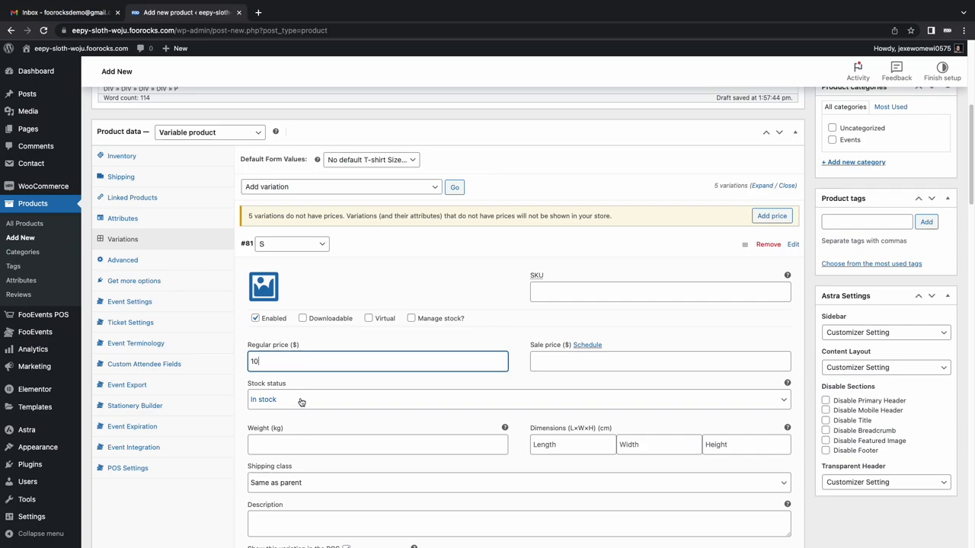
click(411, 319)
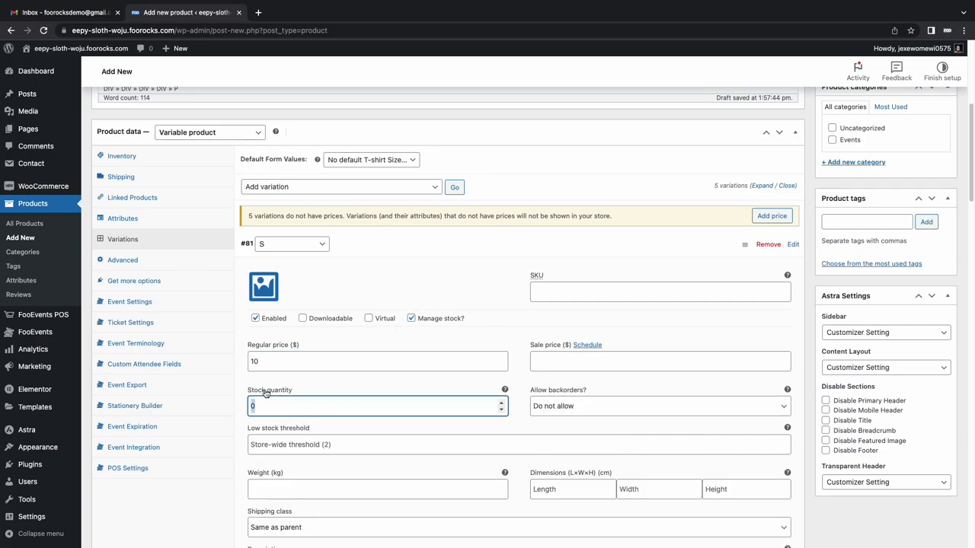
text(100)
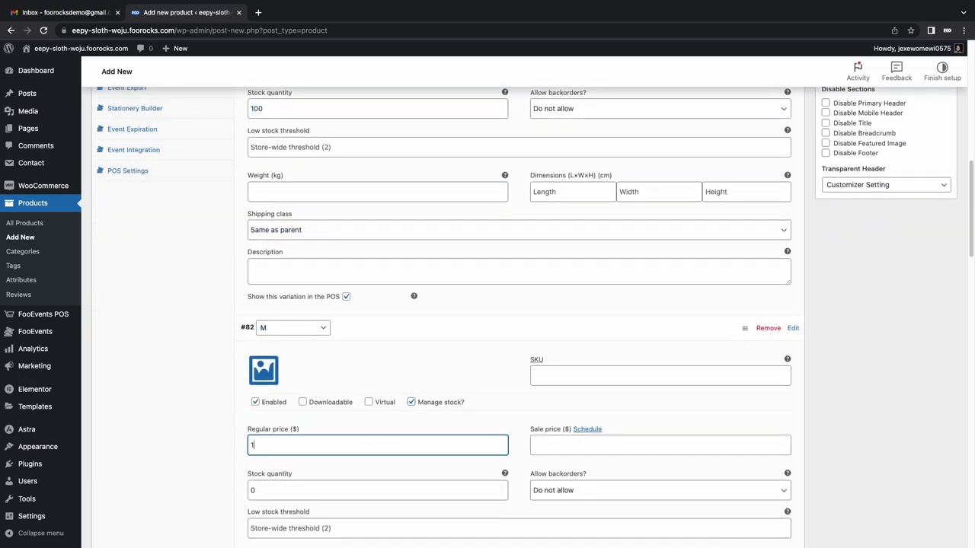
scroll(down, 3)
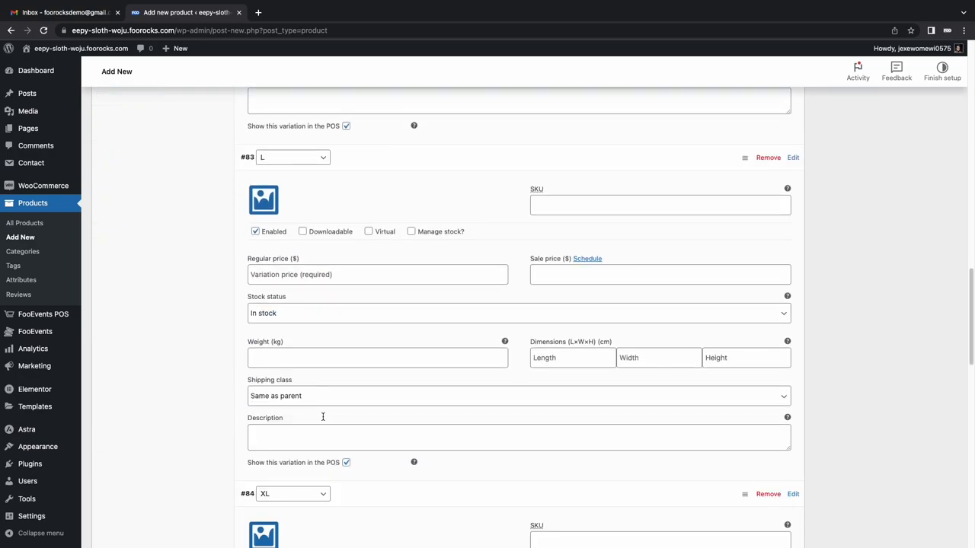
click(411, 231)
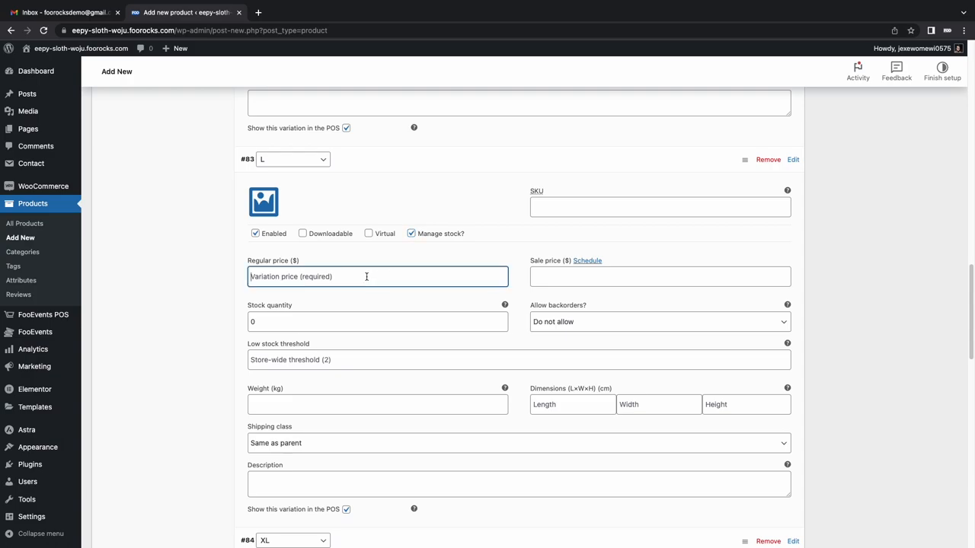
scroll(down, 3)
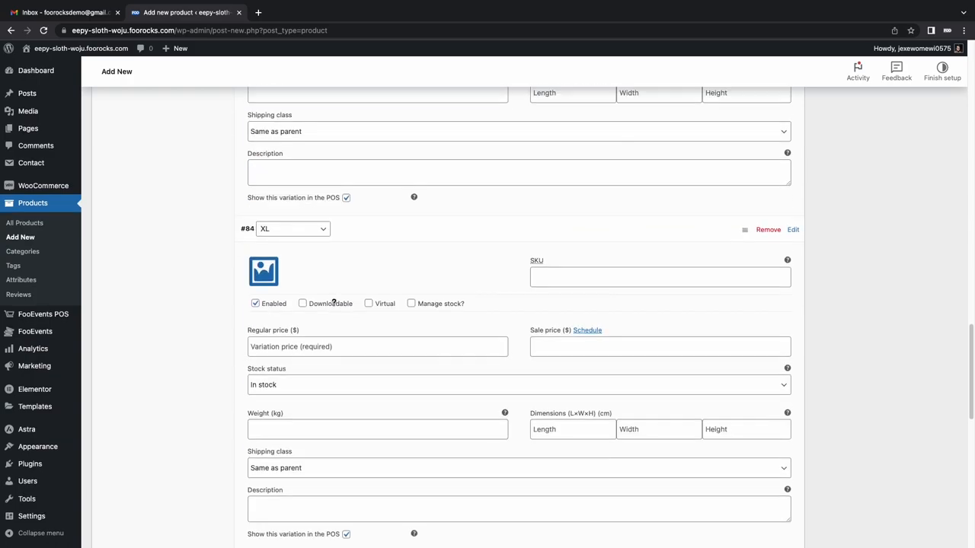
click(411, 303)
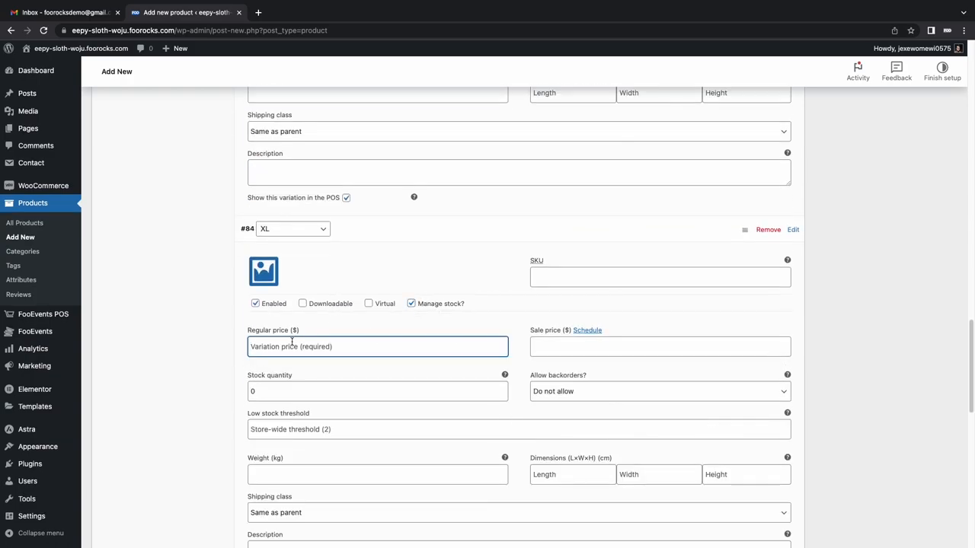
text(100)
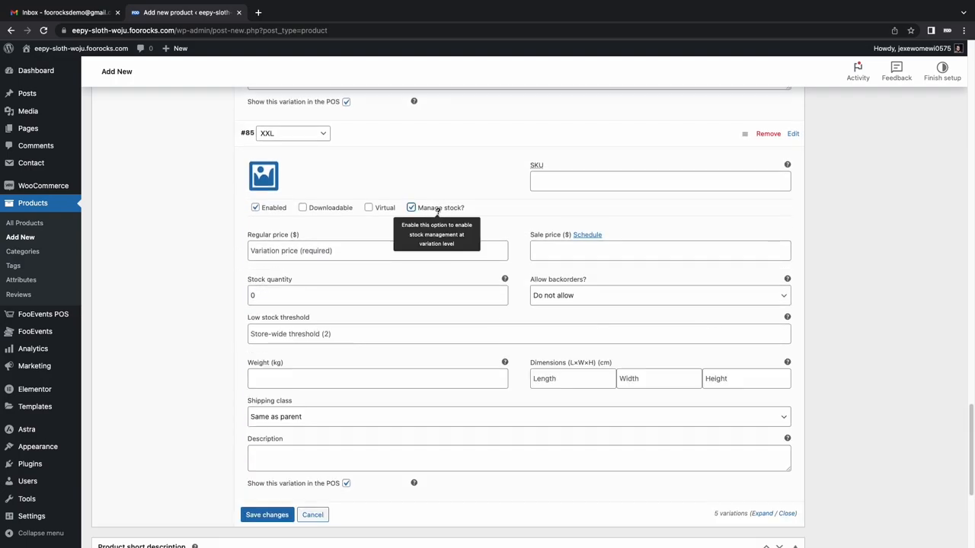
text(10)
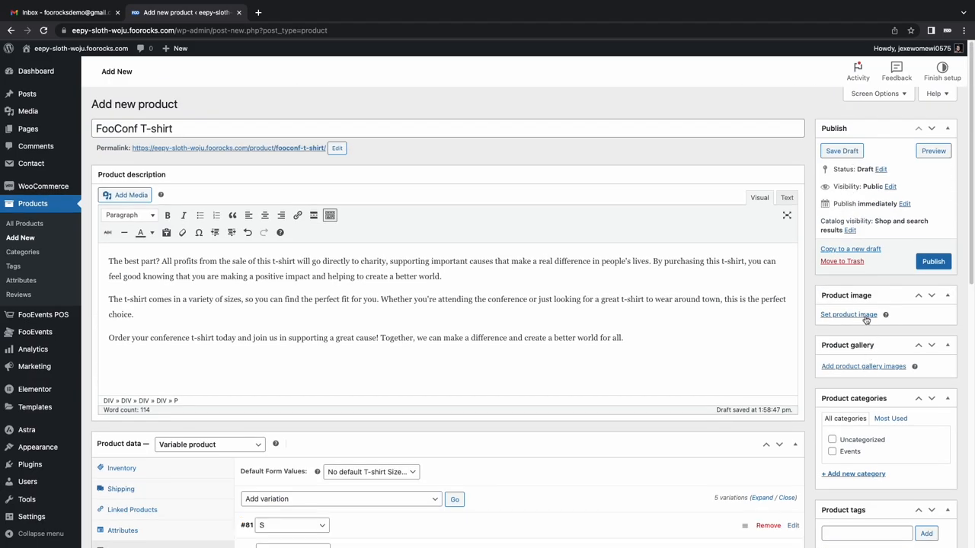
Step: Set the T-shirt photo as product image and create a new Clothing category
click(848, 314)
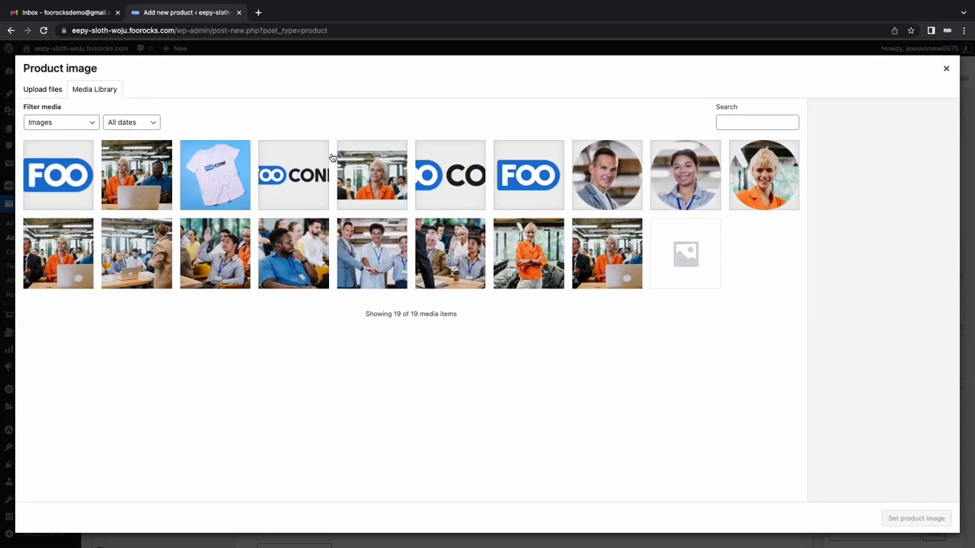
click(945, 69)
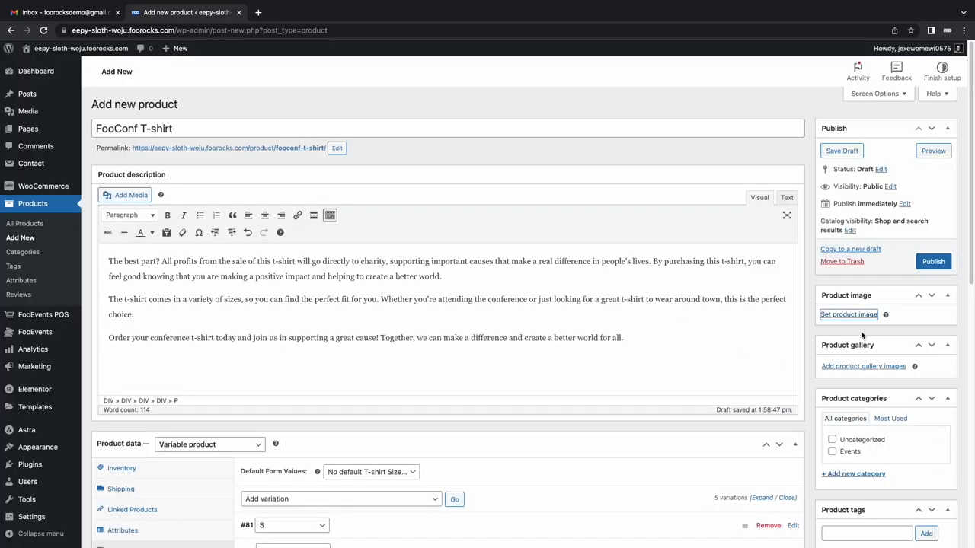
scroll(down, 3)
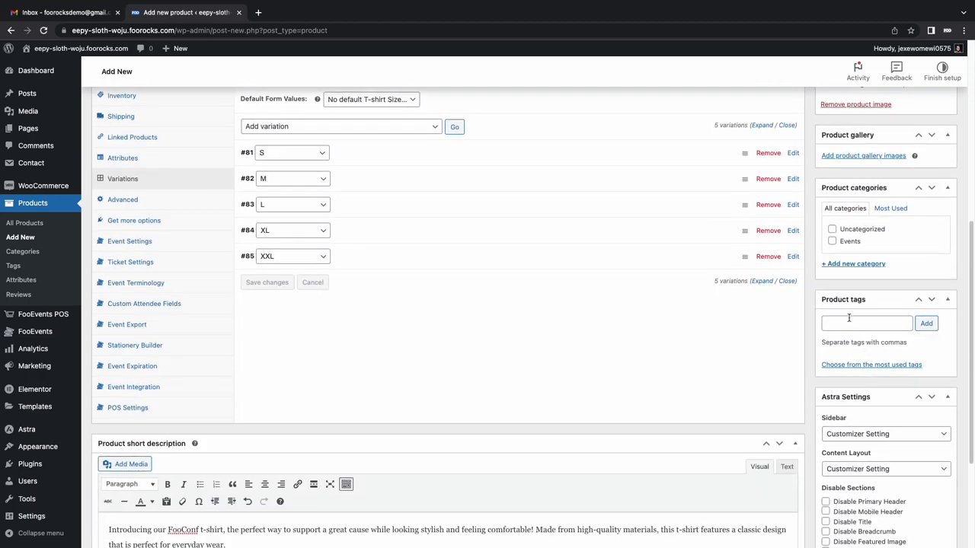
click(853, 263)
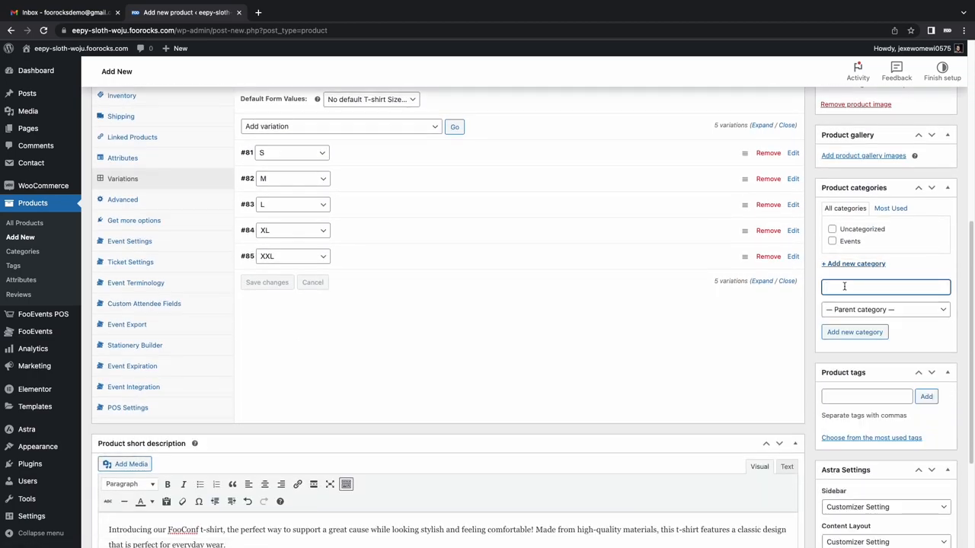
text(Clothing)
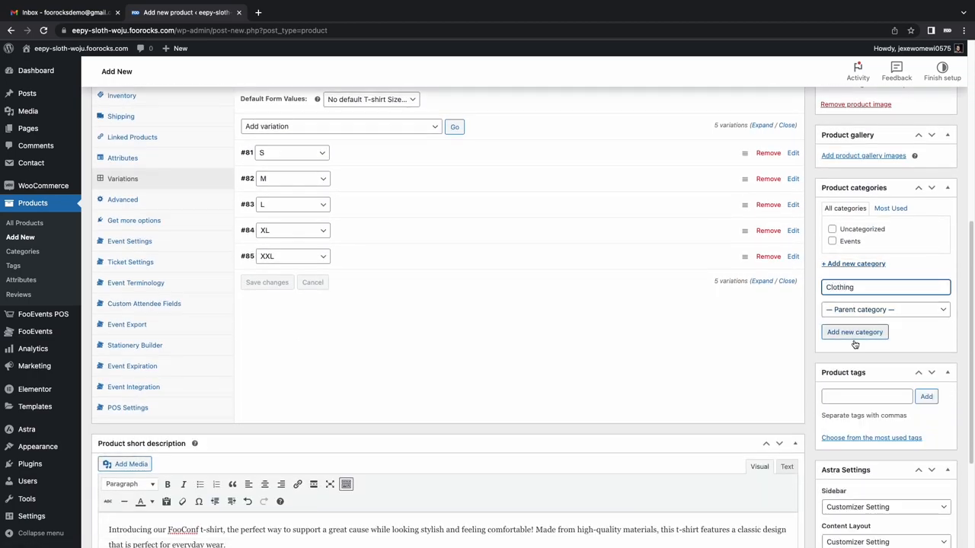
click(853, 332)
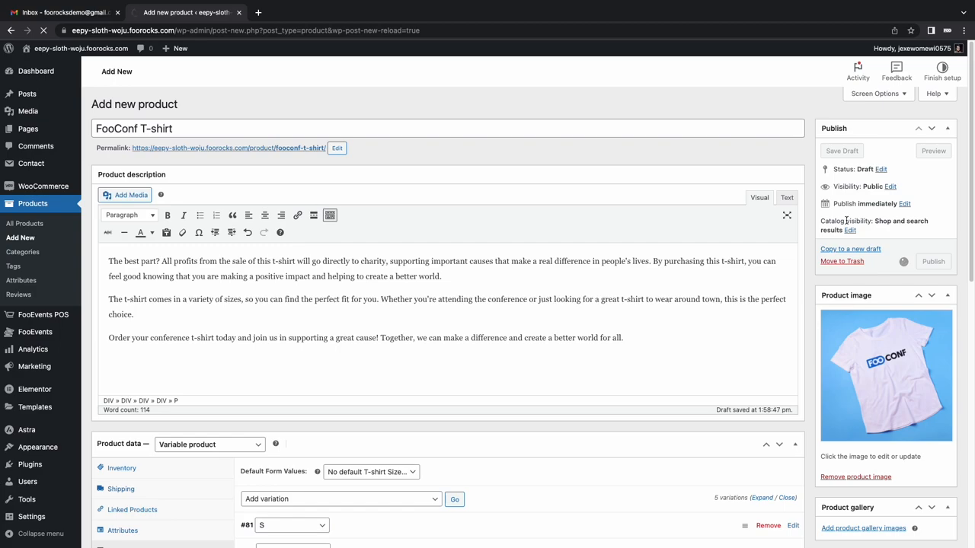
Step: Publish the FooConf T-shirt and view it live on the site at $10
click(931, 262)
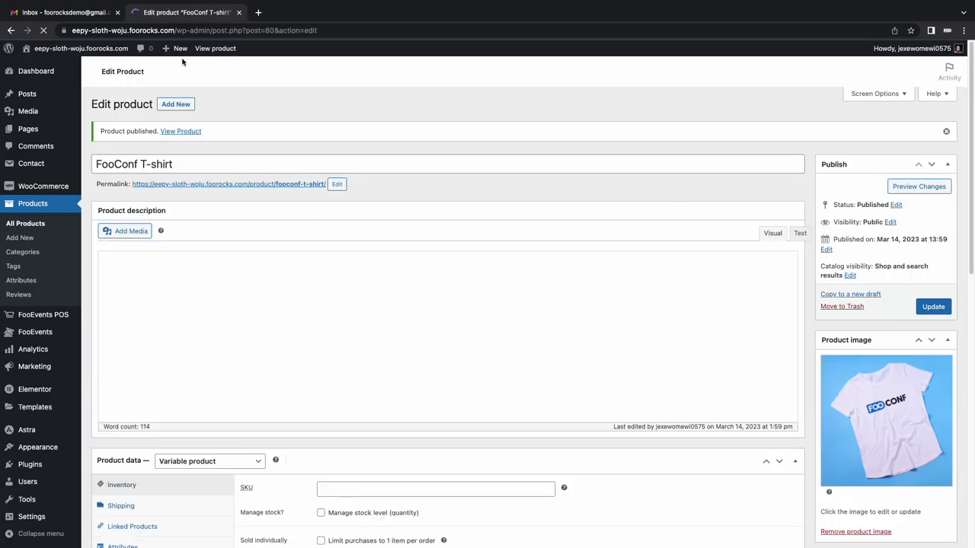
click(180, 131)
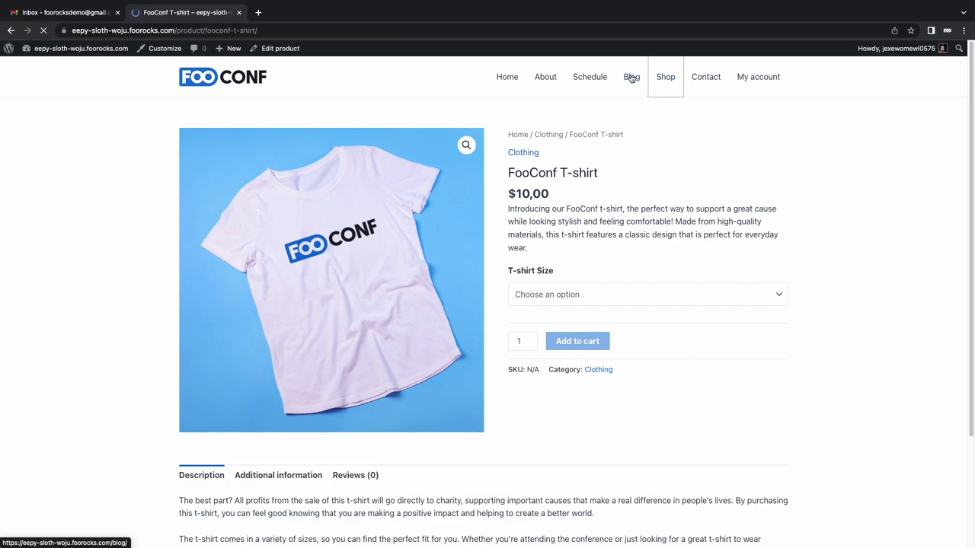
Step: Review the live site's Blog, Schedule, About and Contact pages from the navigation menu
click(664, 76)
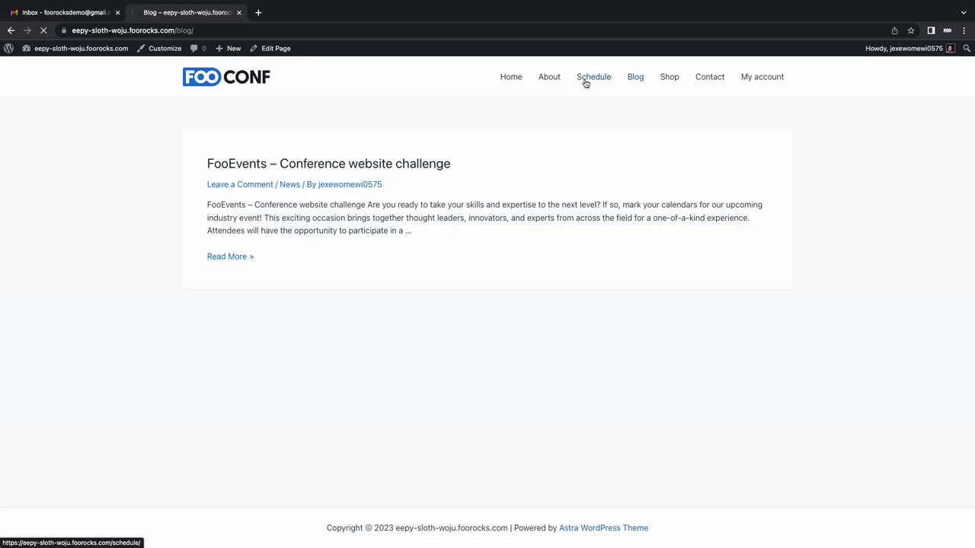
click(594, 76)
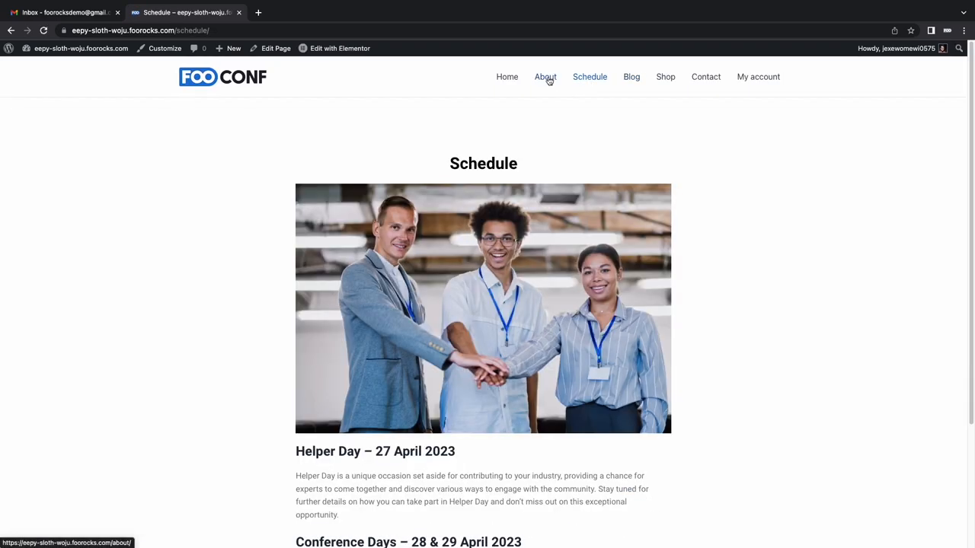
click(545, 76)
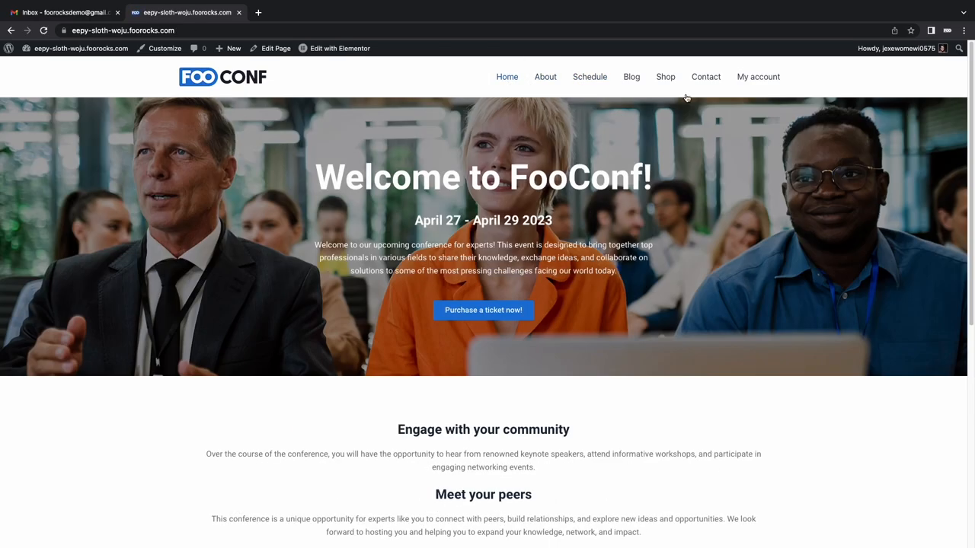
click(705, 76)
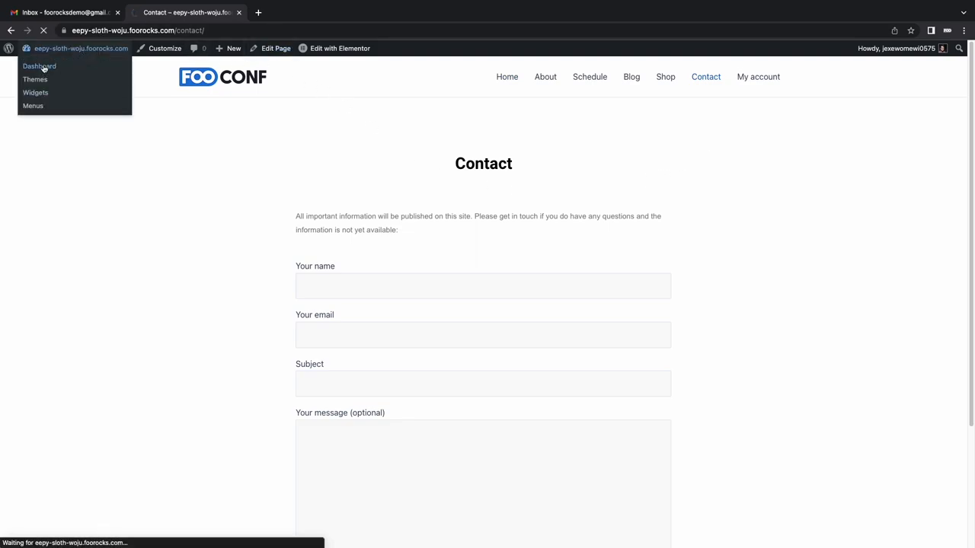
Step: Return to the admin dashboard and go to Plugins > Add New
click(39, 66)
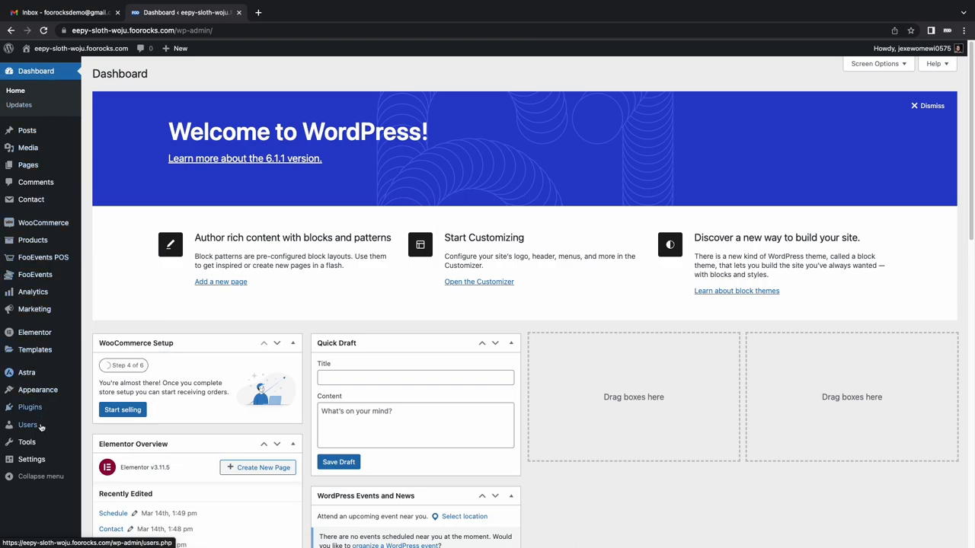
click(29, 406)
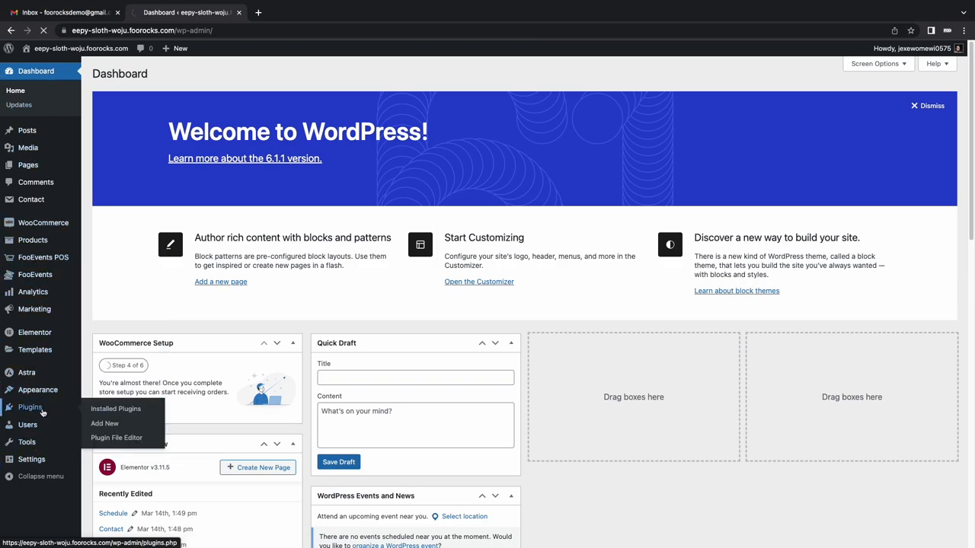
click(116, 408)
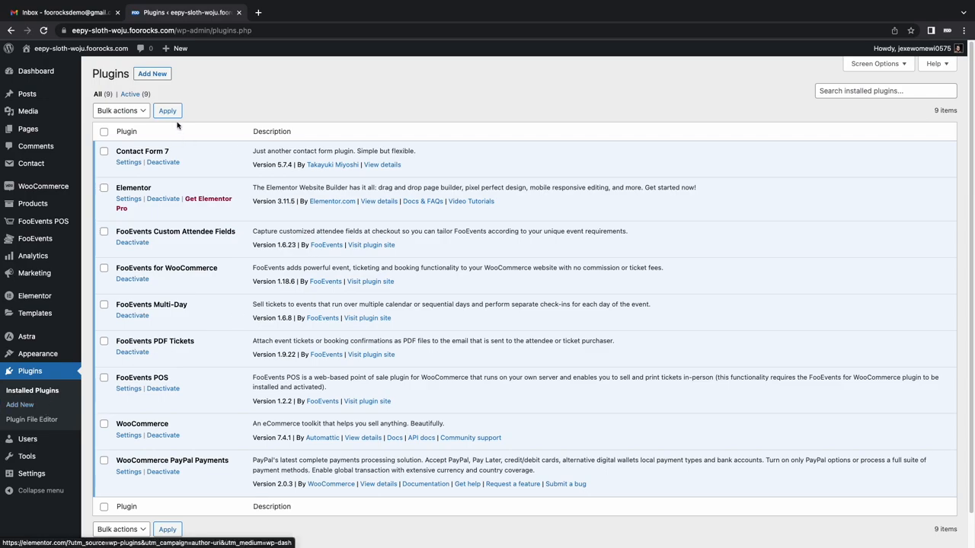
click(152, 73)
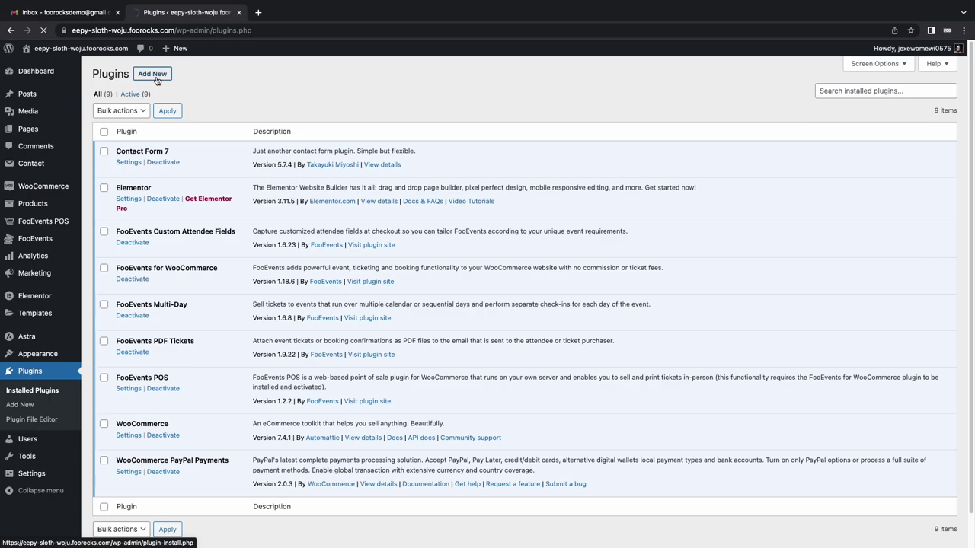
click(152, 73)
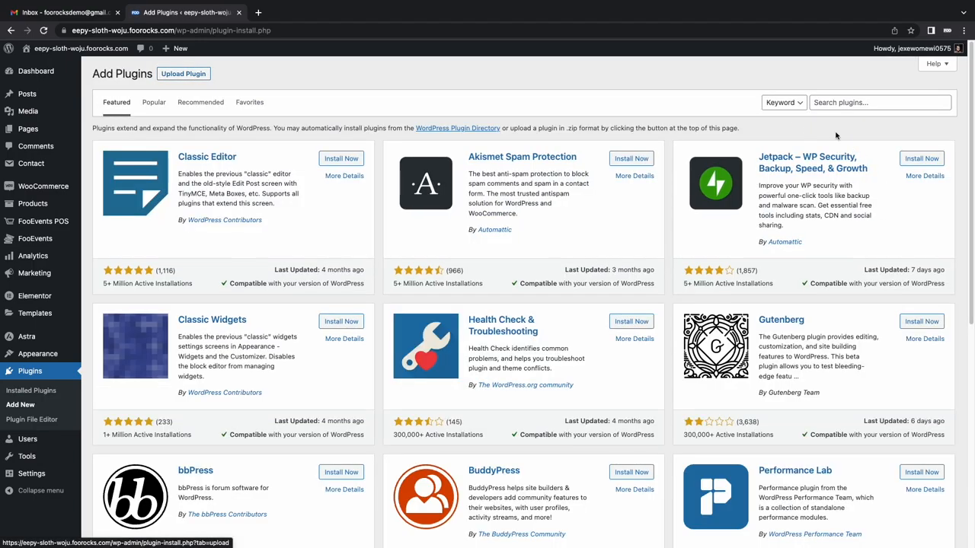
Step: Search 'wp smtp mail', install WP Mail SMTP and activate it
text(wp smtp mail)
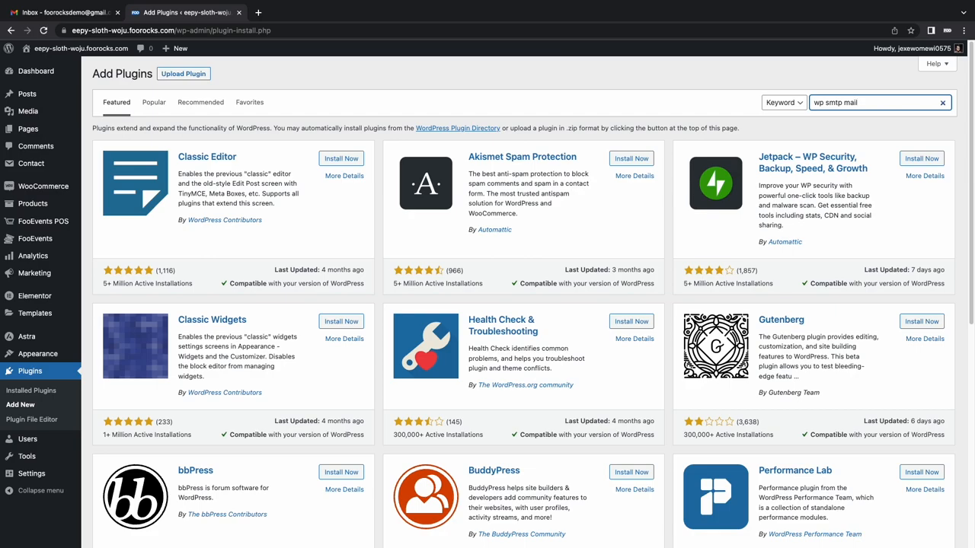
key(Enter)
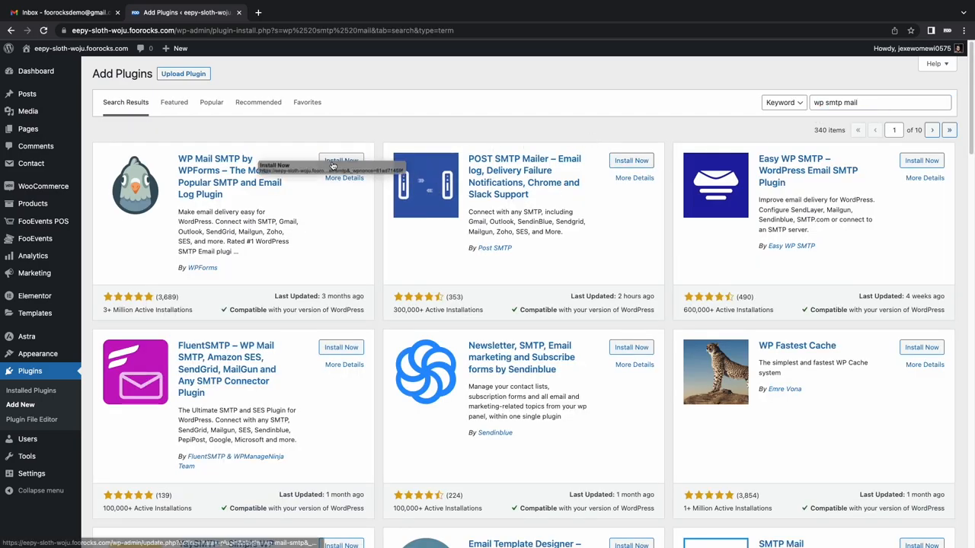
click(341, 160)
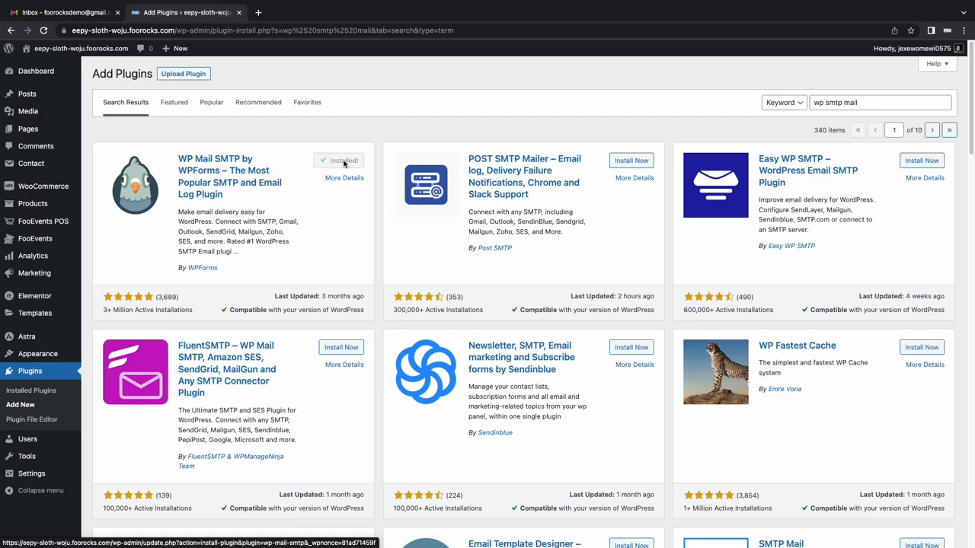
click(345, 162)
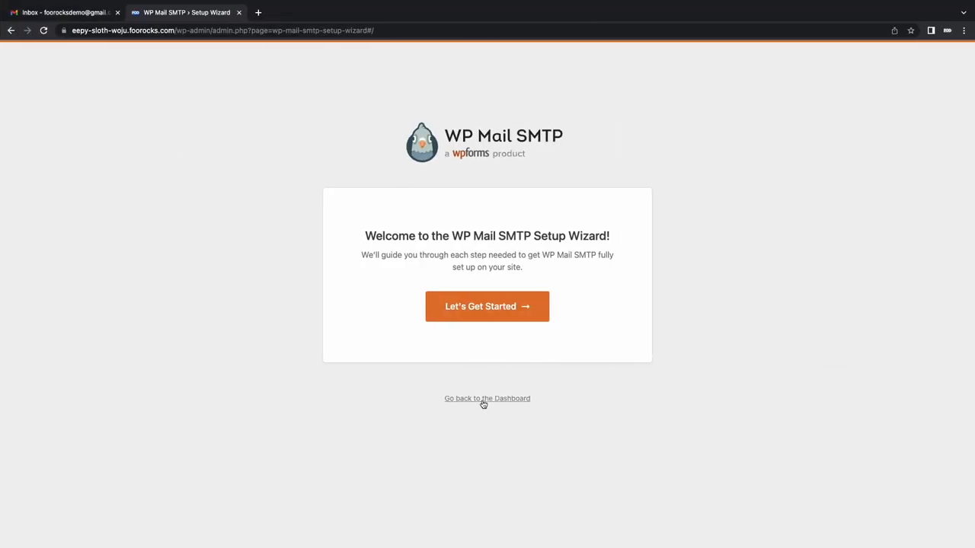
Step: Skip the setup wizard, choose Other SMTP with host and credentials, and save the settings
click(488, 399)
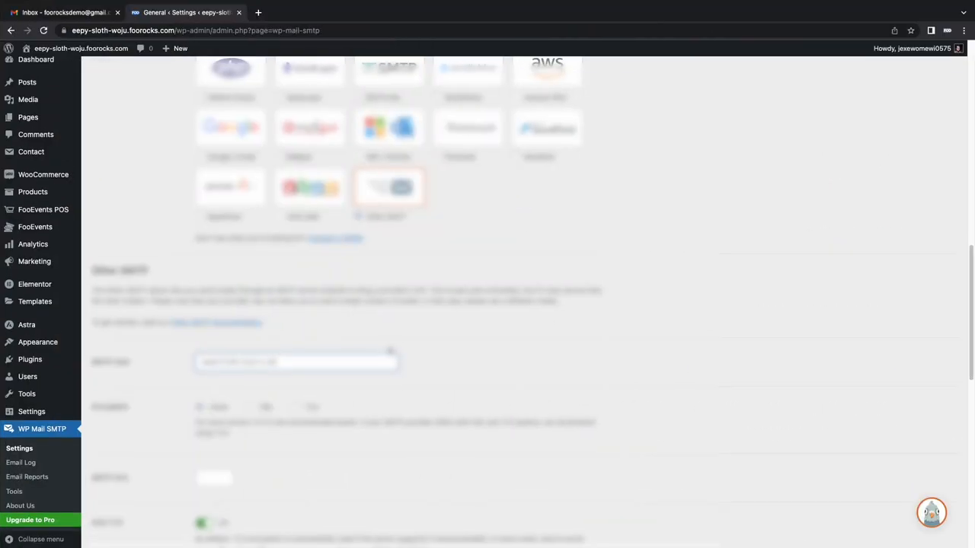
scroll(down, 3)
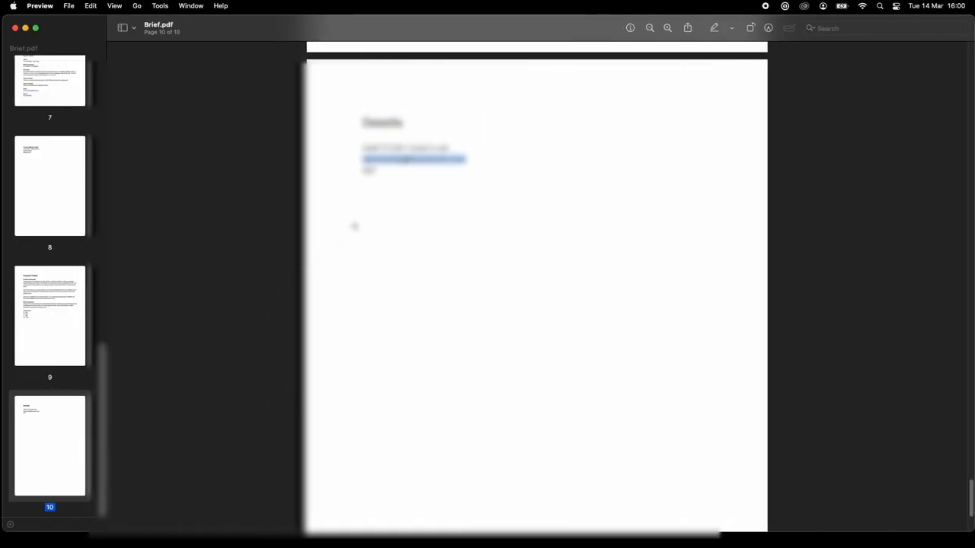
scroll(down, 3)
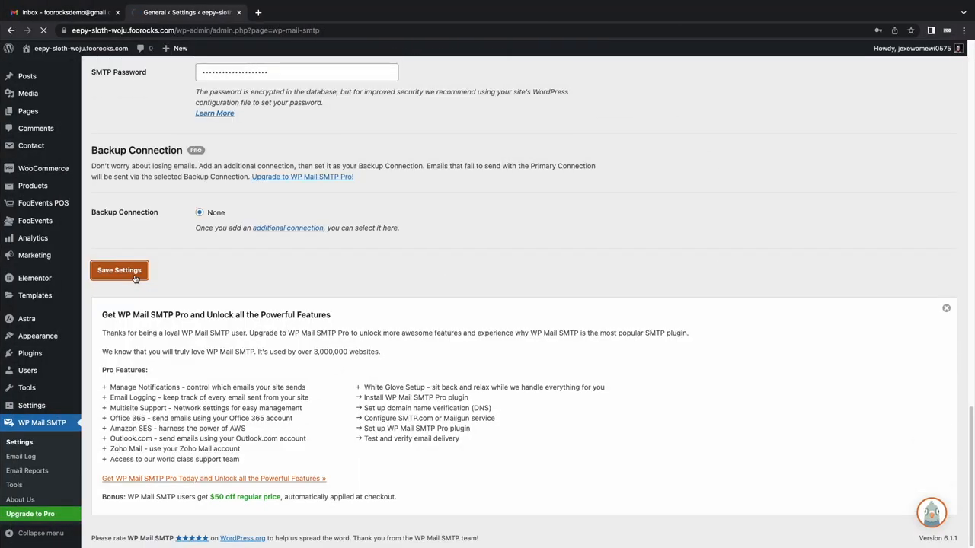
click(118, 272)
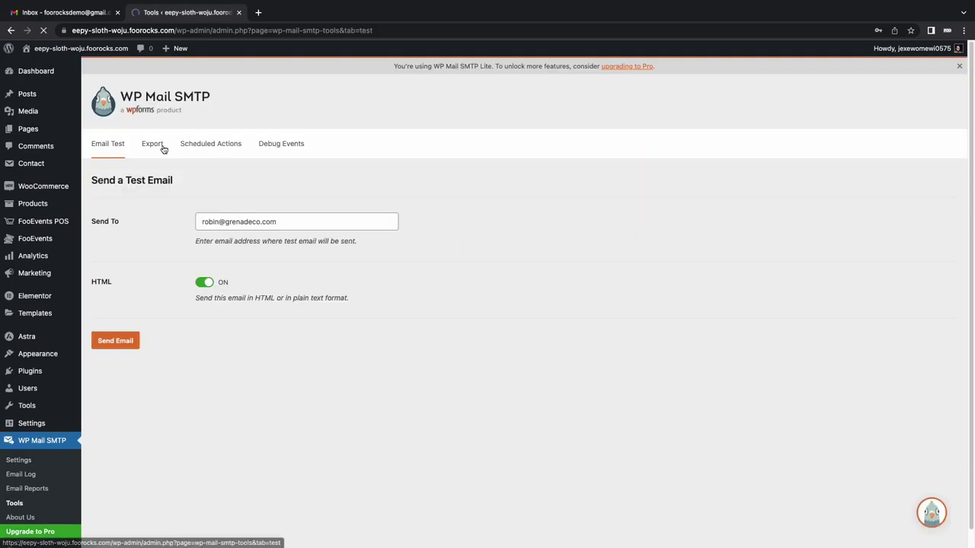
Step: Send the WP Mail SMTP test email to the suggested recipient address, then go to the Gmail inbox
text(fo)
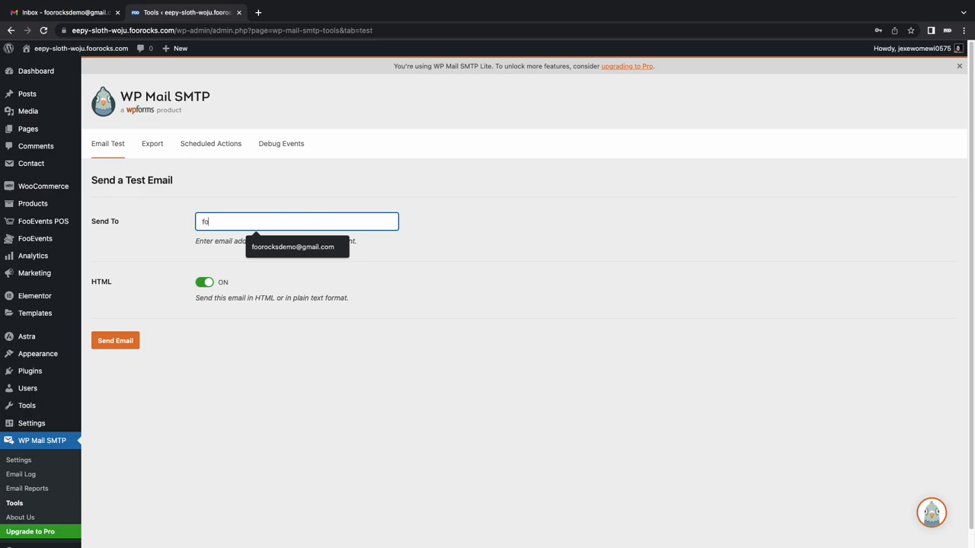
click(296, 247)
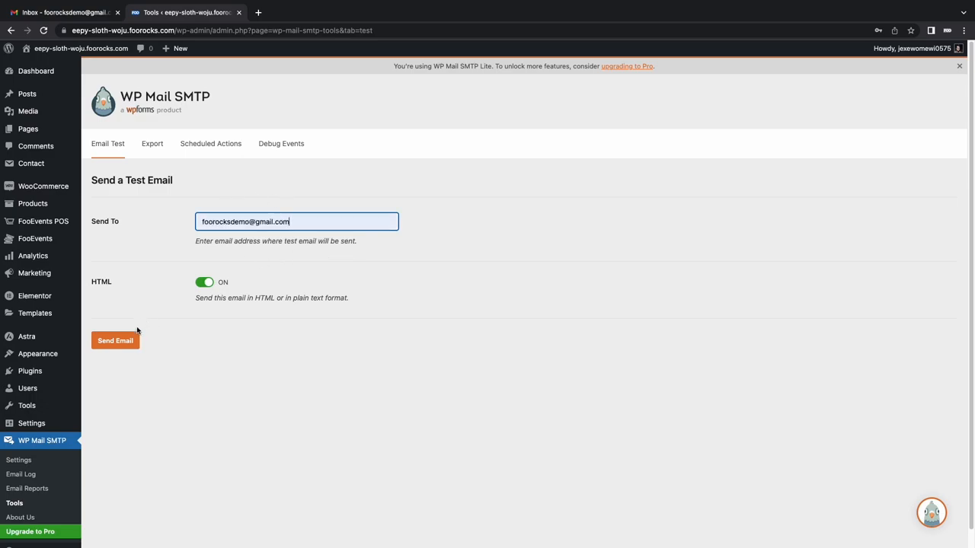
click(115, 341)
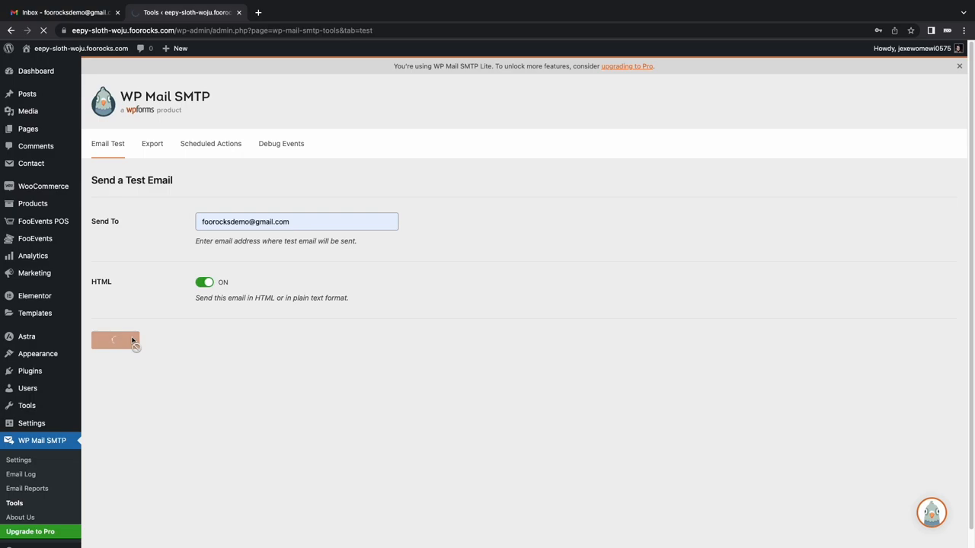
click(116, 341)
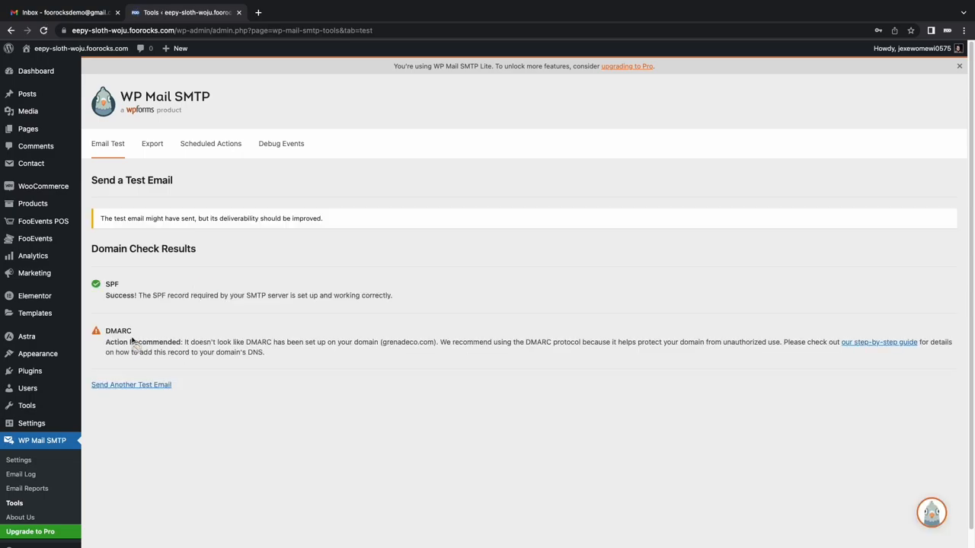
click(61, 13)
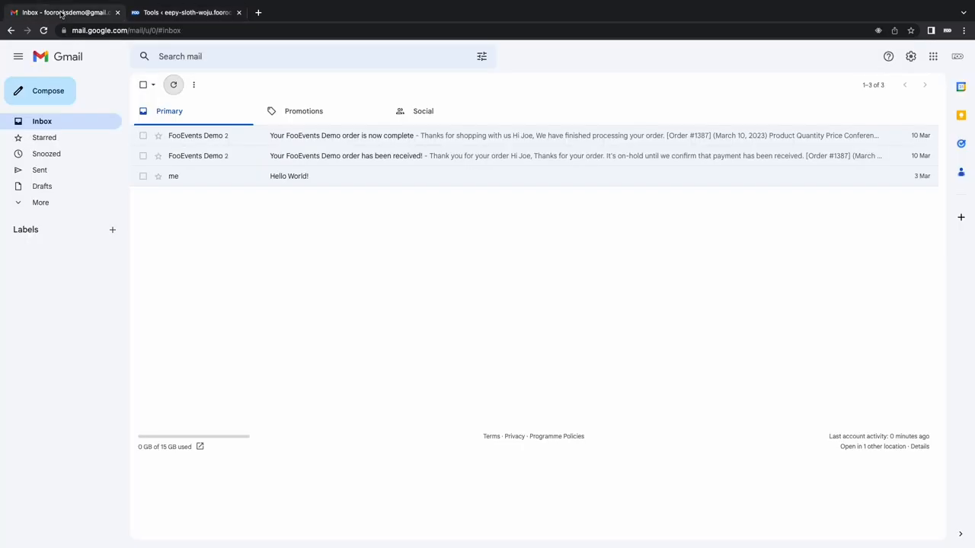
Step: Read the arrived WP Mail SMTP HTML test email and return to the FooConf site
click(173, 85)
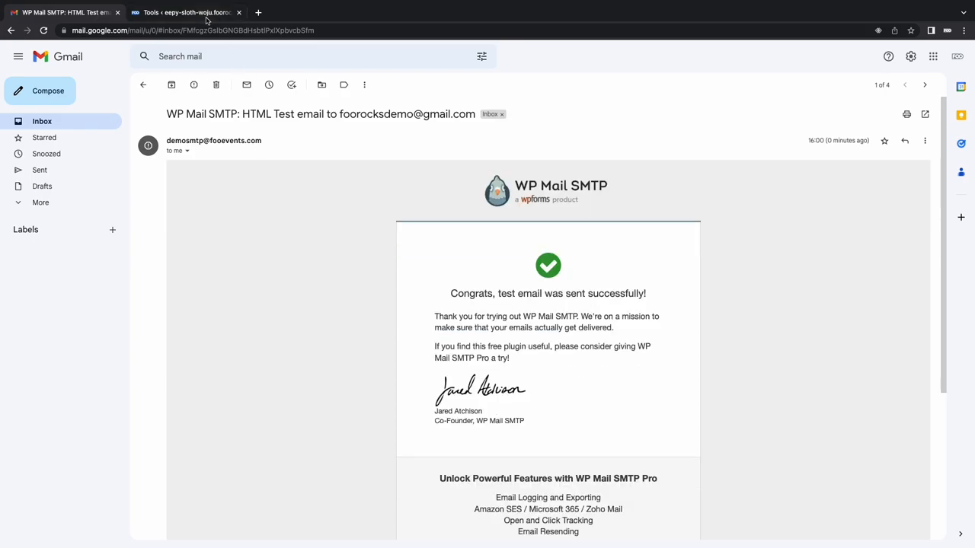
click(186, 12)
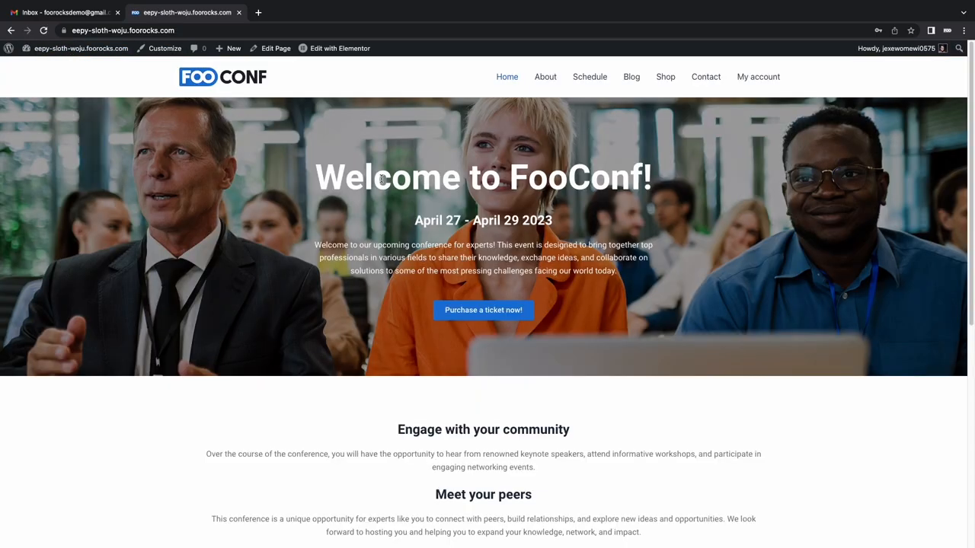
Step: Launch the Elementor editor for the Home page from the admin bar
scroll(down, 3)
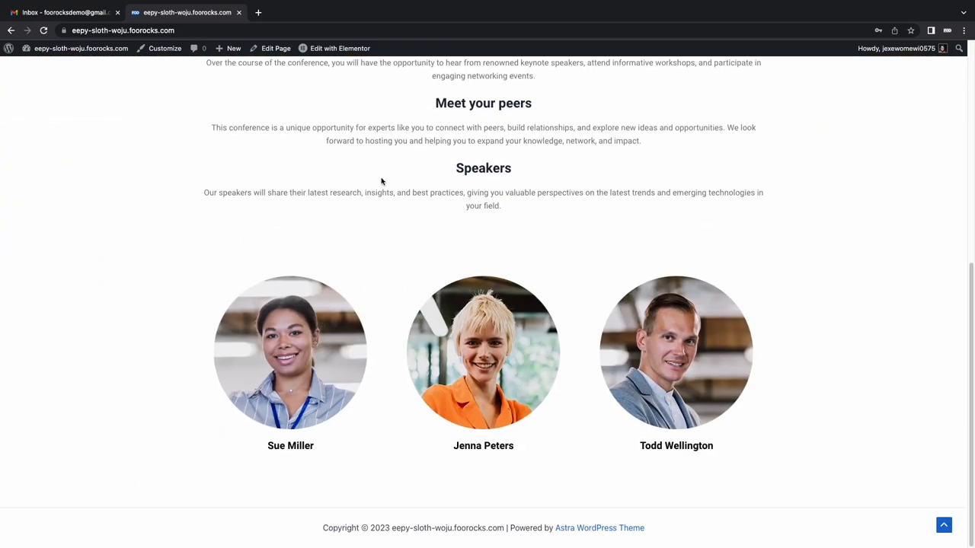
scroll(up, 3)
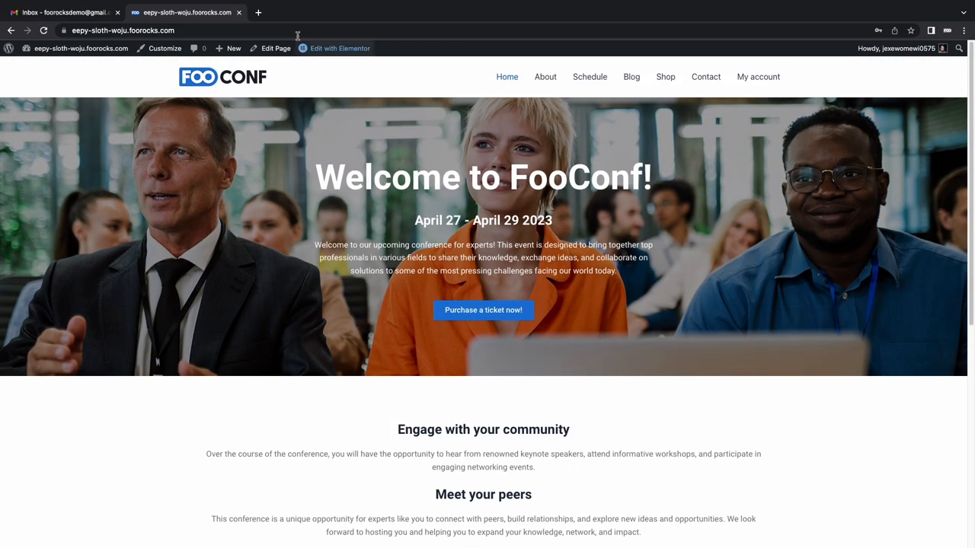
click(338, 47)
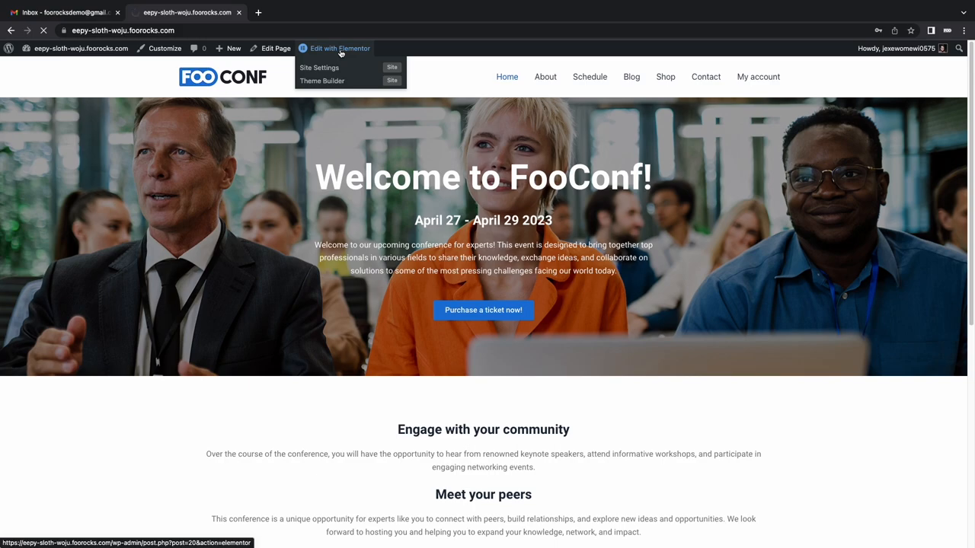
click(343, 48)
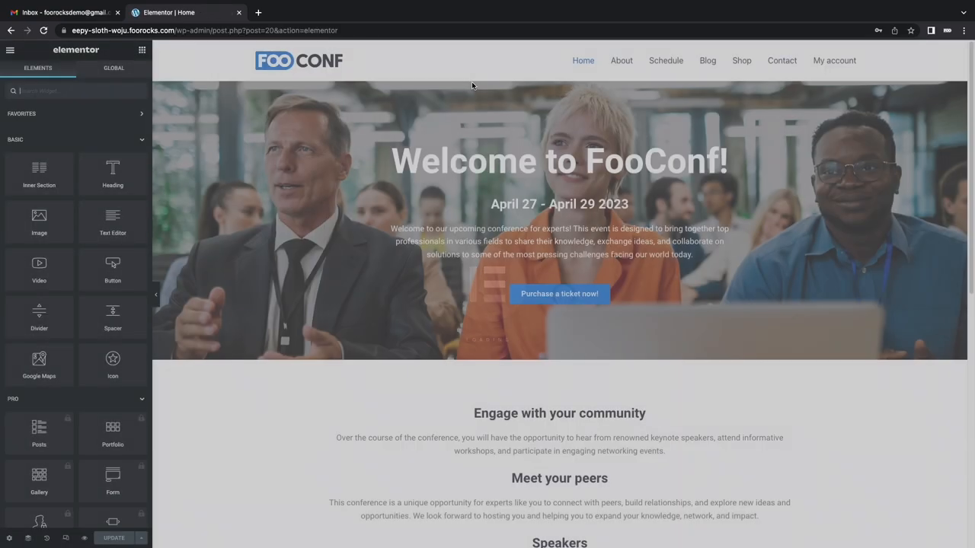
Step: Add a two-column section below the hero with top and bottom margin 100
scroll(down, 3)
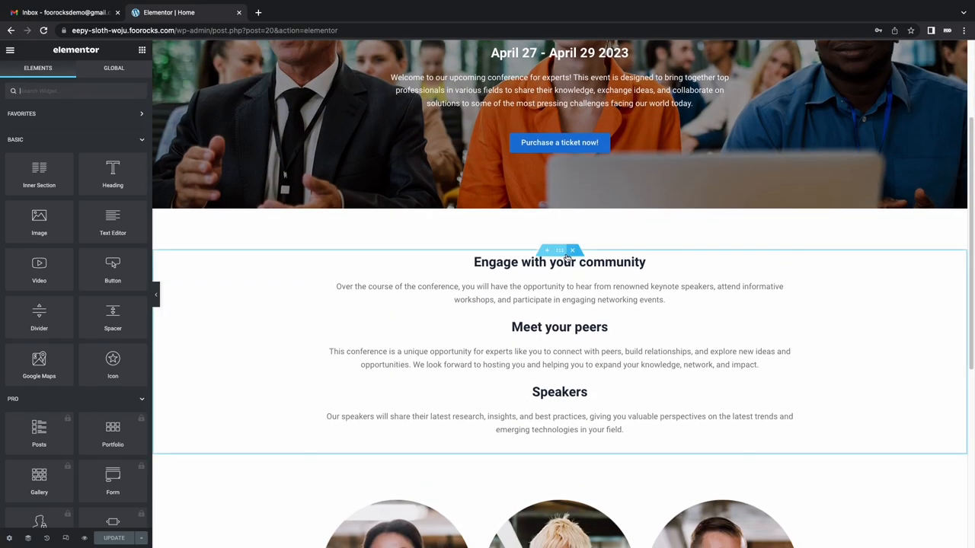
scroll(down, 3)
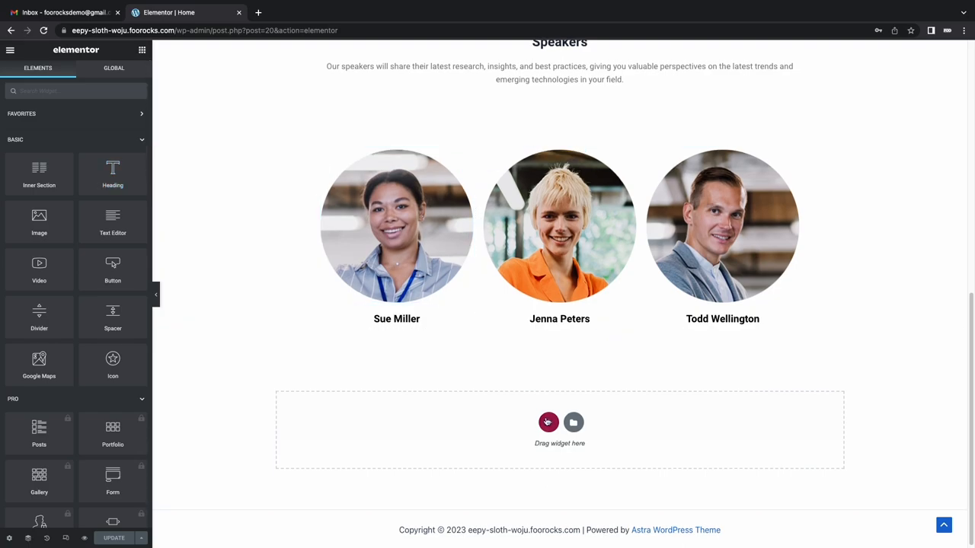
click(546, 422)
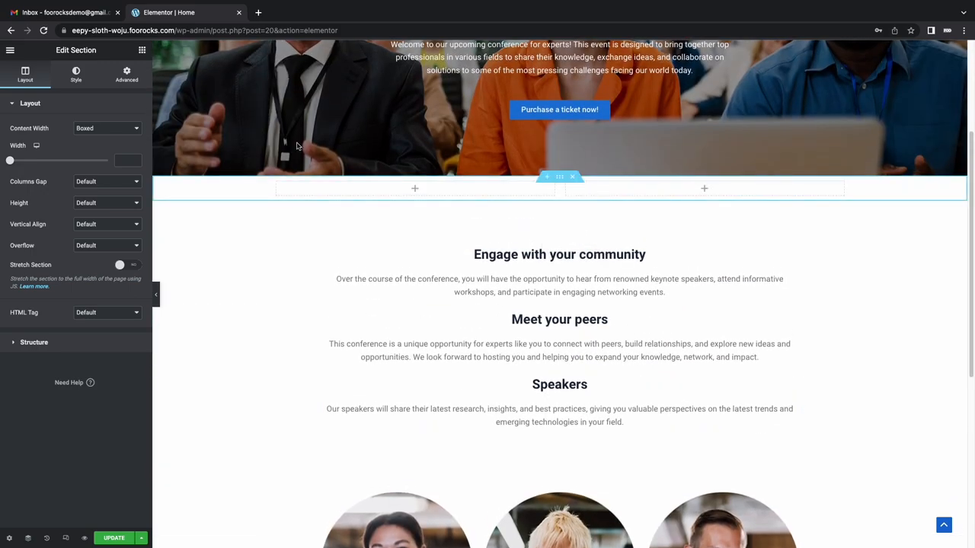
click(126, 73)
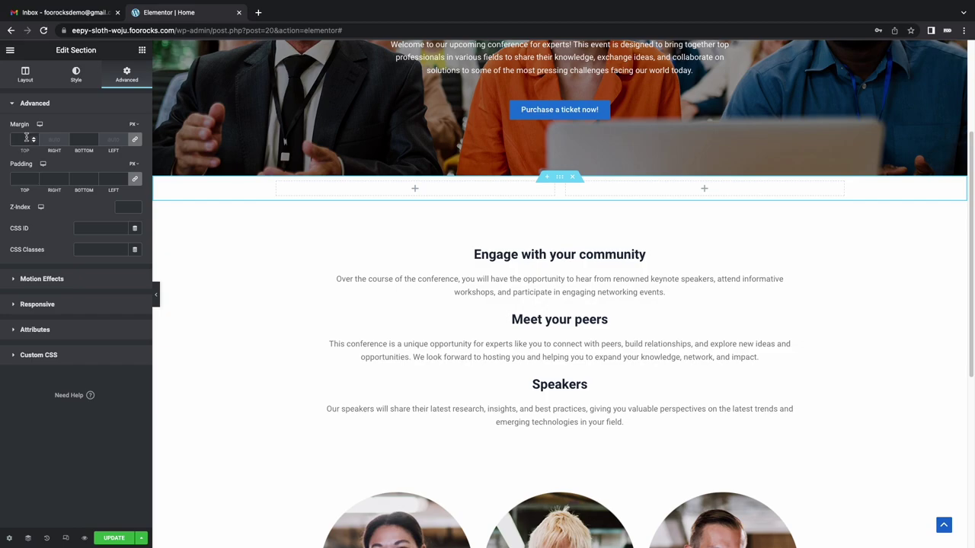
text(100)
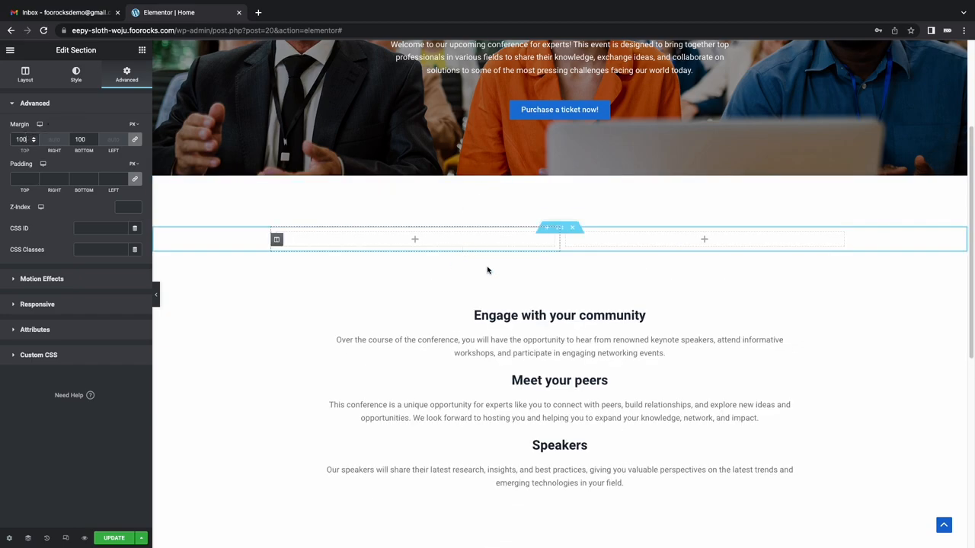
Step: Duplicate the community text block into the new section
right_click(558, 347)
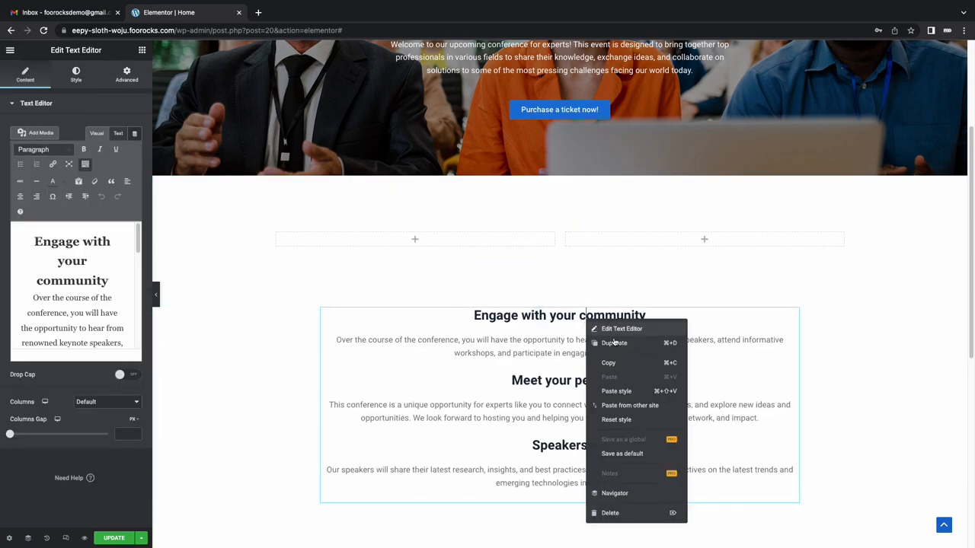
click(613, 342)
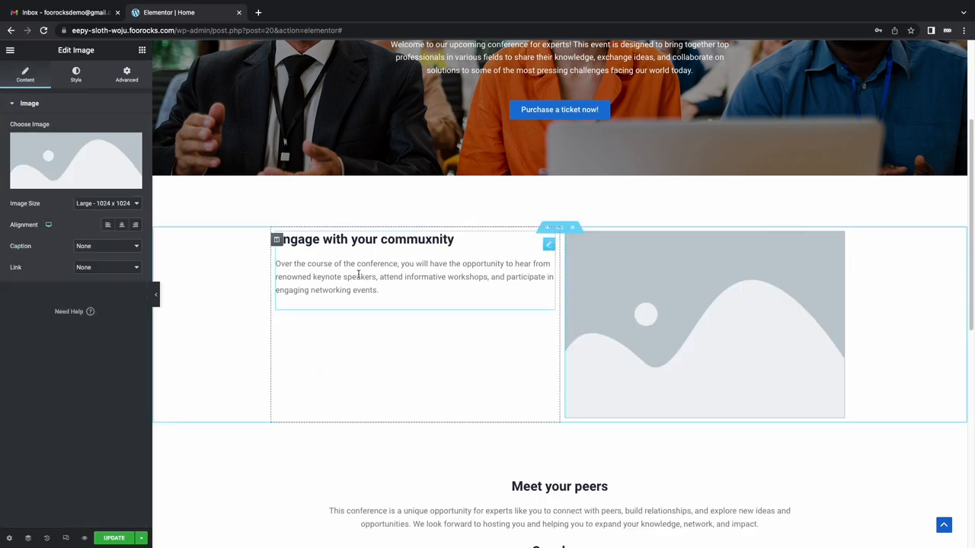
Step: Insert the blue-shirt attendee photo from the Media Library and set Vertical Align to Middle
click(76, 160)
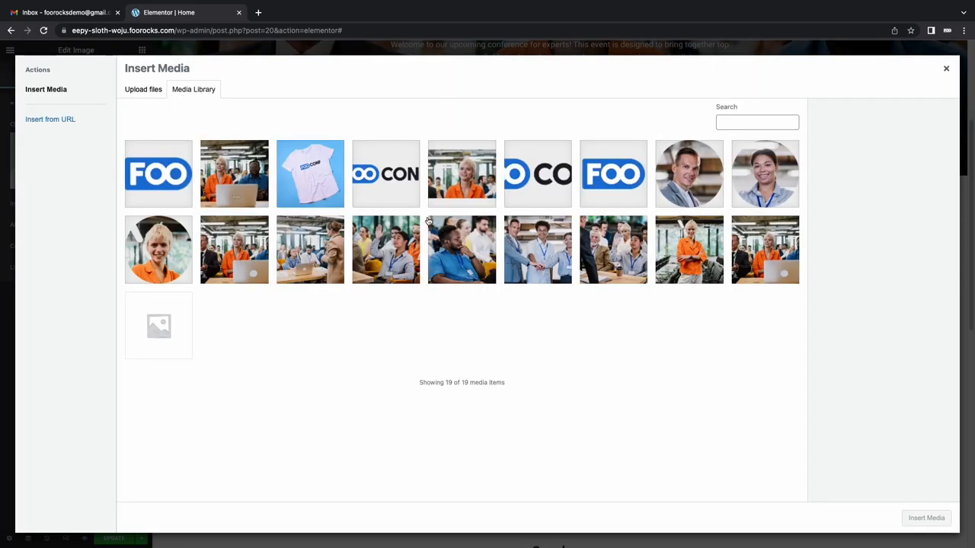
click(462, 250)
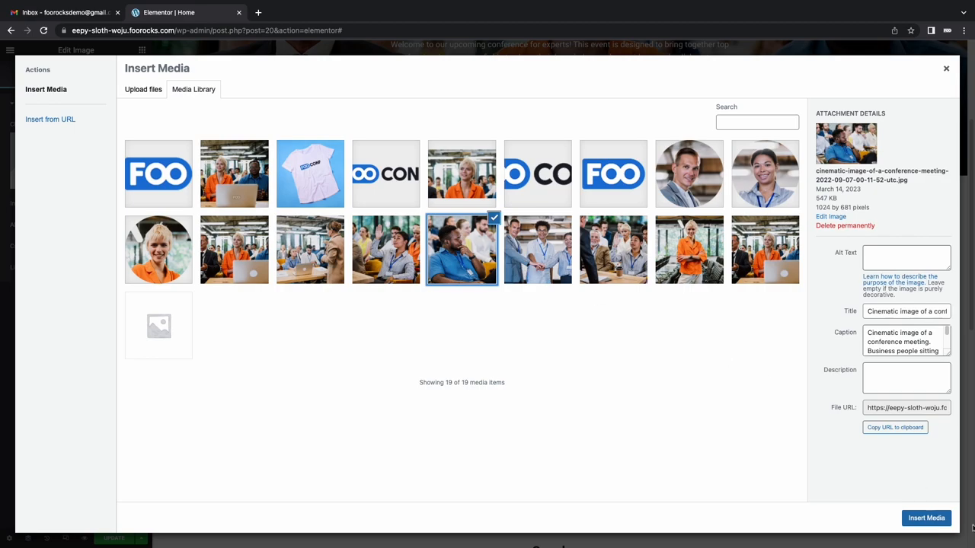
click(925, 517)
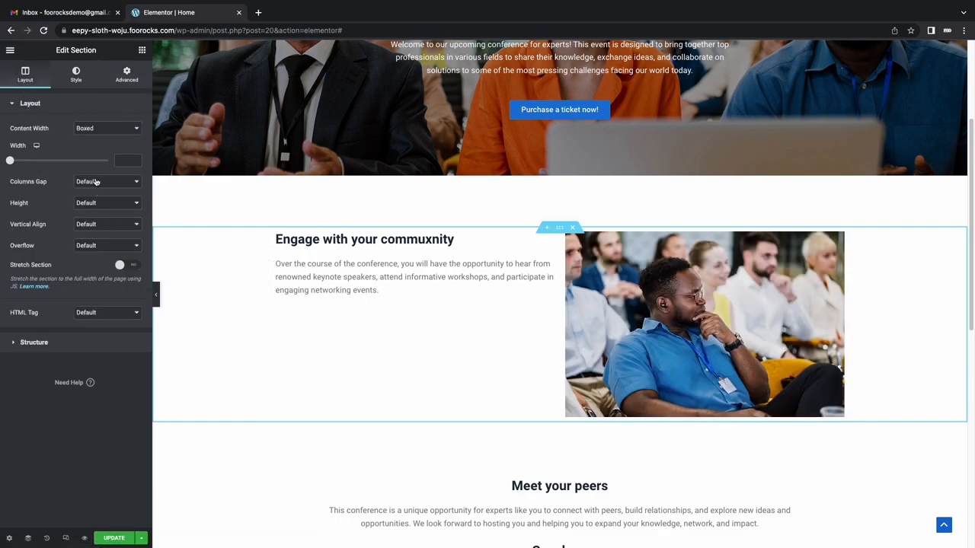
click(106, 224)
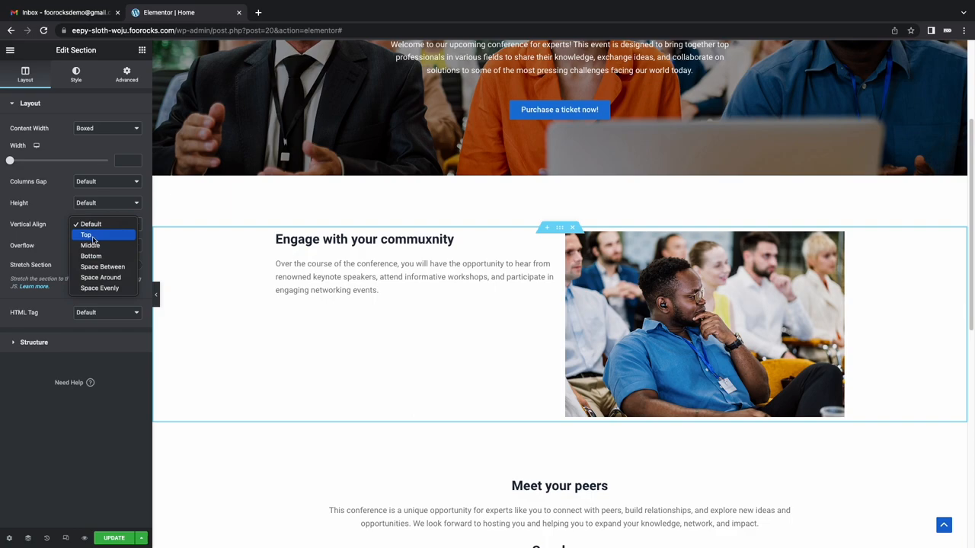
click(90, 245)
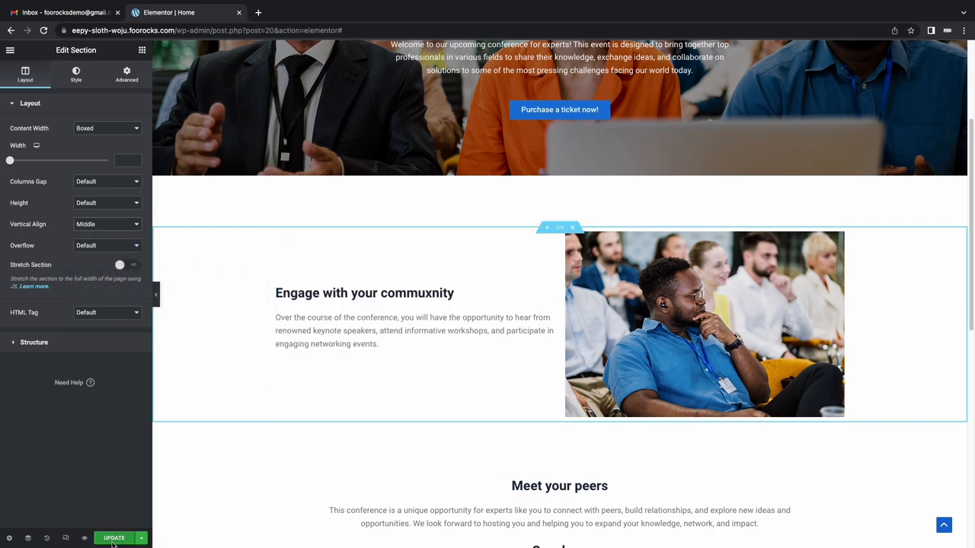
scroll(down, 3)
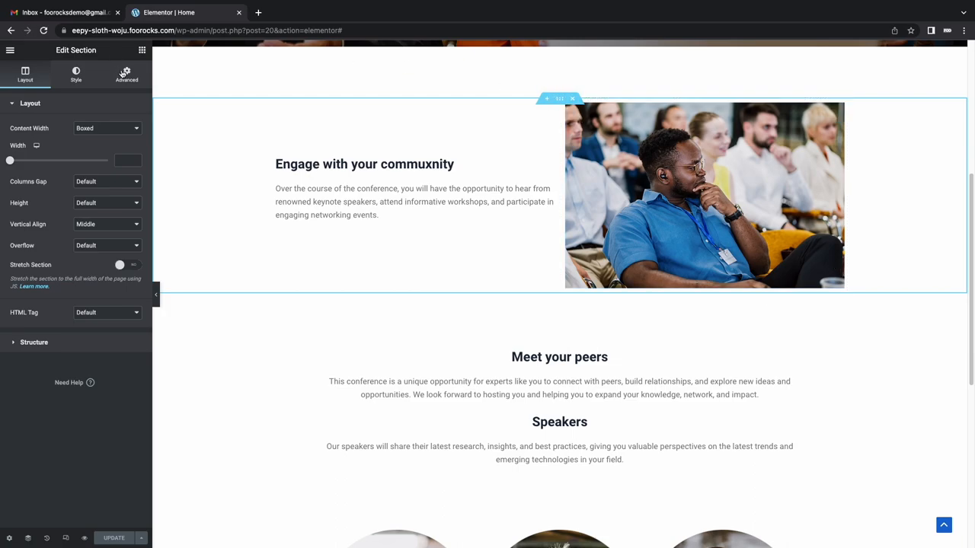
Step: Review the section's Advanced margins before duplicating it as the Meet your peers section
click(127, 74)
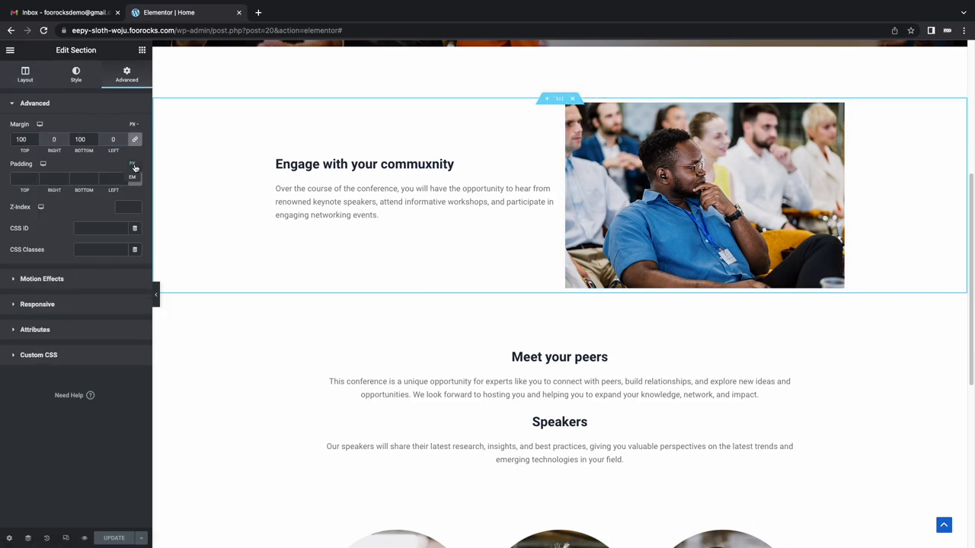
mouse_move(134, 179)
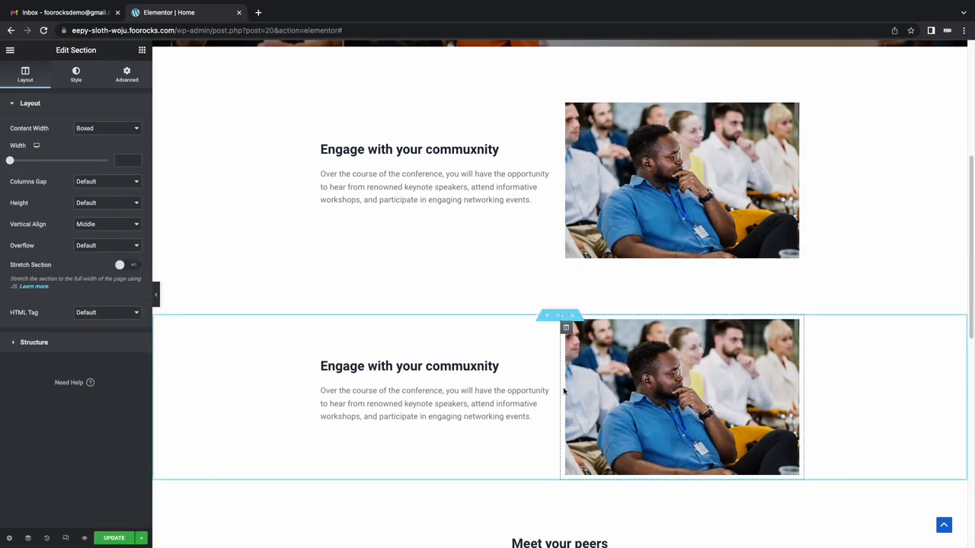
scroll(down, 3)
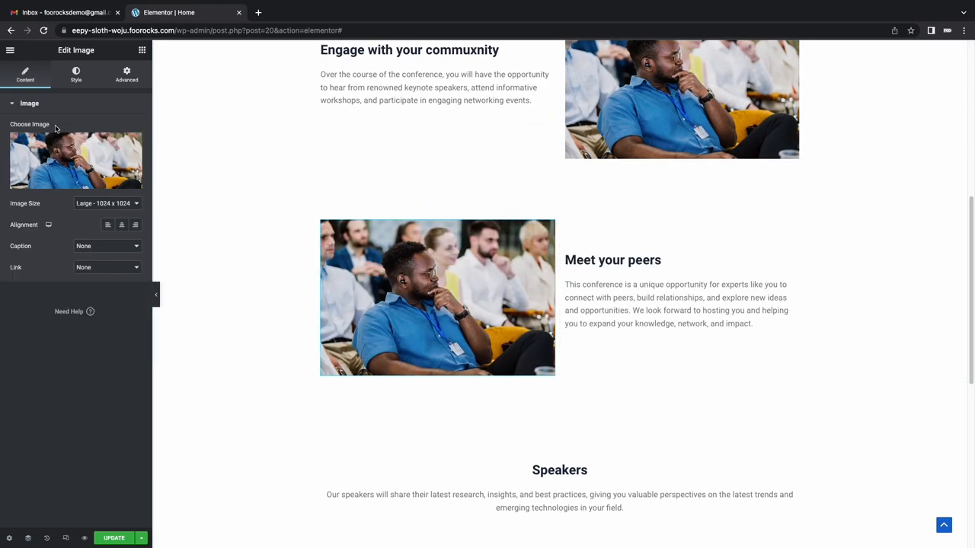
Step: Swap the Meet your peers image for the orange-shirt woman photo and preview the page
click(76, 160)
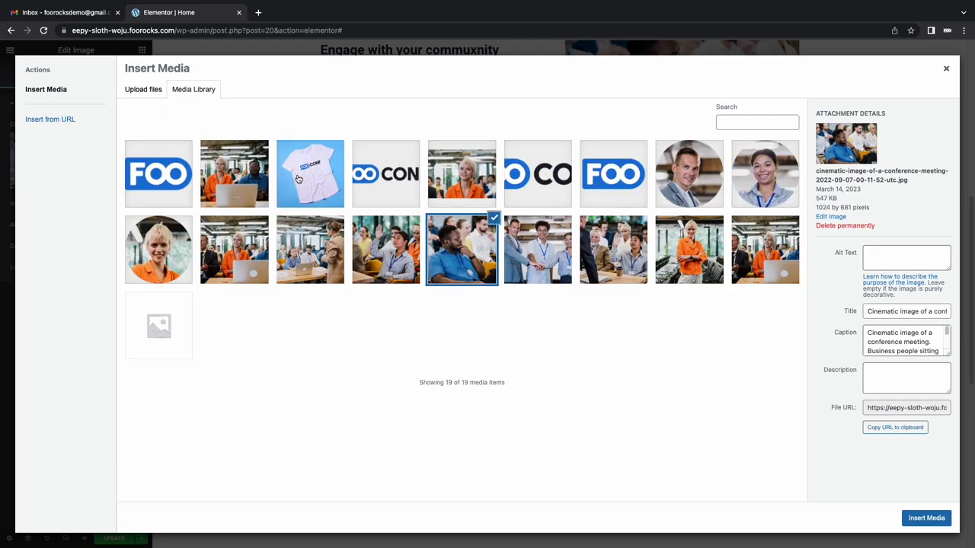
mouse_move(252, 262)
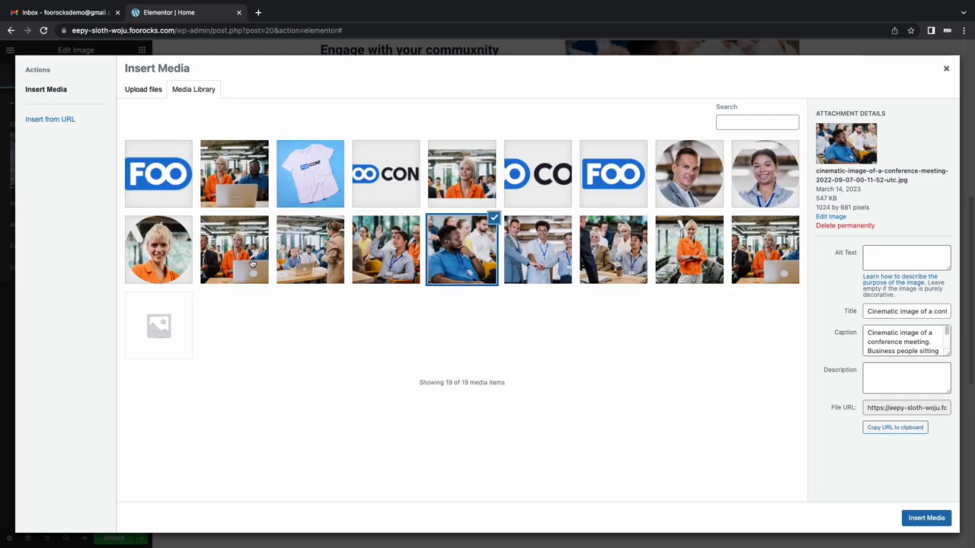
mouse_move(612, 247)
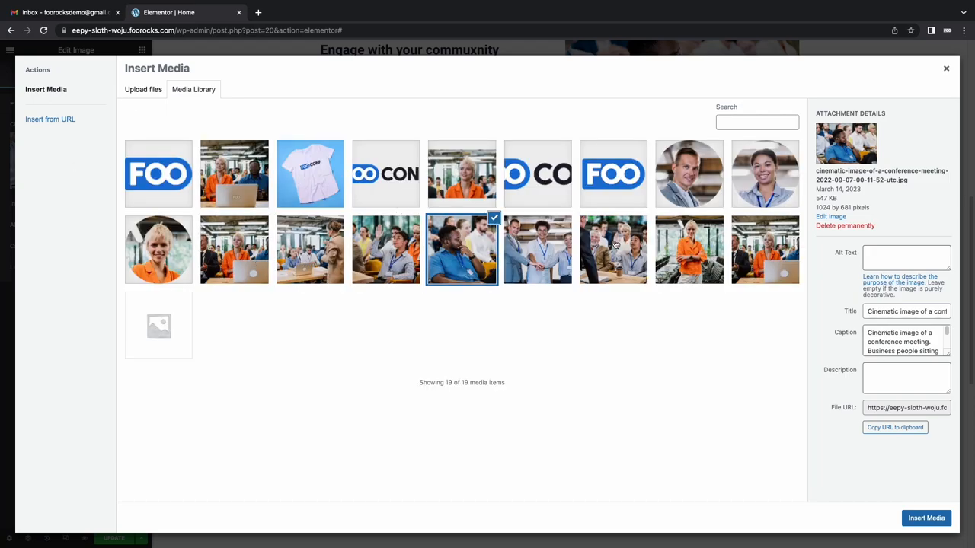
mouse_move(703, 257)
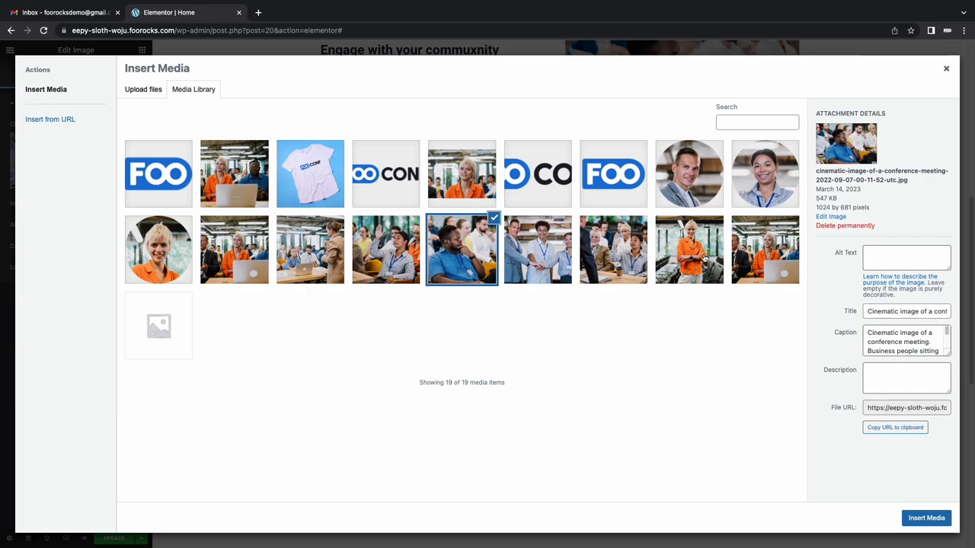
click(688, 250)
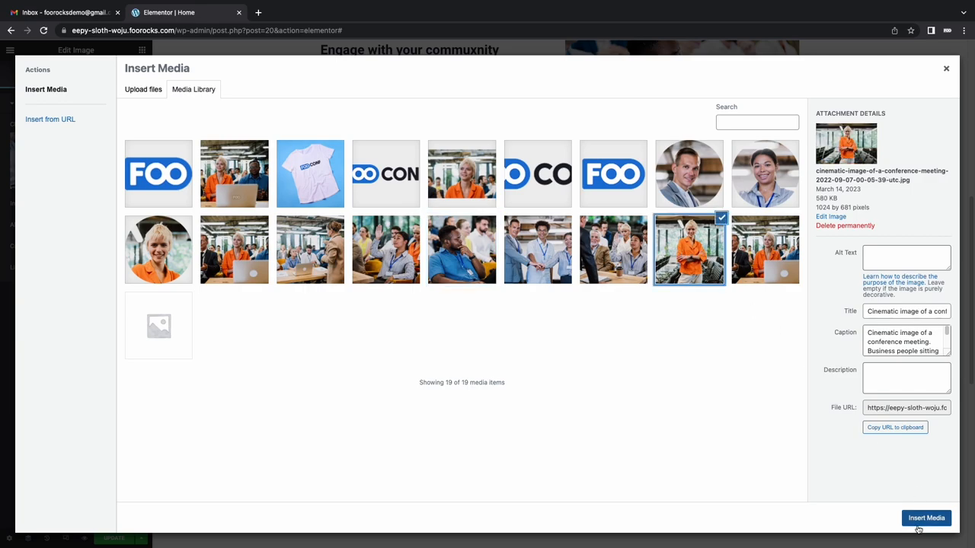
click(926, 517)
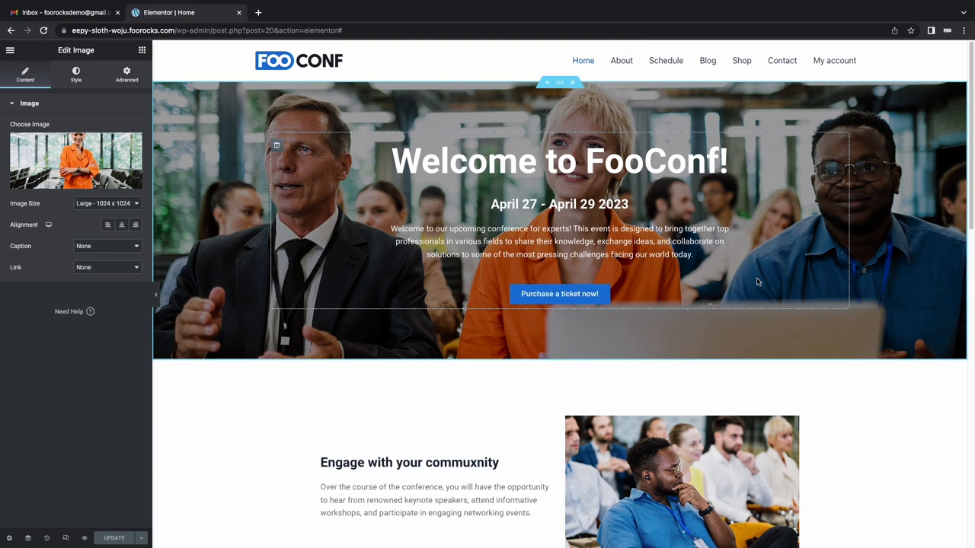
click(13, 49)
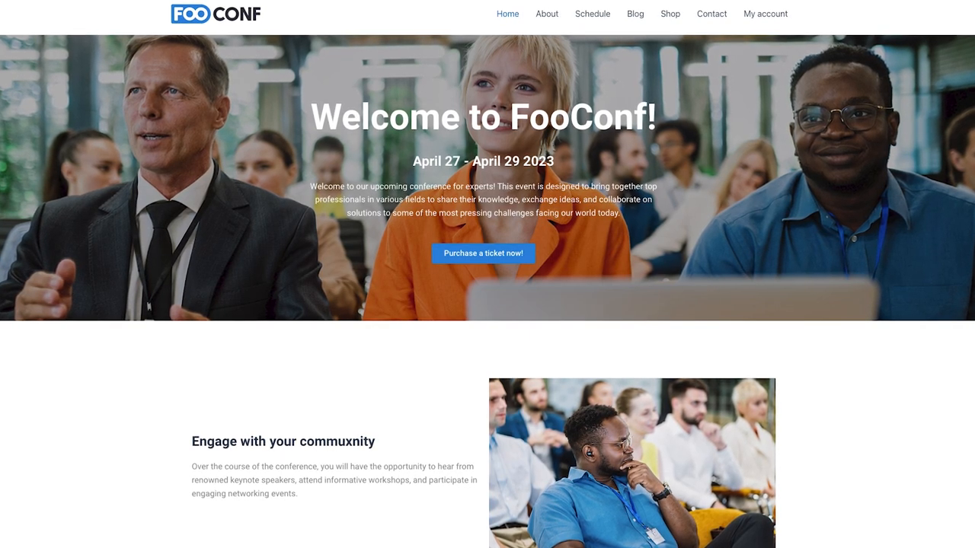
Step: Browse the live About page and Blog, then land on the $10 FooConf T-shirt product page
click(548, 14)
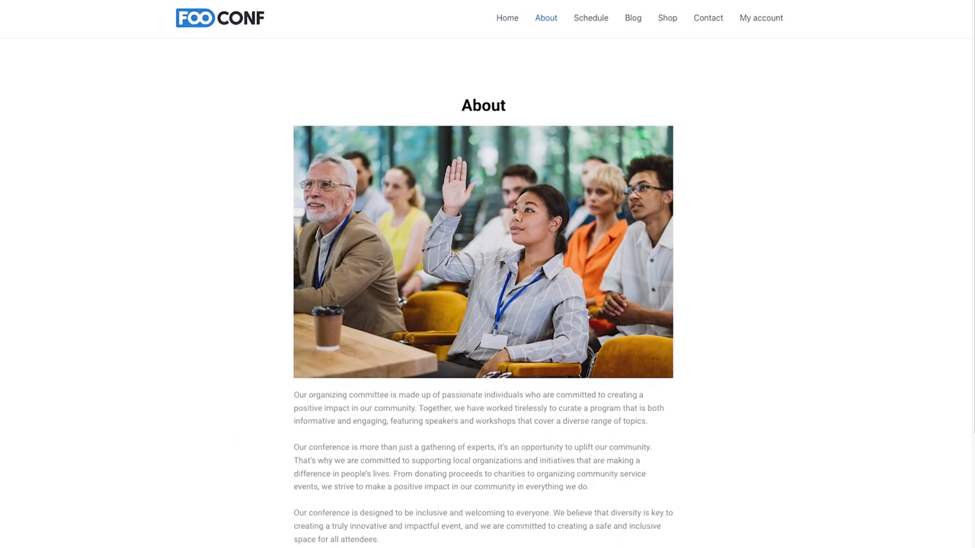
click(590, 18)
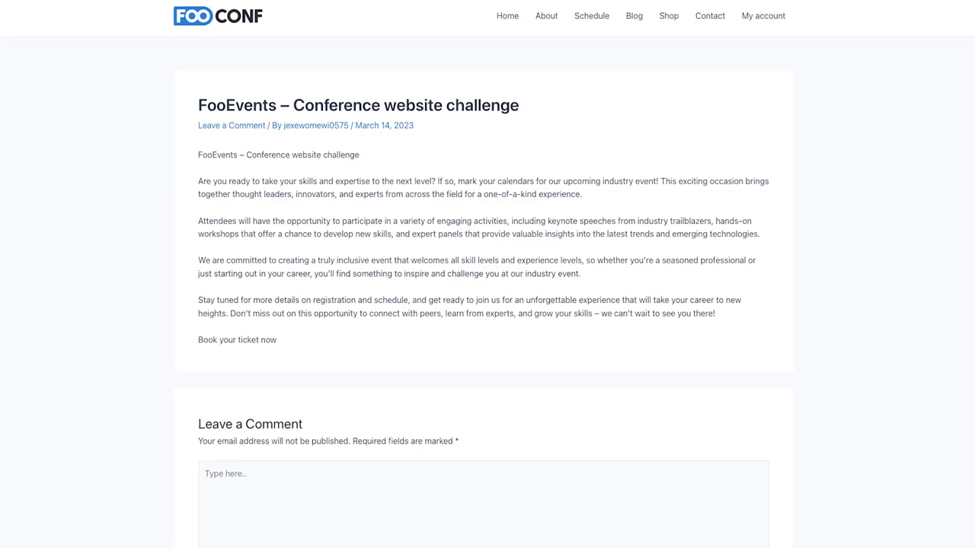
click(710, 15)
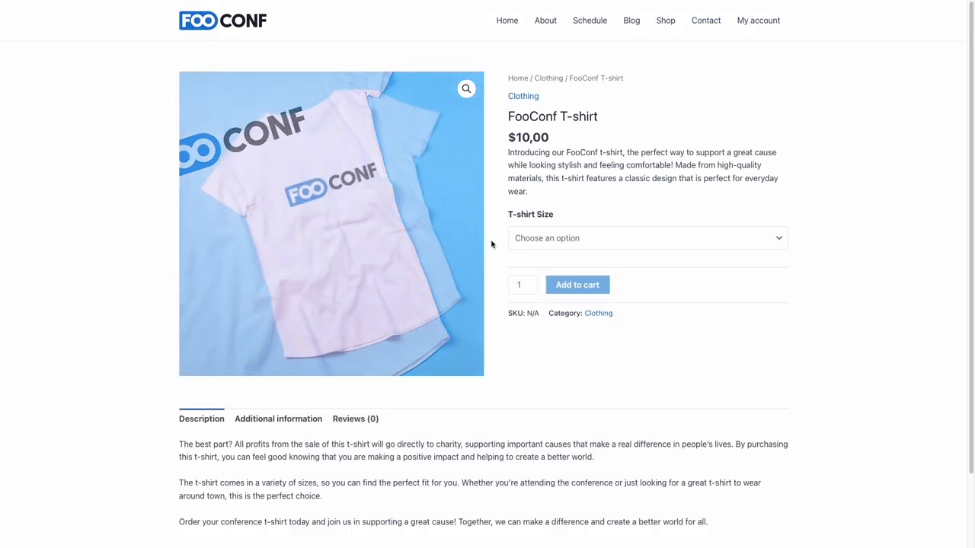
Step: Add a size M FooConf T-shirt to the cart and view the ticket's Event Details
click(646, 237)
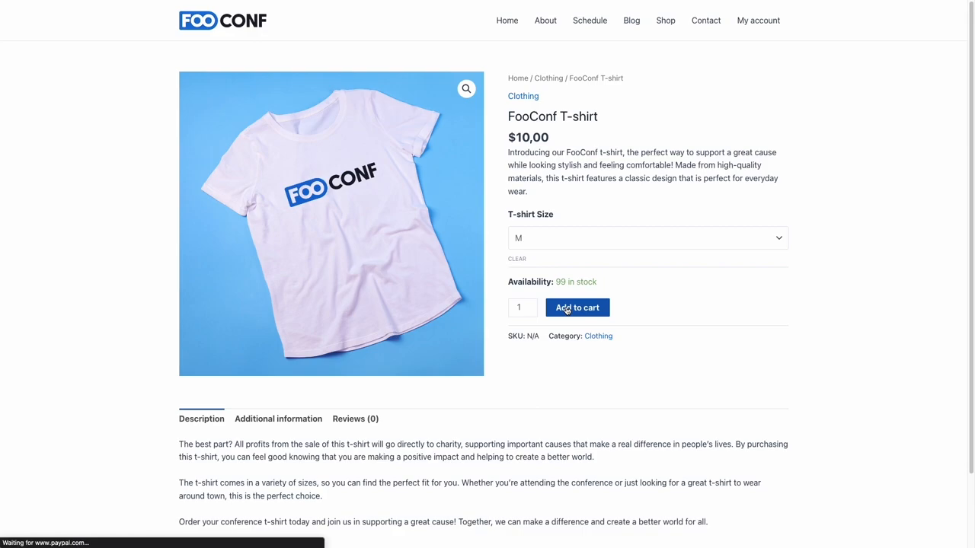
click(575, 307)
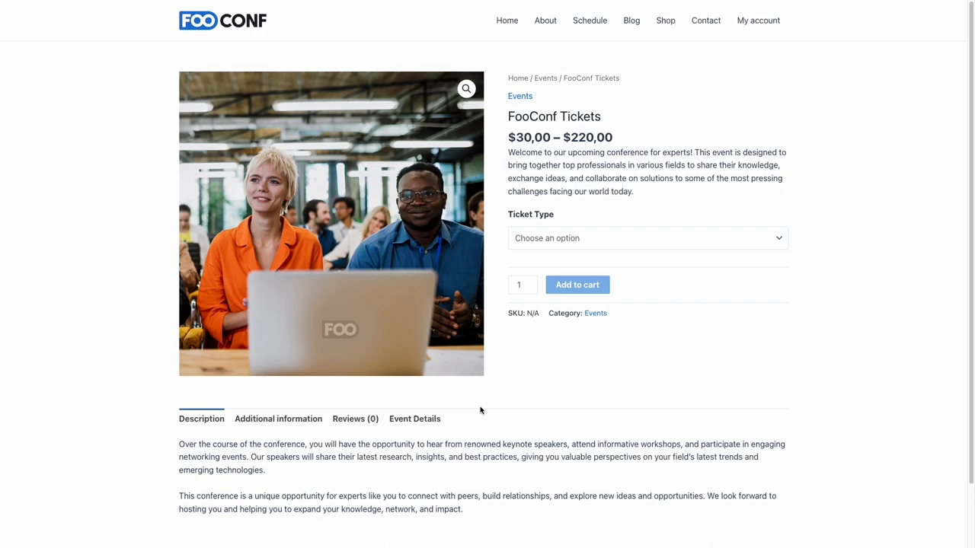
click(414, 419)
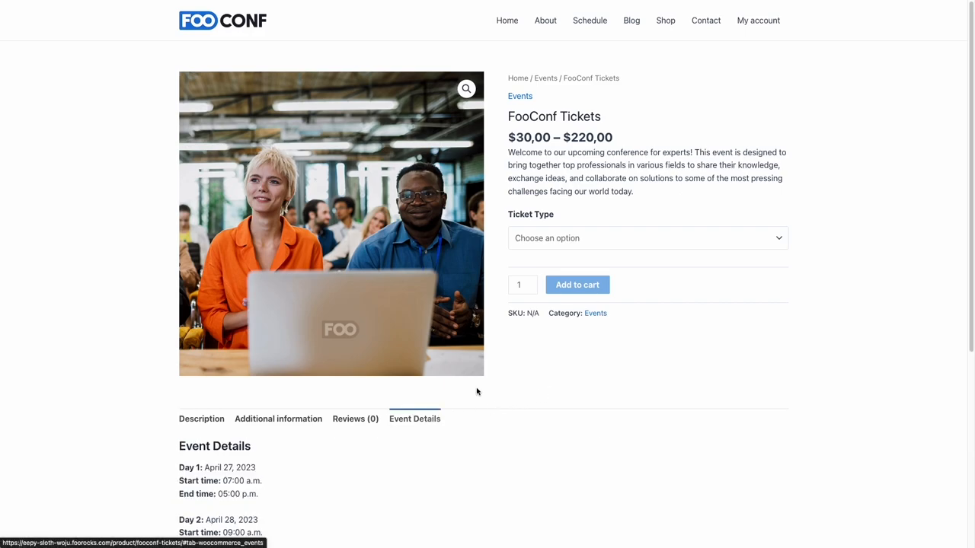
scroll(down, 3)
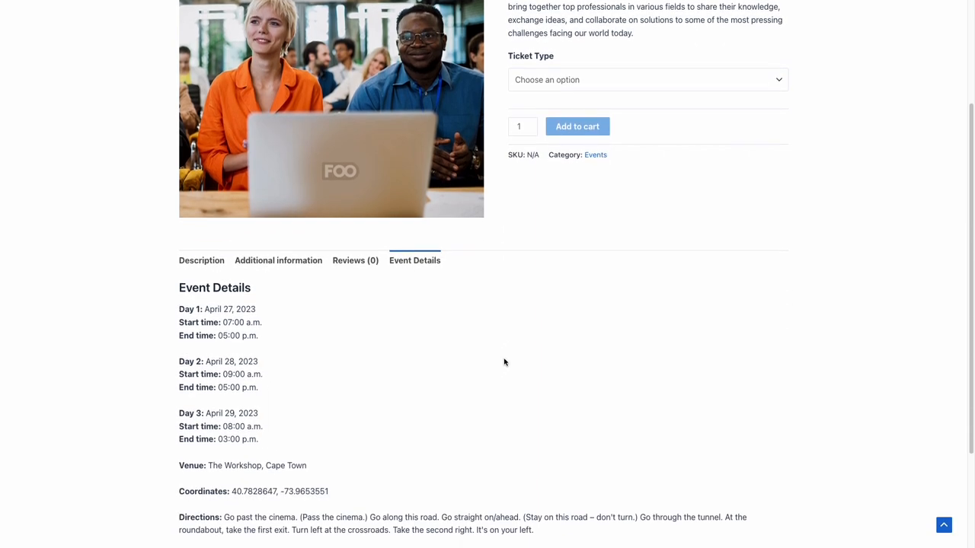
Step: Add a Delegate FooConf ticket to the cart and view the $110 cart
scroll(down, 3)
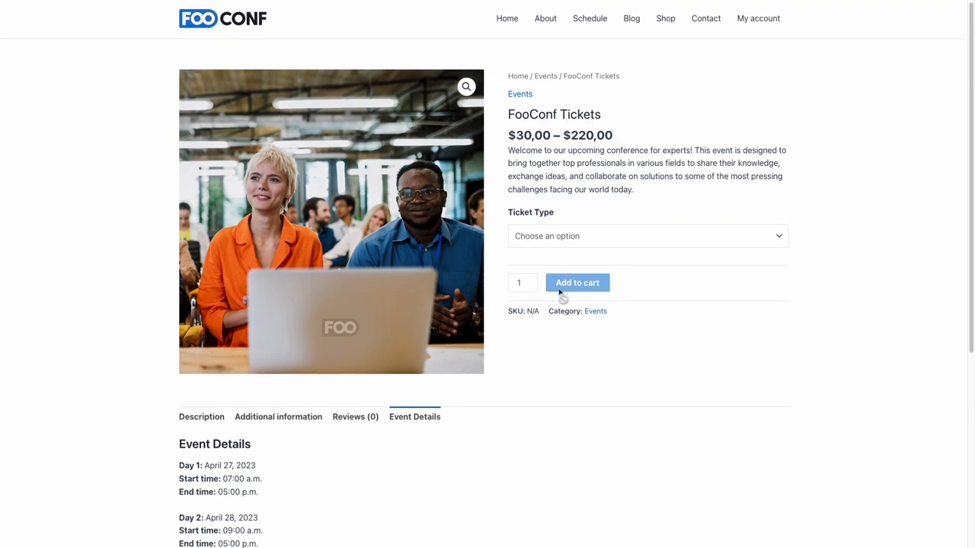
mouse_move(569, 257)
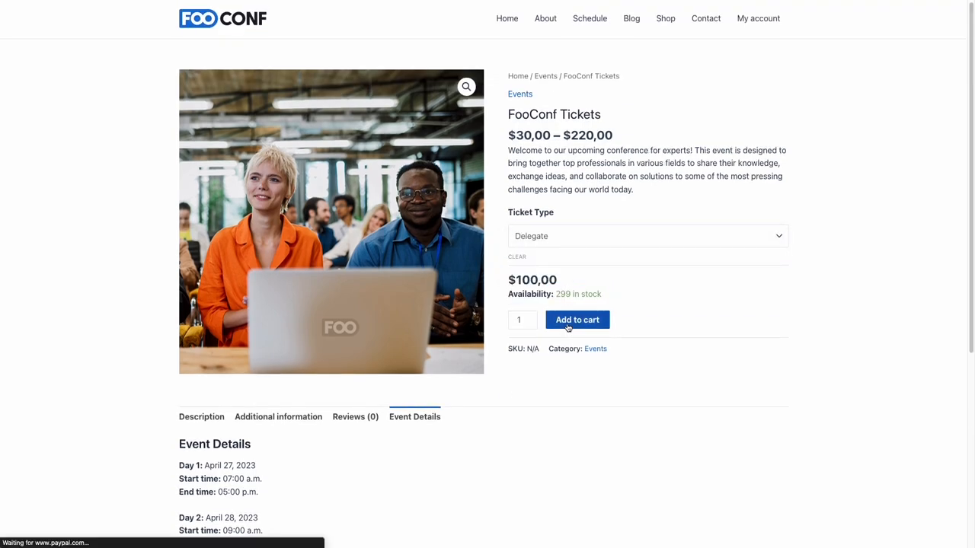
click(576, 320)
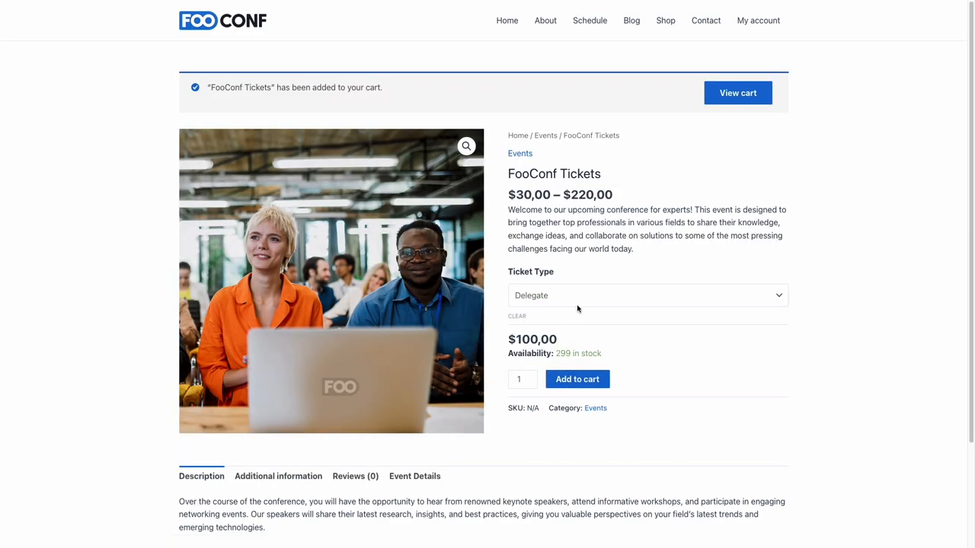
mouse_move(728, 93)
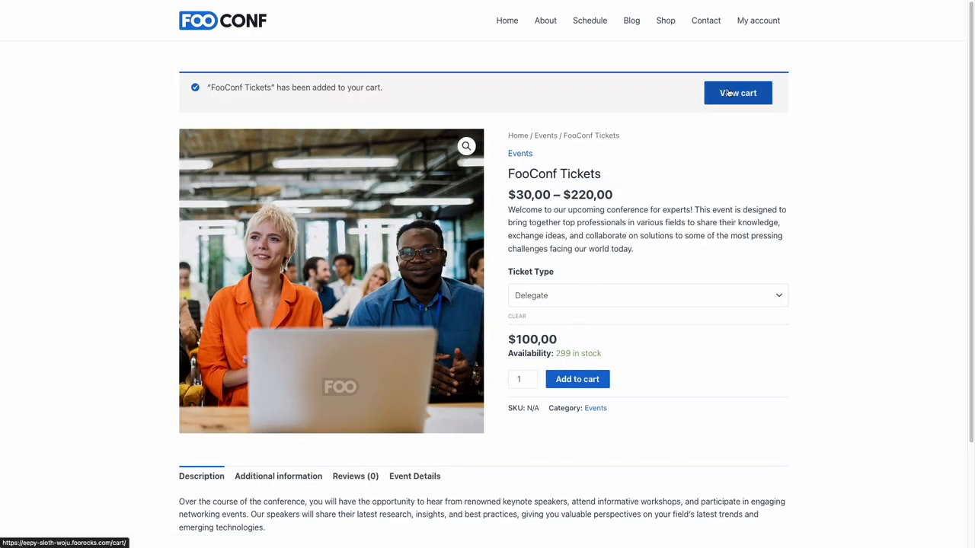
click(737, 93)
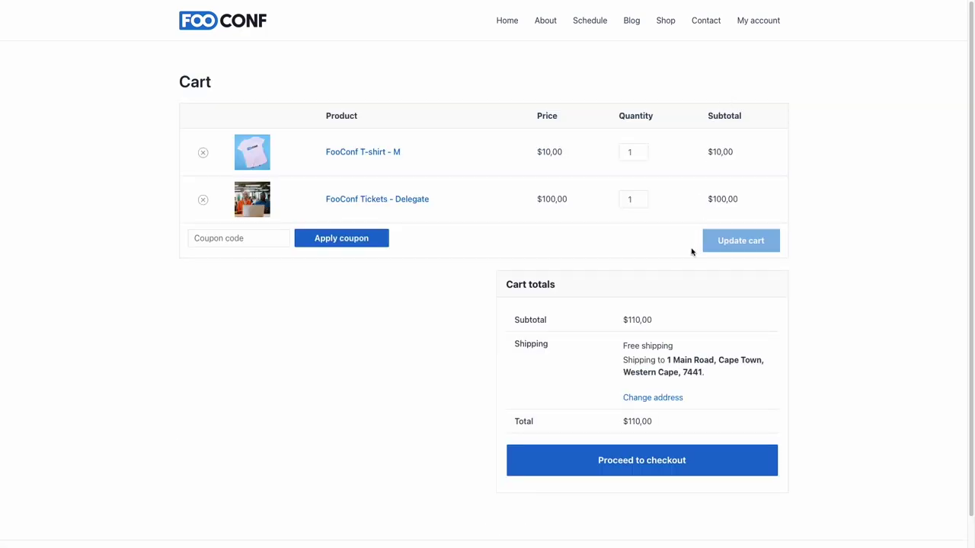
Step: Proceed to checkout and fill the attendee details, Twitter handle and Website URL
click(641, 460)
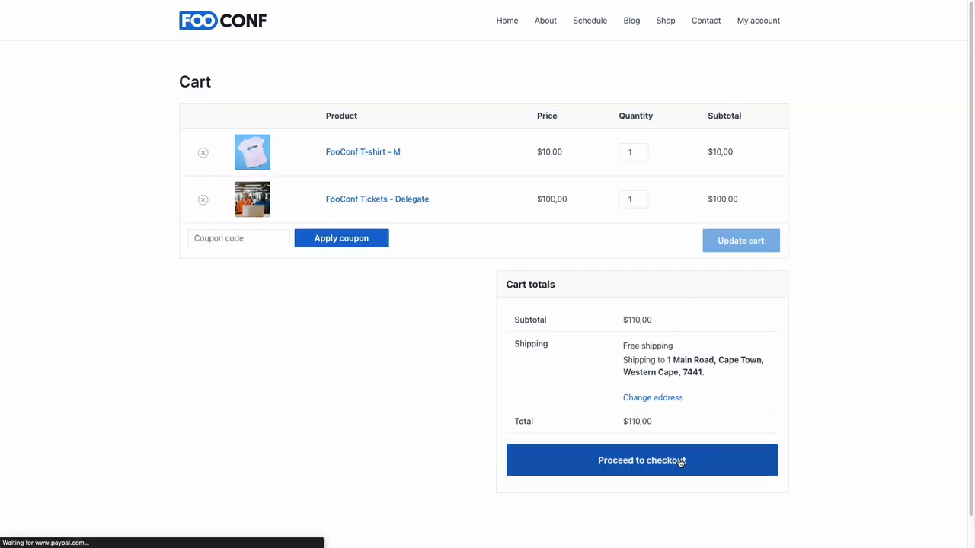
click(642, 460)
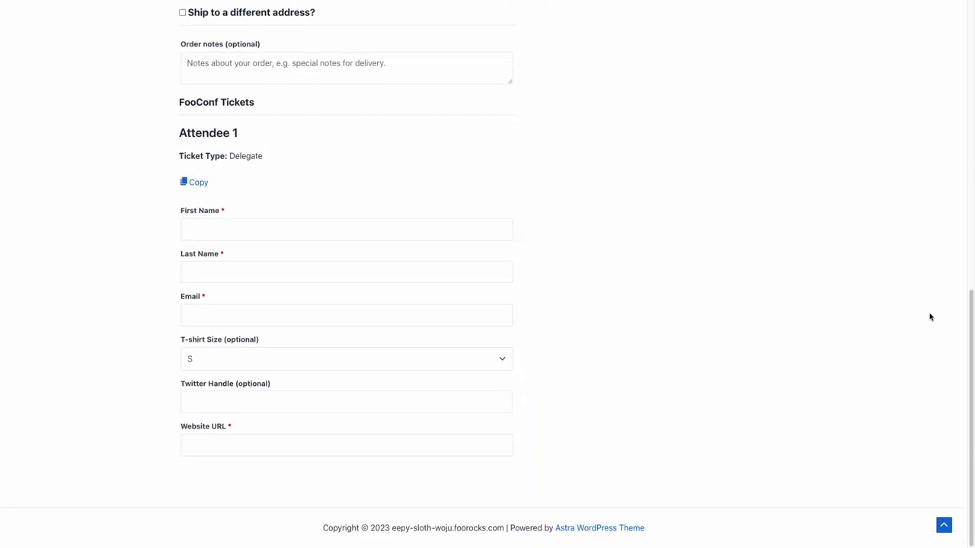
click(195, 183)
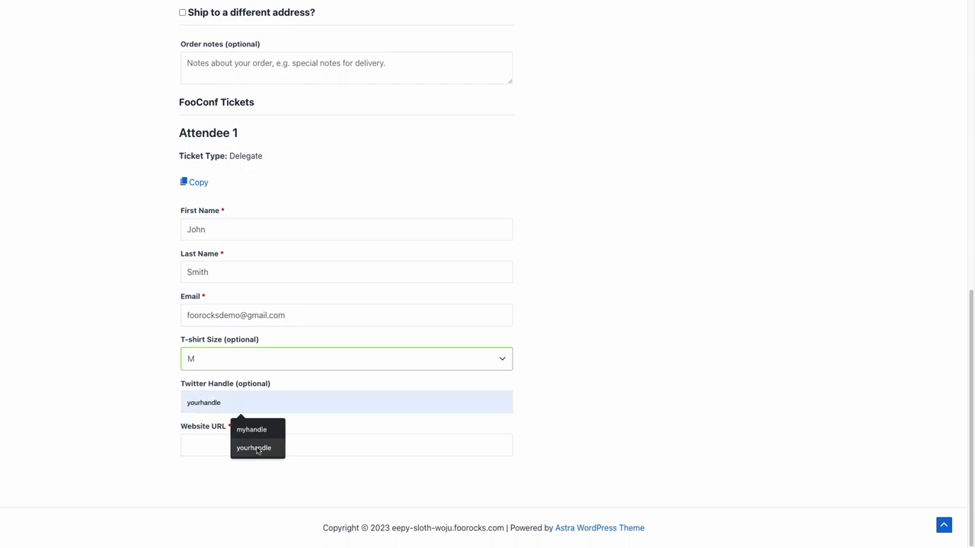
click(256, 447)
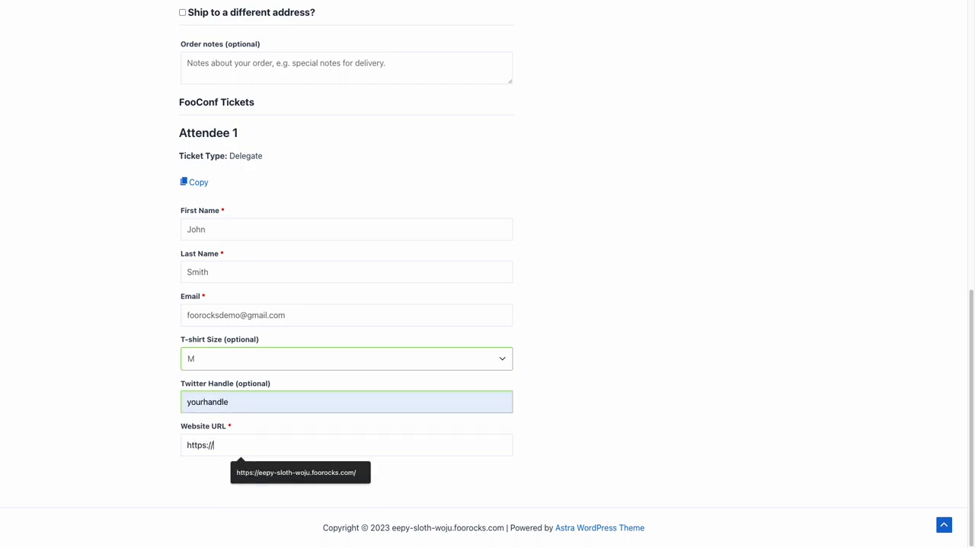
text(yourw)
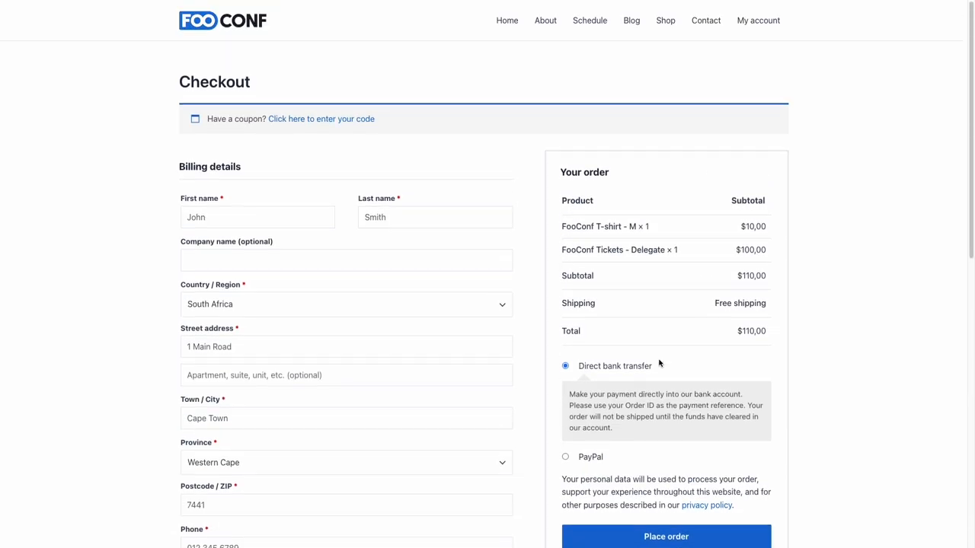
Step: Place the $110 order by Direct bank transfer, completed as order #99
scroll(down, 3)
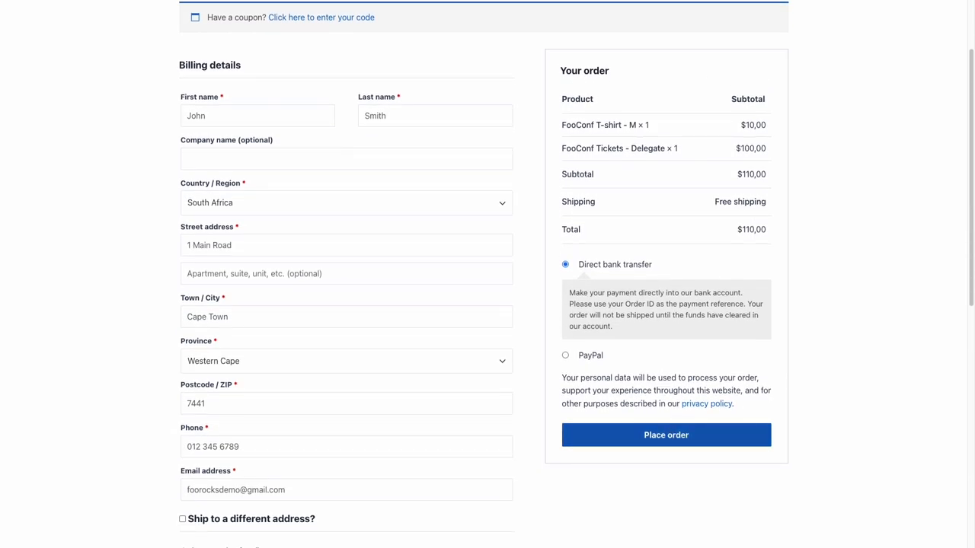
click(667, 435)
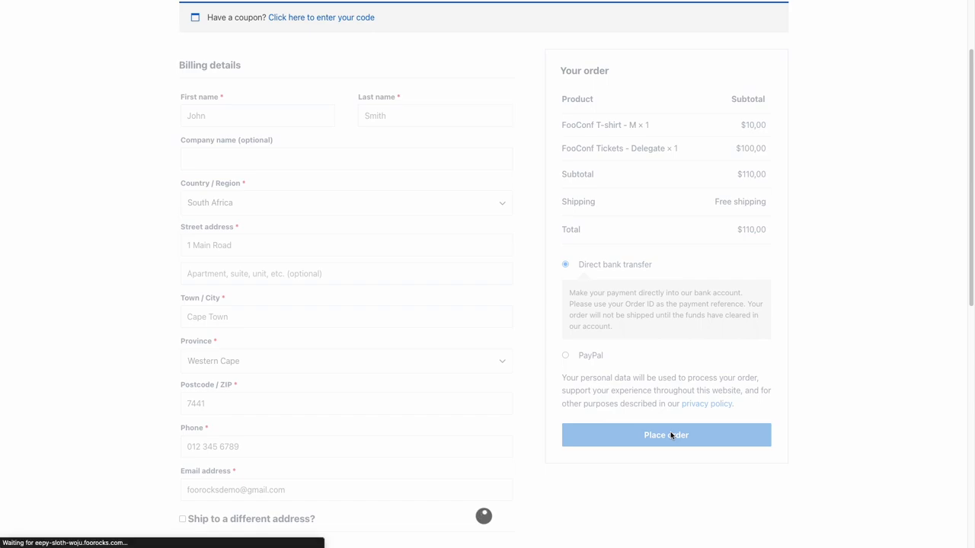
click(665, 436)
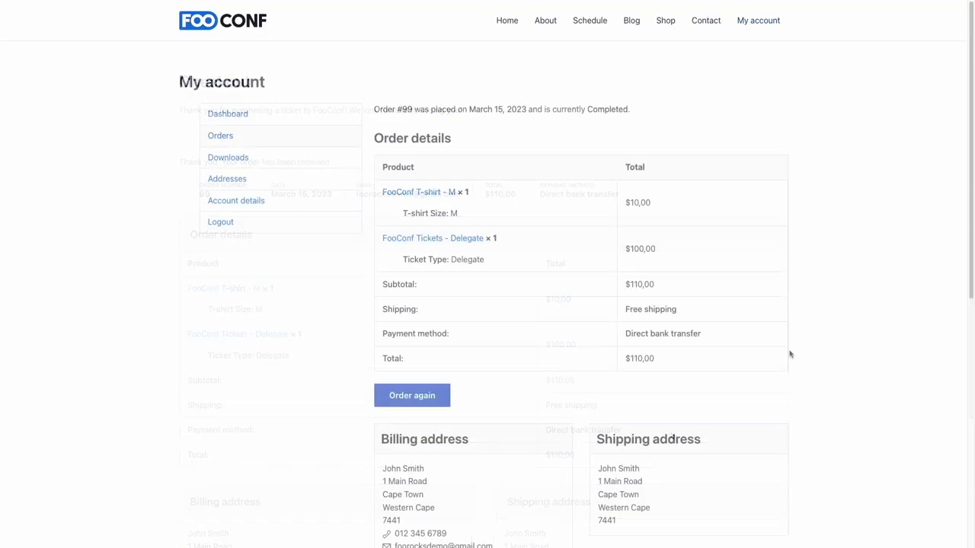
Step: Download the PDF of ticket #100911401 from the order's FooConf Tickets section, then return to Gmail
scroll(down, 3)
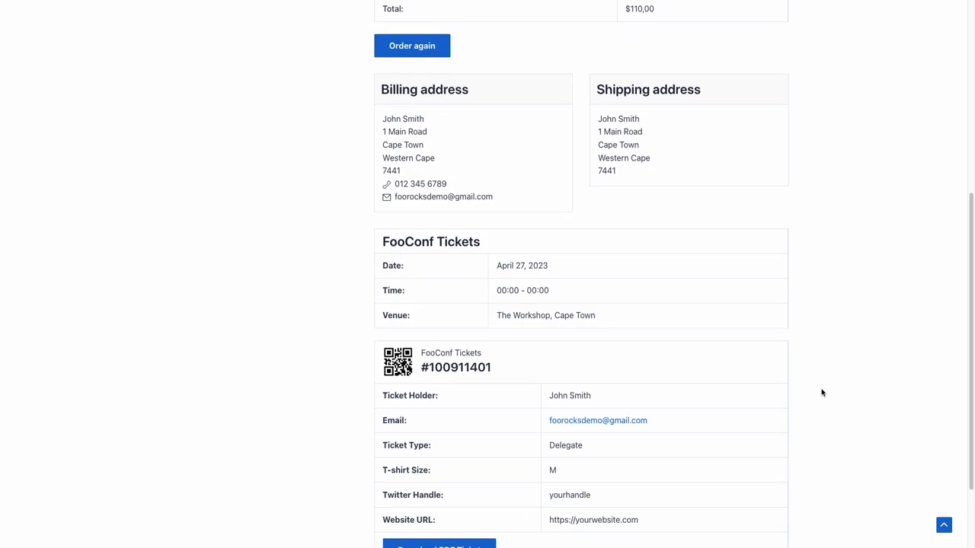
scroll(down, 3)
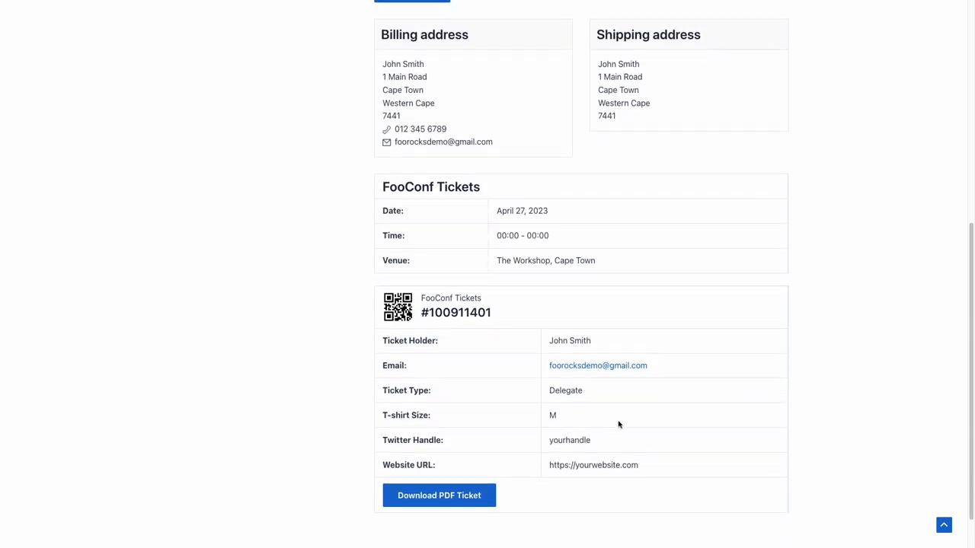
click(438, 495)
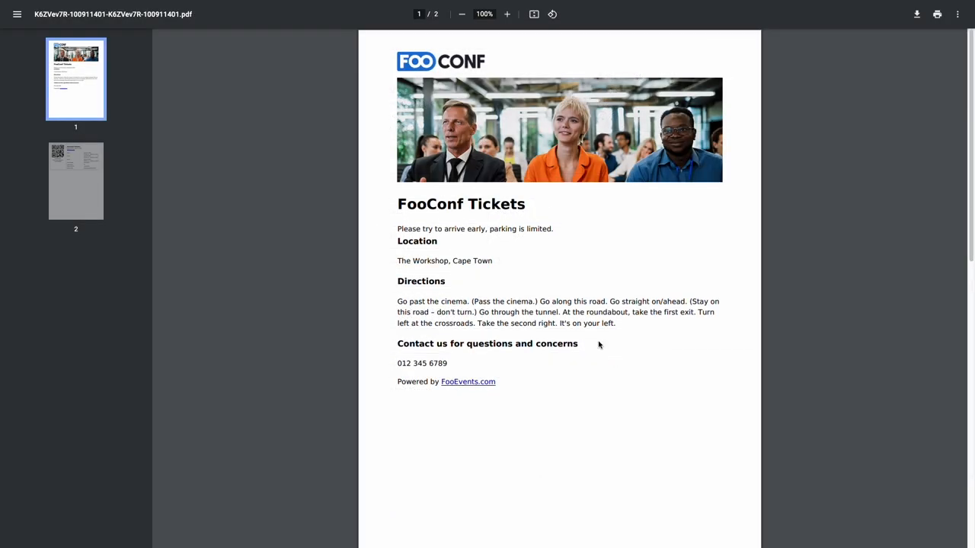
click(76, 180)
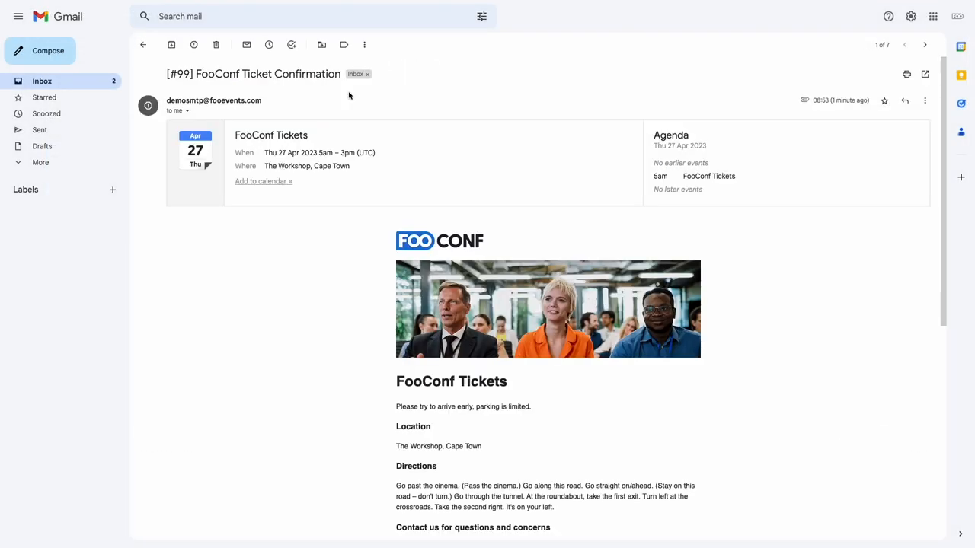
Step: Scroll the [#99] FooConf Ticket Confirmation email down to its ticket QR code
scroll(down, 3)
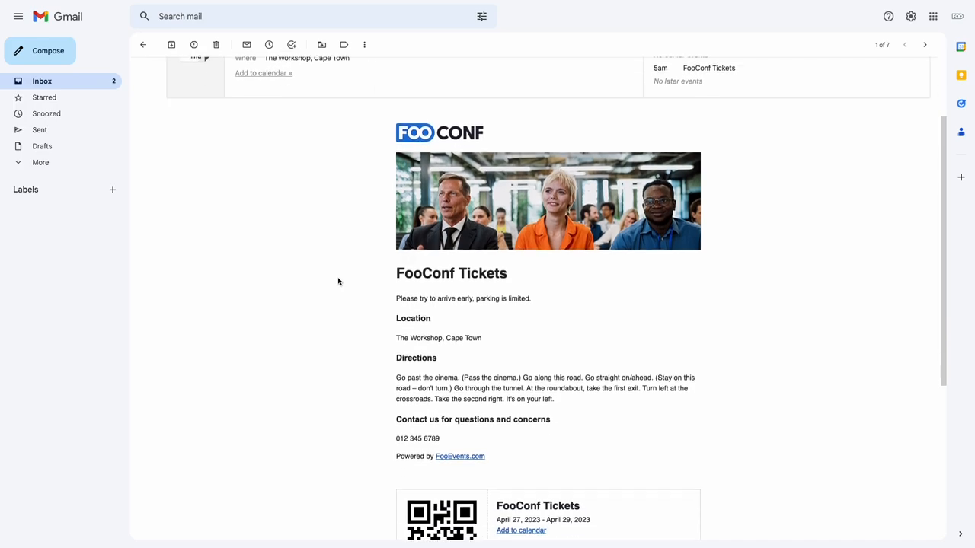
scroll(down, 3)
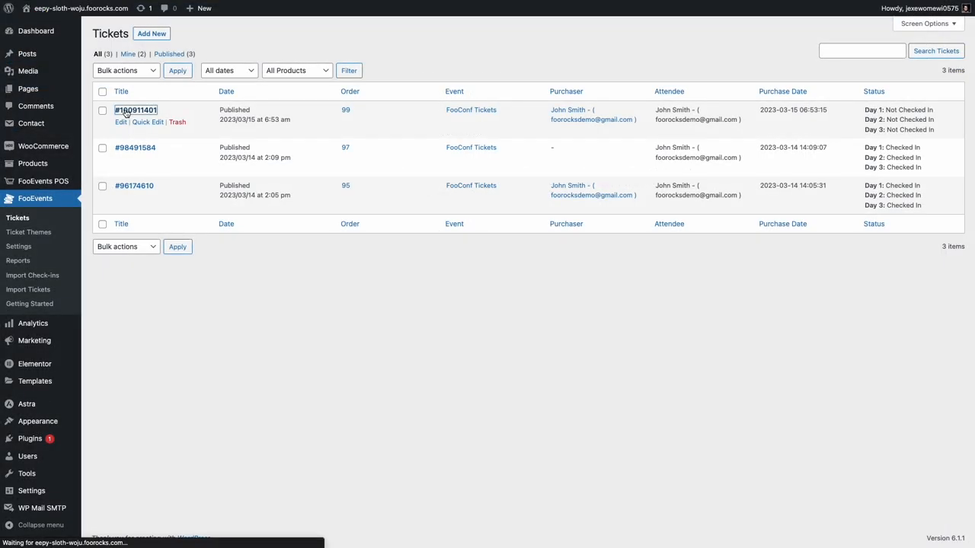
Step: Review Delegate ticket #100911401's full record, then head to FooEvents POS
click(135, 110)
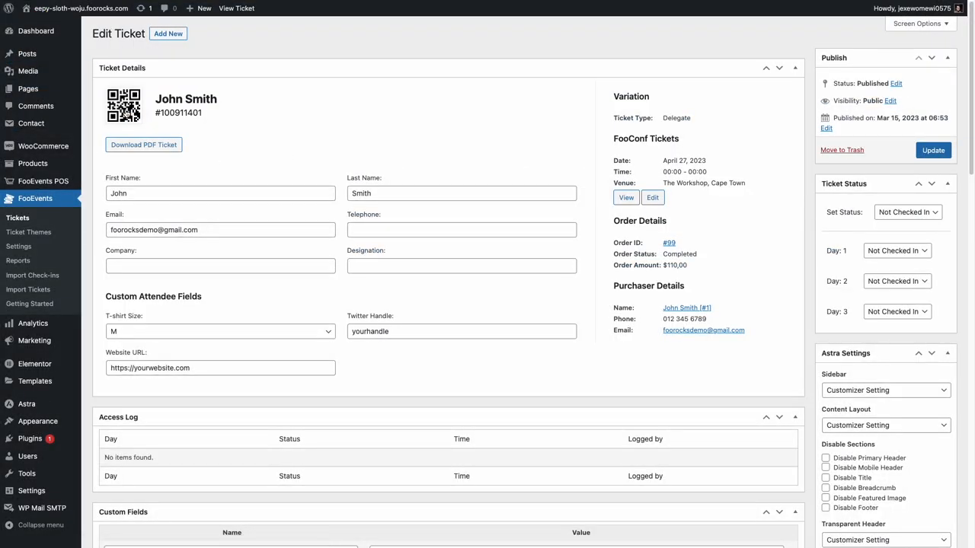
mouse_move(32, 163)
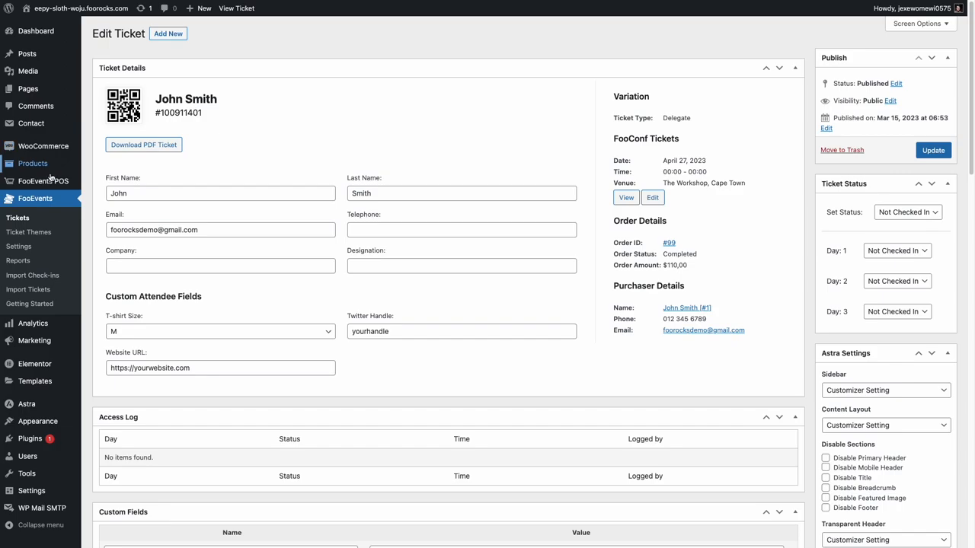
click(40, 181)
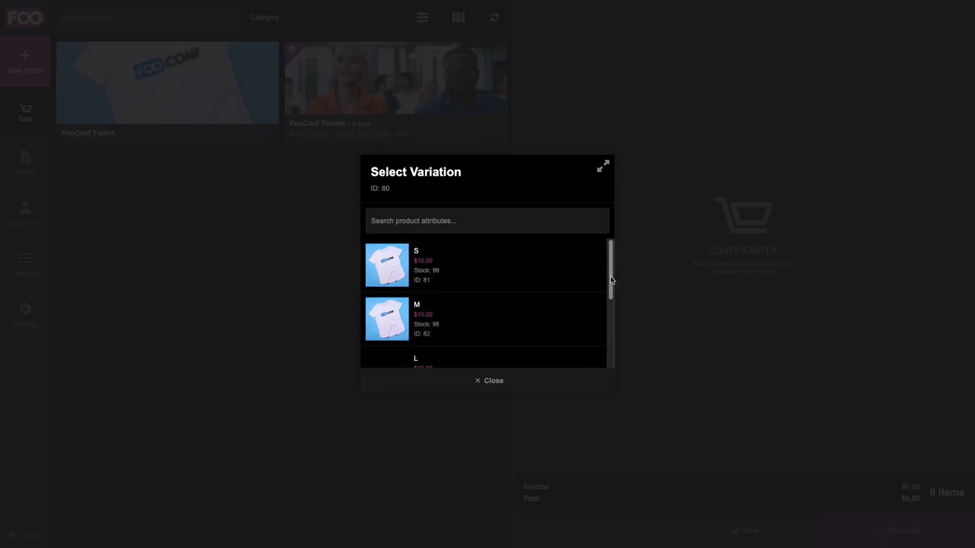
Step: Sell a sized FooConf T-shirt plus Sponsor ticket with attendee handle 'yourhandle', $230 paid by card
click(485, 358)
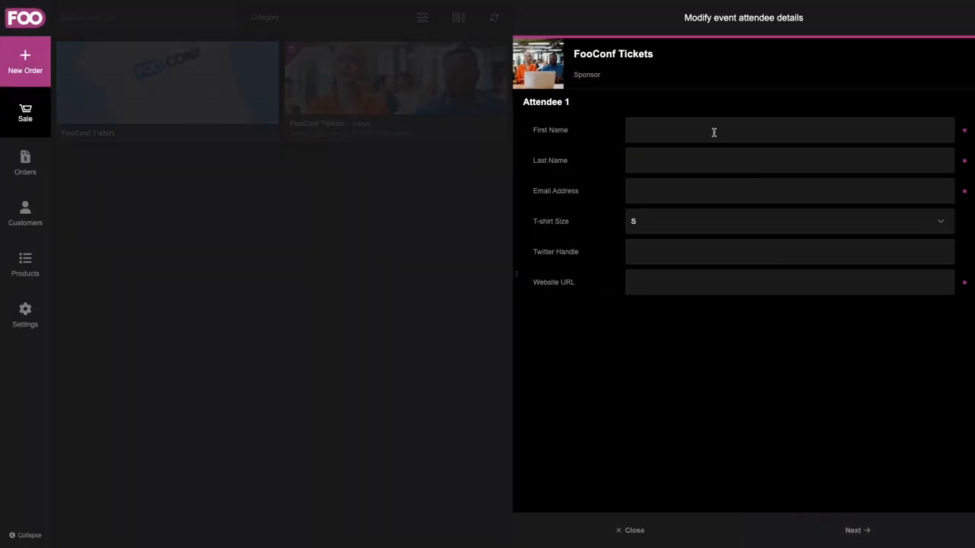
text(pm@example.com)
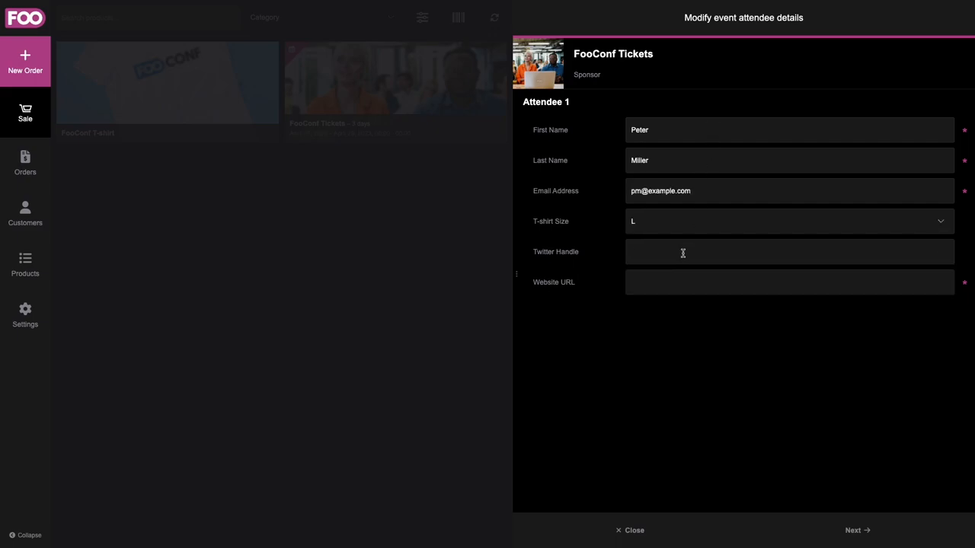
text(yourhandle)
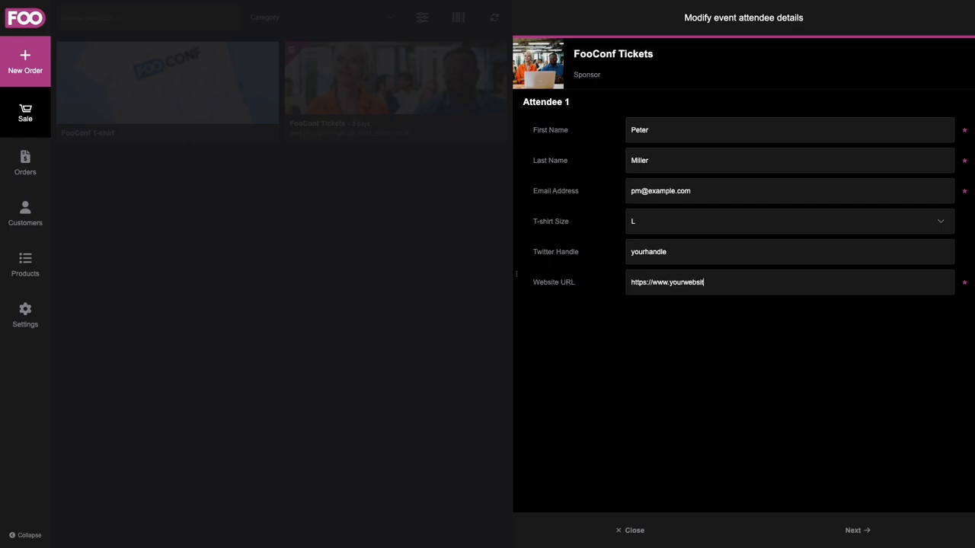
click(855, 530)
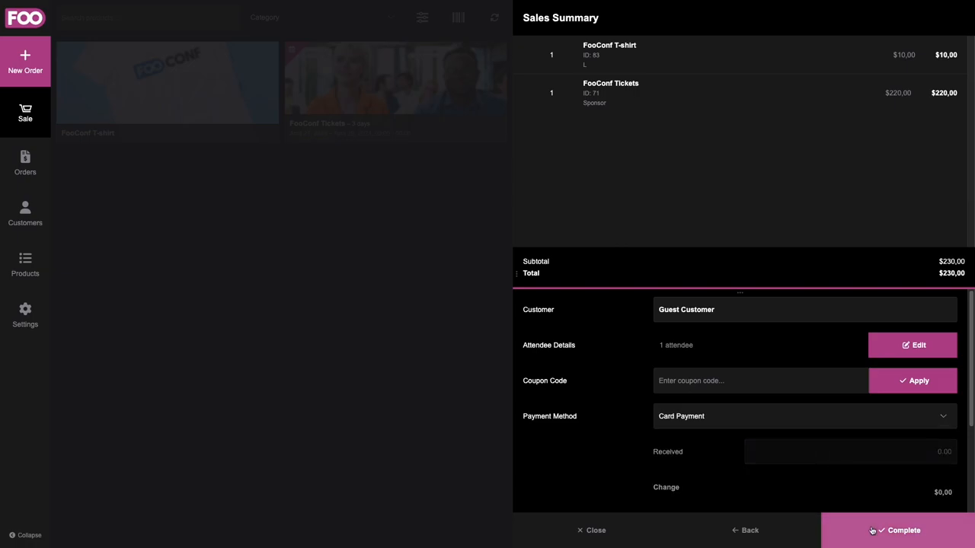
click(903, 530)
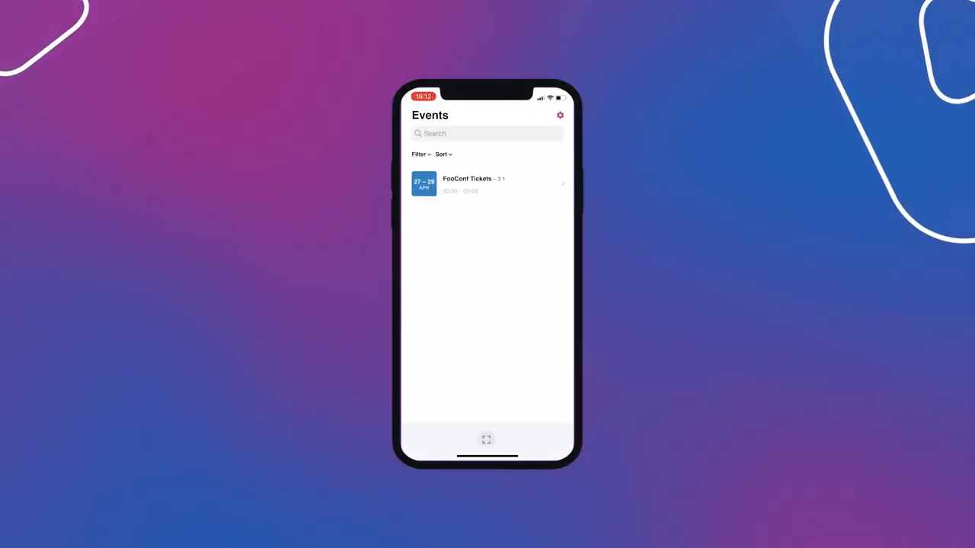
Step: Check in John Smith's Delegate ticket 96174610 anyway, overriding the not-valid-today warning
click(486, 184)
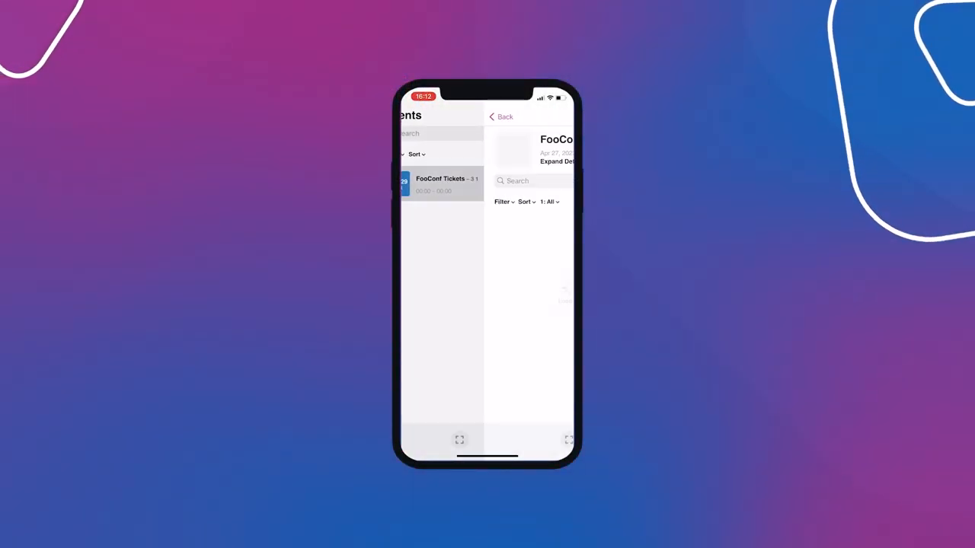
click(440, 182)
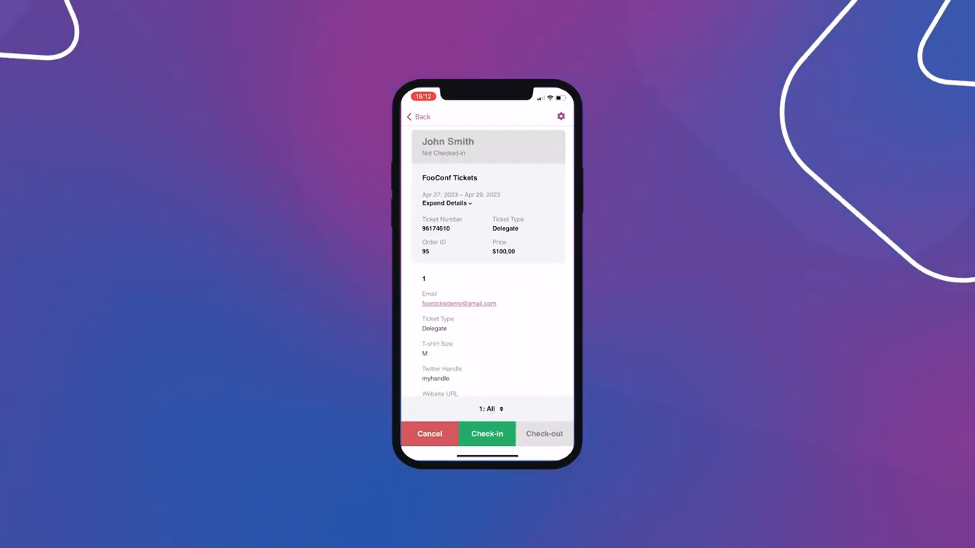
click(487, 432)
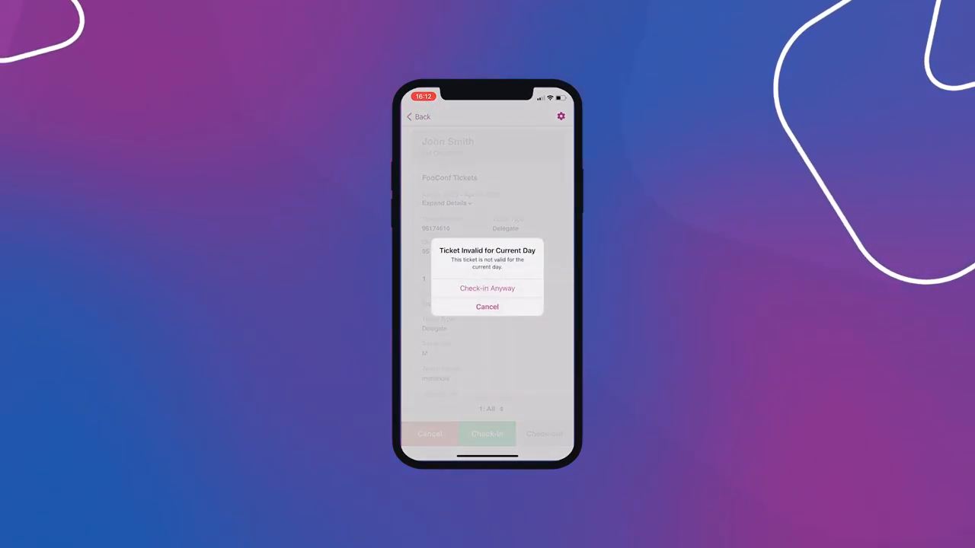
click(487, 288)
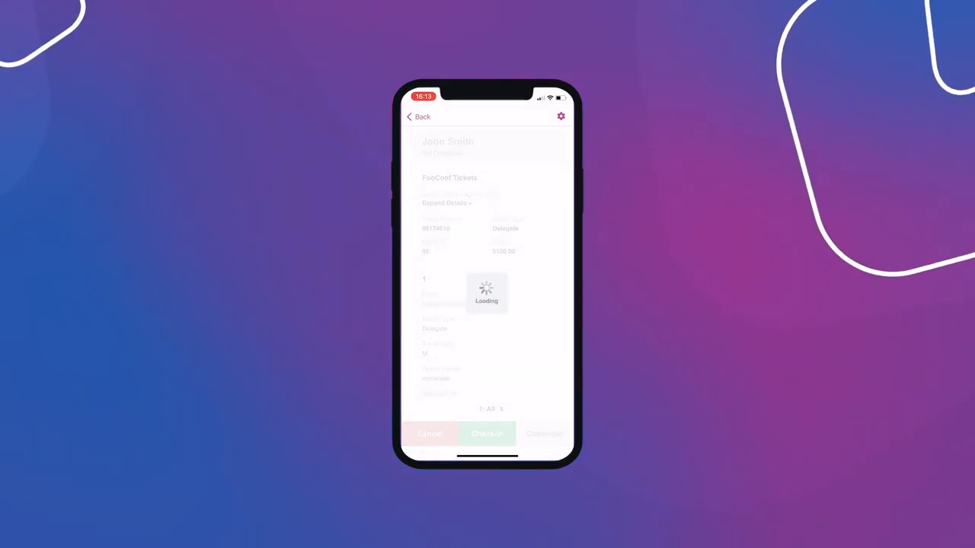